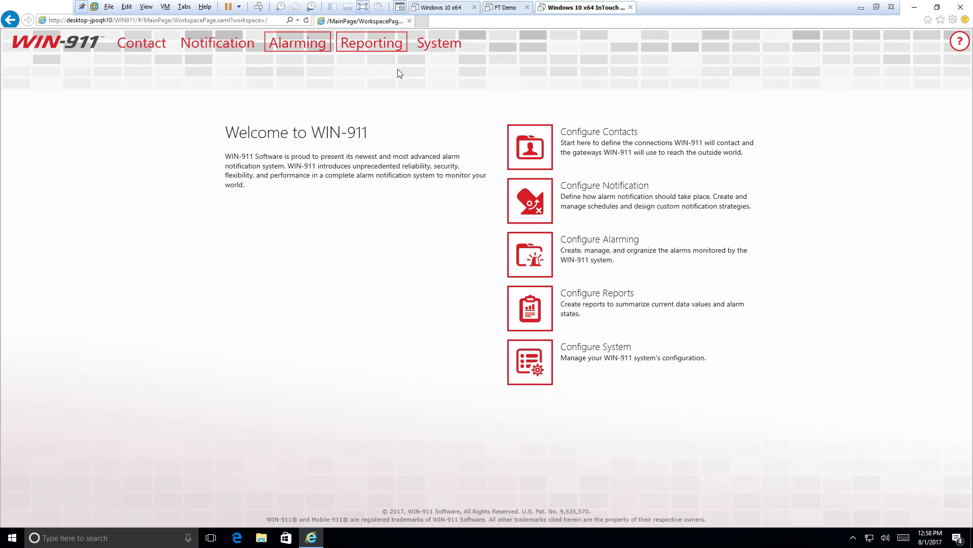
{"action": "mouse_move", "coordinate": [690, 14]}
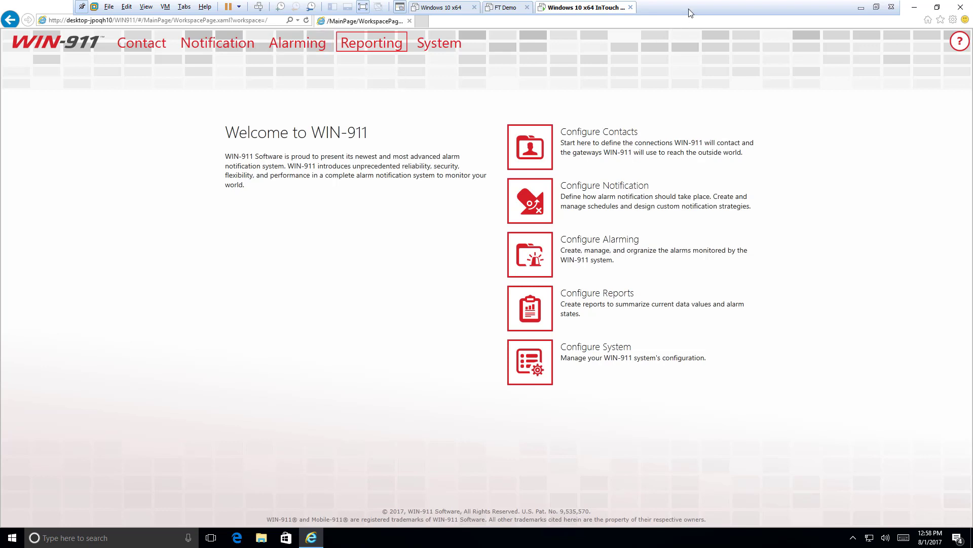
{"action": "mouse_move", "coordinate": [249, 68]}
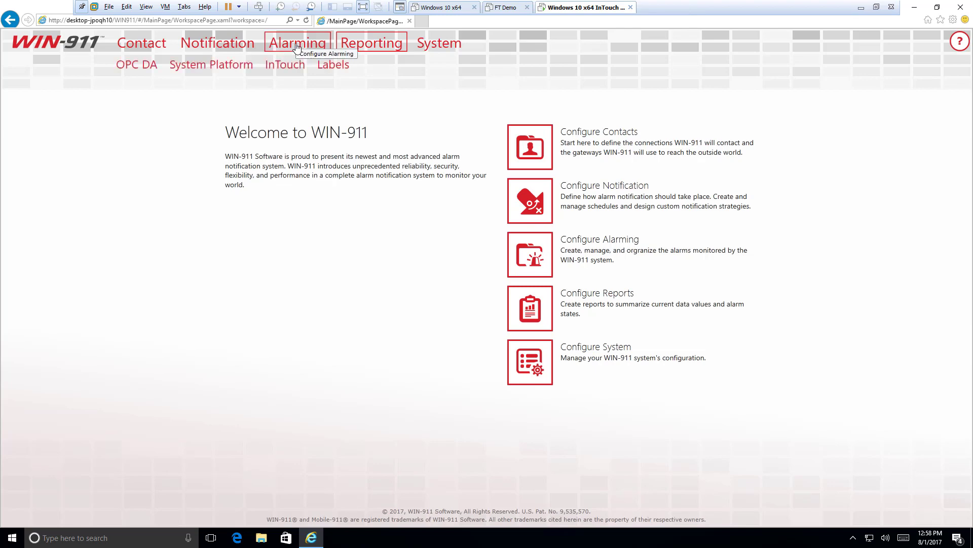
Step: Go to Alarming and its InTouch settings page listing subscriptions, applications and tags
{"action": "left_click", "coordinate": [297, 42]}
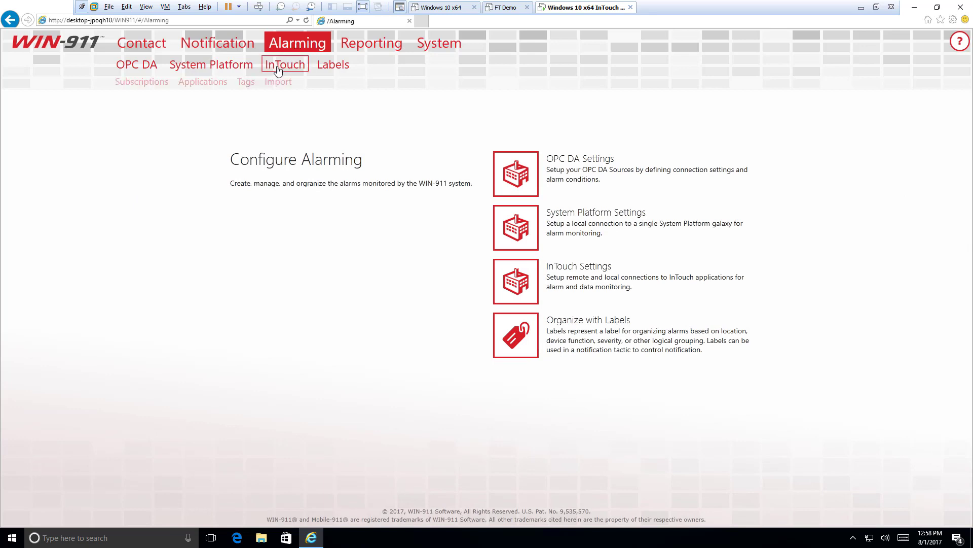
{"action": "left_click", "coordinate": [285, 63]}
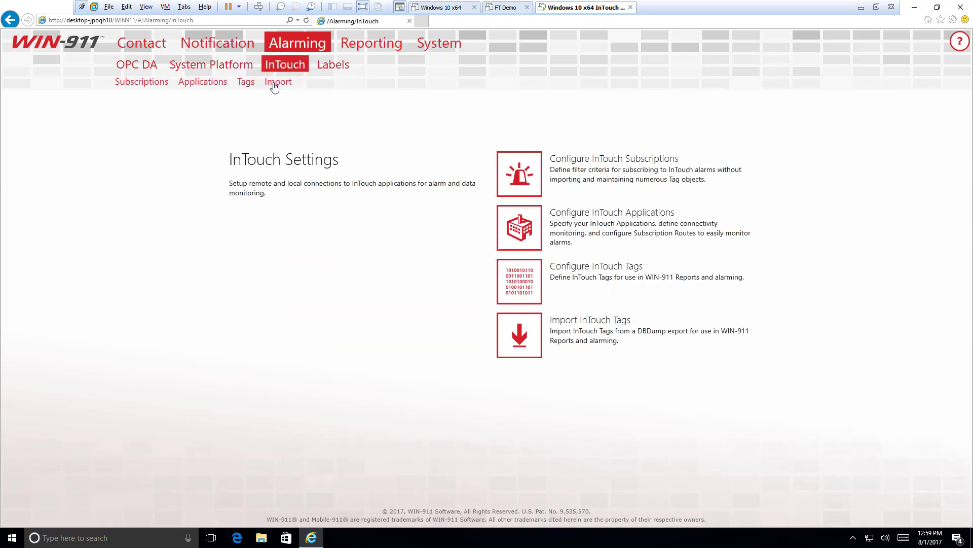
{"action": "mouse_move", "coordinate": [275, 119]}
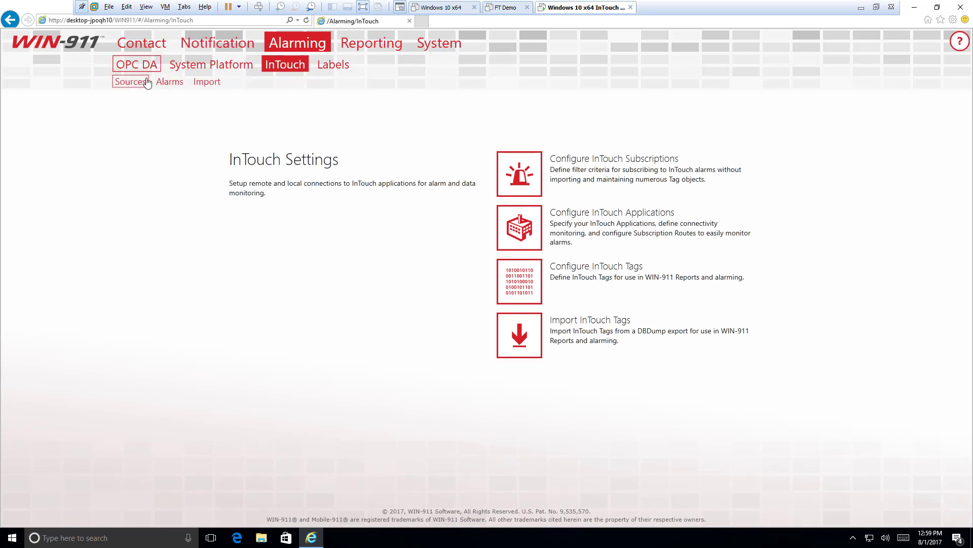
{"action": "left_click", "coordinate": [284, 64]}
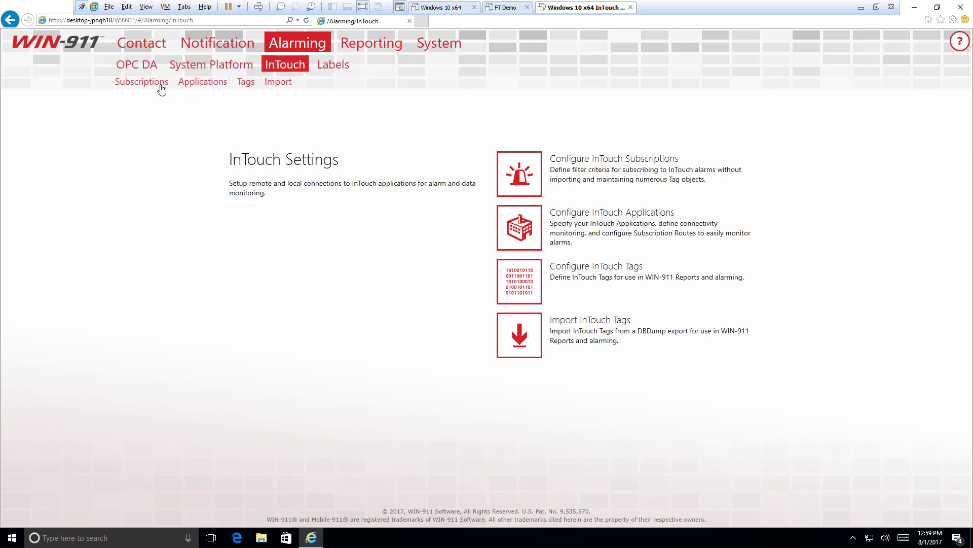
{"action": "mouse_move", "coordinate": [278, 81]}
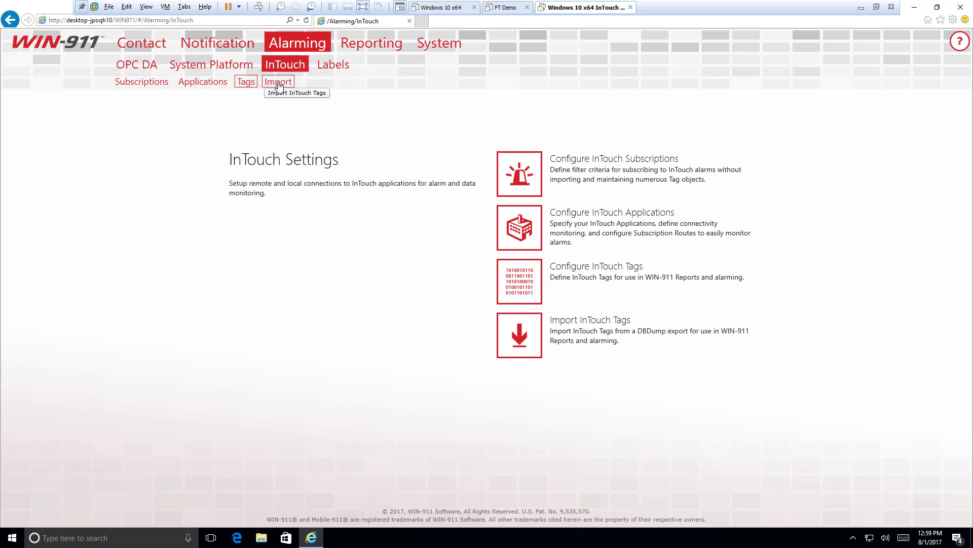
{"action": "mouse_move", "coordinate": [237, 93]}
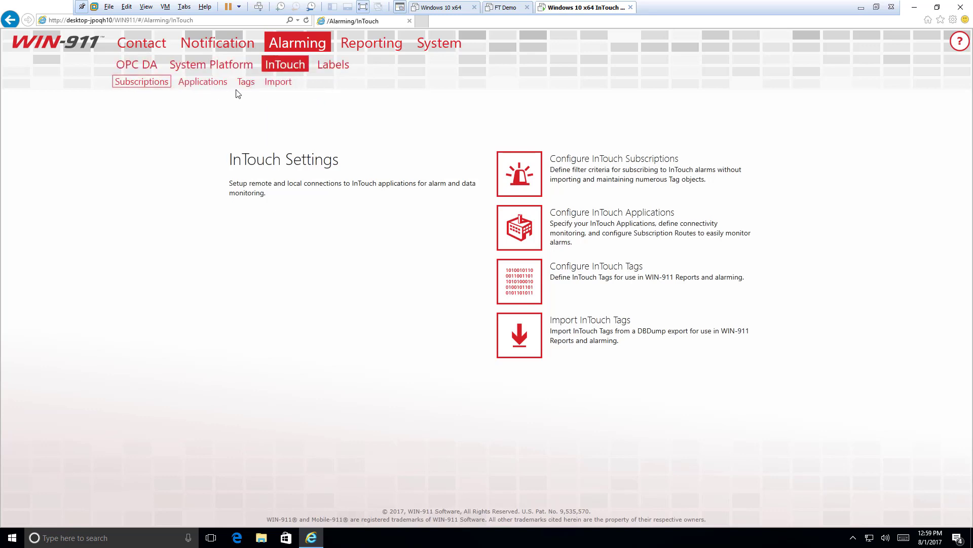
{"action": "mouse_move", "coordinate": [245, 81]}
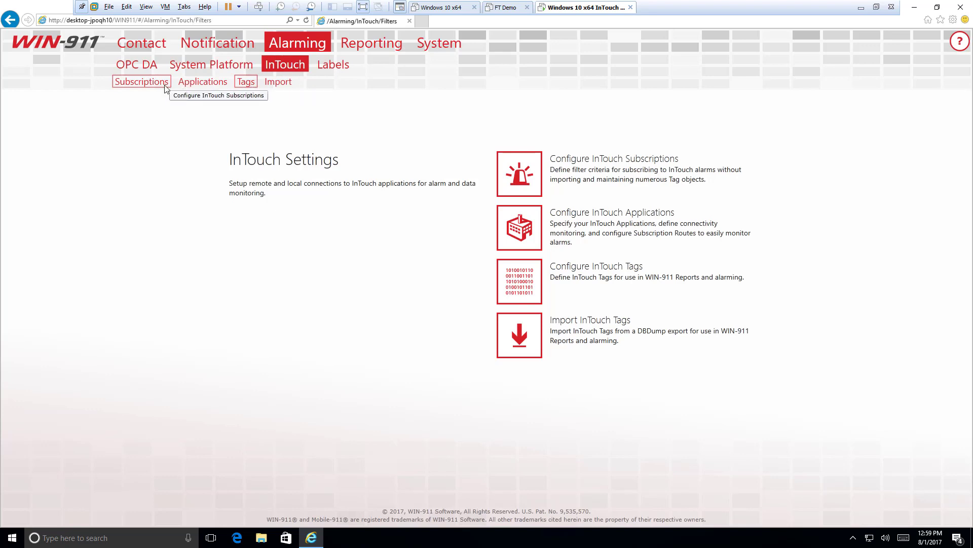
Step: Show the InTouch Subscriptions list and select the built-in All Alarms subscription
{"action": "left_click", "coordinate": [141, 81]}
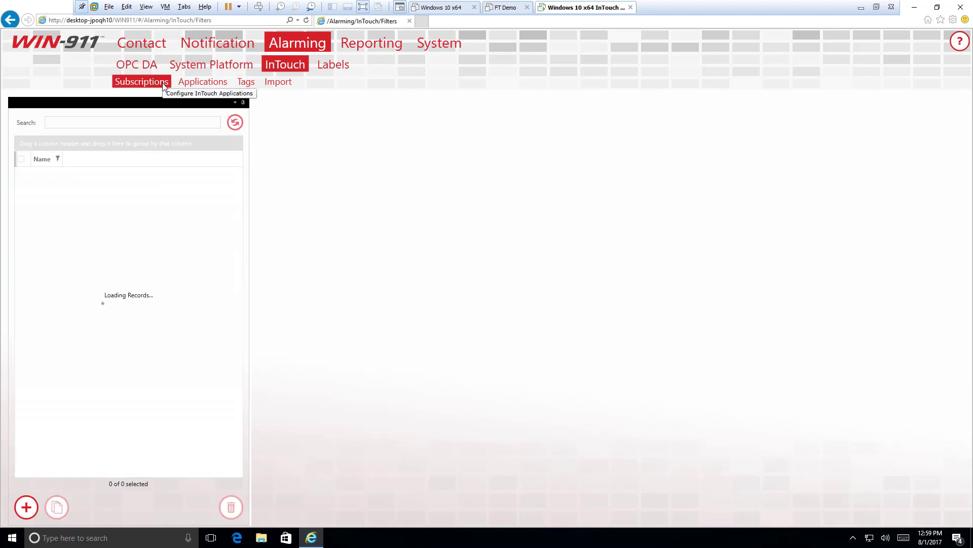
{"action": "left_click", "coordinate": [217, 42]}
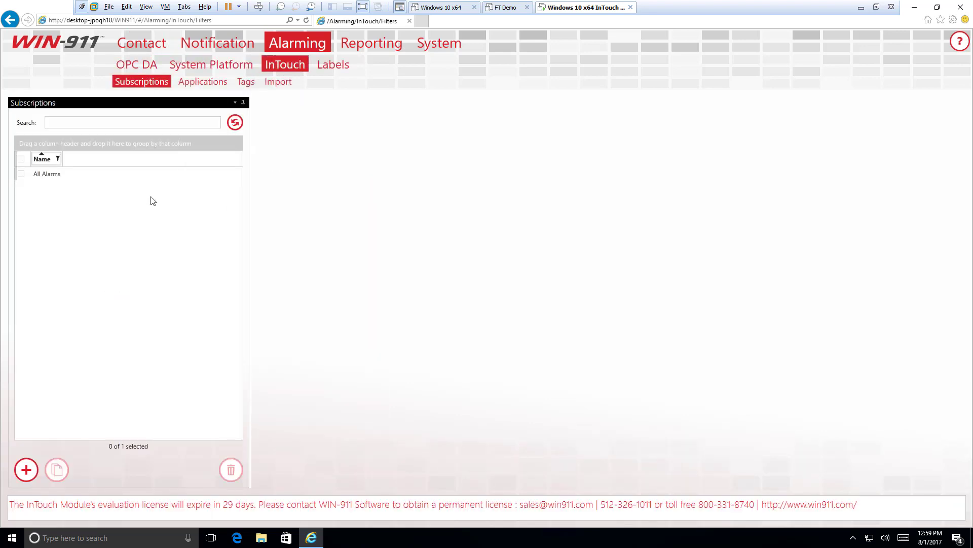
{"action": "mouse_move", "coordinate": [111, 205]}
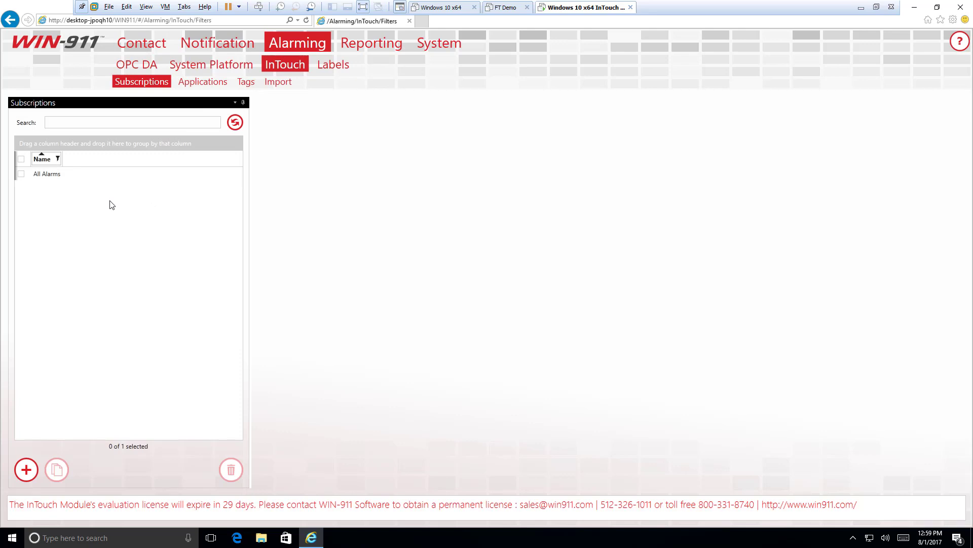
{"action": "left_click", "coordinate": [47, 174]}
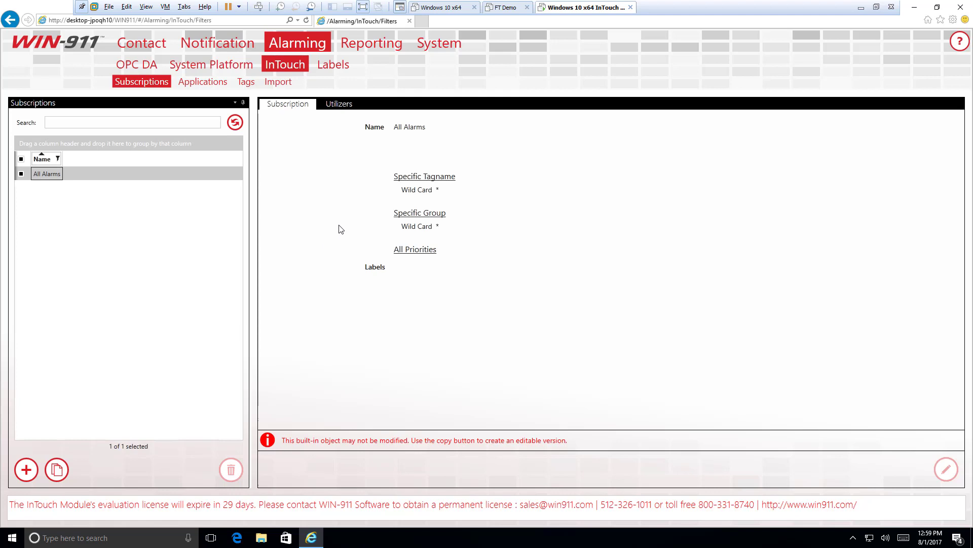
{"action": "mouse_move", "coordinate": [346, 228]}
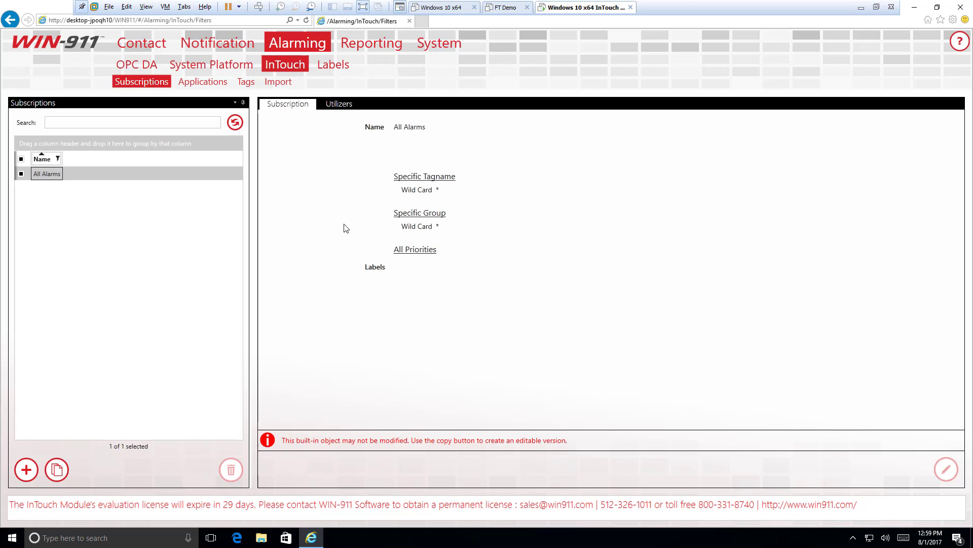
{"action": "mouse_move", "coordinate": [349, 195]}
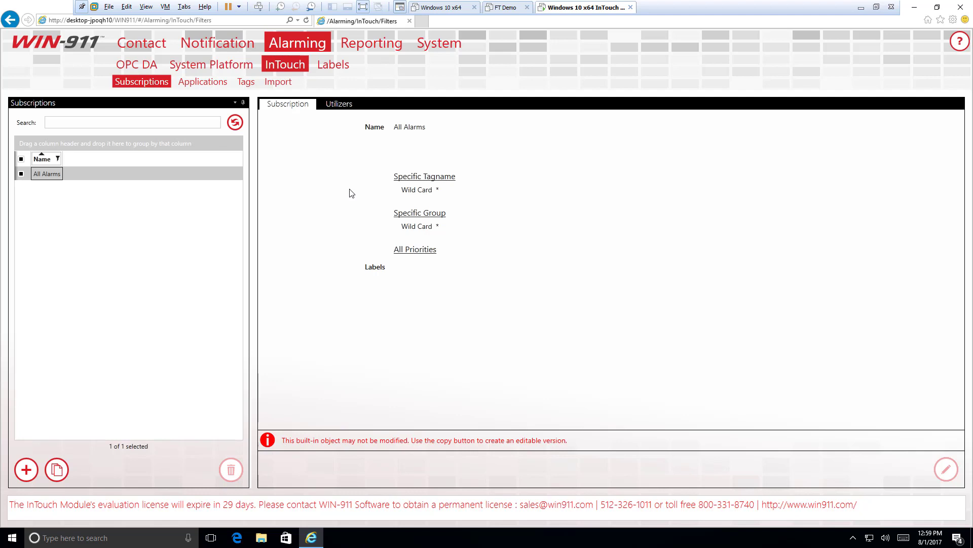
{"action": "mouse_move", "coordinate": [44, 443]}
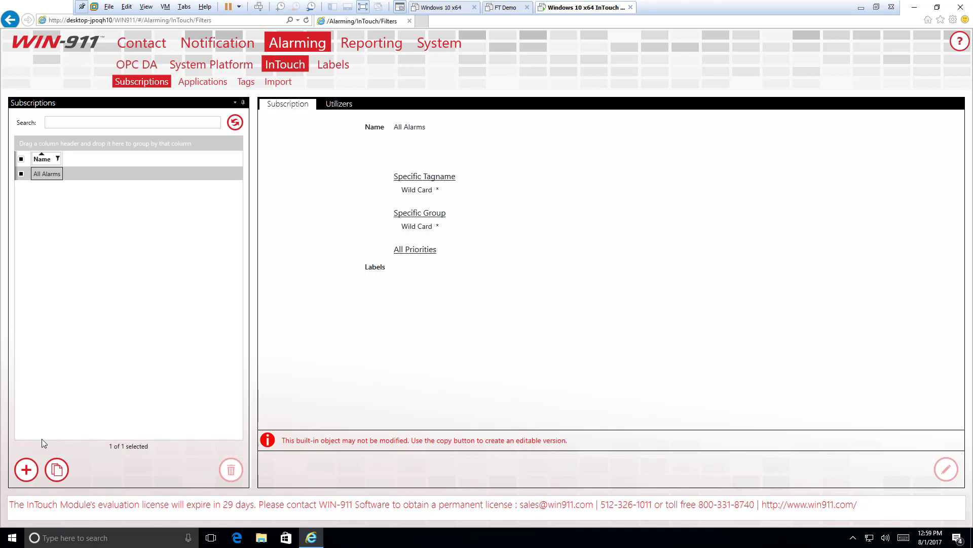
Step: Add a blank new InTouch subscription with all-tagname, group and priority defaults
{"action": "left_click", "coordinate": [26, 469]}
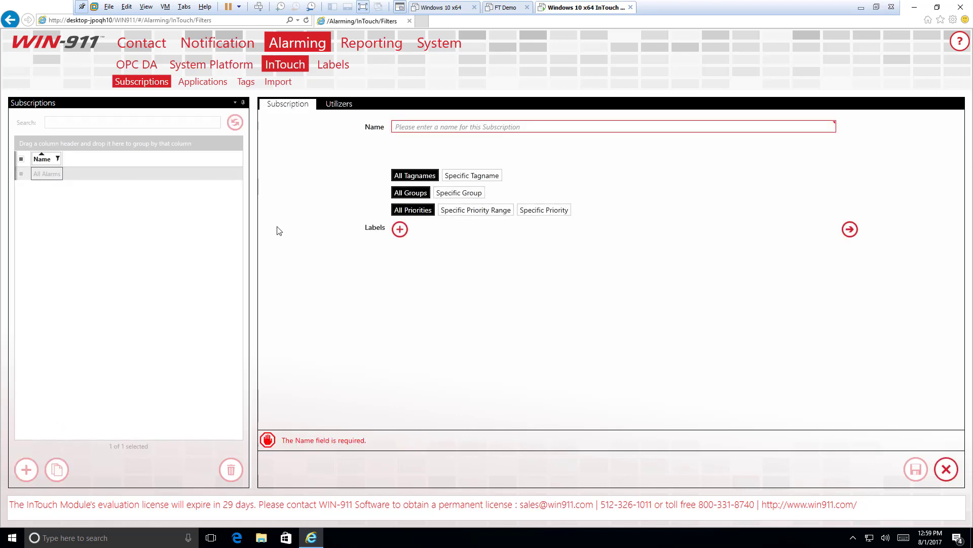
{"action": "mouse_move", "coordinate": [455, 146]}
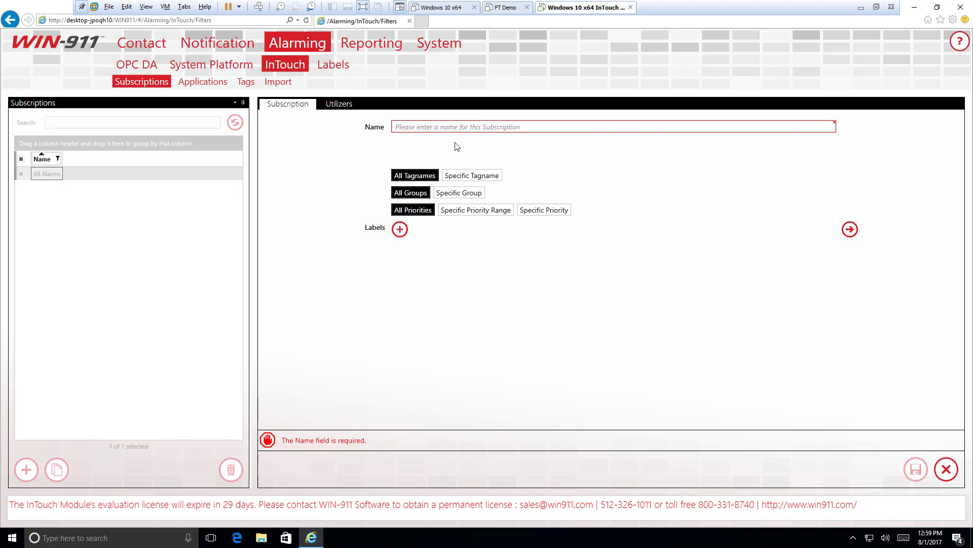
{"action": "mouse_move", "coordinate": [471, 176]}
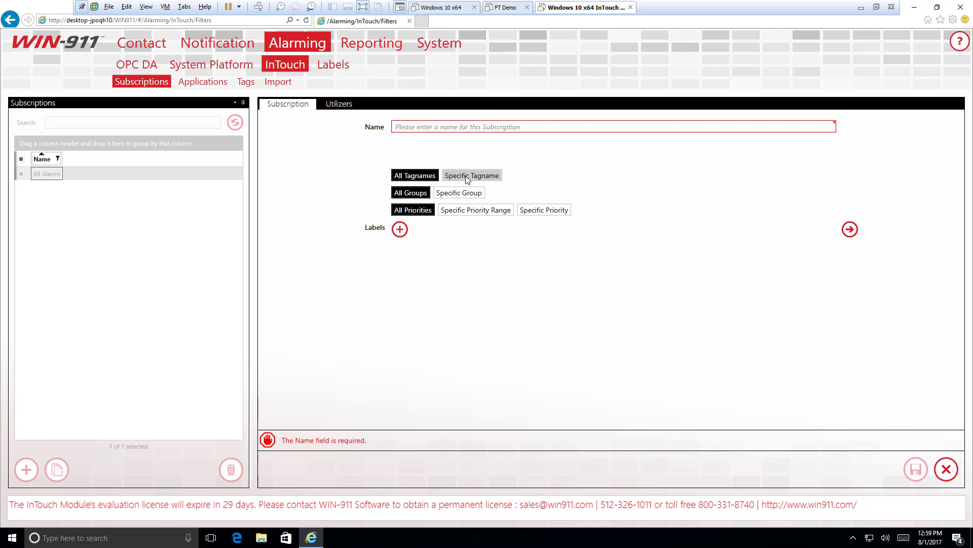
{"action": "mouse_move", "coordinate": [450, 206]}
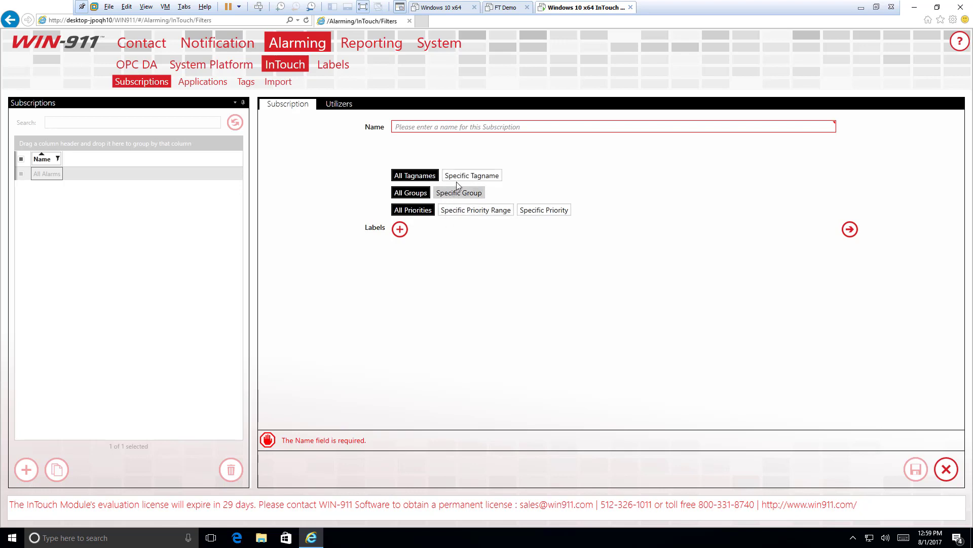
Step: Filter by specific tagnames using the wildcard pattern *Pump
{"action": "left_click", "coordinate": [472, 176]}
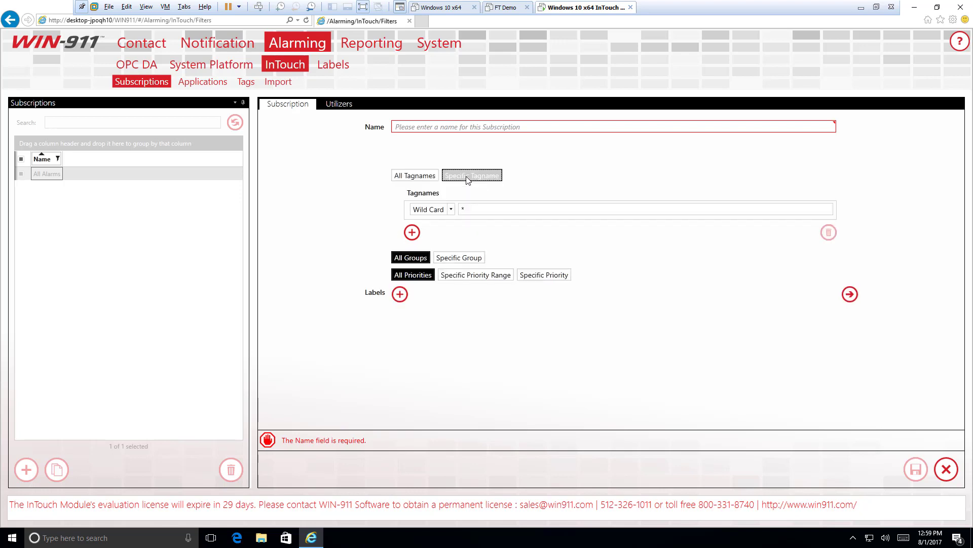
{"action": "left_click", "coordinate": [472, 175]}
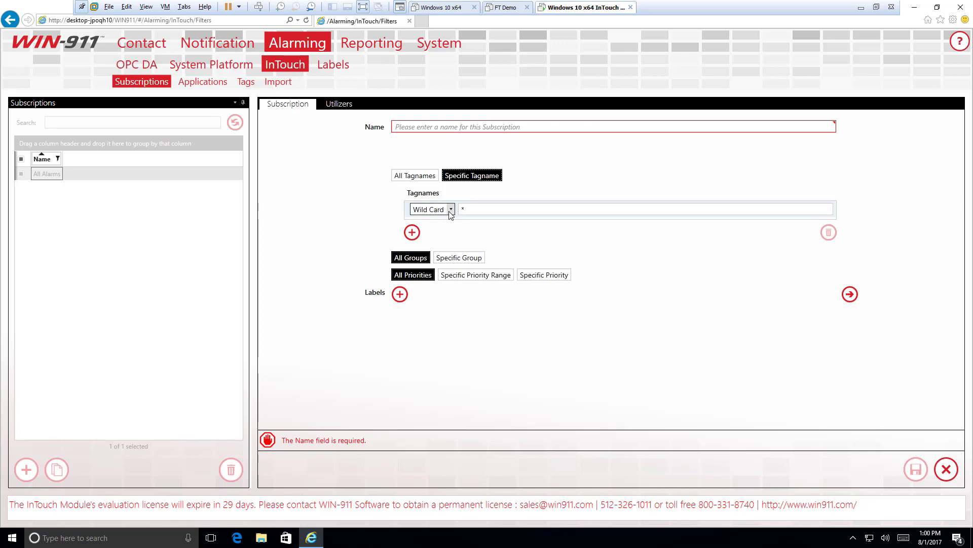
{"action": "left_click", "coordinate": [450, 208]}
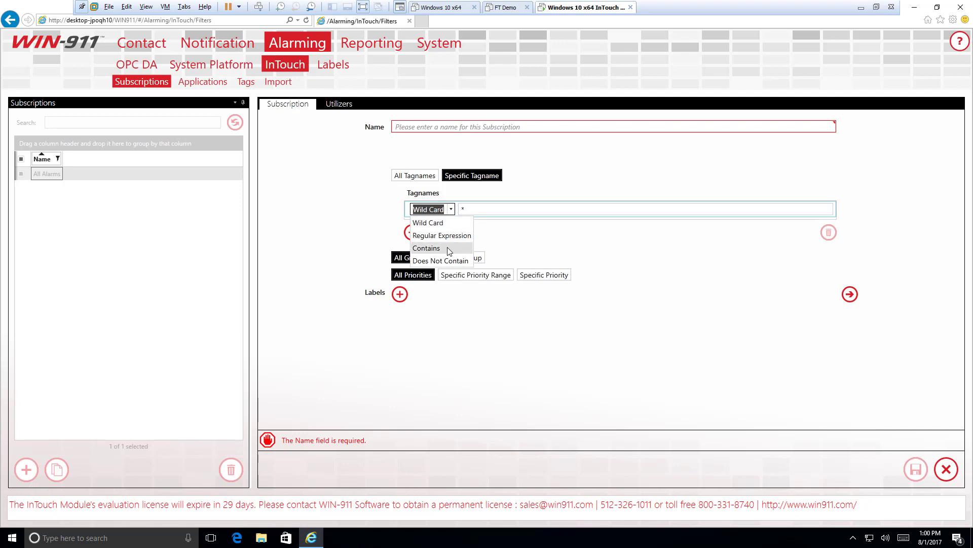
{"action": "mouse_move", "coordinate": [456, 222]}
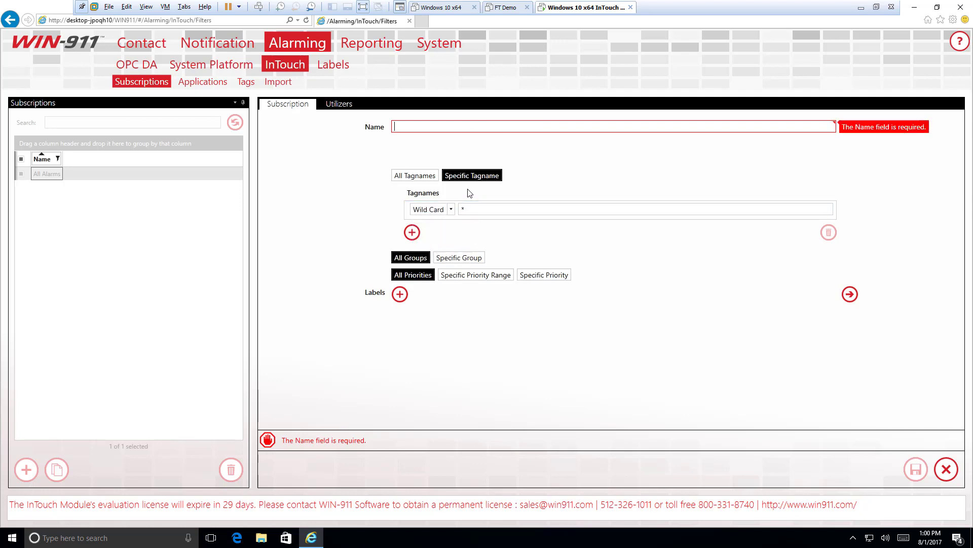
{"action": "left_click", "coordinate": [646, 209]}
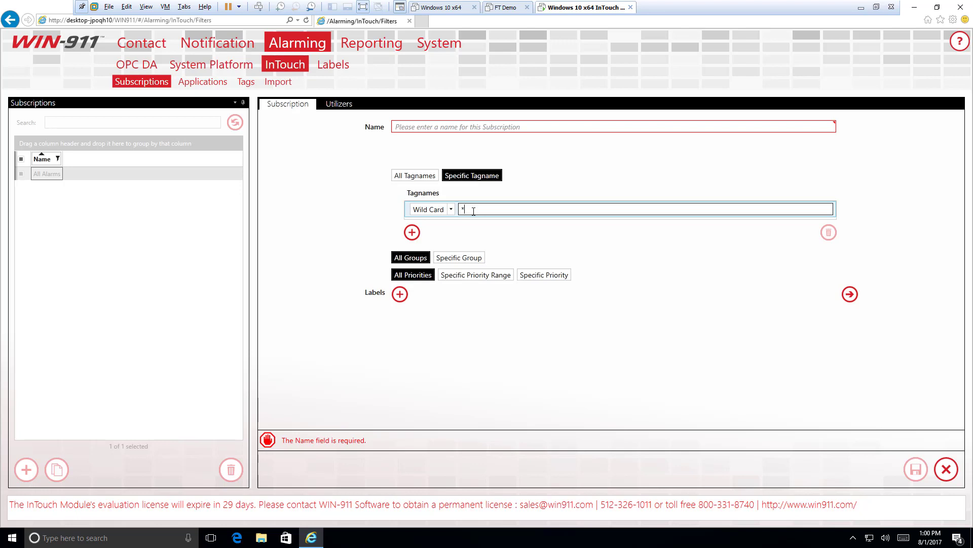
{"action": "type", "text": "Pump"}
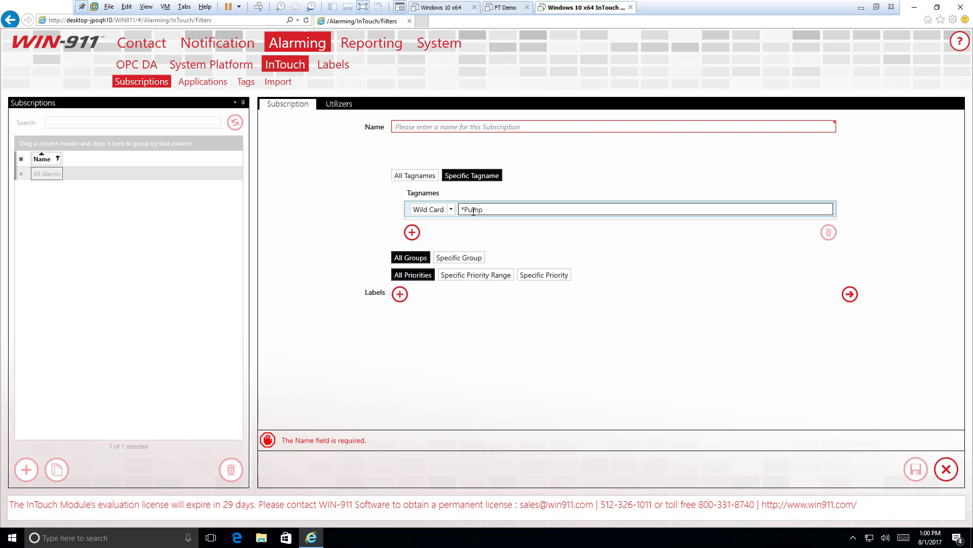
Step: Add a second wildcard tagname filter row beneath the *Pump rule
{"action": "left_click", "coordinate": [411, 232]}
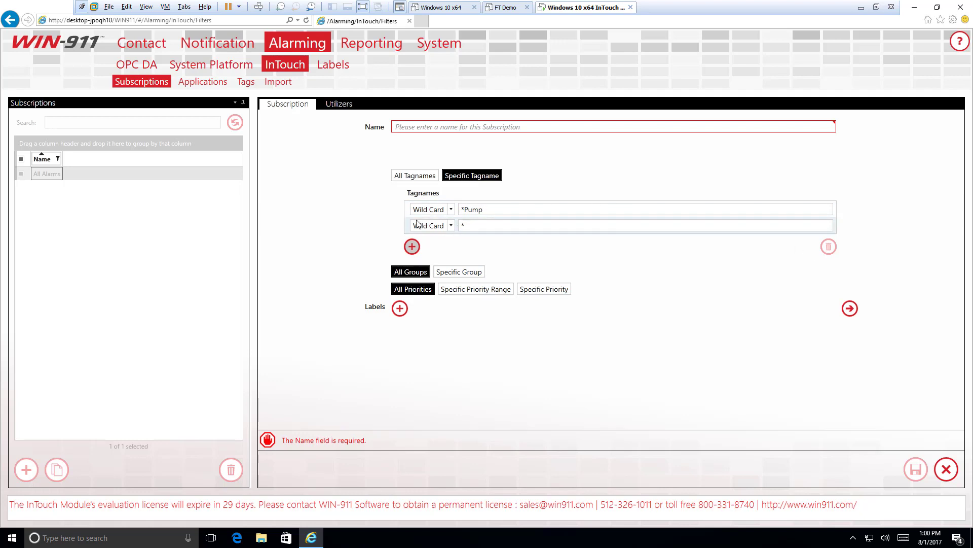
{"action": "left_click", "coordinate": [646, 209]}
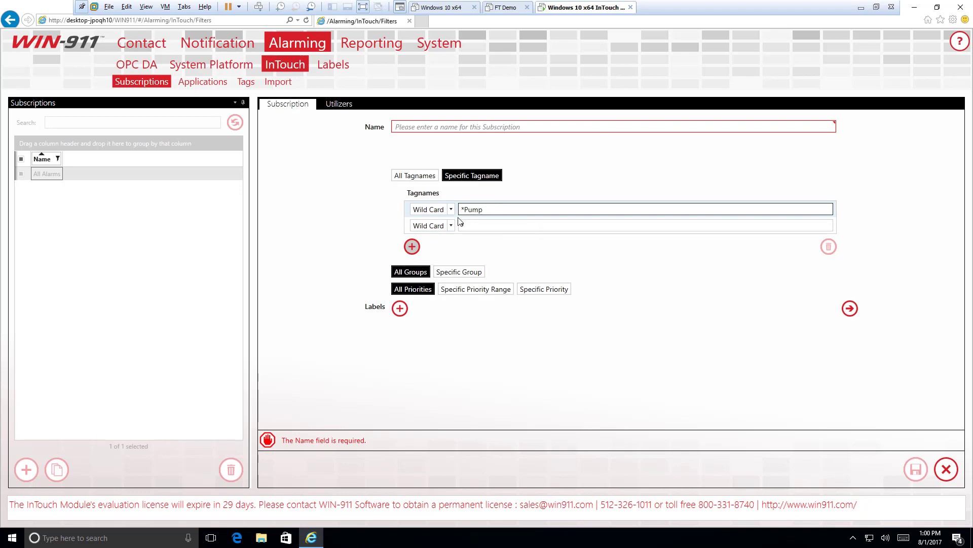
{"action": "left_click", "coordinate": [411, 246]}
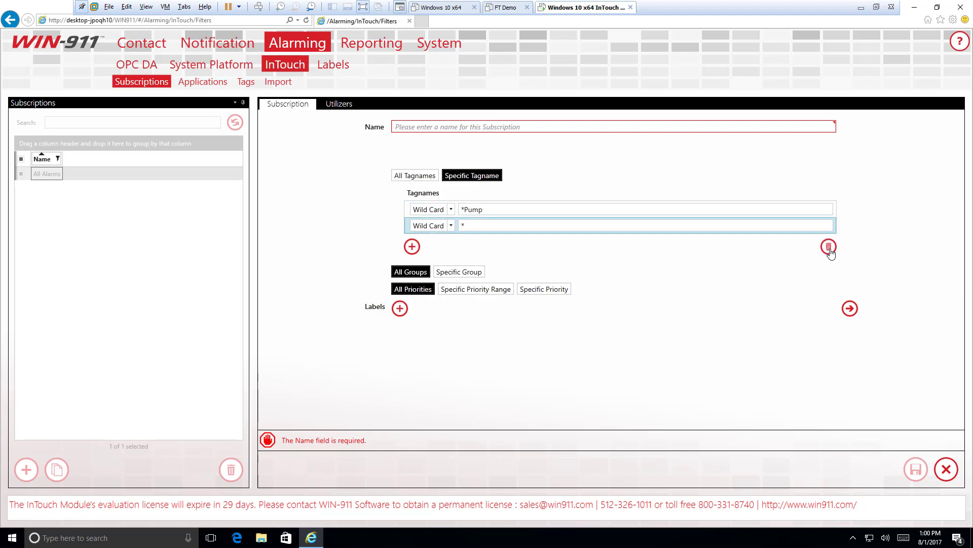
Step: Remove the extra row and switch the second tagname rule to Contains matching
{"action": "left_click", "coordinate": [829, 247]}
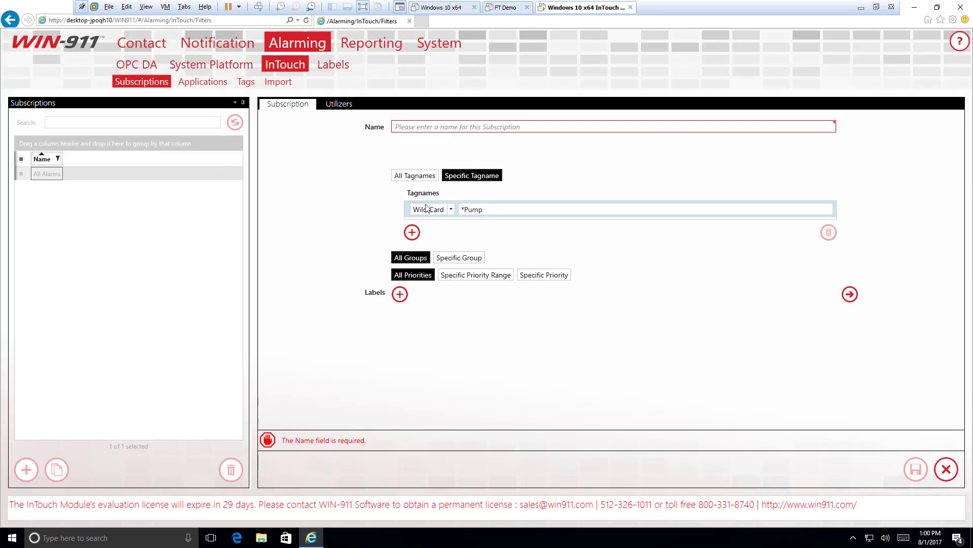
{"action": "left_click", "coordinate": [411, 232]}
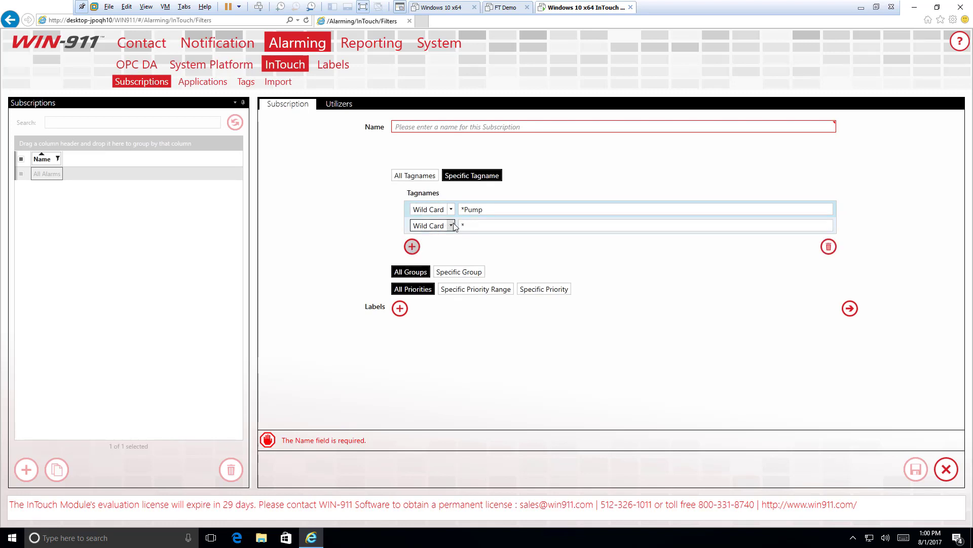
{"action": "left_click", "coordinate": [452, 225]}
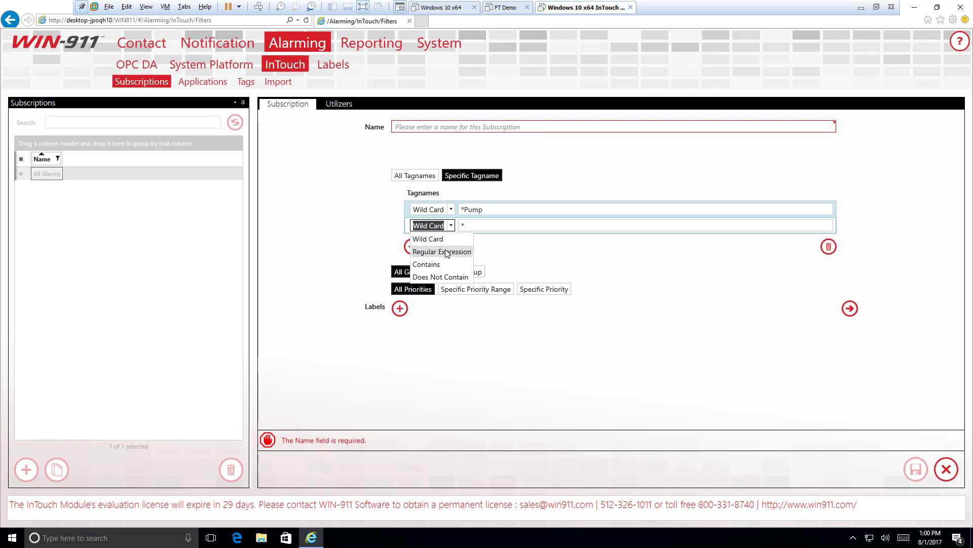
{"action": "left_click", "coordinate": [441, 251]}
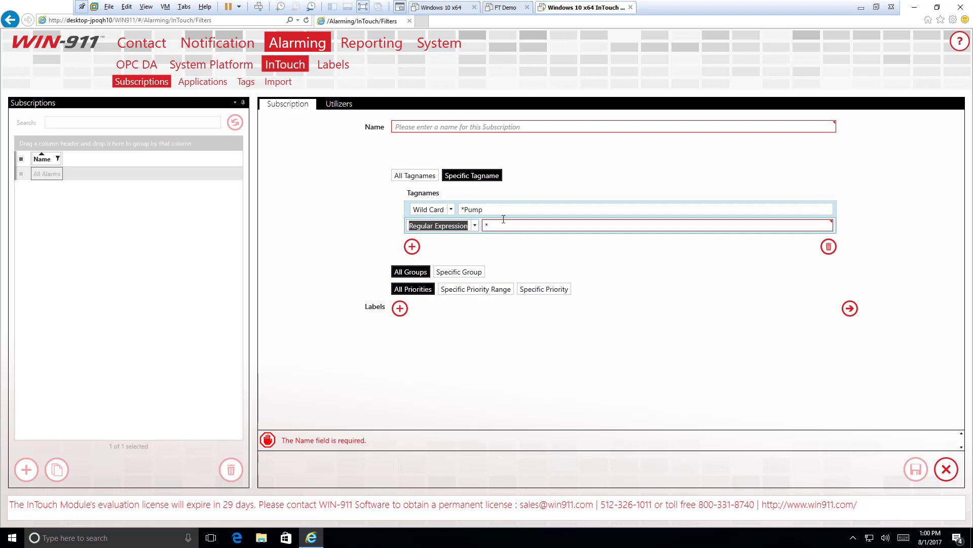
{"action": "mouse_move", "coordinate": [501, 224]}
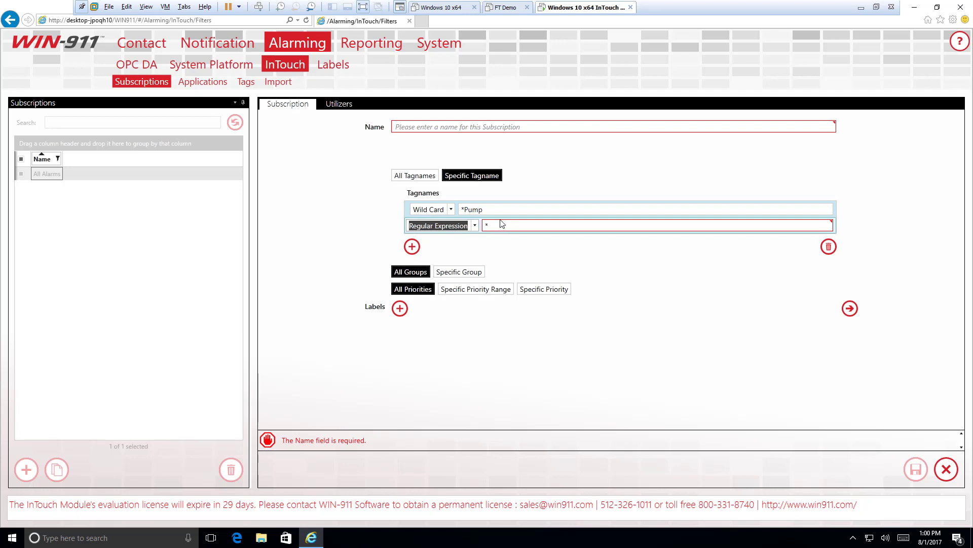
{"action": "mouse_move", "coordinate": [480, 234]}
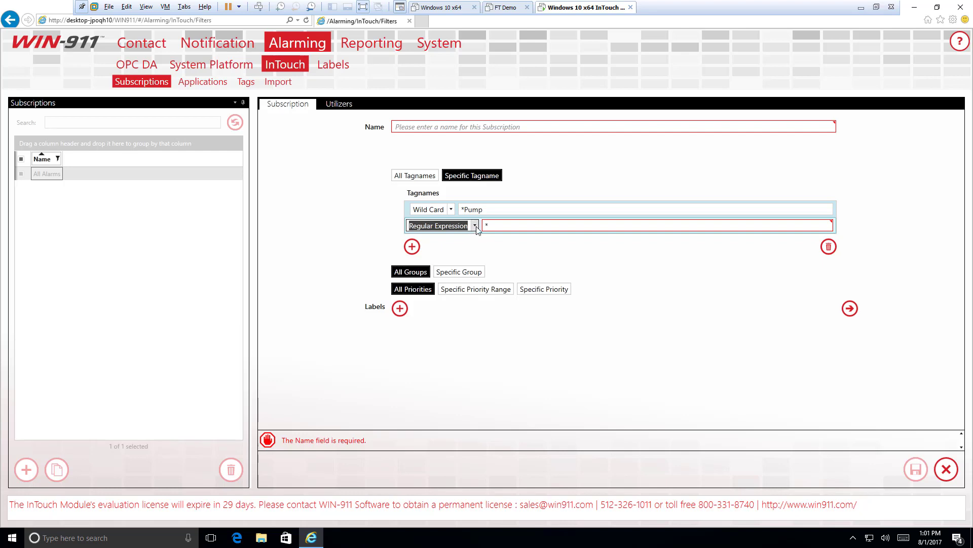
{"action": "left_click", "coordinate": [474, 225]}
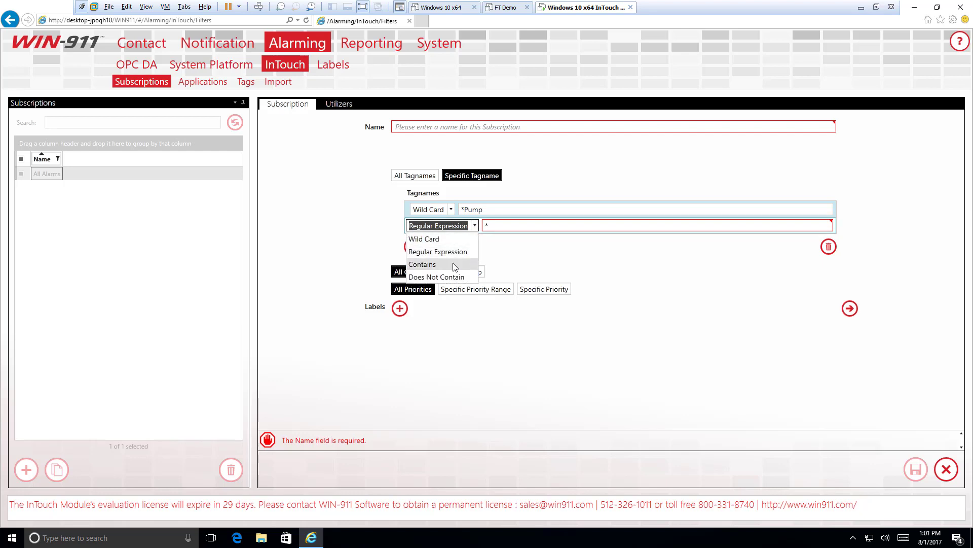
{"action": "left_click", "coordinate": [421, 264]}
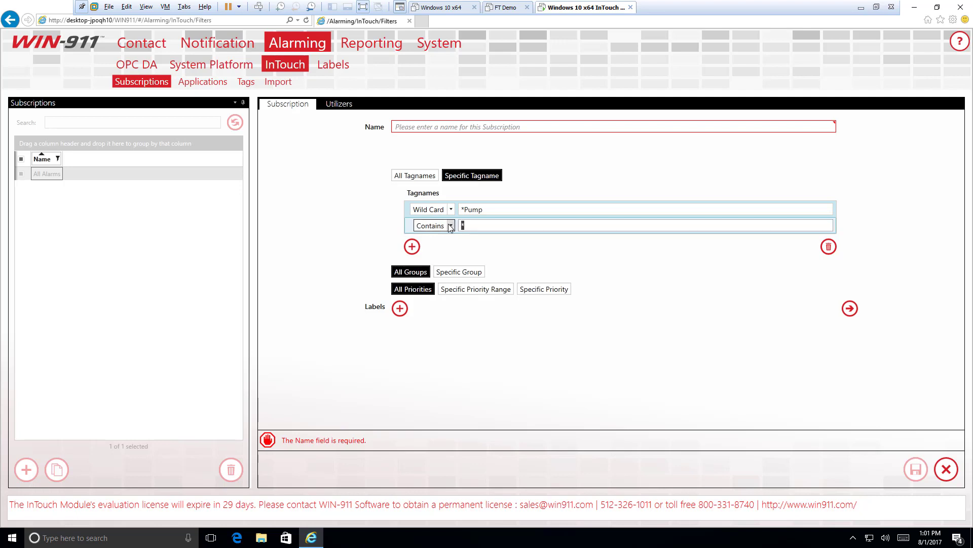
Step: Keep Contains for the High rule and recheck the *Pump wildcard value
{"action": "left_click", "coordinate": [450, 225]}
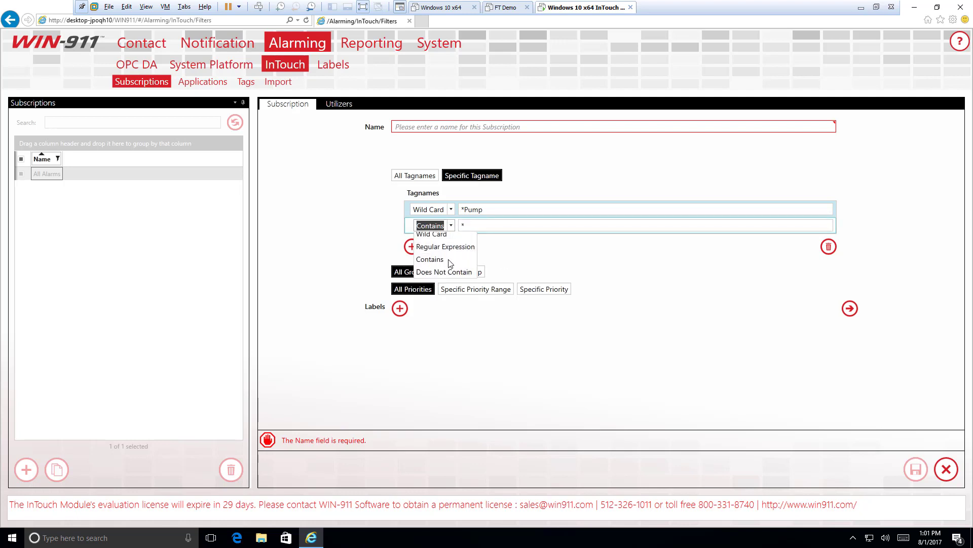
{"action": "left_click", "coordinate": [430, 259]}
{"action": "type", "text": "High"}
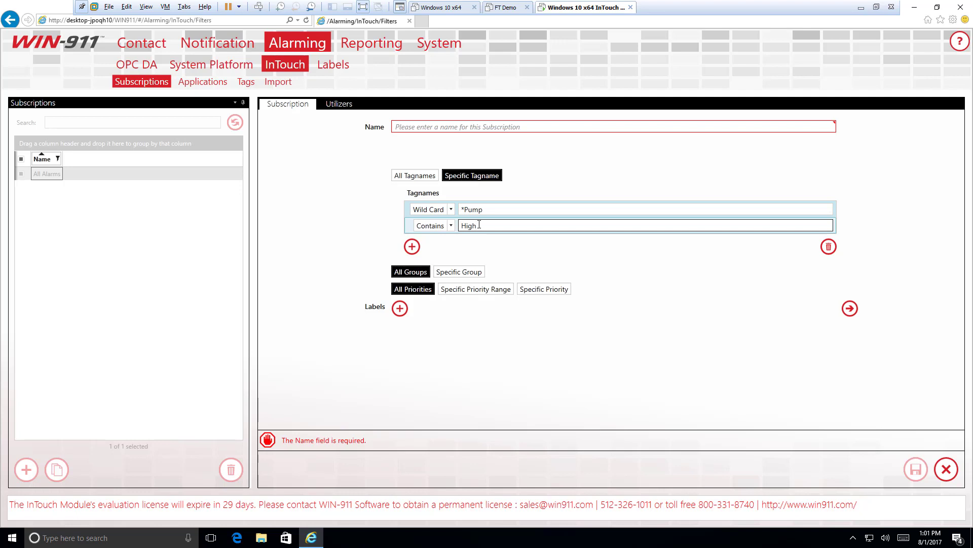
{"action": "left_click", "coordinate": [646, 208]}
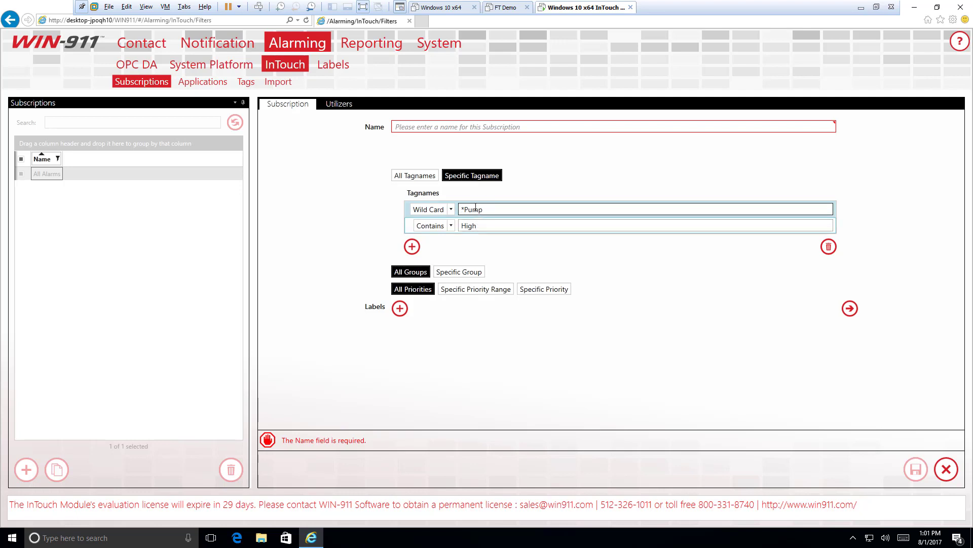
{"action": "left_click", "coordinate": [620, 225]}
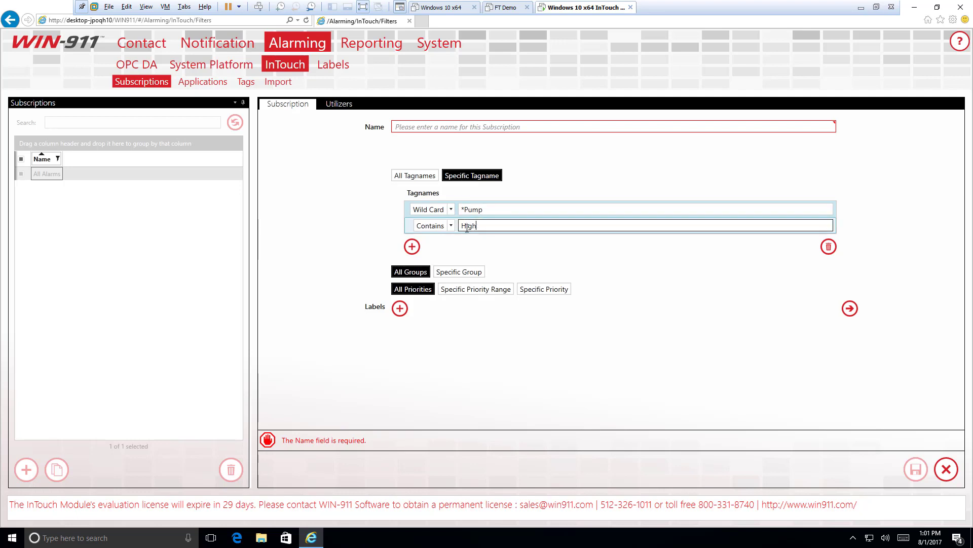
{"action": "mouse_move", "coordinate": [438, 258]}
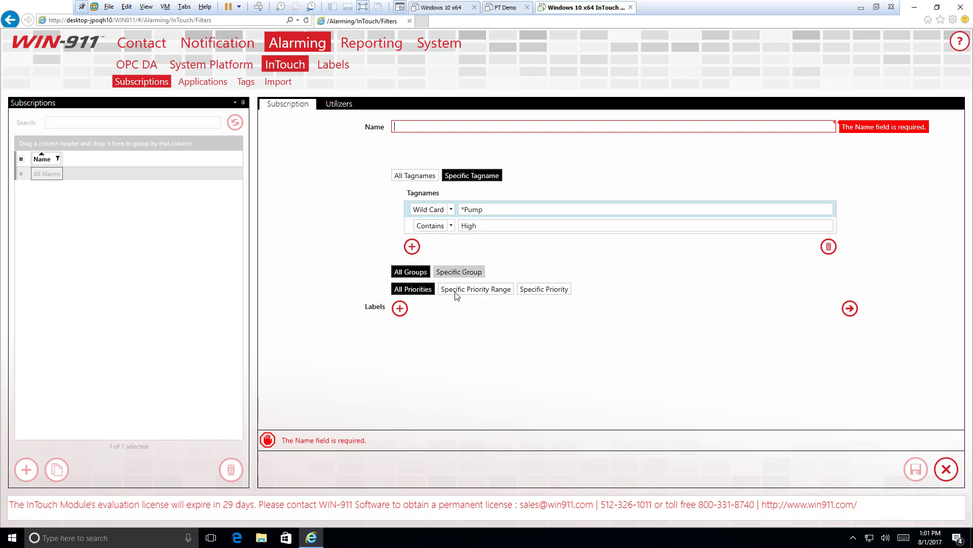
Step: Filter by a specific group using the wildcard *001
{"action": "left_click", "coordinate": [458, 272]}
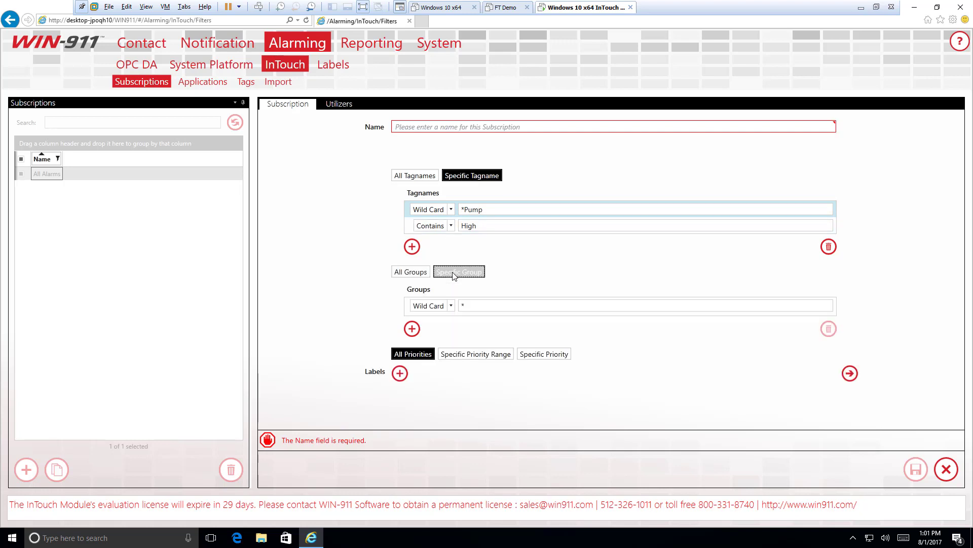
{"action": "left_click", "coordinate": [459, 272]}
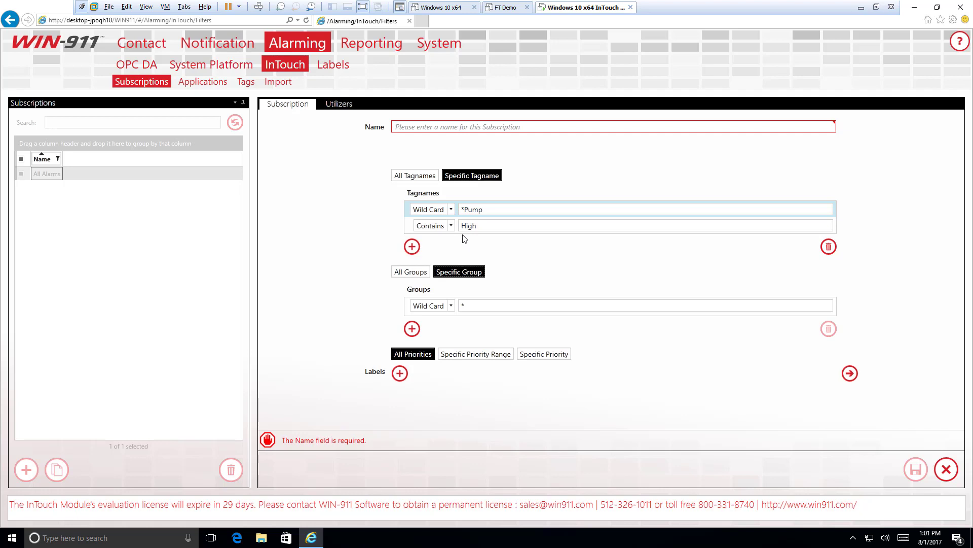
{"action": "mouse_move", "coordinate": [491, 249]}
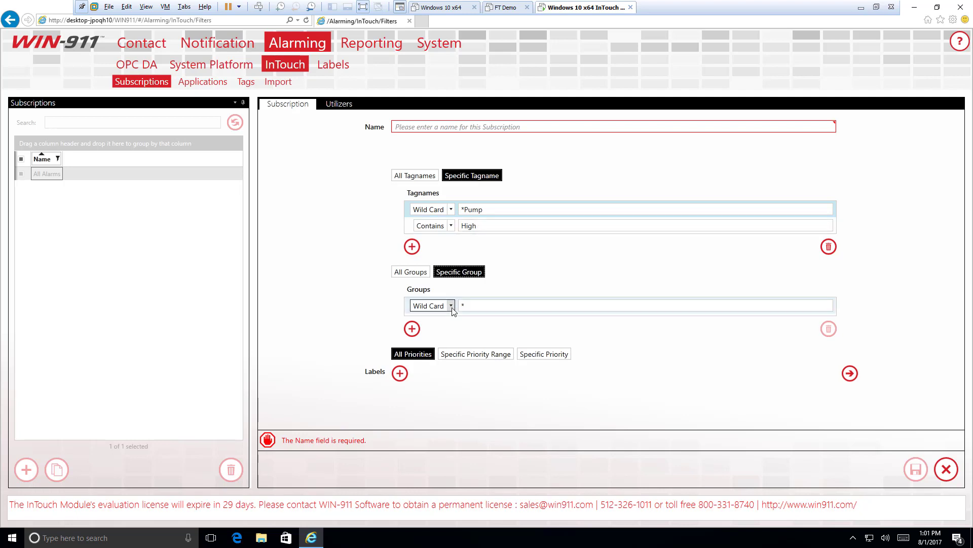
{"action": "left_click", "coordinate": [621, 305]}
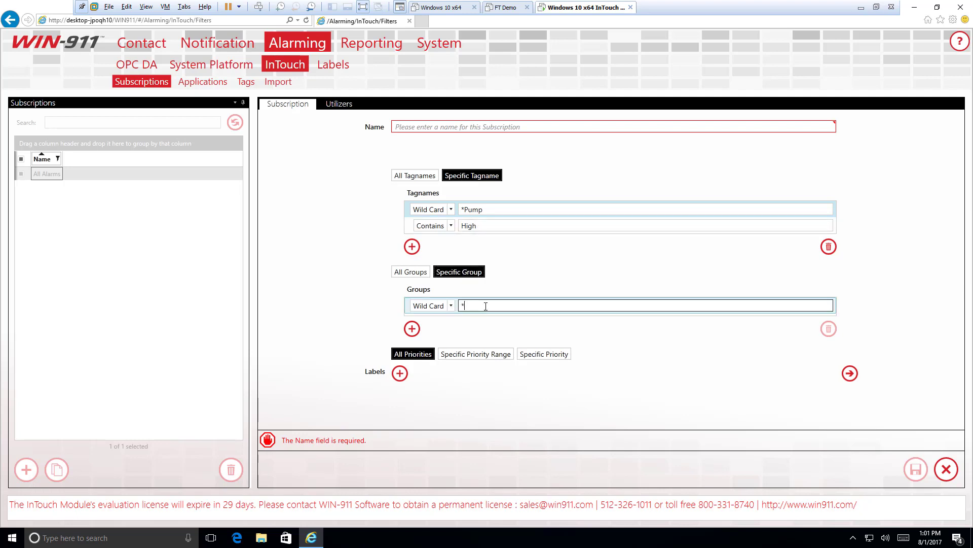
{"action": "key", "text": "Backspace"}
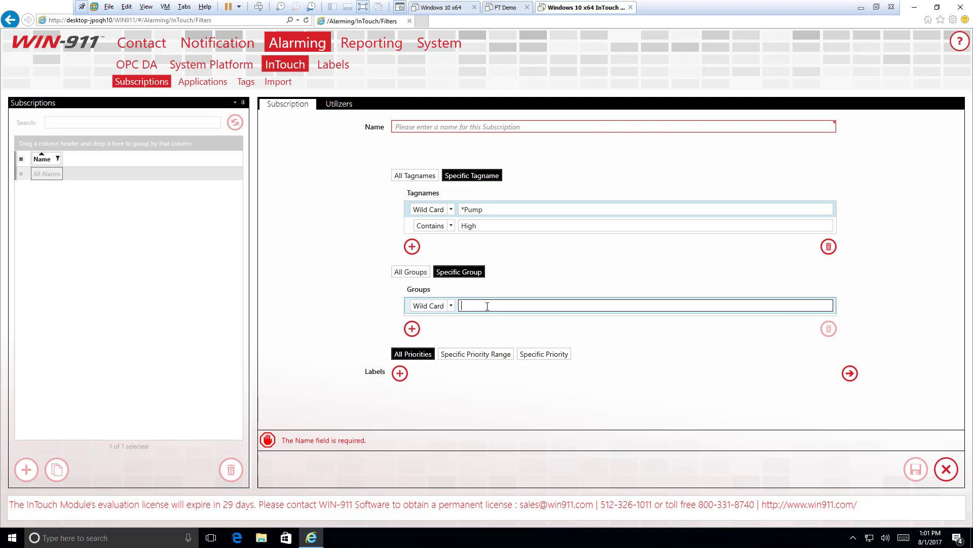
{"action": "type", "text": "*0"}
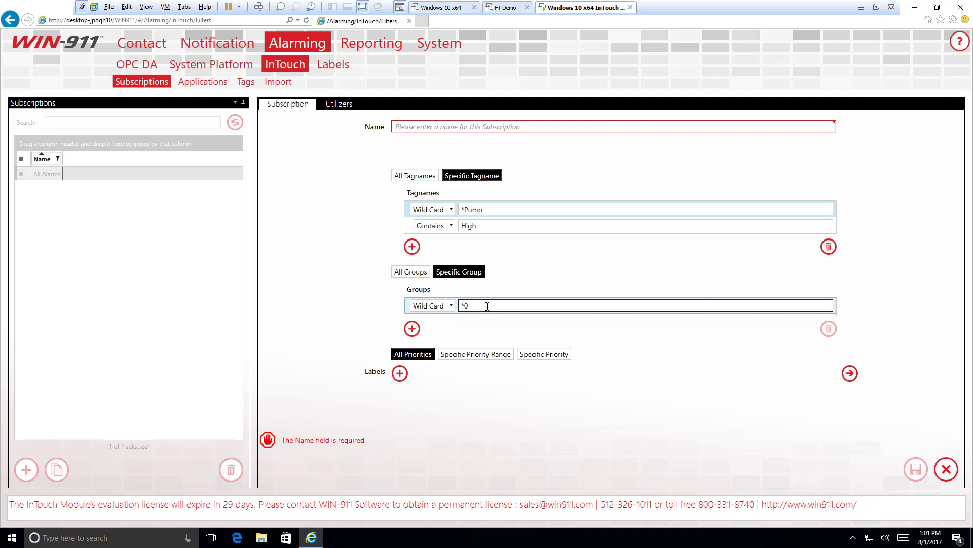
{"action": "type", "text": "01"}
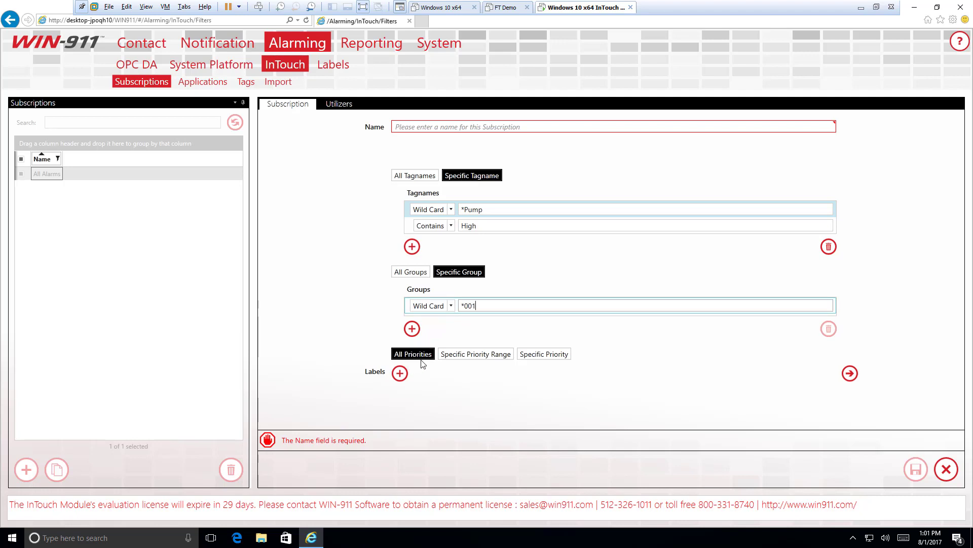
{"action": "mouse_move", "coordinate": [512, 365]}
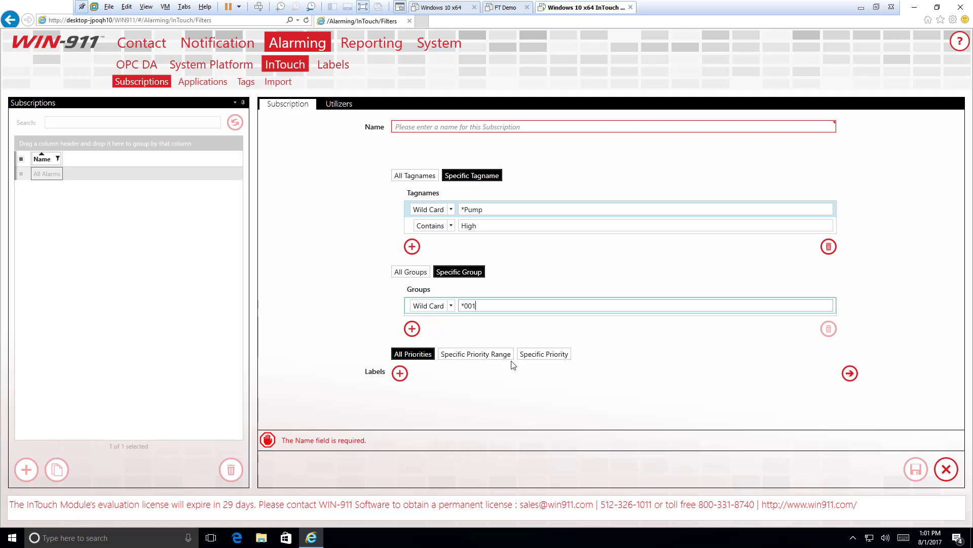
Step: Choose a specific priority range of 900 to 999 for the subscription
{"action": "left_click", "coordinate": [476, 353]}
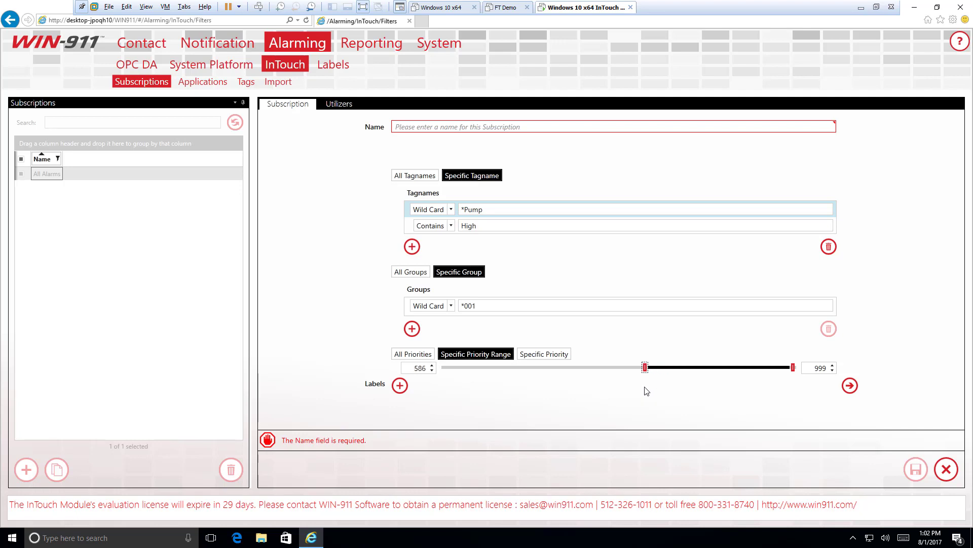
{"action": "mouse_move", "coordinate": [644, 390]}
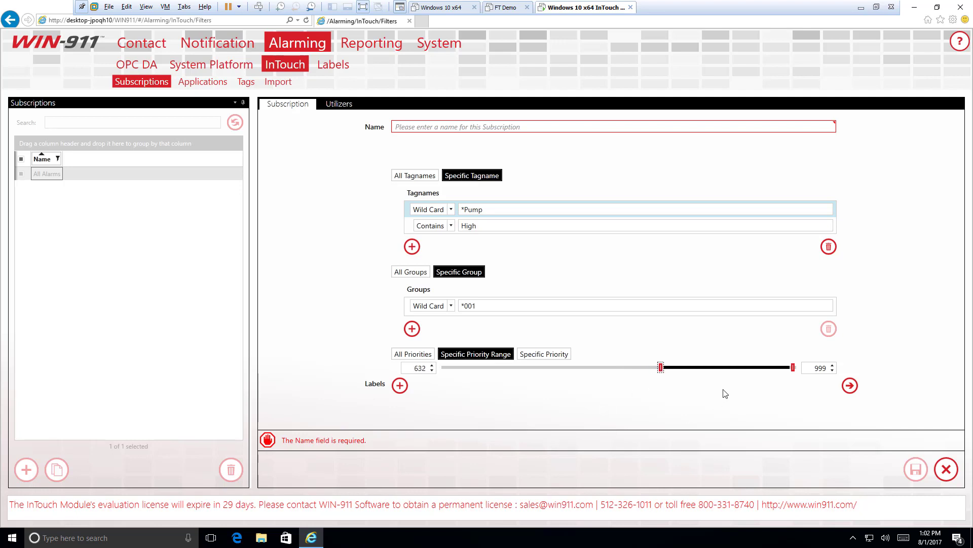
{"action": "left_click", "coordinate": [544, 353]}
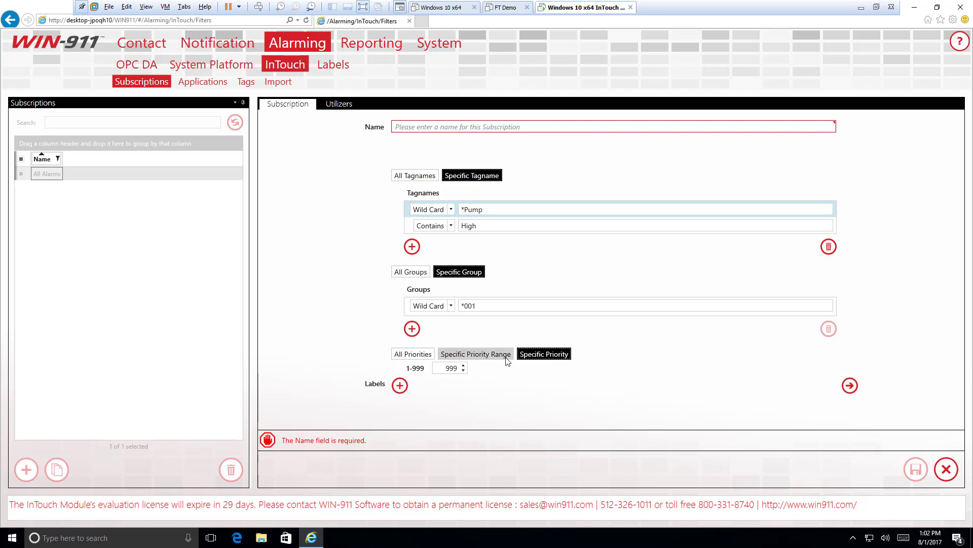
{"action": "left_click", "coordinate": [475, 353]}
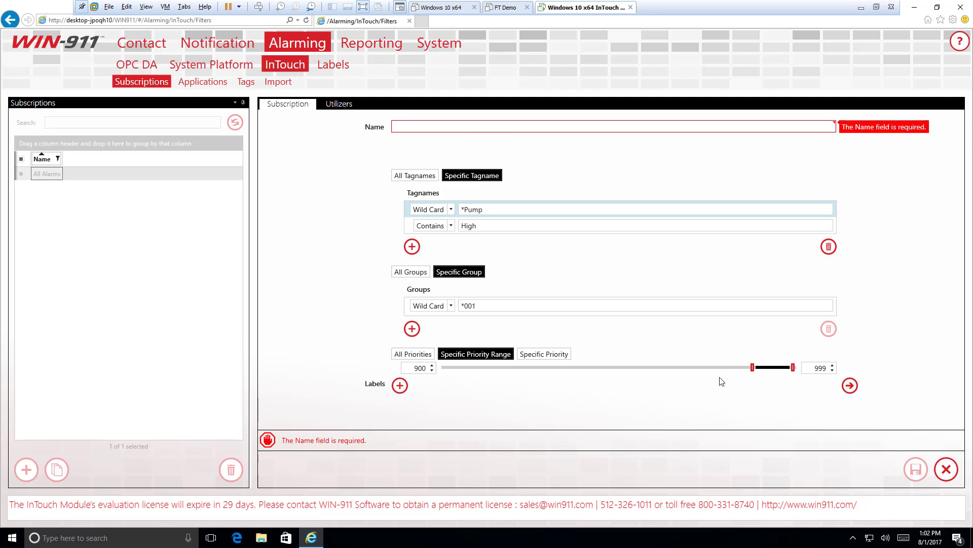
{"action": "left_click", "coordinate": [422, 126]}
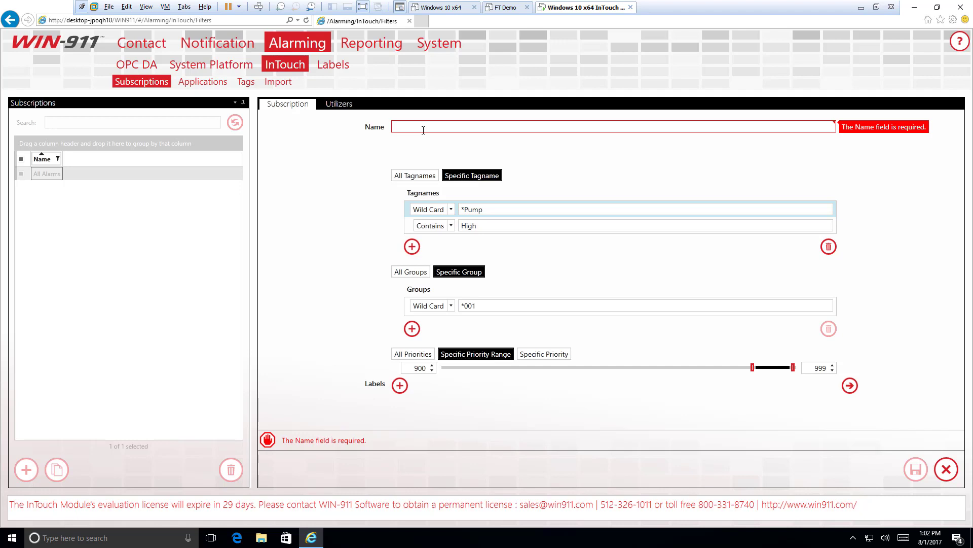
Step: Name the subscription 'High Priority Group 001 pump'
{"action": "type", "text": "H"}
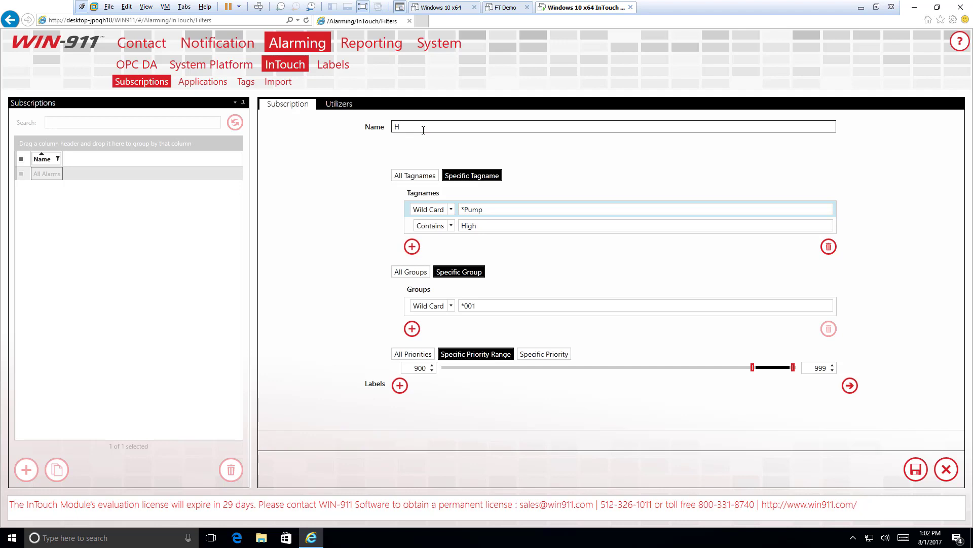
{"action": "type", "text": "igh Priori"}
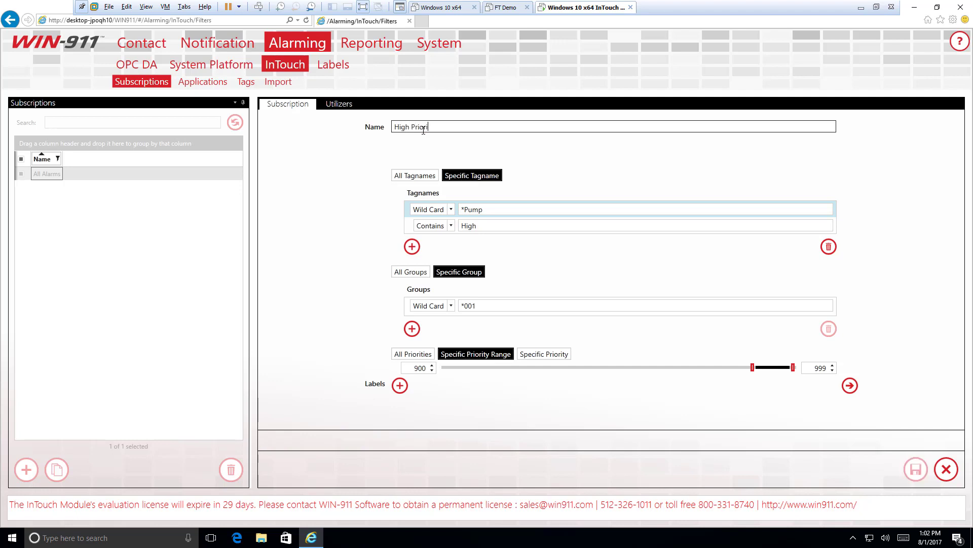
{"action": "type", "text": "ty Gr"}
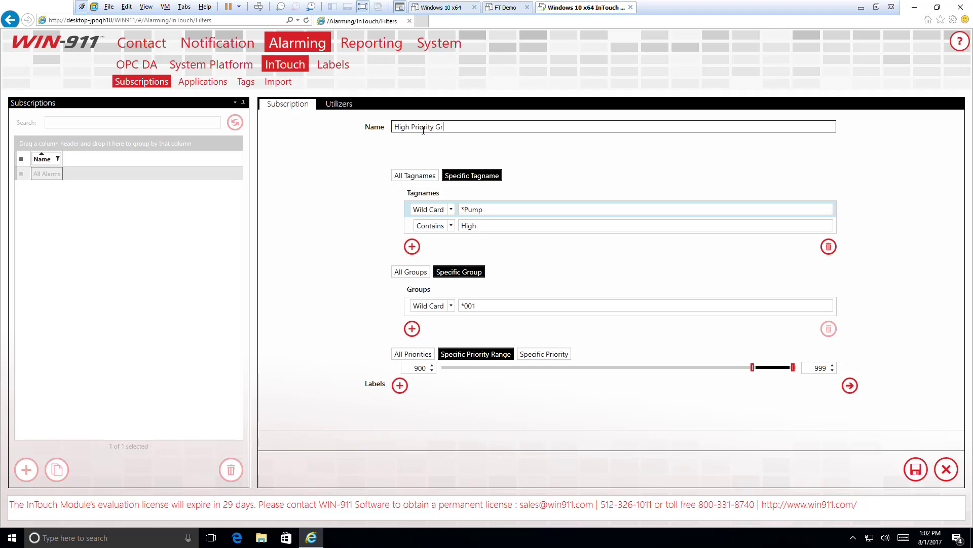
{"action": "type", "text": "oup 001"}
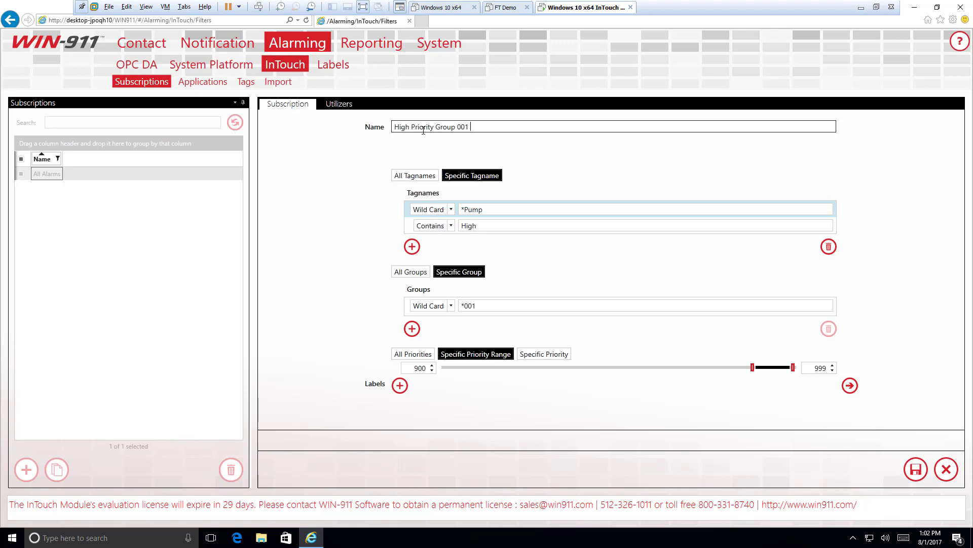
{"action": "type", "text": "pump"}
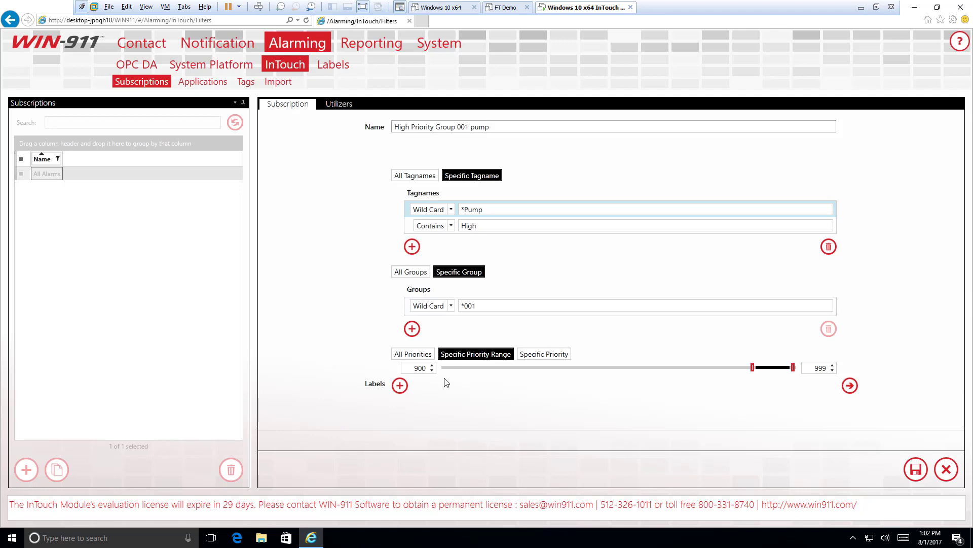
{"action": "mouse_move", "coordinate": [400, 385]}
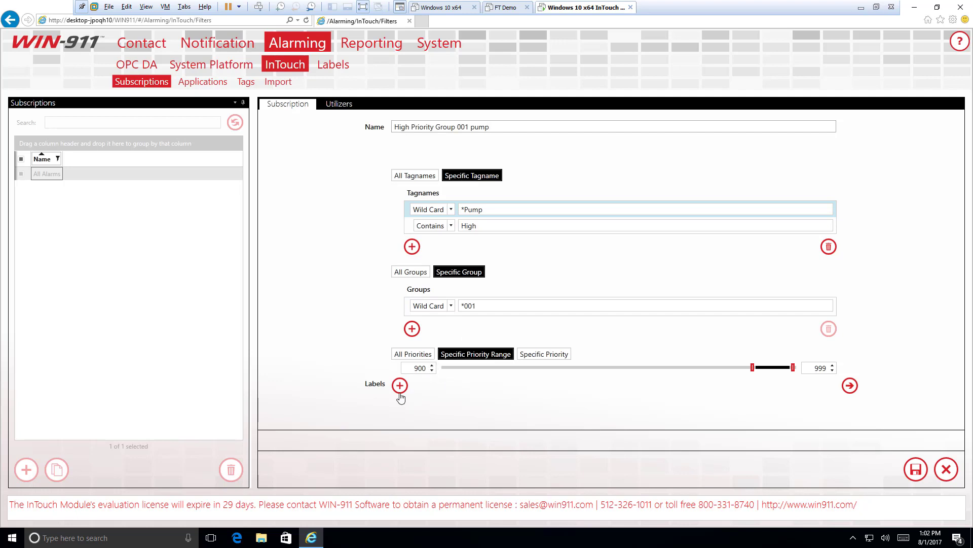
{"action": "mouse_move", "coordinate": [399, 386]}
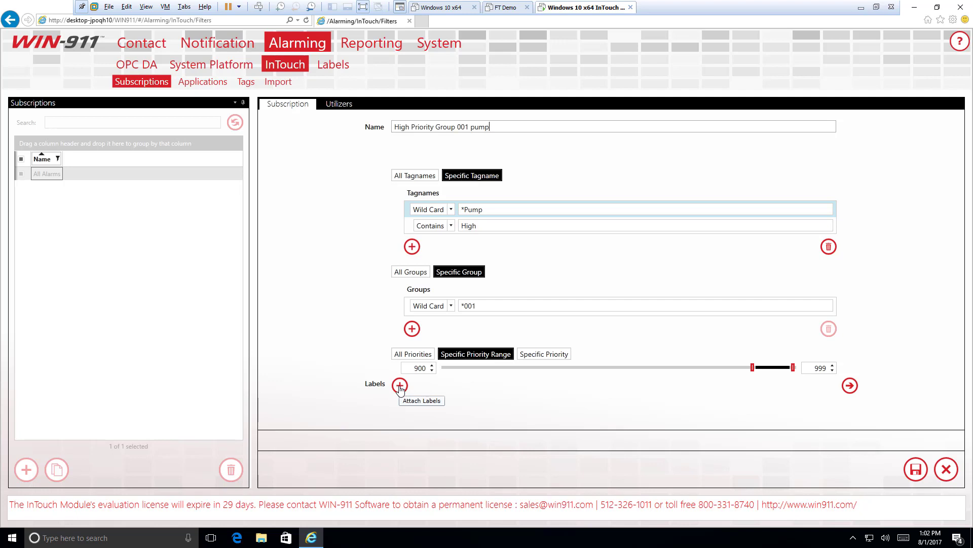
{"action": "mouse_move", "coordinate": [400, 386]}
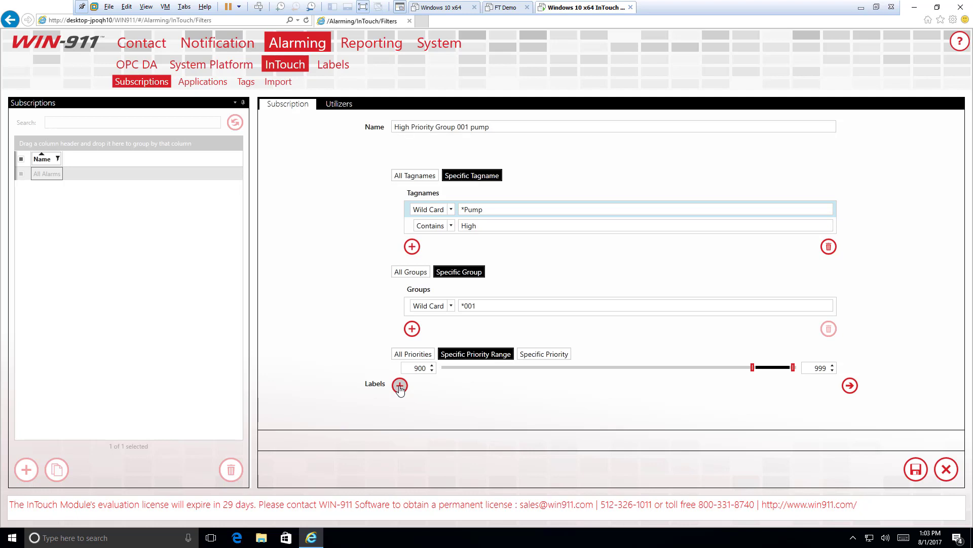
Step: Attach the Area XYZ label to the subscription from the label picker
{"action": "left_click", "coordinate": [399, 386]}
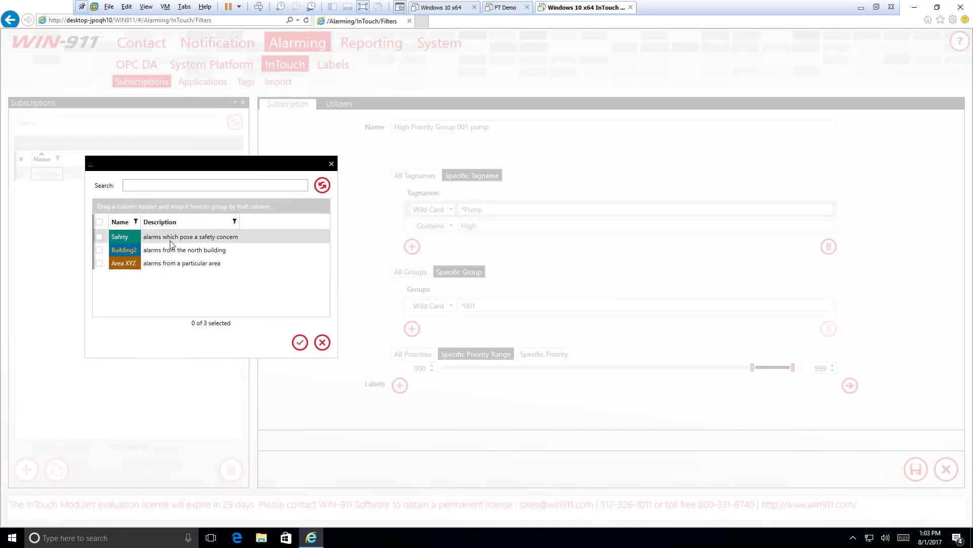
{"action": "mouse_move", "coordinate": [177, 242]}
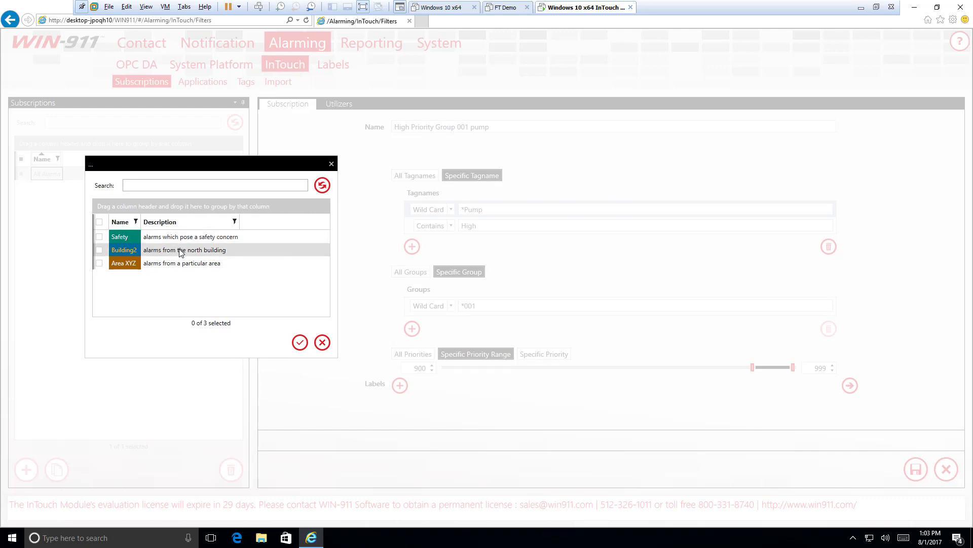
{"action": "left_click", "coordinate": [214, 184]}
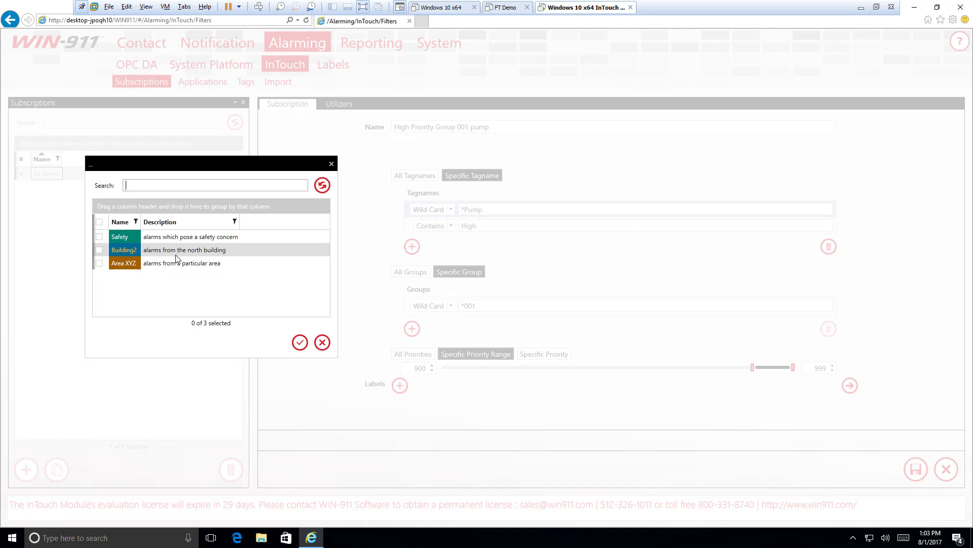
{"action": "mouse_move", "coordinate": [163, 272]}
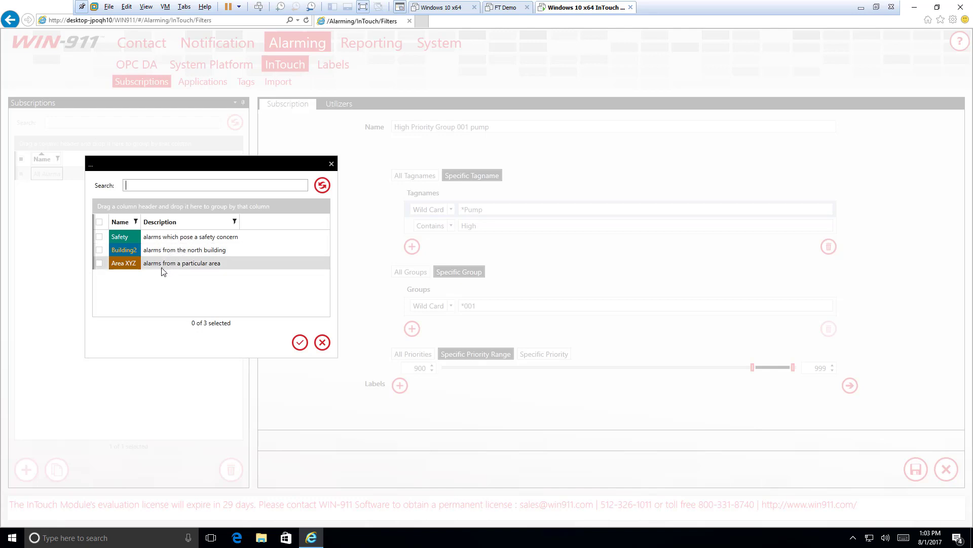
{"action": "left_click", "coordinate": [99, 262]}
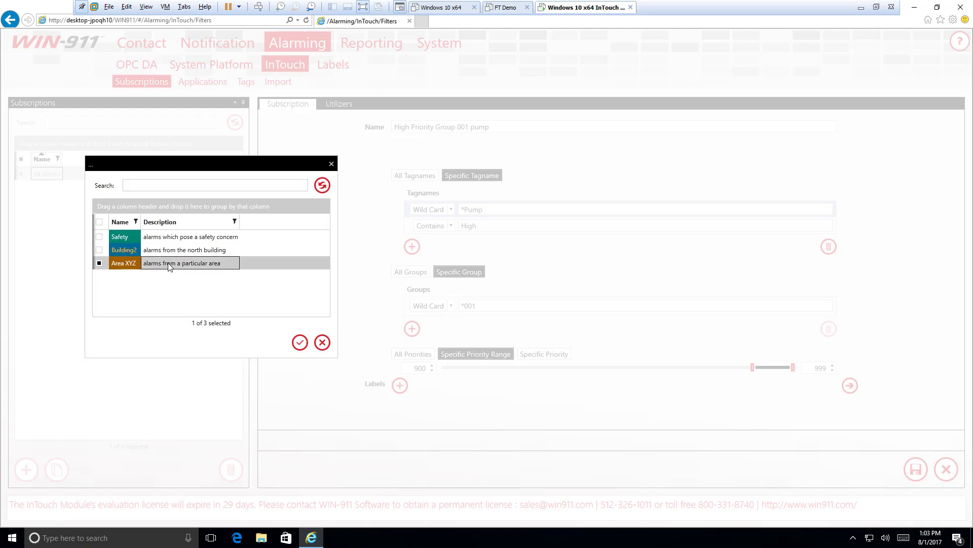
{"action": "left_click", "coordinate": [300, 342]}
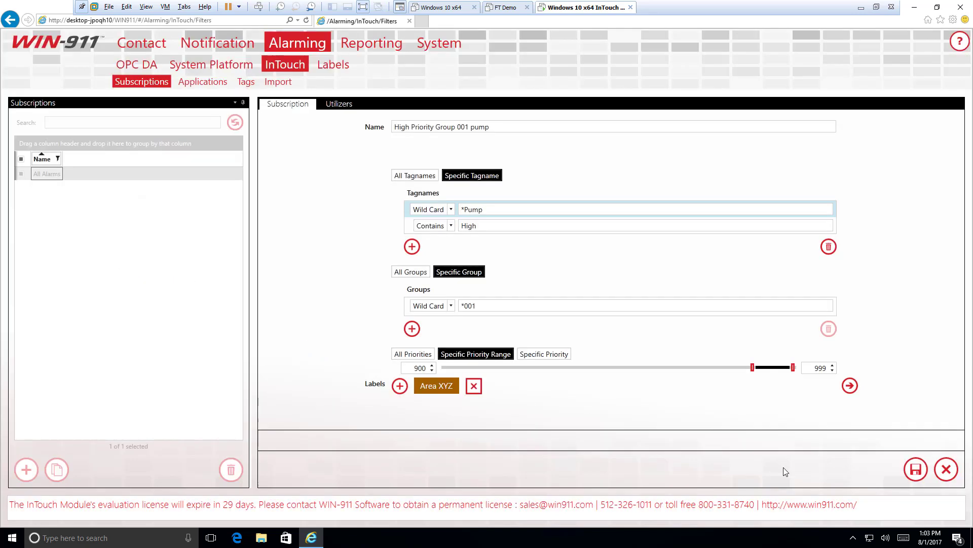
{"action": "mouse_move", "coordinate": [850, 386]}
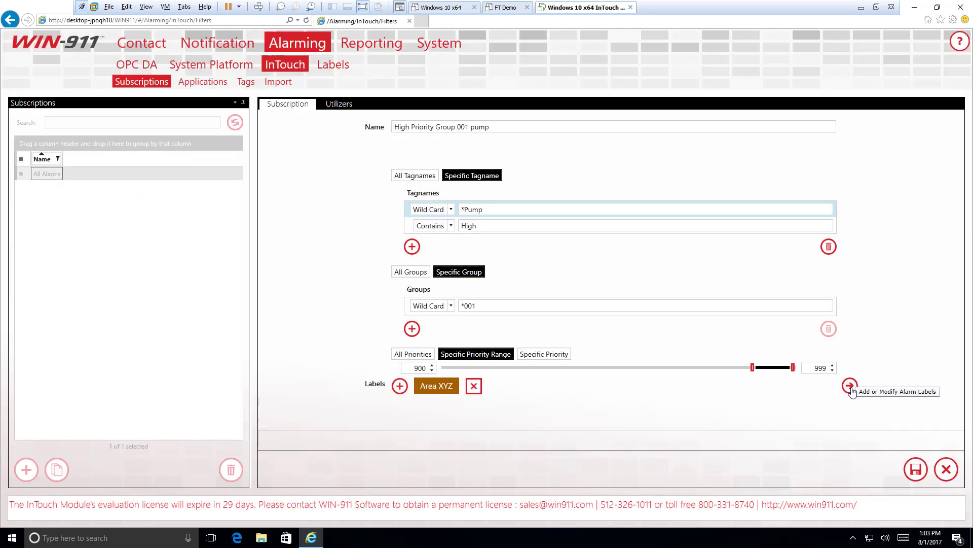
Step: Add a new alarm label named Group001 and save it
{"action": "left_click", "coordinate": [850, 385]}
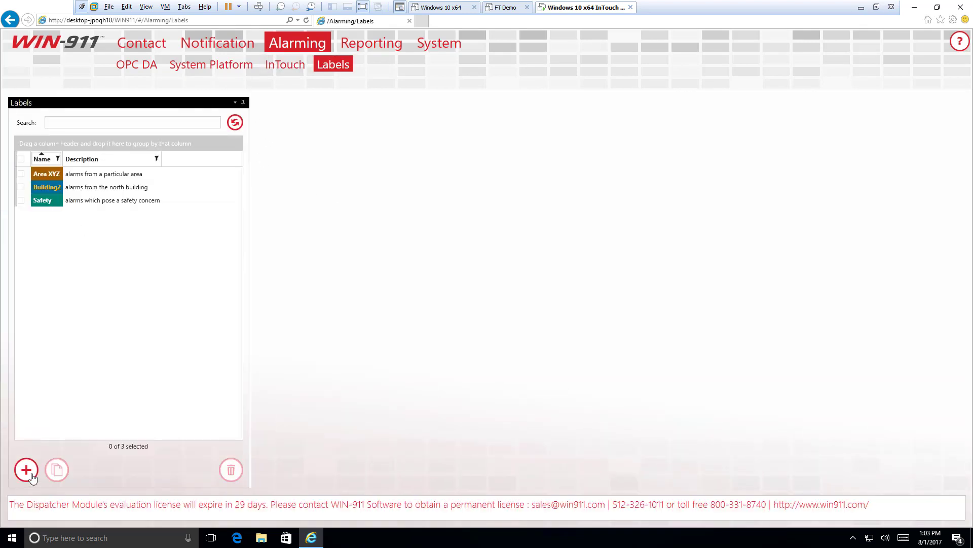
{"action": "left_click", "coordinate": [26, 470]}
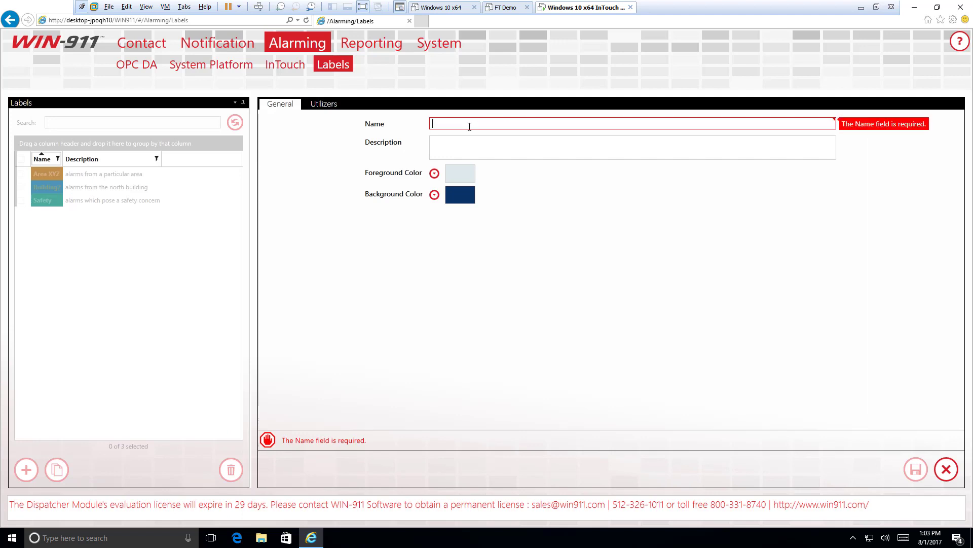
{"action": "type", "text": "G"}
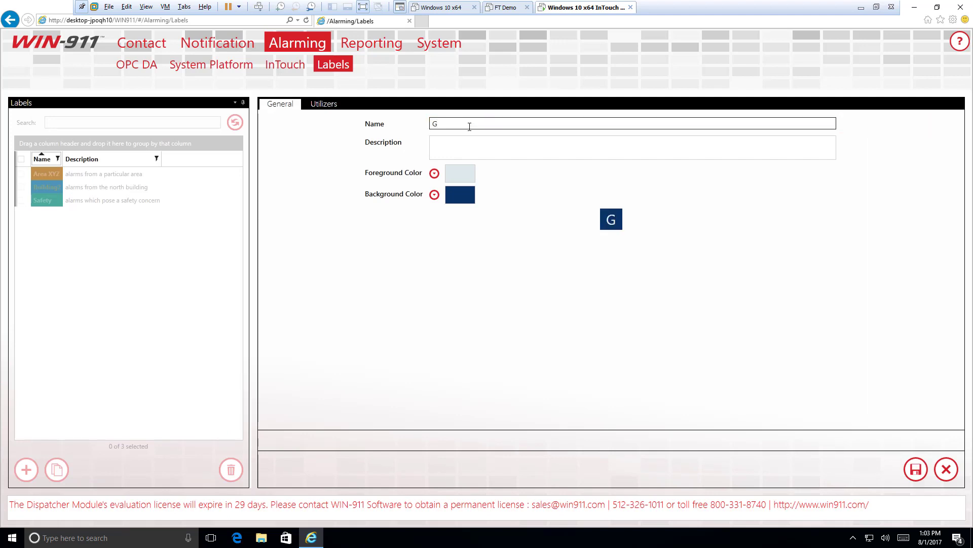
{"action": "type", "text": "roup001"}
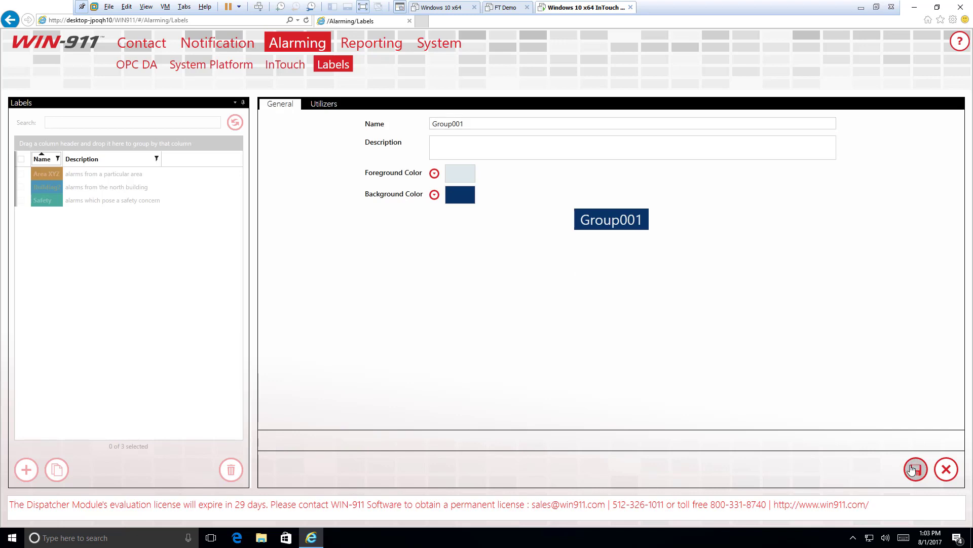
{"action": "left_click", "coordinate": [914, 469]}
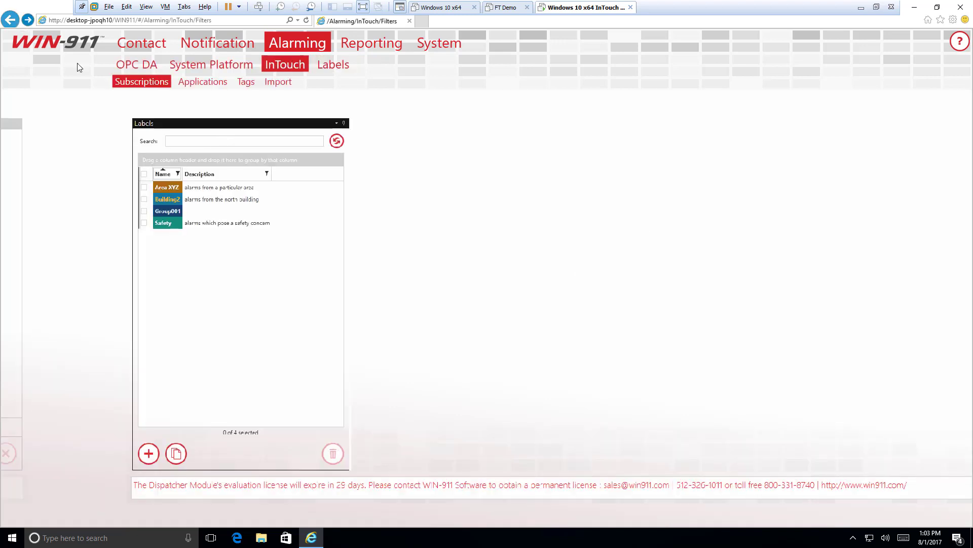
Step: Attach the Group001 label to the High Priority Group 001 pump subscription
{"action": "left_click", "coordinate": [141, 82]}
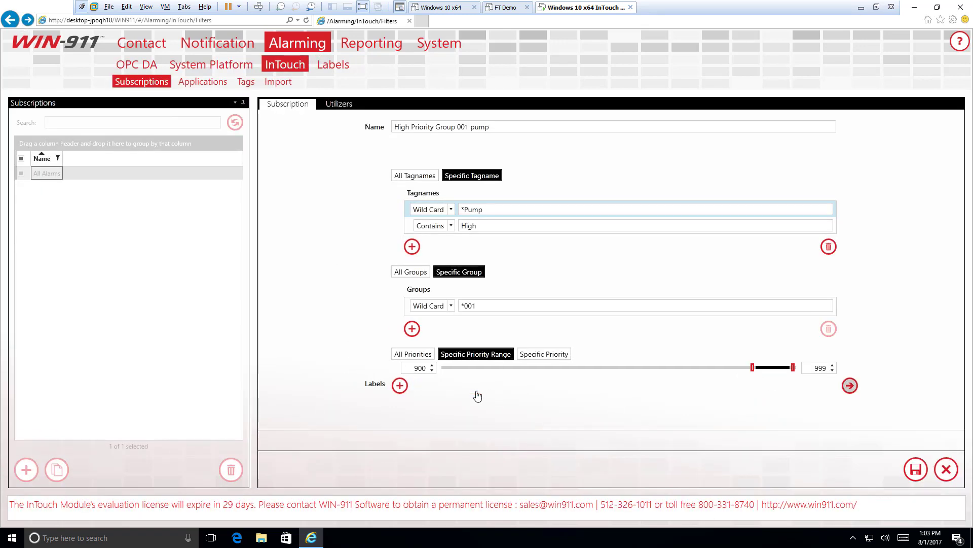
{"action": "left_click", "coordinate": [400, 385]}
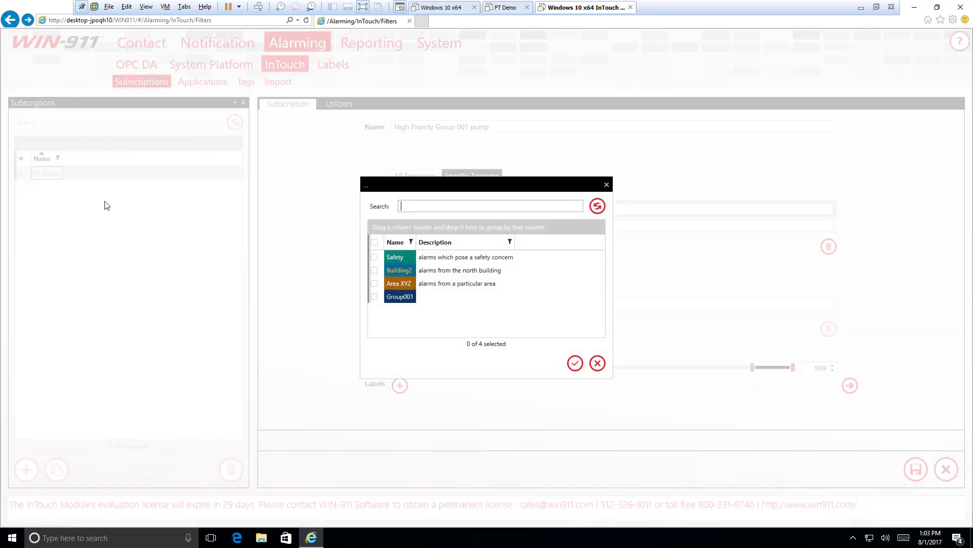
{"action": "left_click", "coordinate": [374, 296]}
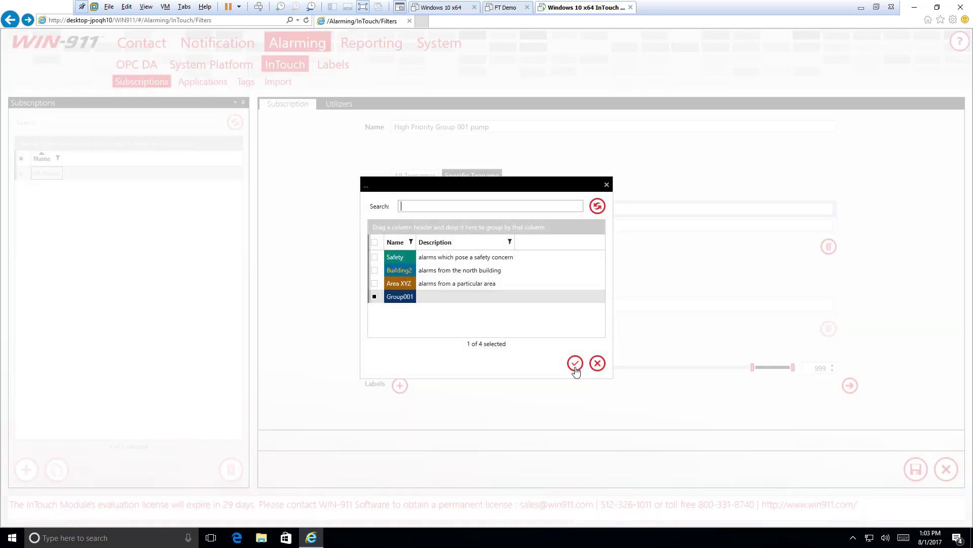
{"action": "left_click", "coordinate": [574, 363]}
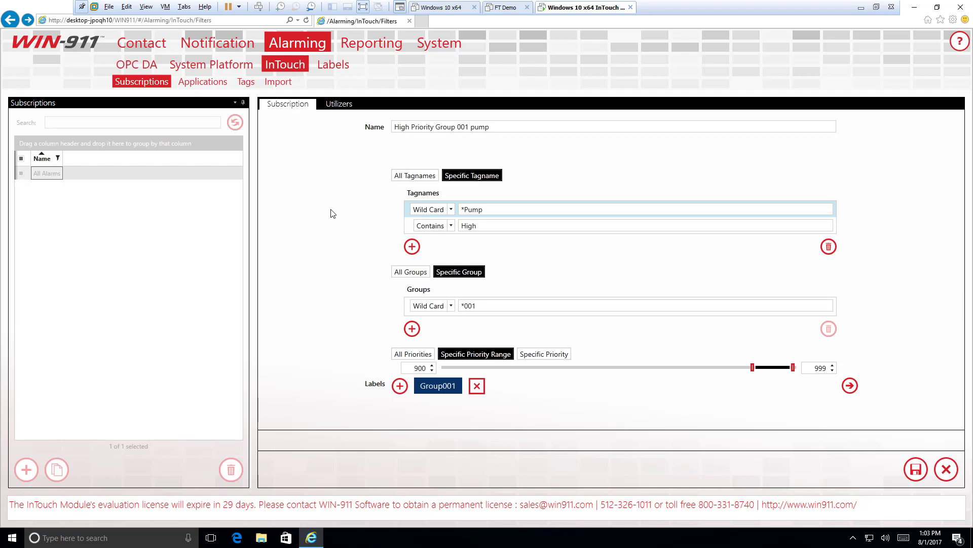
{"action": "mouse_move", "coordinate": [385, 231]}
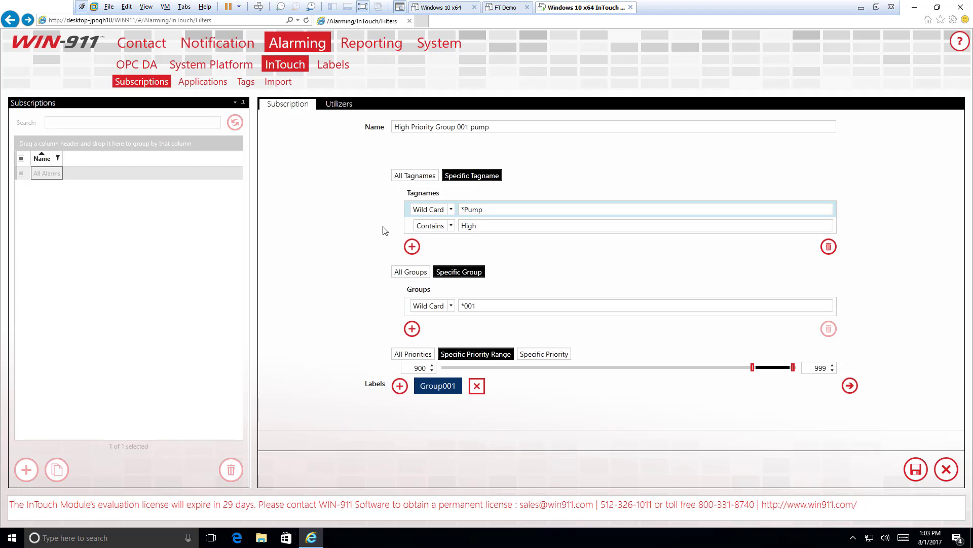
{"action": "mouse_move", "coordinate": [532, 254]}
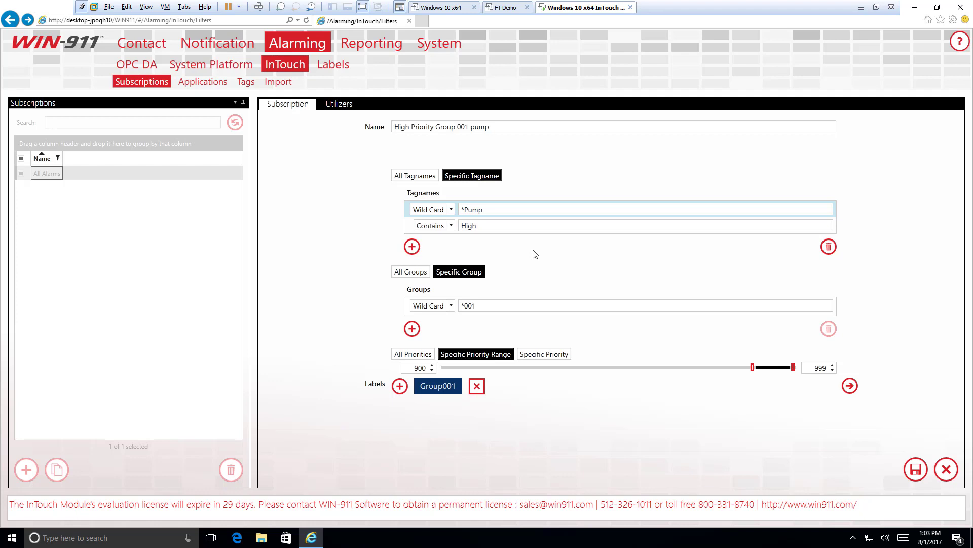
{"action": "mouse_move", "coordinate": [448, 267]}
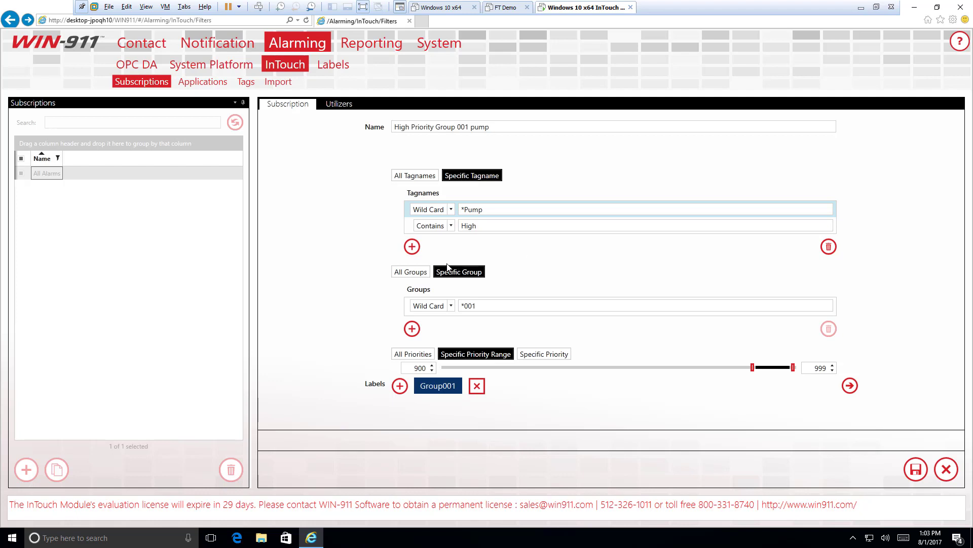
{"action": "mouse_move", "coordinate": [340, 237]}
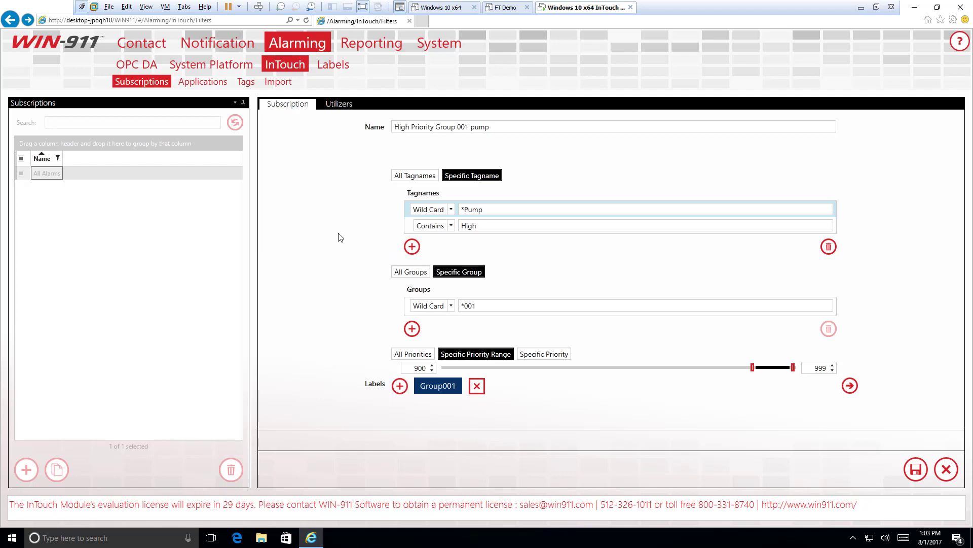
{"action": "mouse_move", "coordinate": [705, 407]}
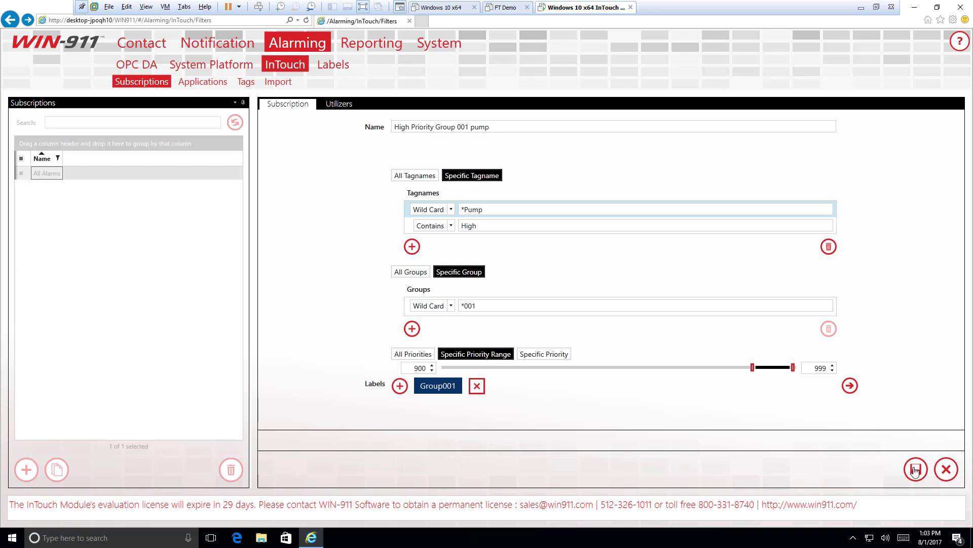
Step: Save the pump subscription, review it, then show the InTouch Applications list with DEMOAPP1_1280
{"action": "left_click", "coordinate": [914, 468]}
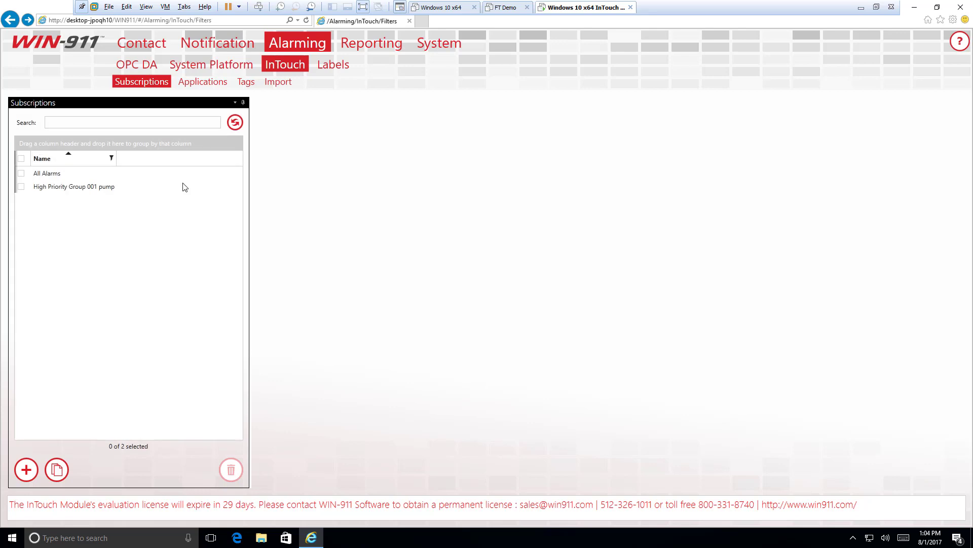
{"action": "left_click", "coordinate": [74, 186]}
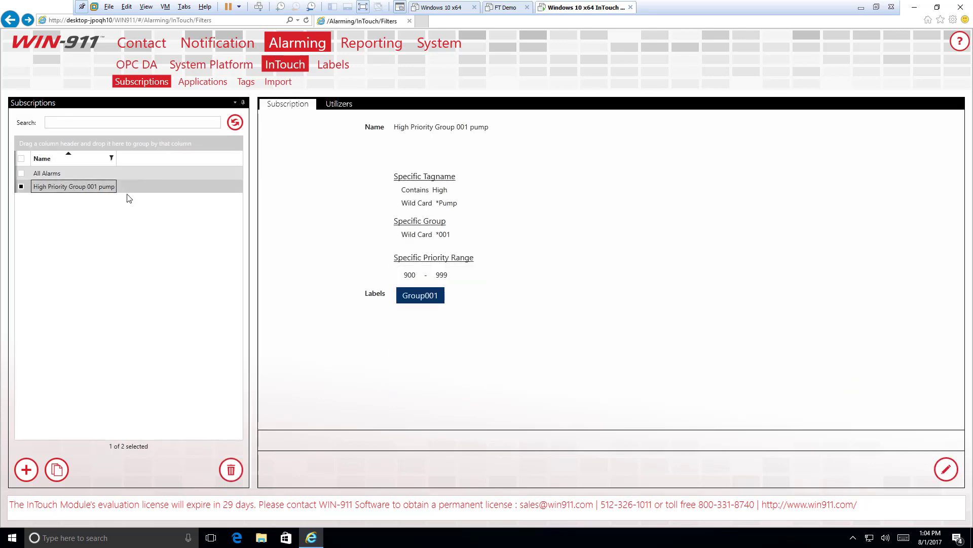
{"action": "mouse_move", "coordinate": [137, 187]}
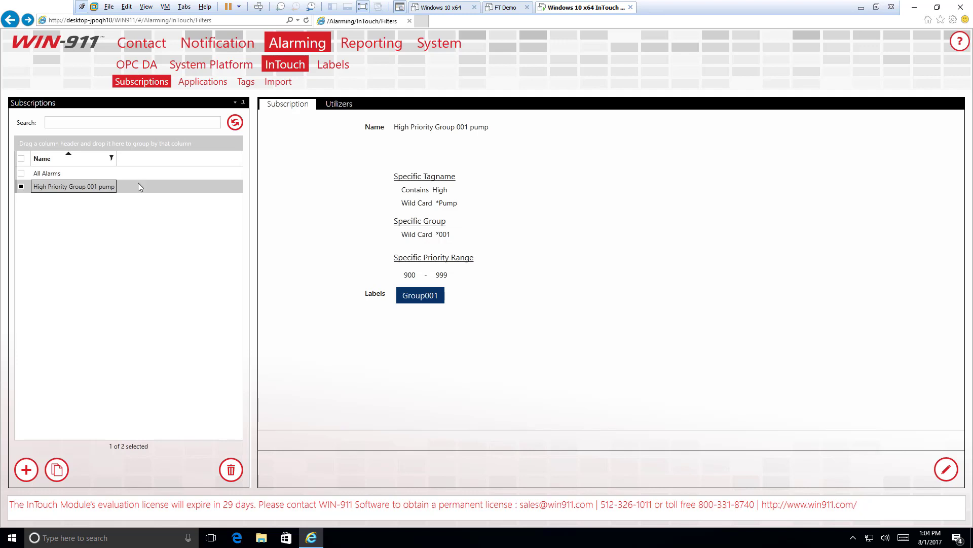
{"action": "mouse_move", "coordinate": [292, 173]}
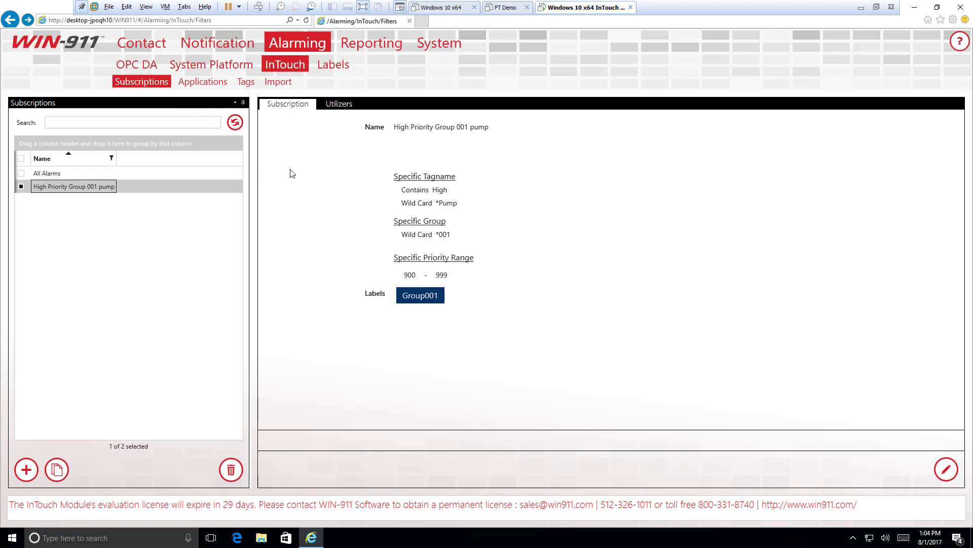
{"action": "mouse_move", "coordinate": [202, 81]}
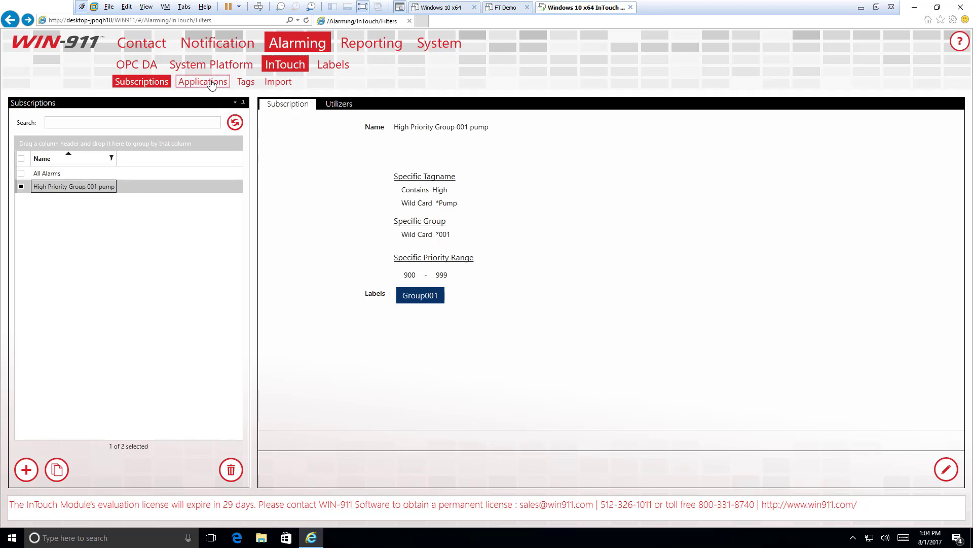
{"action": "left_click", "coordinate": [203, 81]}
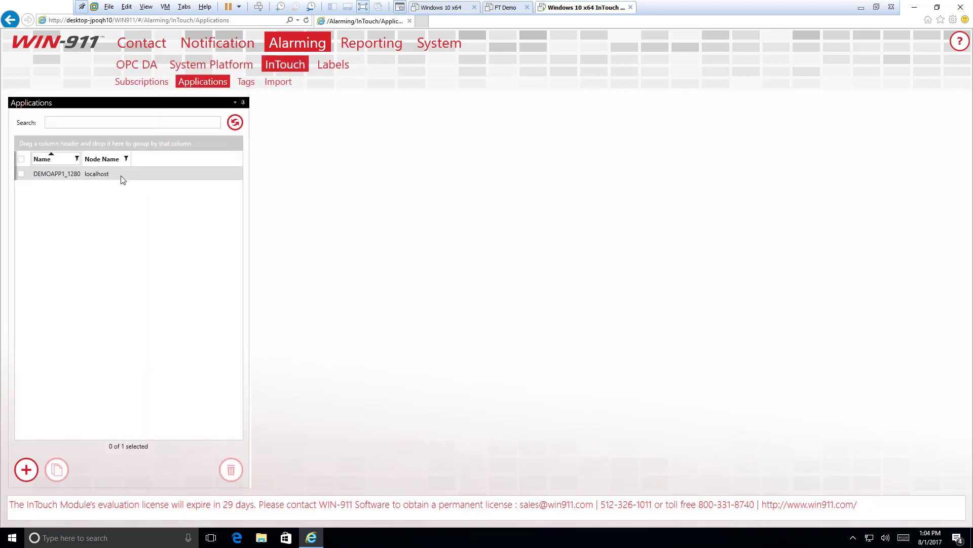
{"action": "left_click", "coordinate": [230, 469]}
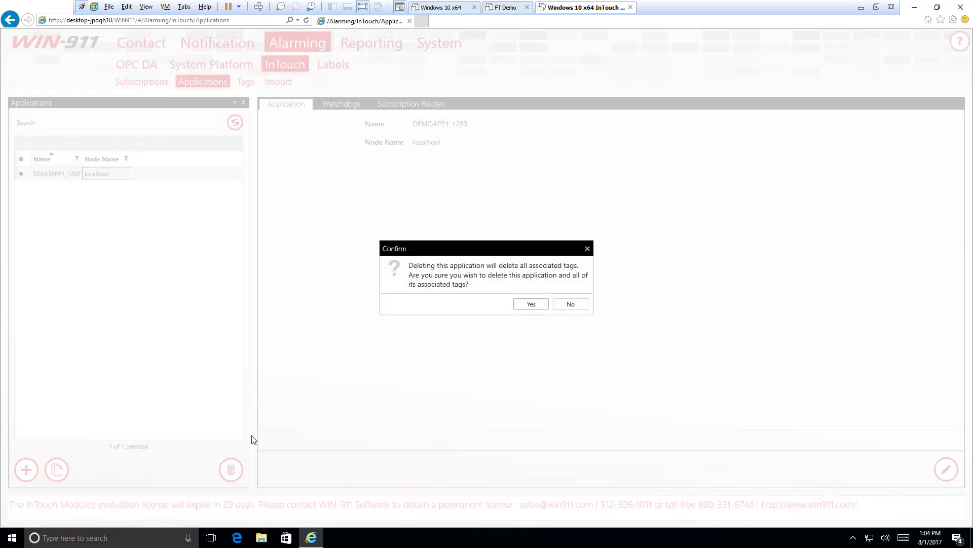
{"action": "left_click", "coordinate": [531, 303]}
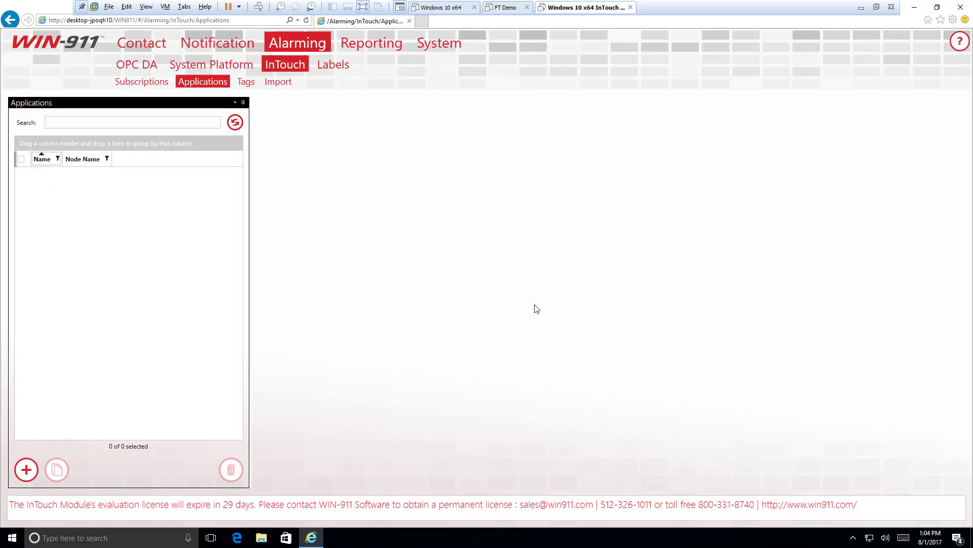
{"action": "mouse_move", "coordinate": [211, 206]}
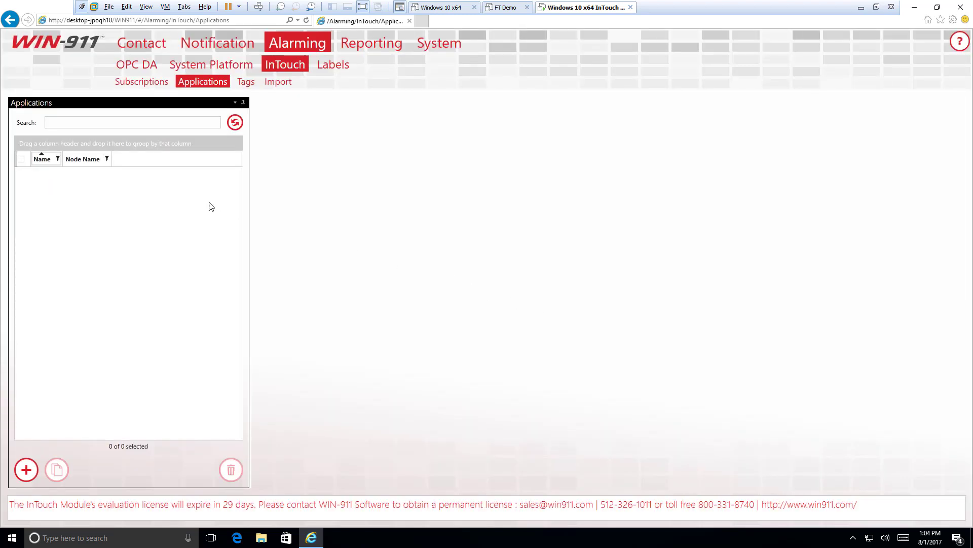
{"action": "mouse_move", "coordinate": [173, 180]}
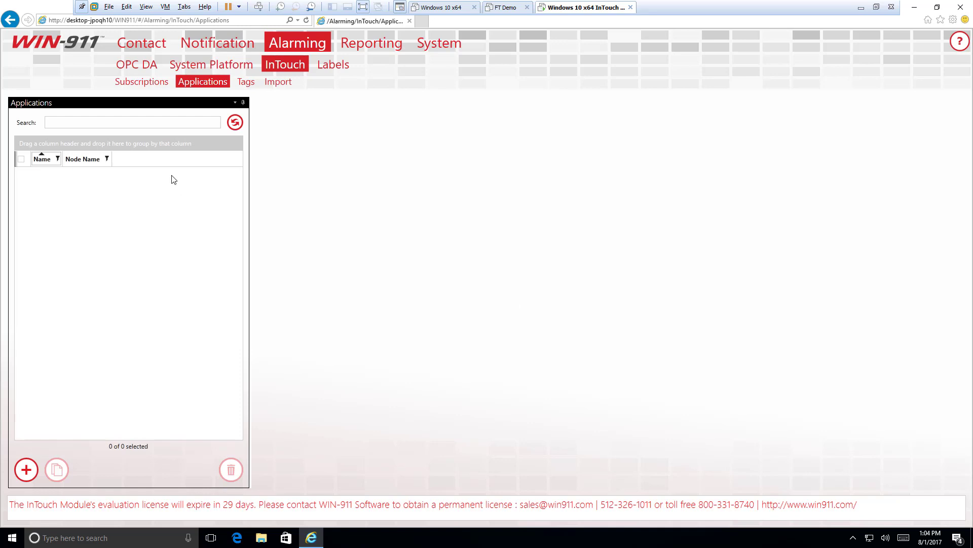
{"action": "mouse_move", "coordinate": [162, 286]}
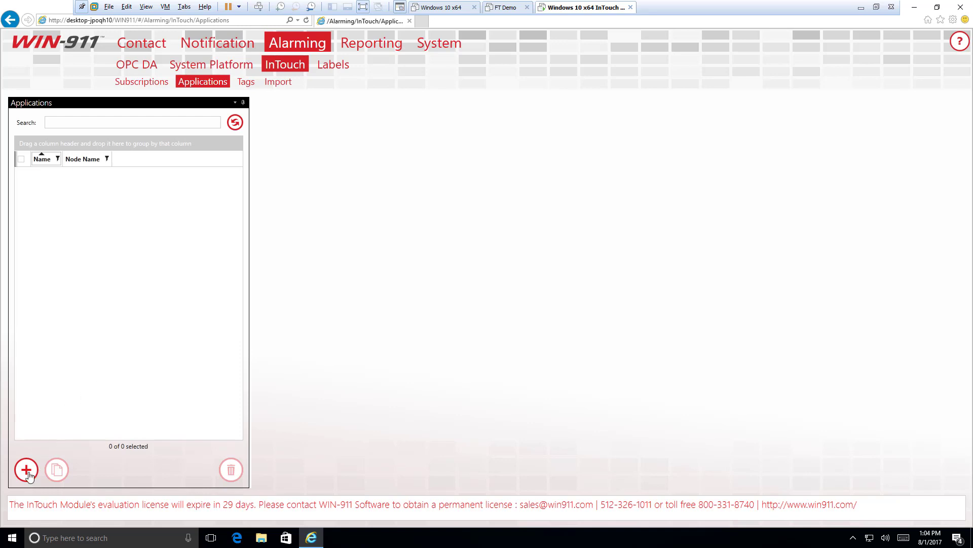
Step: Start a new InTouch application entry with blank Name and Node Name
{"action": "left_click", "coordinate": [27, 469]}
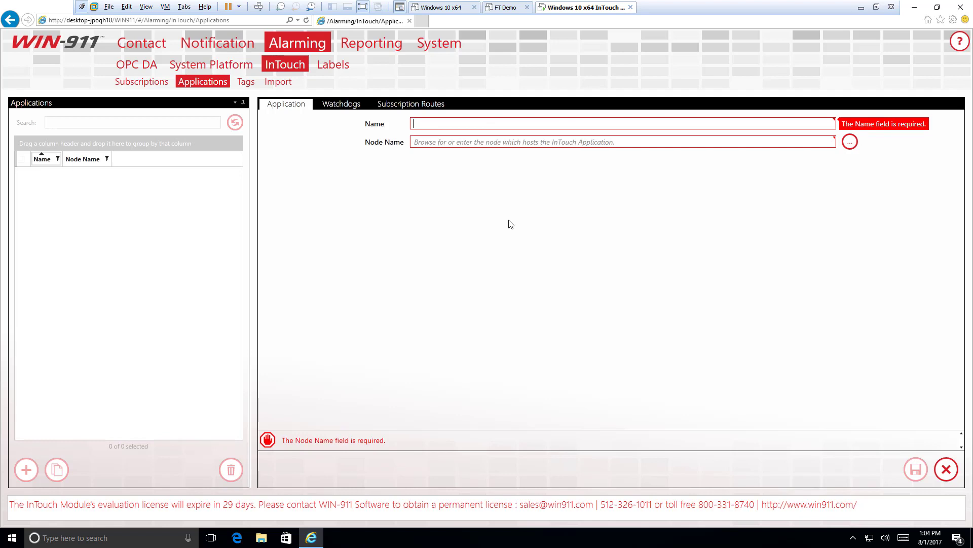
{"action": "mouse_move", "coordinate": [503, 217]}
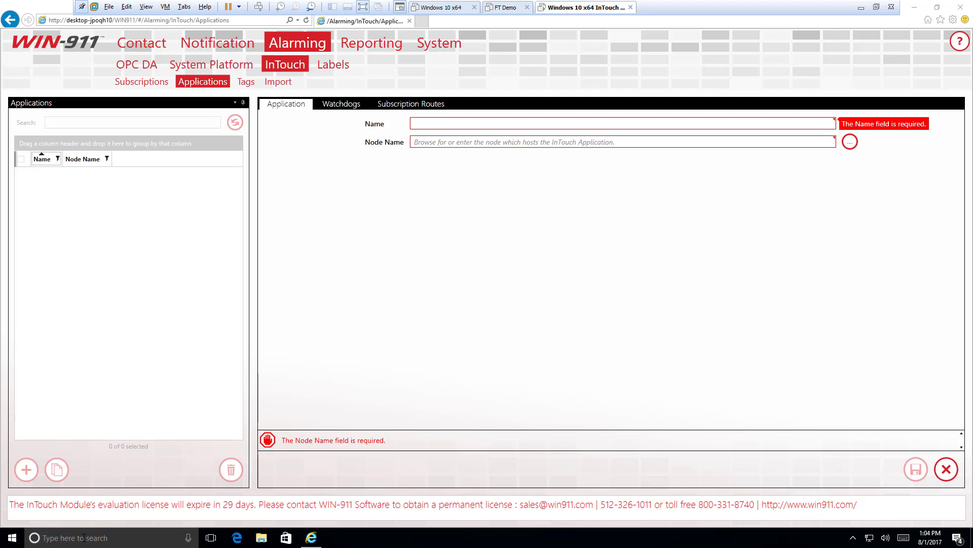
Step: Launch Wonderware InTouch from Start search and accept the UAC prompt
{"action": "type", "text": "intou"}
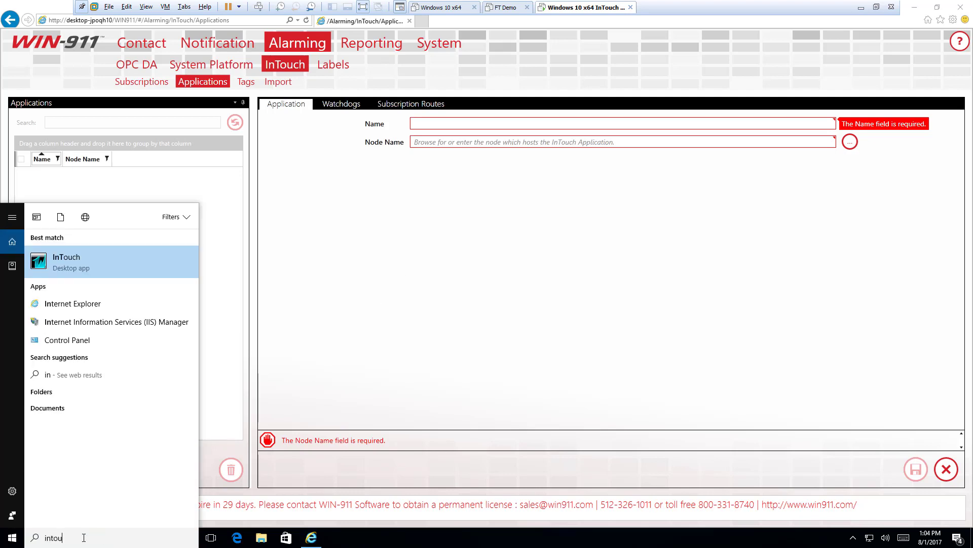
{"action": "type", "text": "ch"}
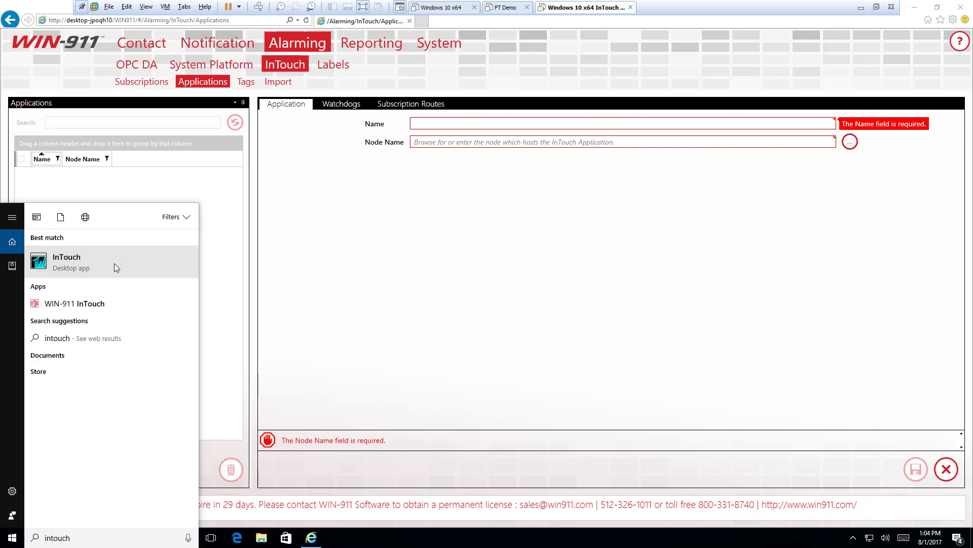
{"action": "left_click", "coordinate": [67, 257]}
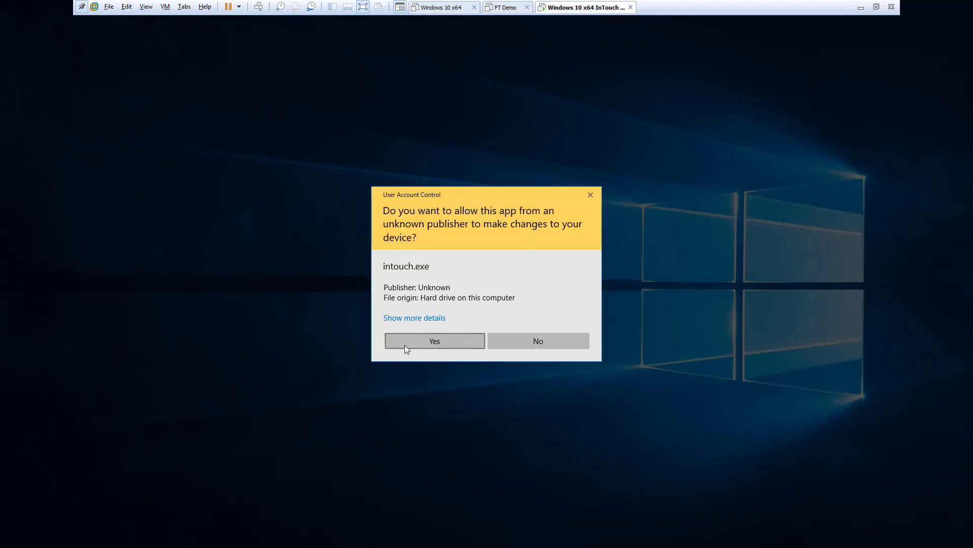
{"action": "left_click", "coordinate": [434, 341]}
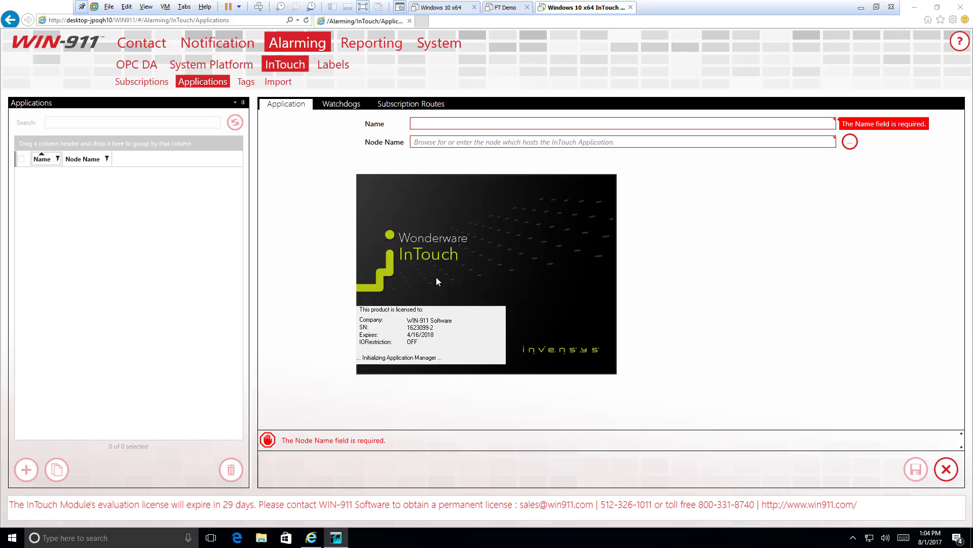
Step: Open Demo Application 1280 x 1024 with its Main and Reactor displays in WindowMaker, then minimize it
{"action": "left_click", "coordinate": [849, 142]}
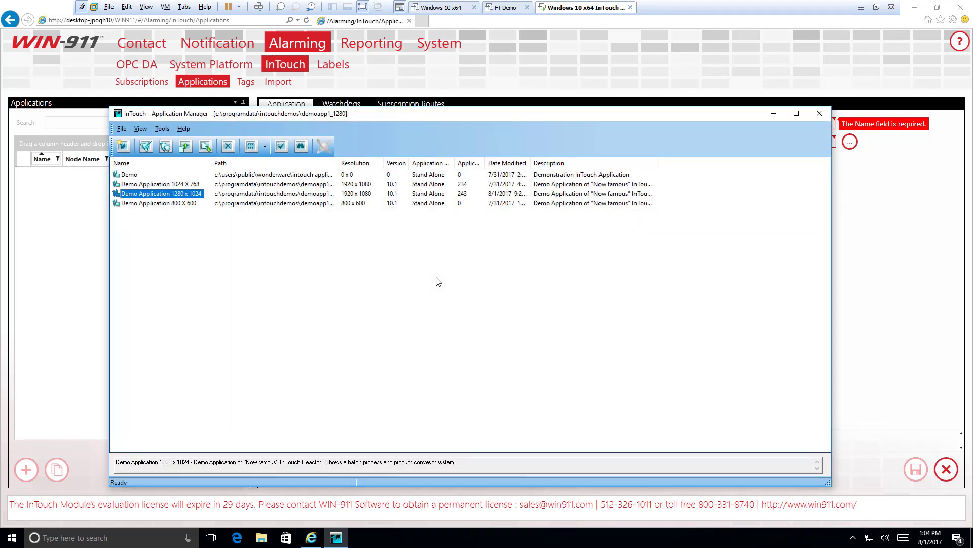
{"action": "mouse_move", "coordinate": [455, 116]}
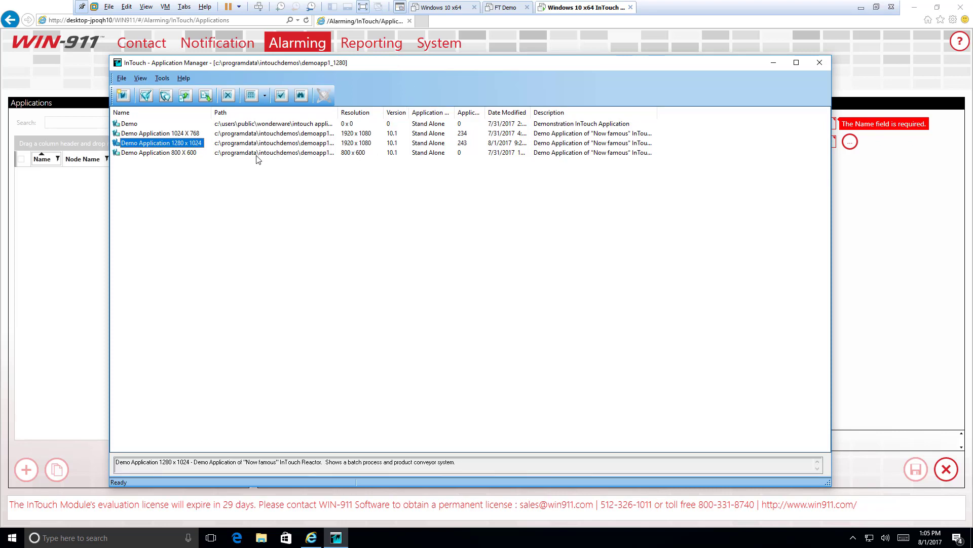
{"action": "mouse_move", "coordinate": [185, 146]}
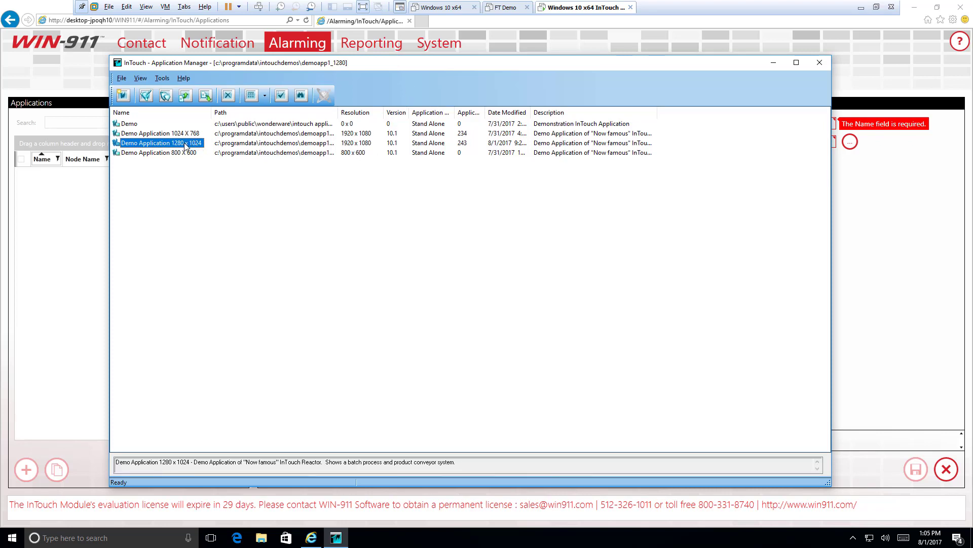
{"action": "mouse_move", "coordinate": [237, 147]}
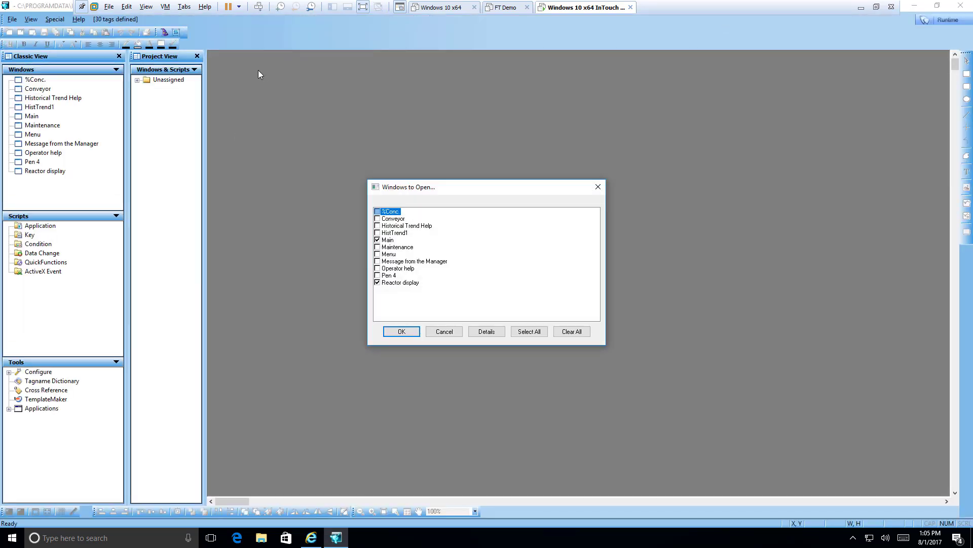
{"action": "left_click", "coordinate": [402, 330]}
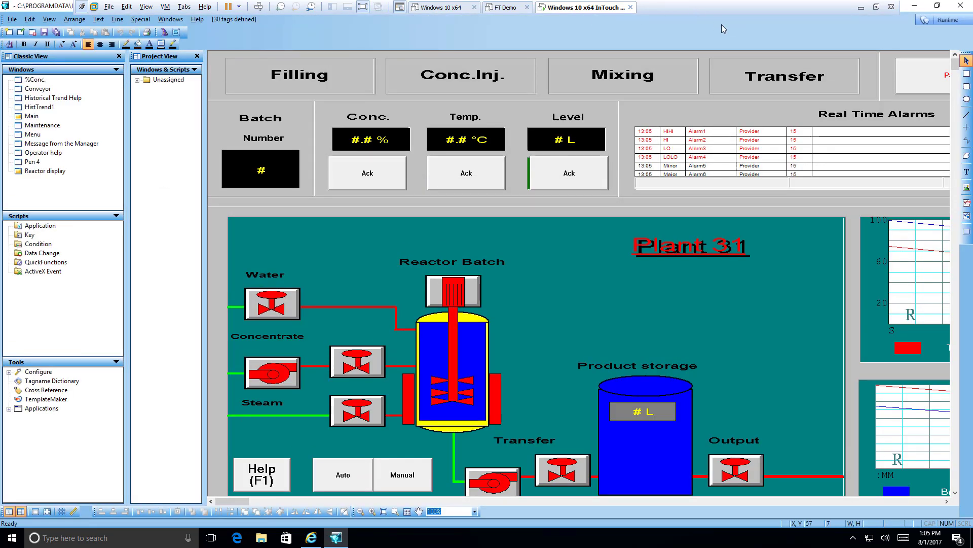
{"action": "mouse_move", "coordinate": [899, 32]}
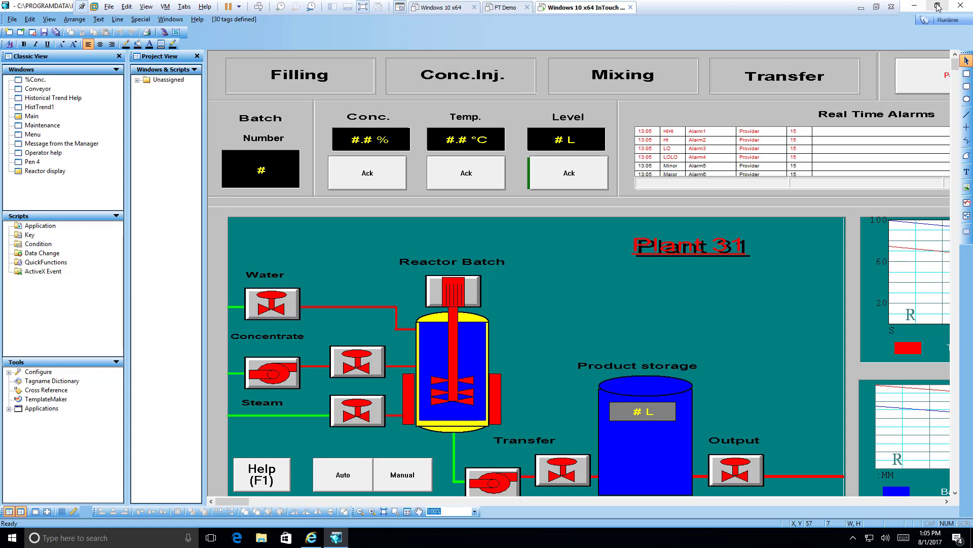
{"action": "mouse_move", "coordinate": [937, 7]}
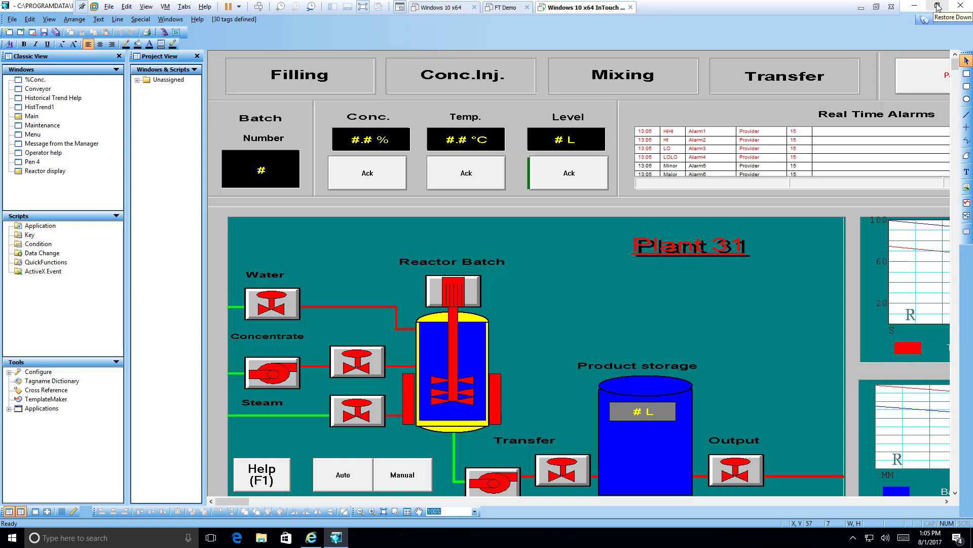
{"action": "left_click", "coordinate": [939, 7]}
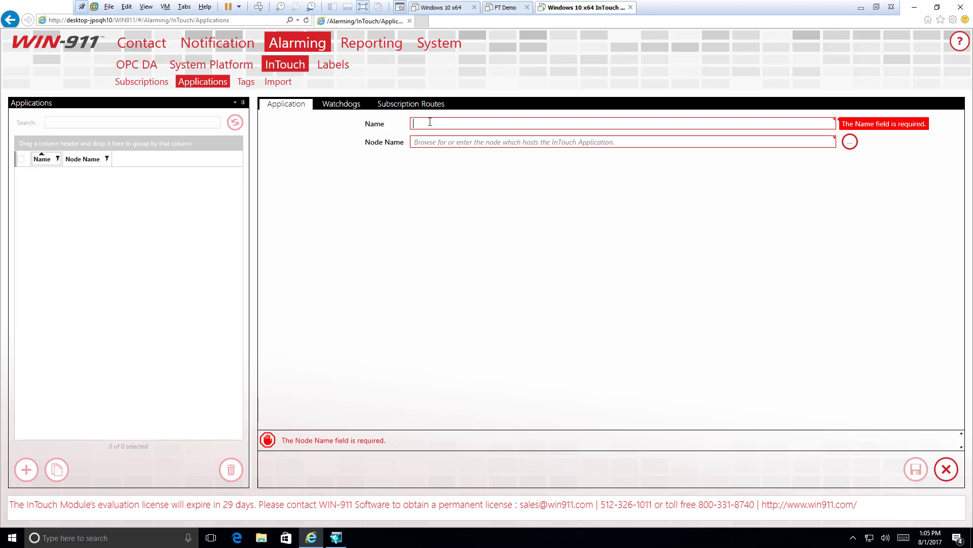
Step: Name the application DEMOAPP1_1280 with node name localhost
{"action": "type", "text": "DEMO"}
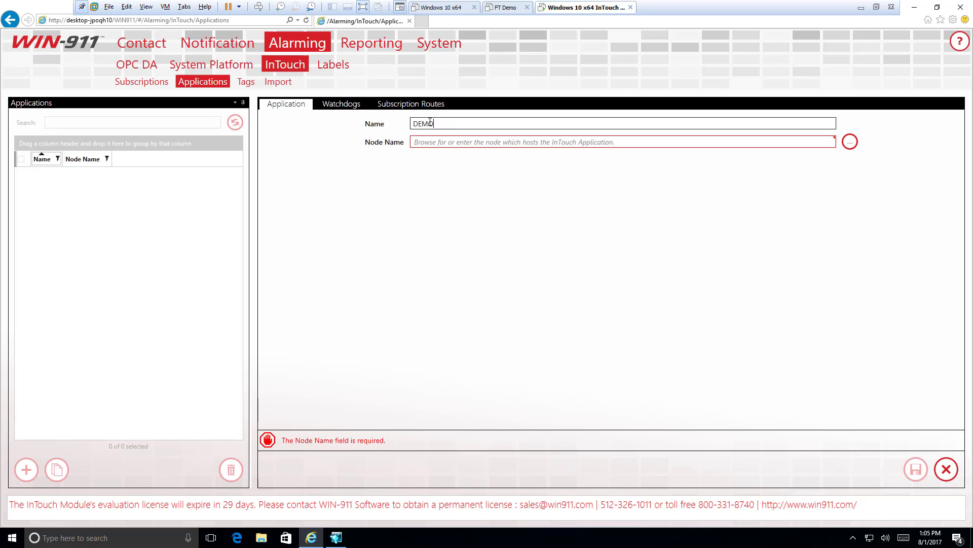
{"action": "type", "text": "APP1"}
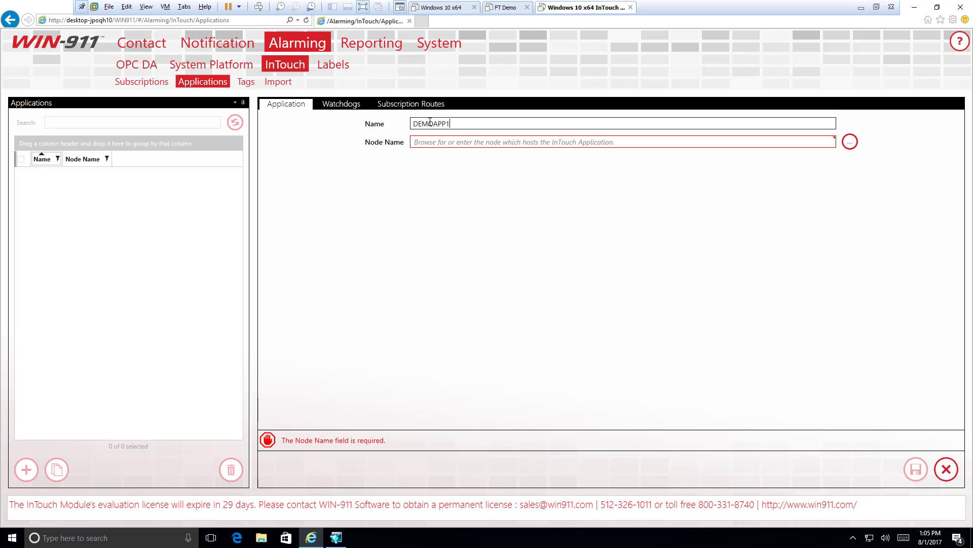
{"action": "type", "text": "_1280"}
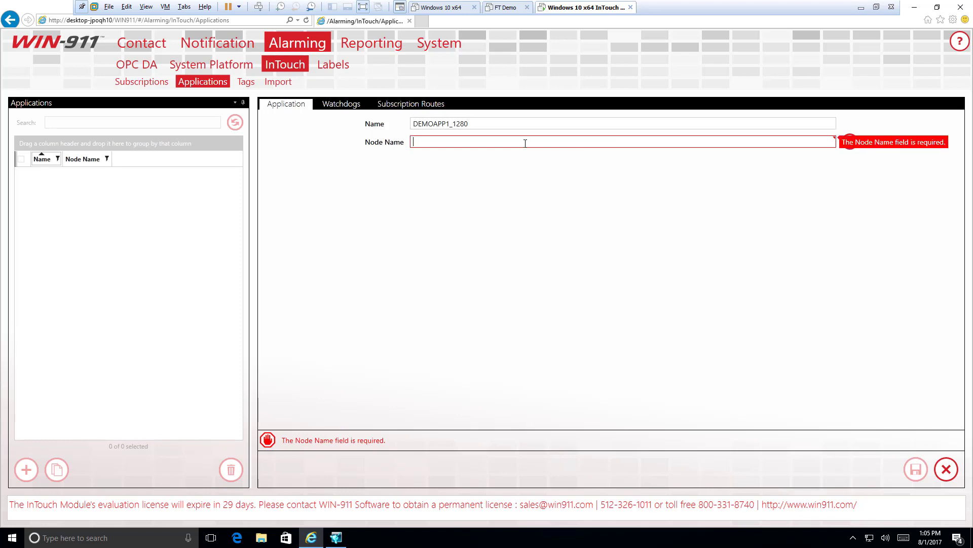
{"action": "mouse_move", "coordinate": [810, 171]}
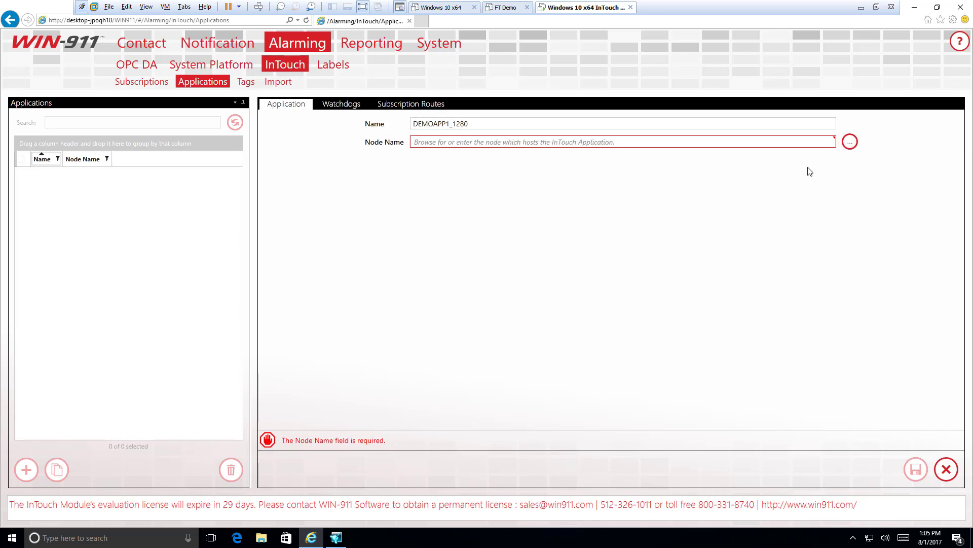
{"action": "mouse_move", "coordinate": [790, 163]}
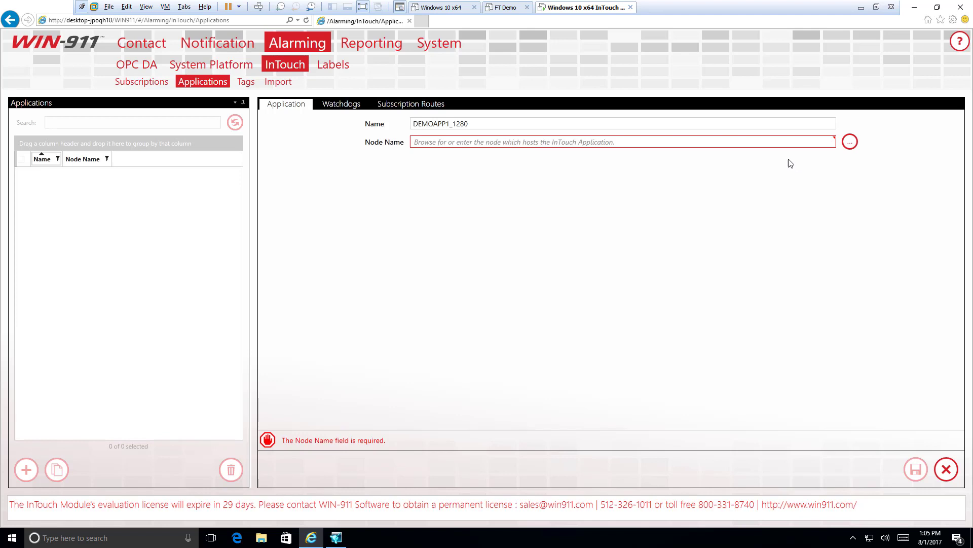
{"action": "mouse_move", "coordinate": [748, 180]}
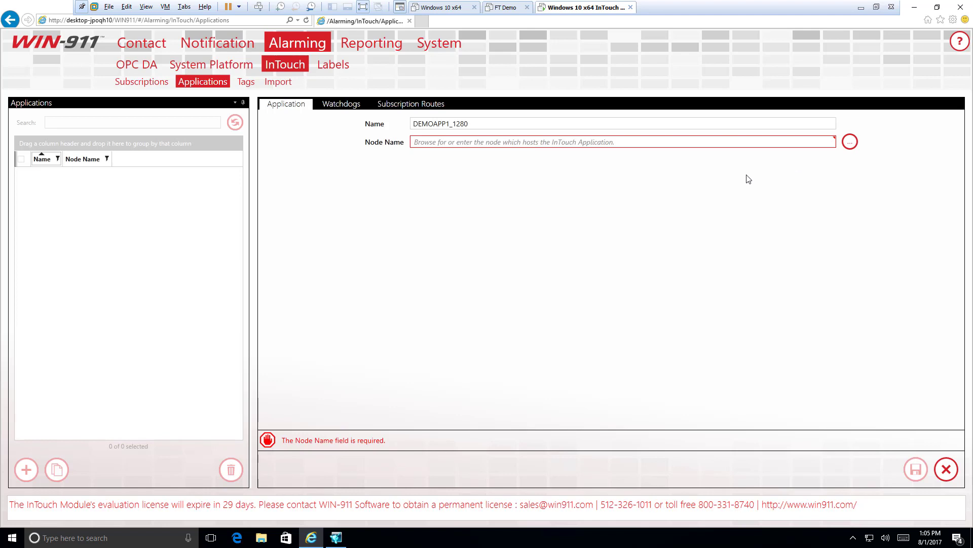
{"action": "mouse_move", "coordinate": [850, 142]}
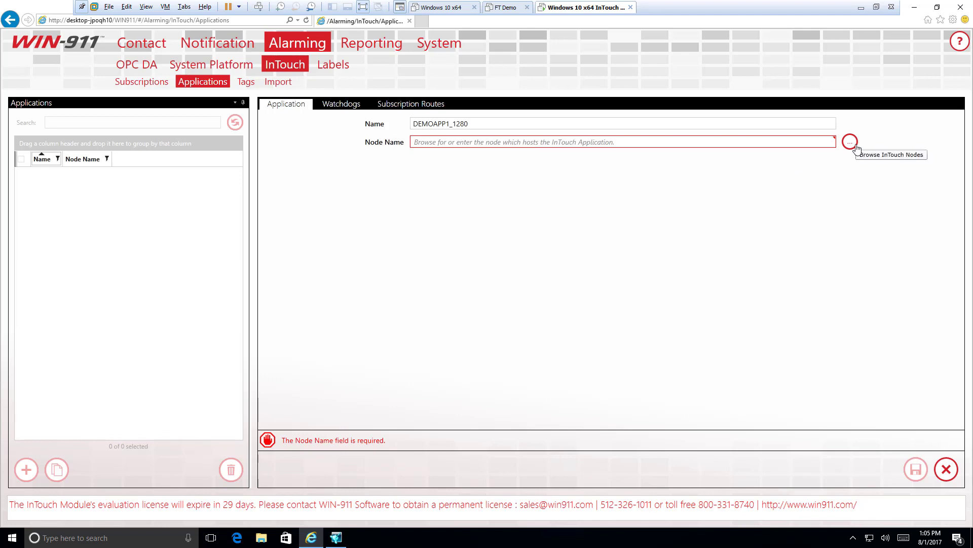
{"action": "mouse_move", "coordinate": [442, 142]}
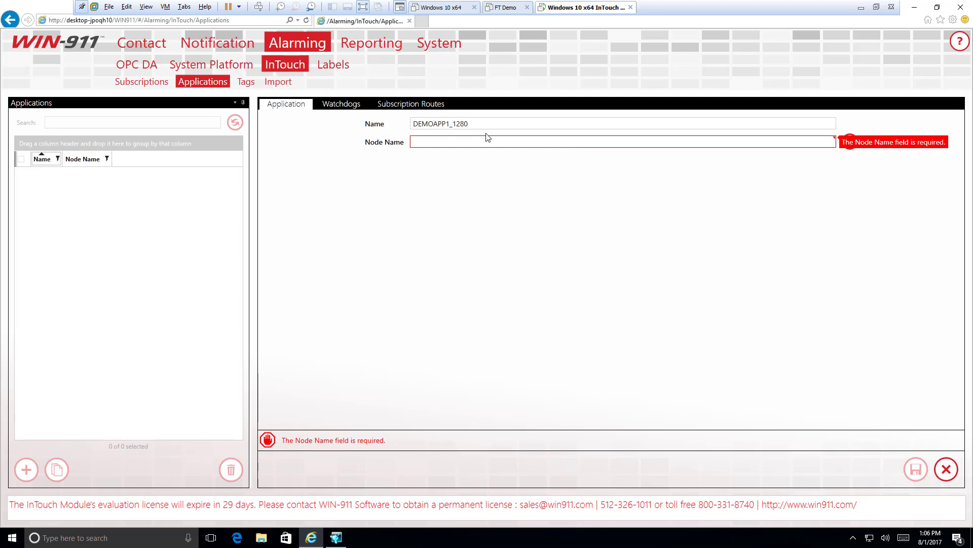
{"action": "type", "text": "lo"}
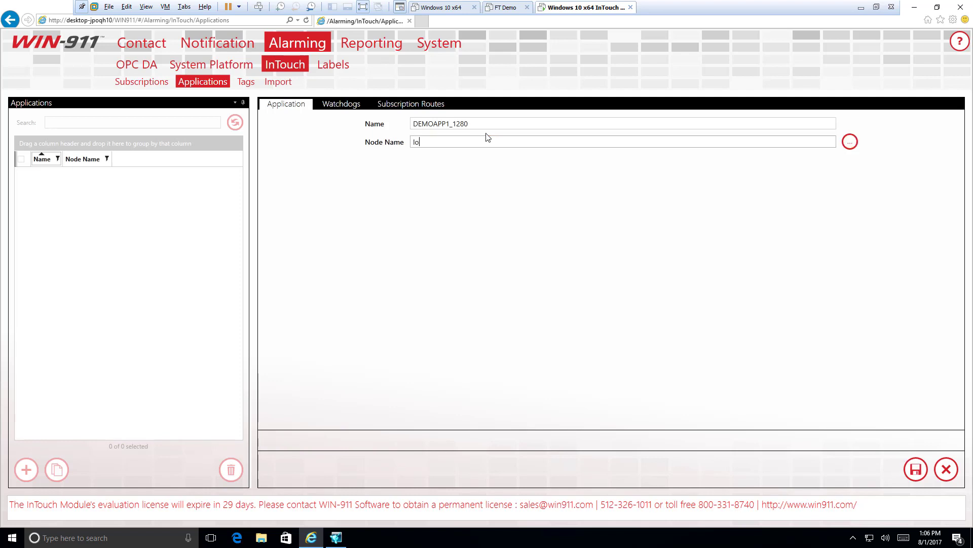
{"action": "type", "text": "calhost"}
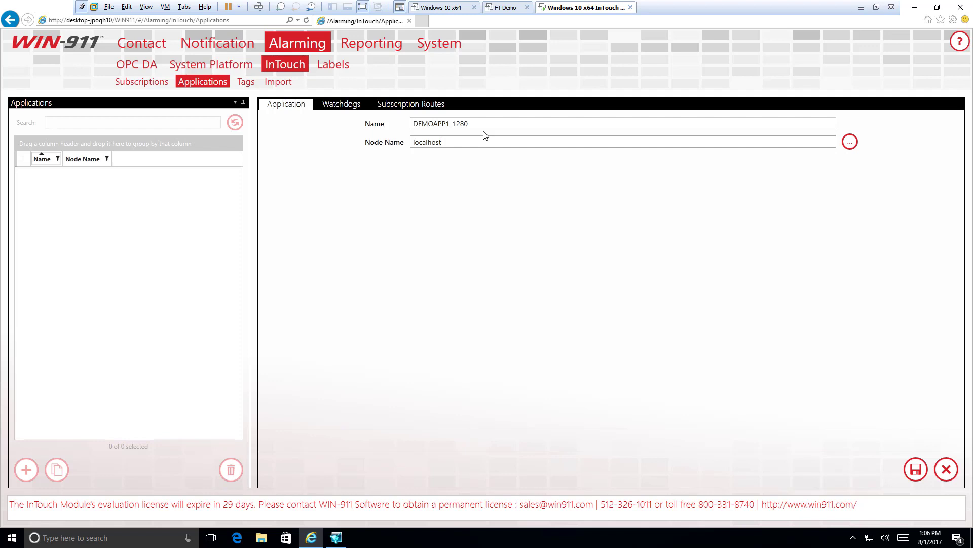
{"action": "mouse_move", "coordinate": [477, 158]}
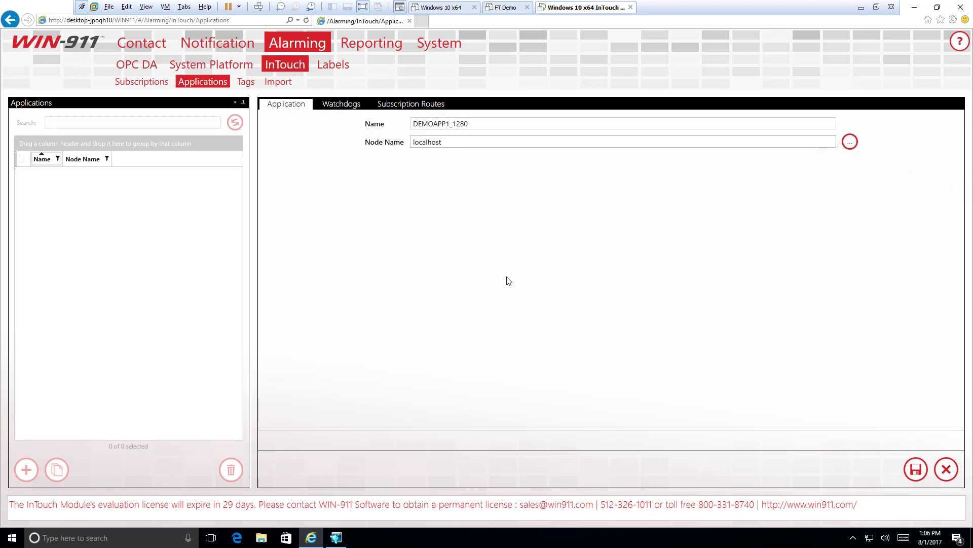
{"action": "mouse_move", "coordinate": [915, 469]}
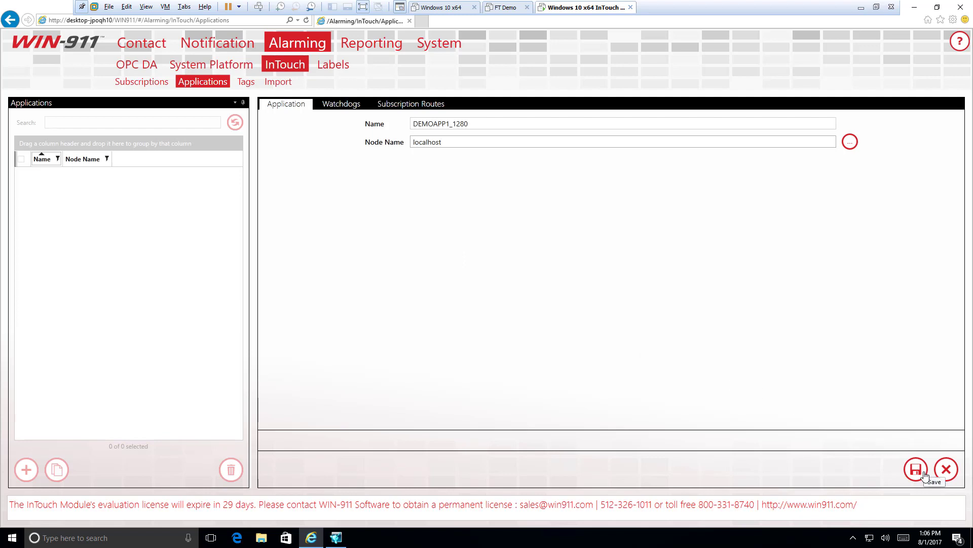
Step: Save the DEMOAPP1_1280 application and reopen its details for editing
{"action": "left_click", "coordinate": [915, 470]}
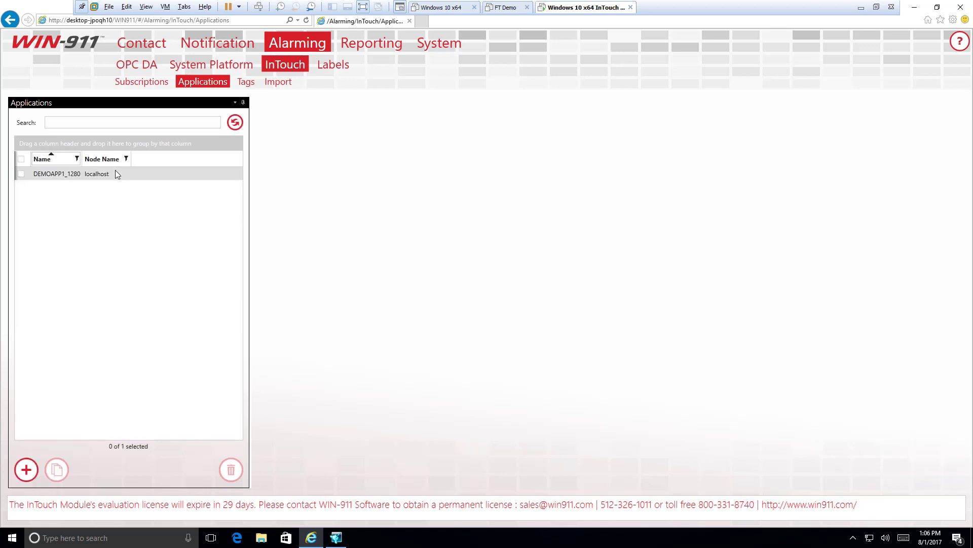
{"action": "left_click", "coordinate": [57, 174]}
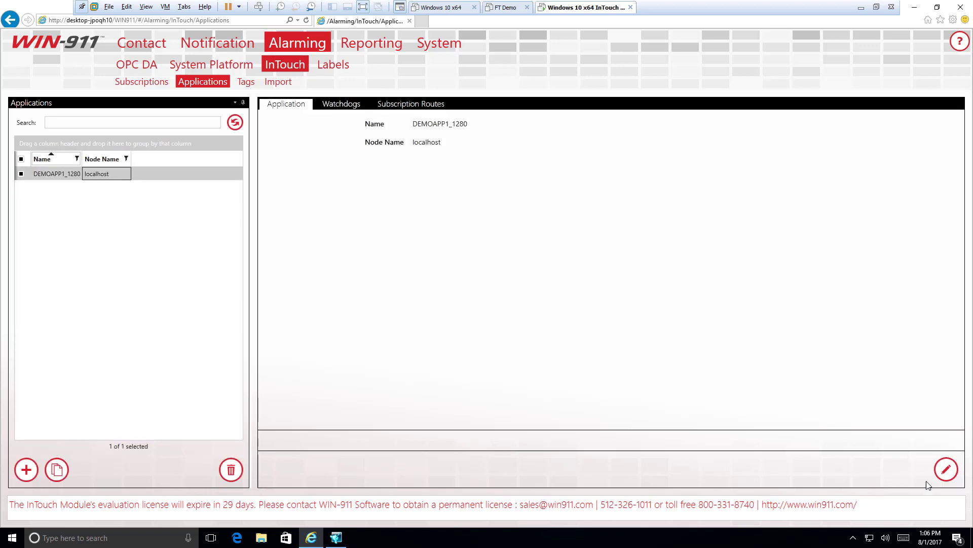
{"action": "left_click", "coordinate": [946, 469]}
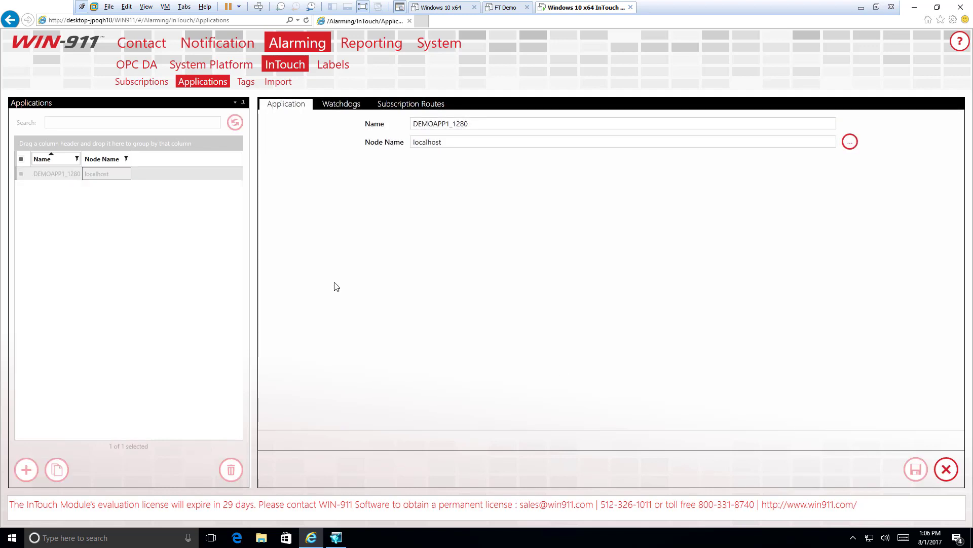
Step: Show the DEMOAPP1_1280 application's Watchdogs section, still empty
{"action": "left_click", "coordinate": [341, 104]}
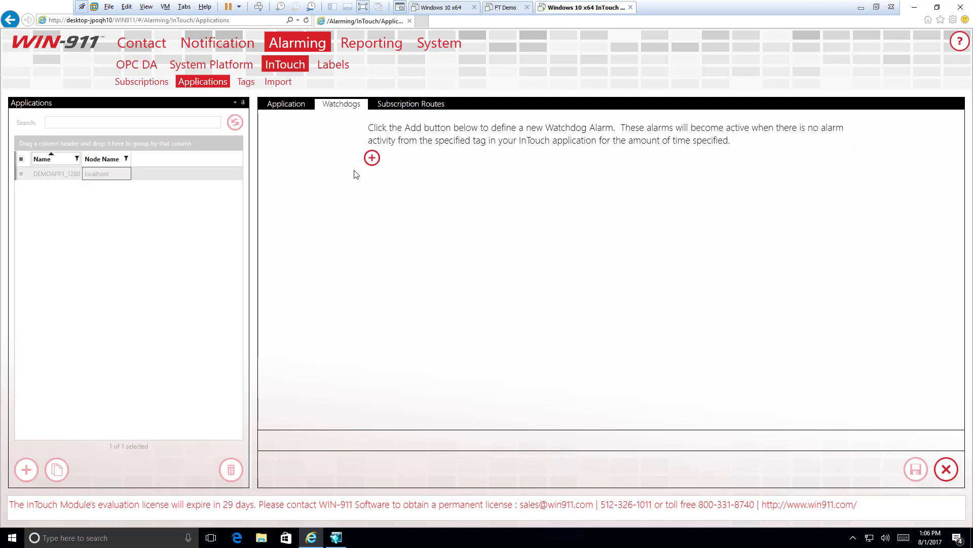
{"action": "mouse_move", "coordinate": [365, 205]}
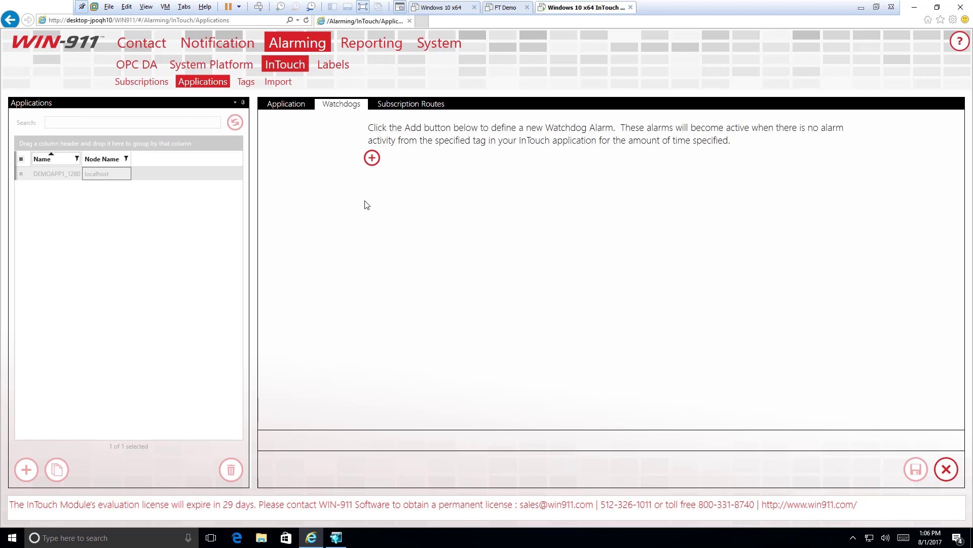
{"action": "mouse_move", "coordinate": [370, 190]}
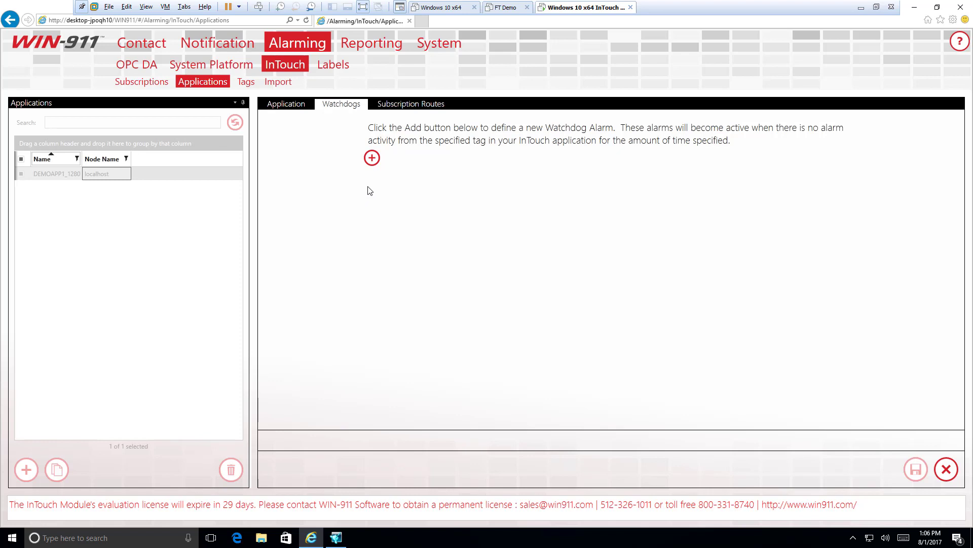
{"action": "mouse_move", "coordinate": [371, 185]}
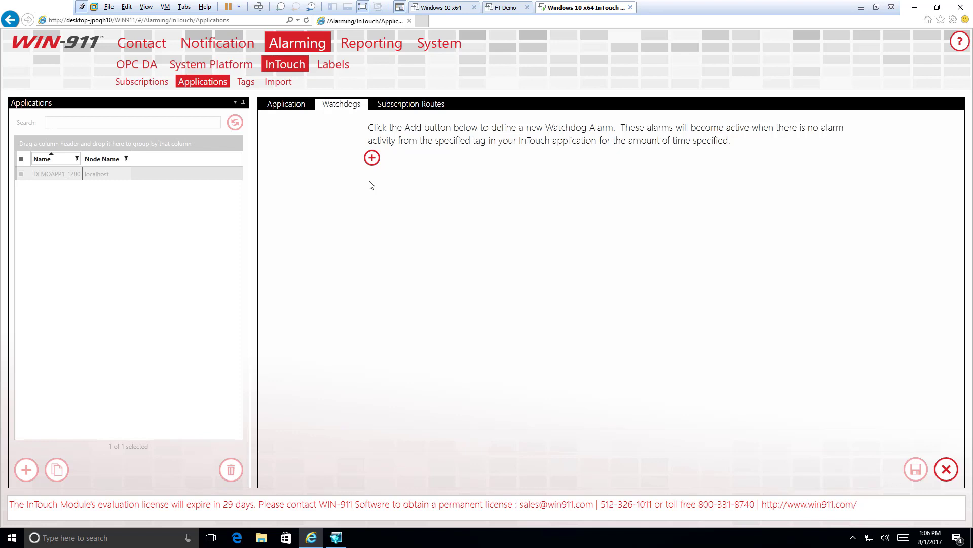
{"action": "mouse_move", "coordinate": [372, 158]}
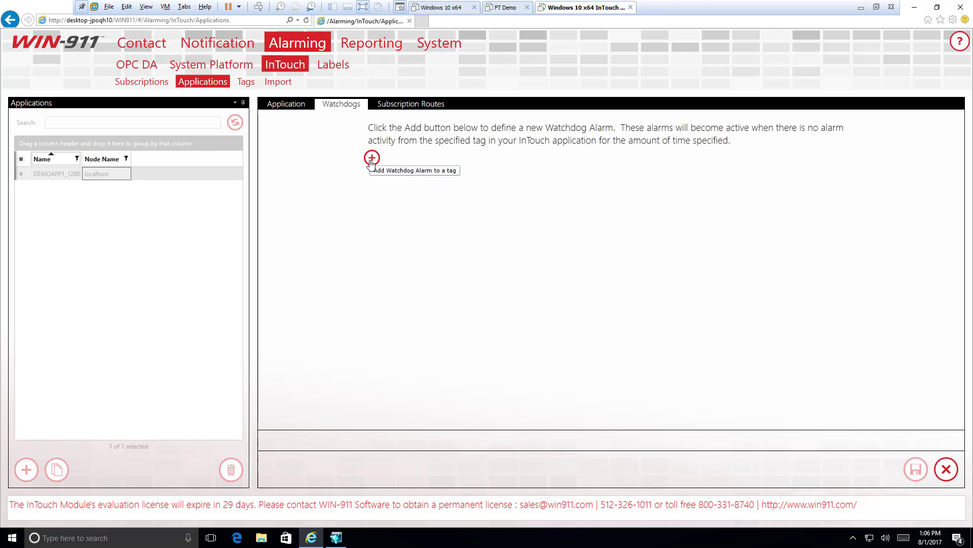
Step: Add a watchdog named Heartbeat described 'Are we connected?'
{"action": "left_click", "coordinate": [371, 157]}
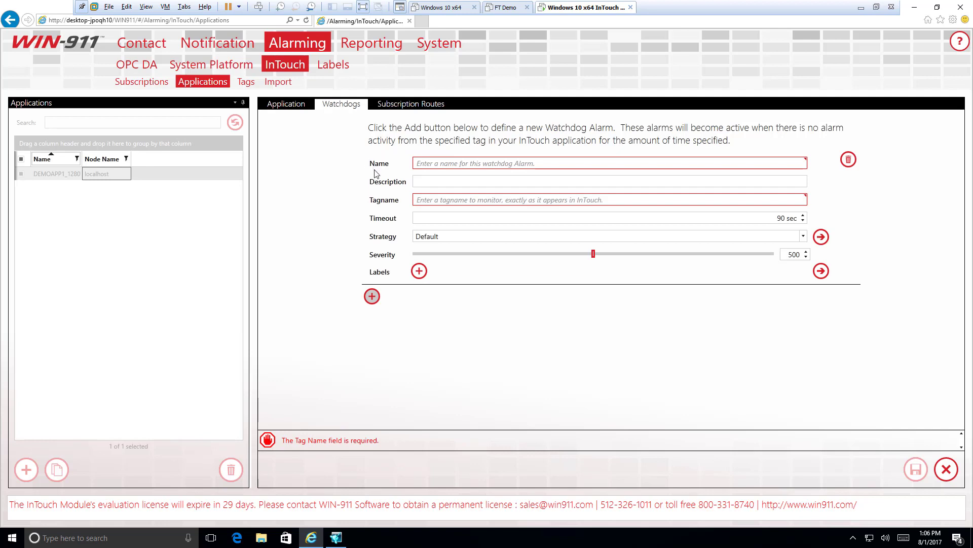
{"action": "mouse_move", "coordinate": [387, 161]}
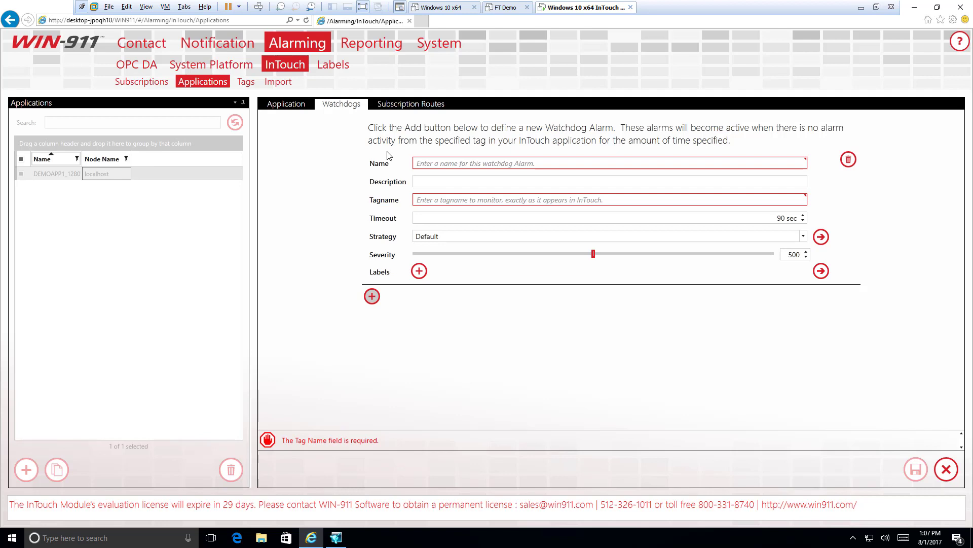
{"action": "mouse_move", "coordinate": [470, 163]}
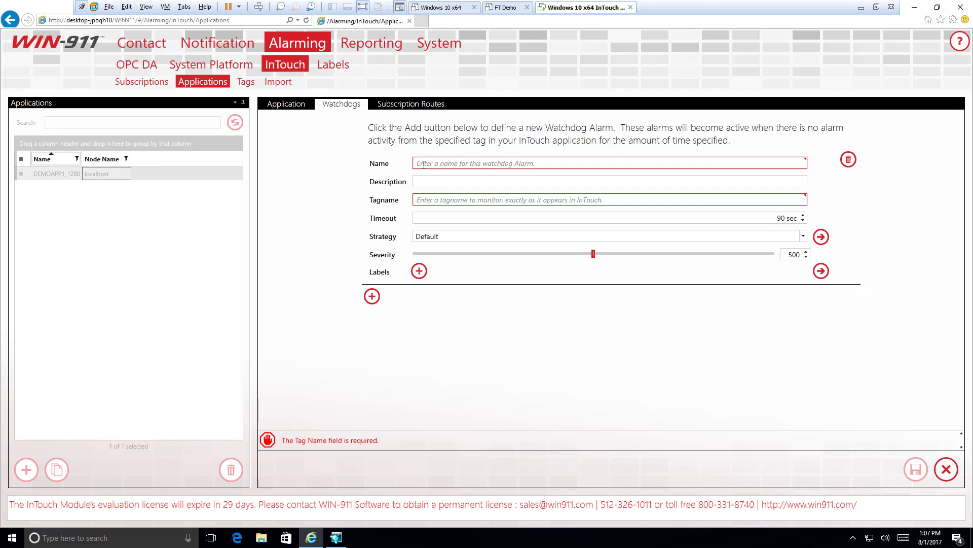
{"action": "left_click", "coordinate": [609, 162]}
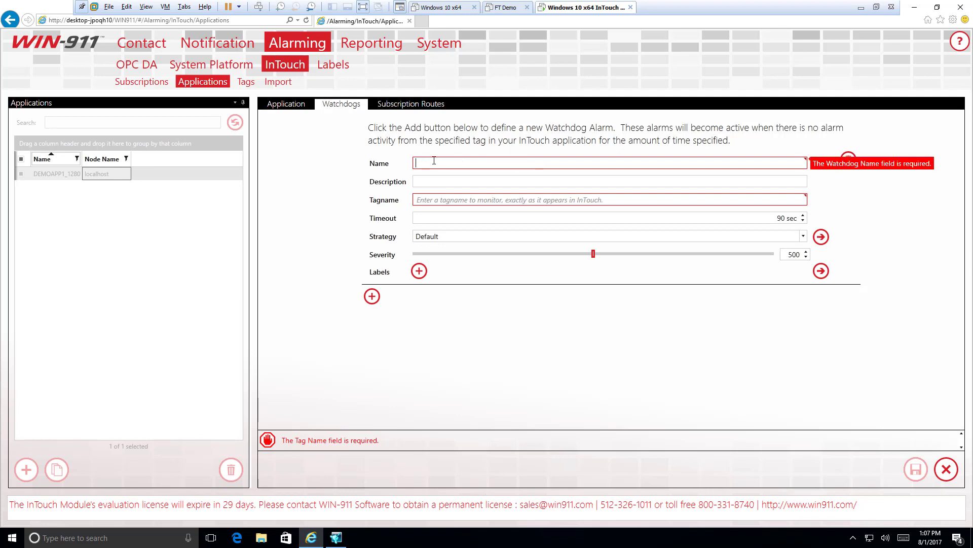
{"action": "type", "text": "He"}
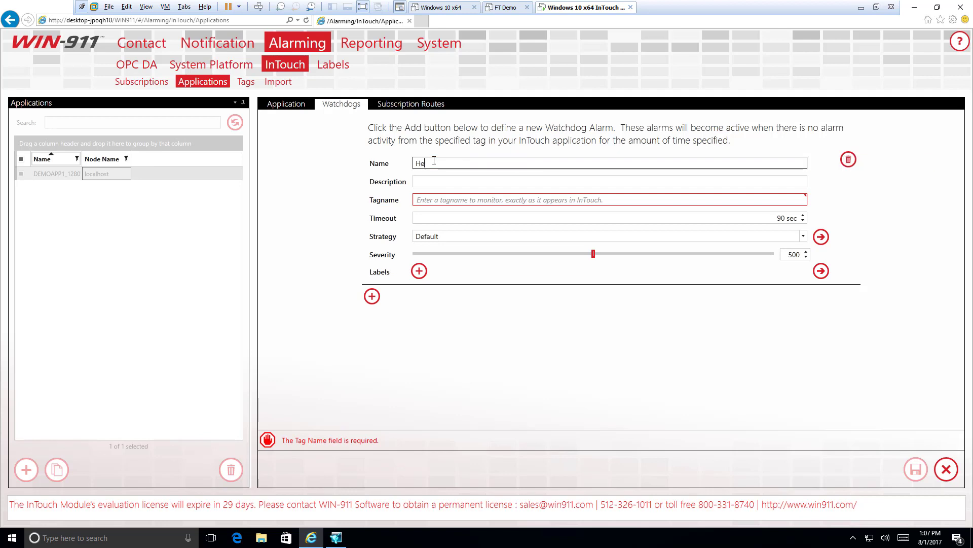
{"action": "type", "text": "artbeat"}
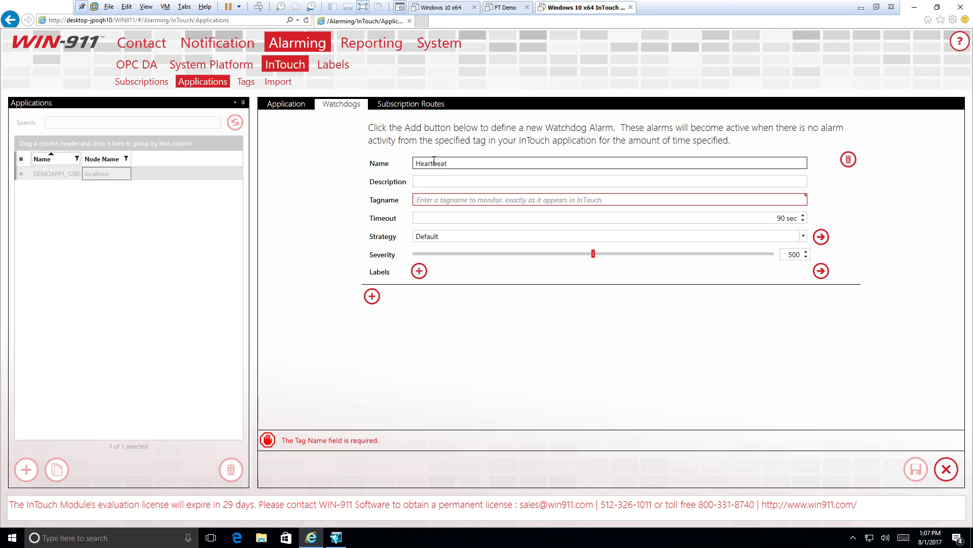
{"action": "left_click", "coordinate": [608, 181]}
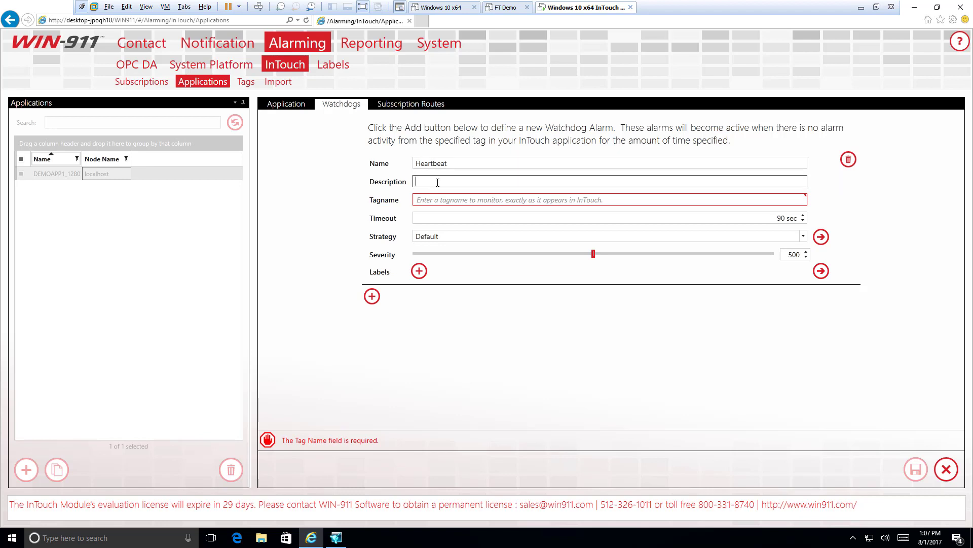
{"action": "type", "text": "Are we"}
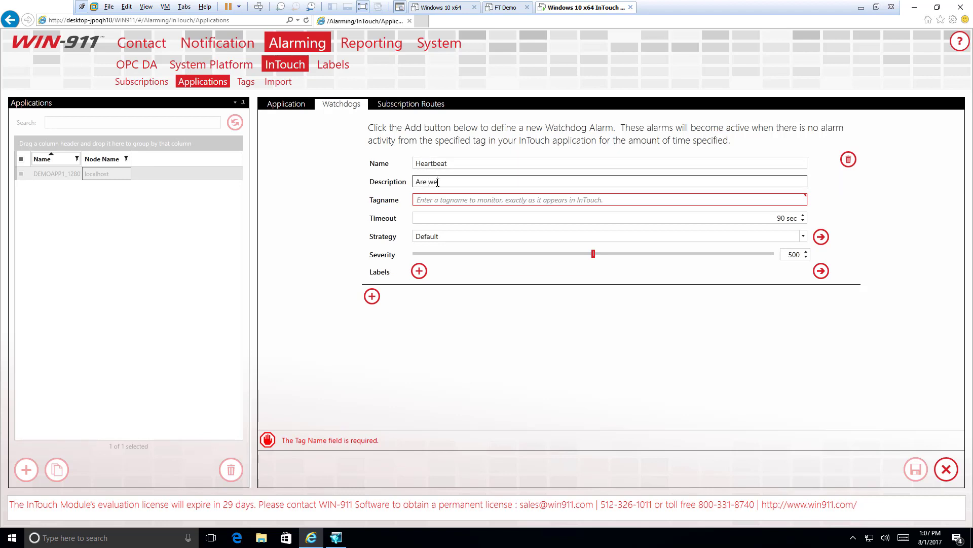
{"action": "type", "text": "connected"}
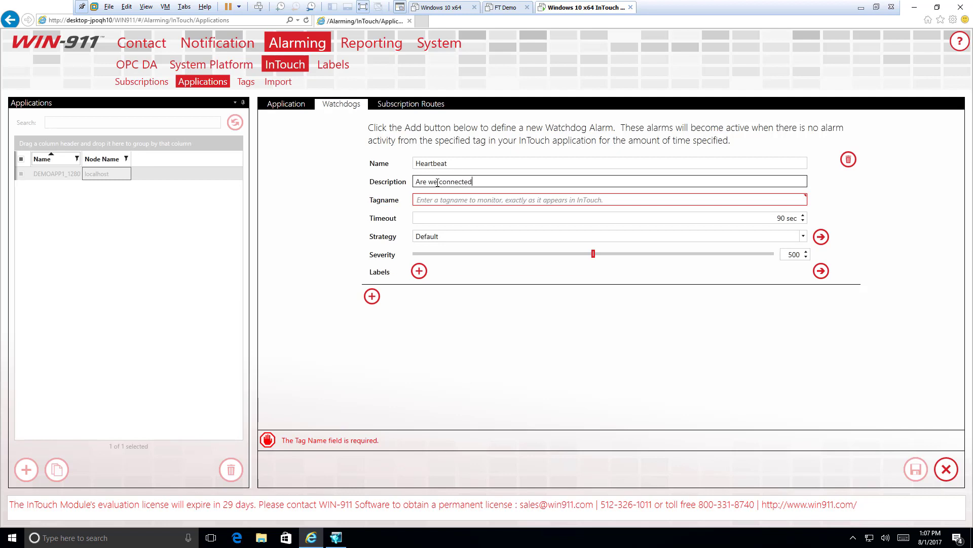
{"action": "type", "text": "?"}
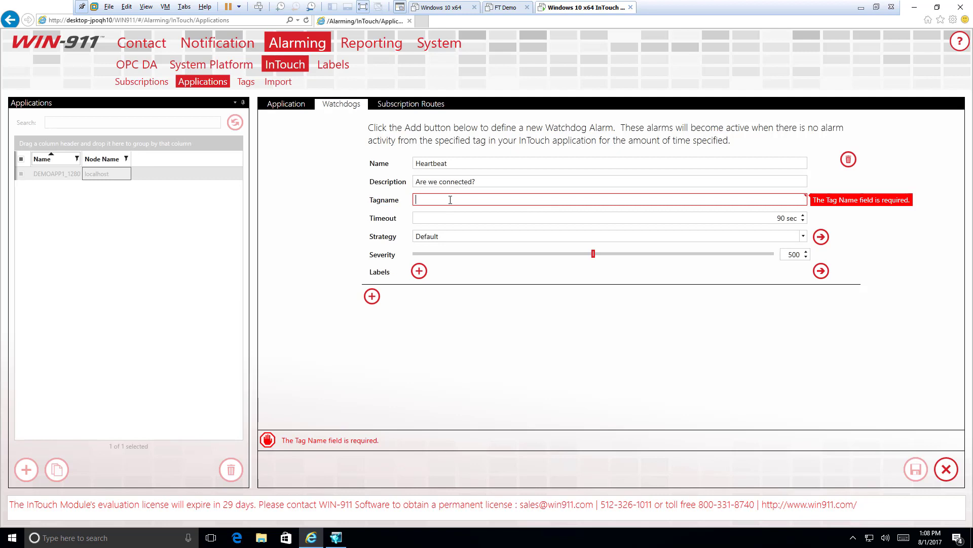
{"action": "mouse_move", "coordinate": [356, 509]}
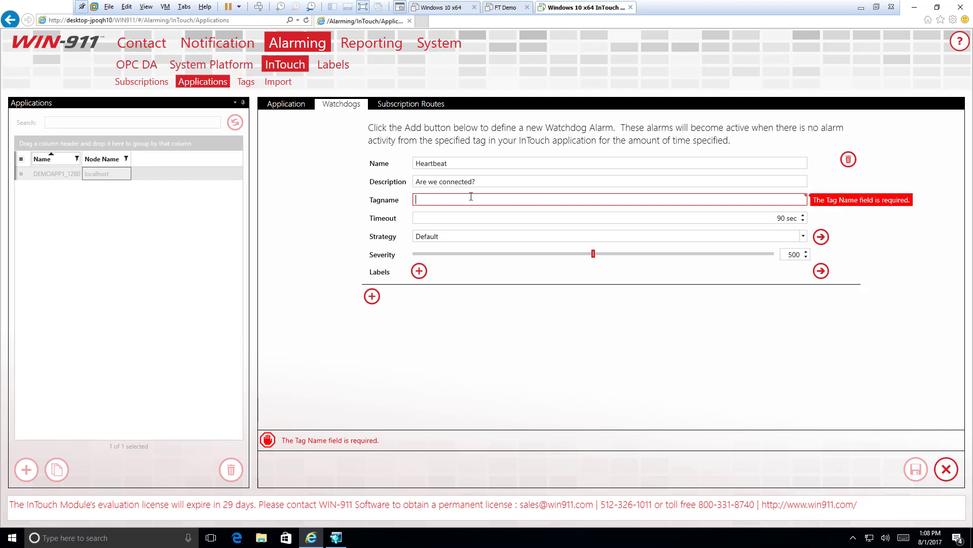
Step: Set the watchdog to monitor tag Clock with a 60-second timeout
{"action": "type", "text": "Clock"}
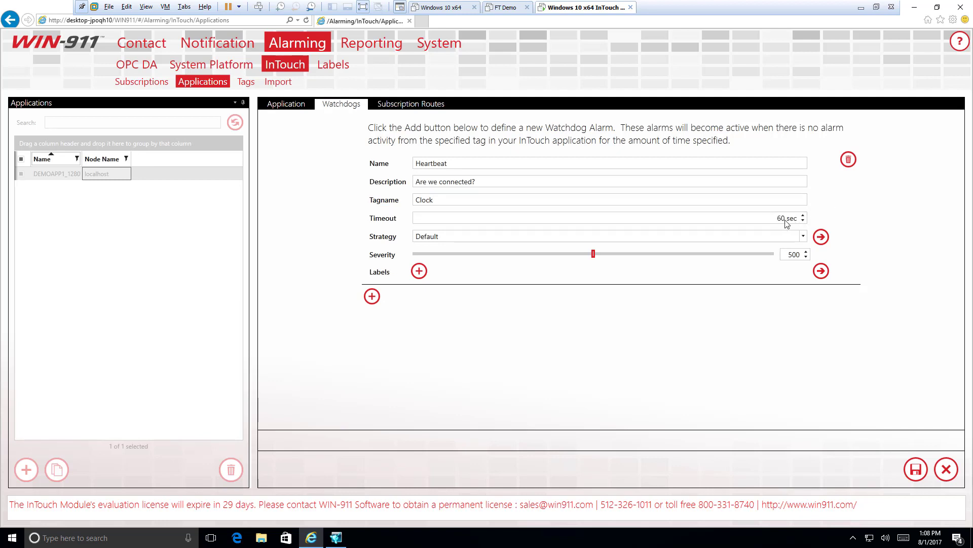
{"action": "left_click", "coordinate": [597, 218]}
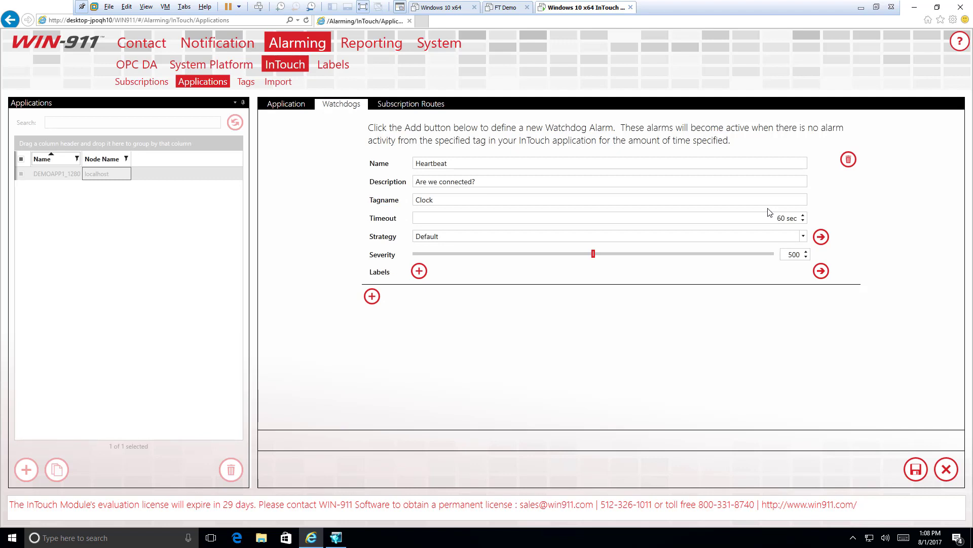
{"action": "mouse_move", "coordinate": [820, 237]}
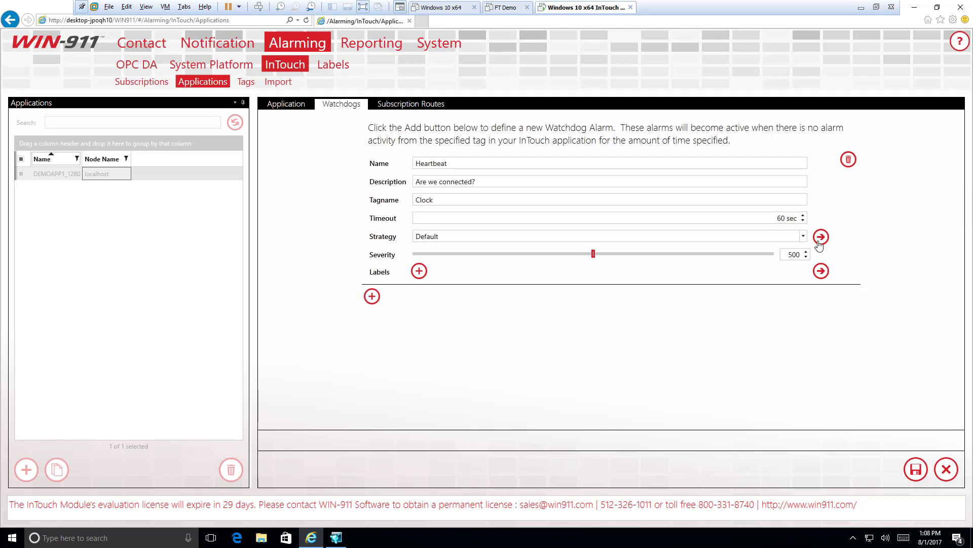
Step: Assign the Notify Floor strategy with severity 1,000 to the Heartbeat watchdog
{"action": "left_click", "coordinate": [801, 236]}
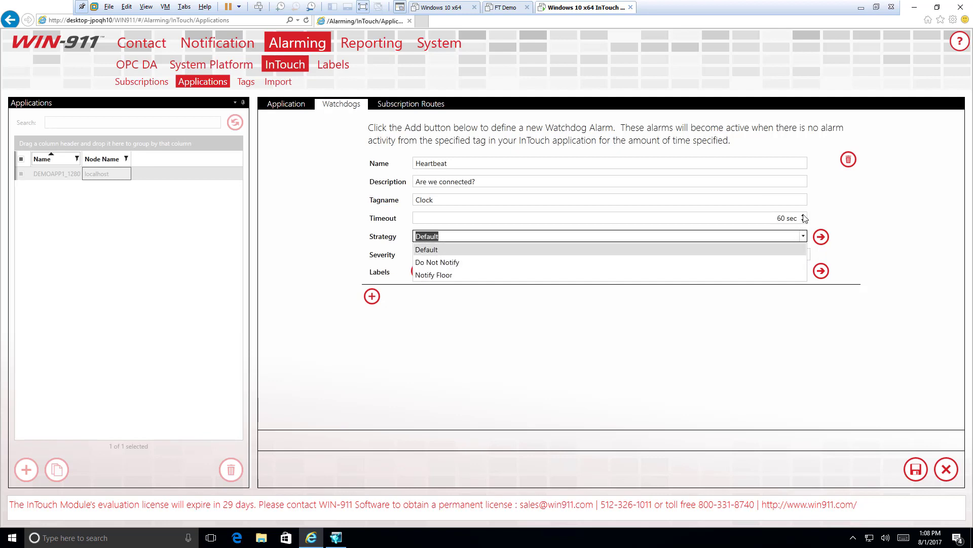
{"action": "mouse_move", "coordinate": [848, 199]}
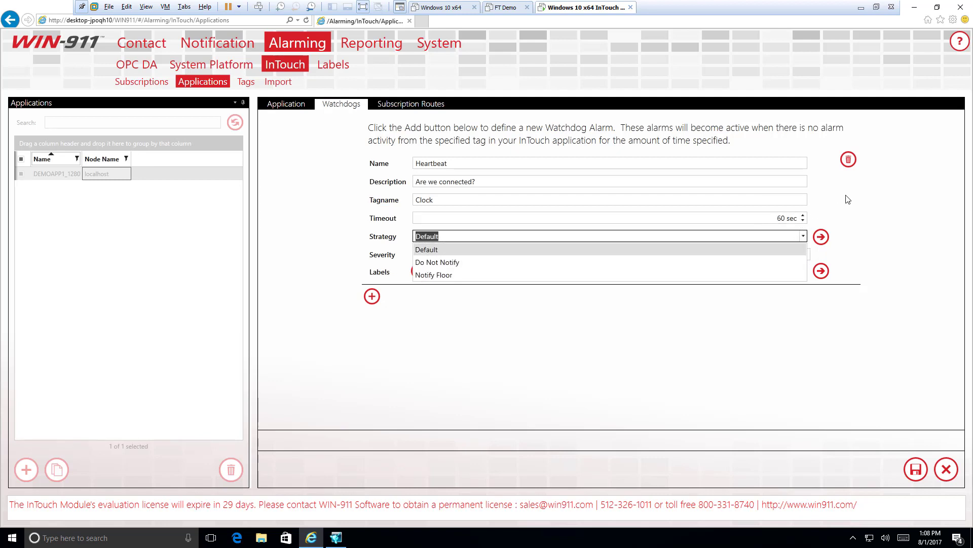
{"action": "mouse_move", "coordinate": [433, 275]}
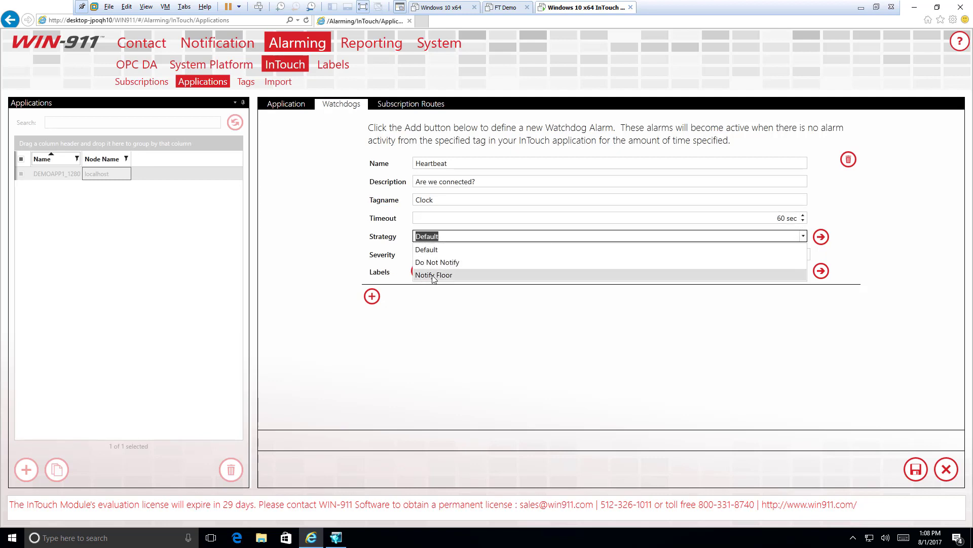
{"action": "left_click", "coordinate": [433, 275]}
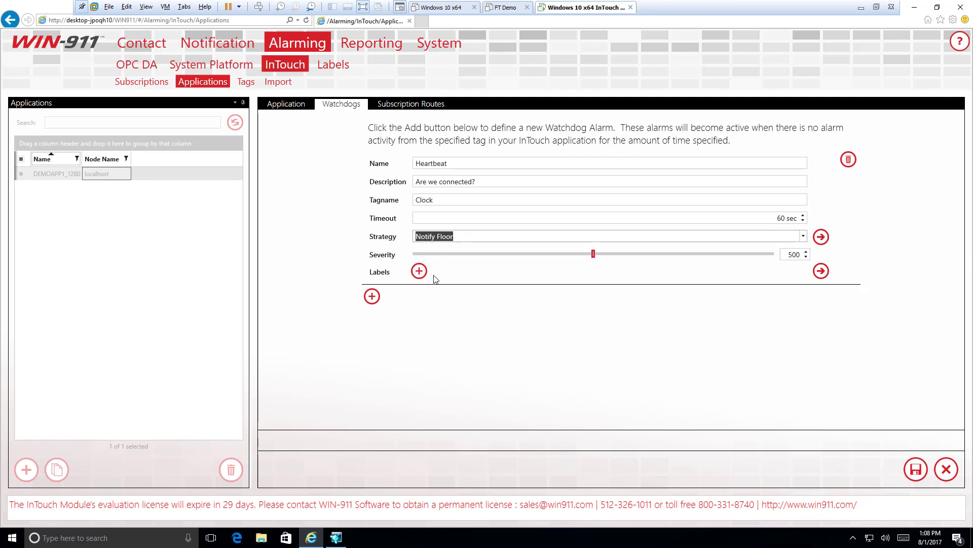
{"action": "mouse_move", "coordinate": [467, 271]}
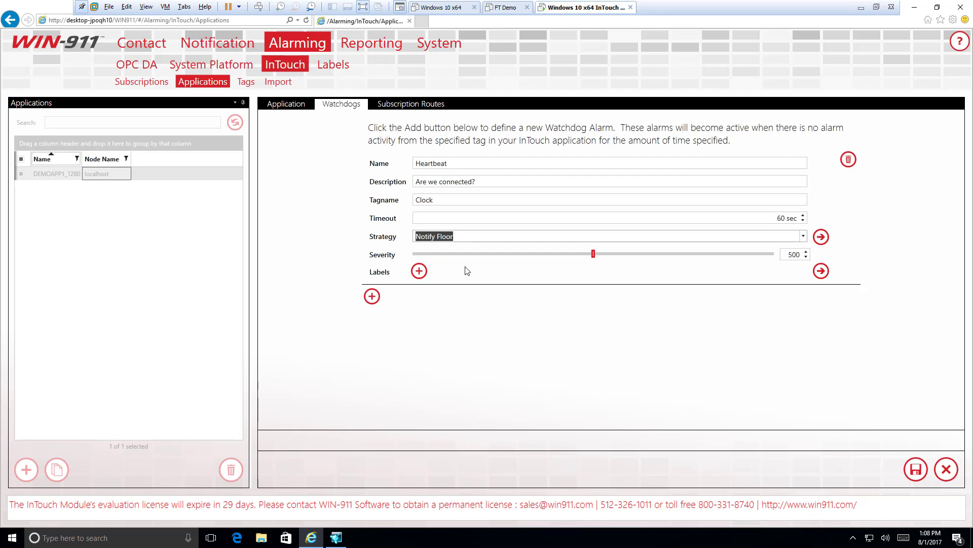
{"action": "mouse_move", "coordinate": [594, 258]}
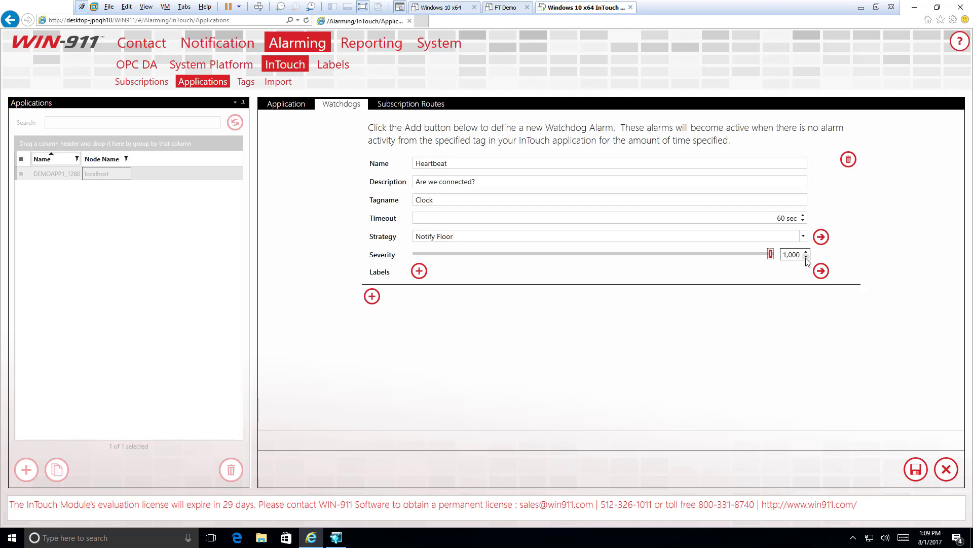
Step: Attach the Safety label to the Heartbeat watchdog
{"action": "left_click", "coordinate": [419, 271]}
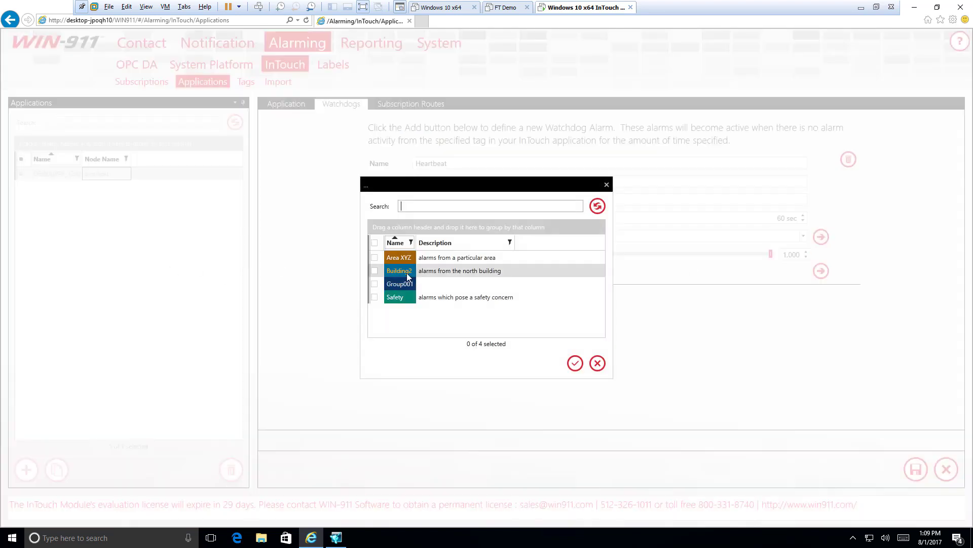
{"action": "left_click", "coordinate": [374, 297]}
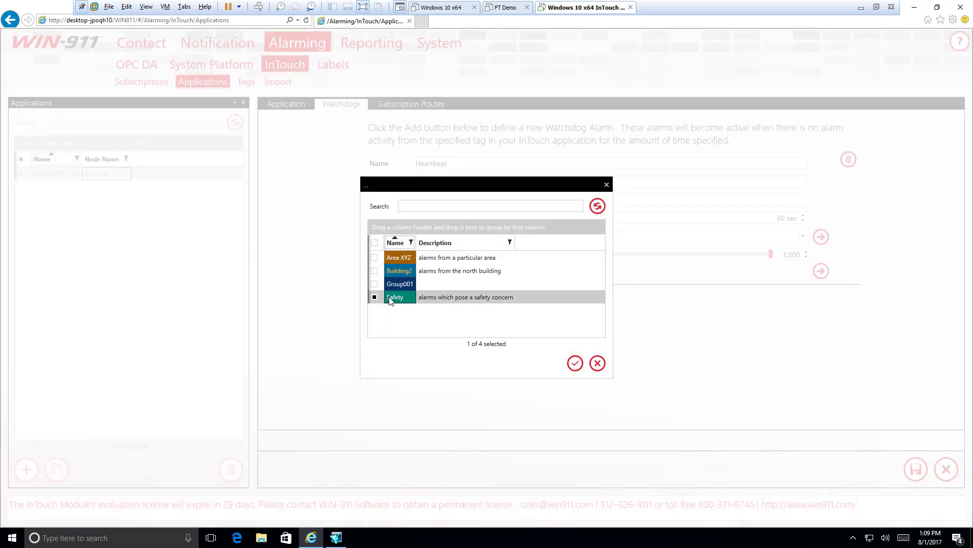
{"action": "left_click", "coordinate": [574, 364]}
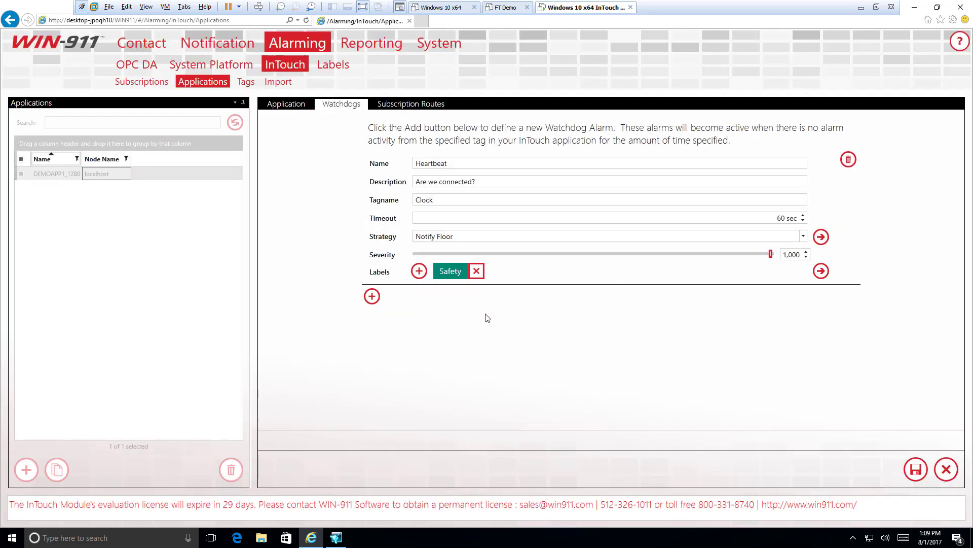
{"action": "mouse_move", "coordinate": [914, 469]}
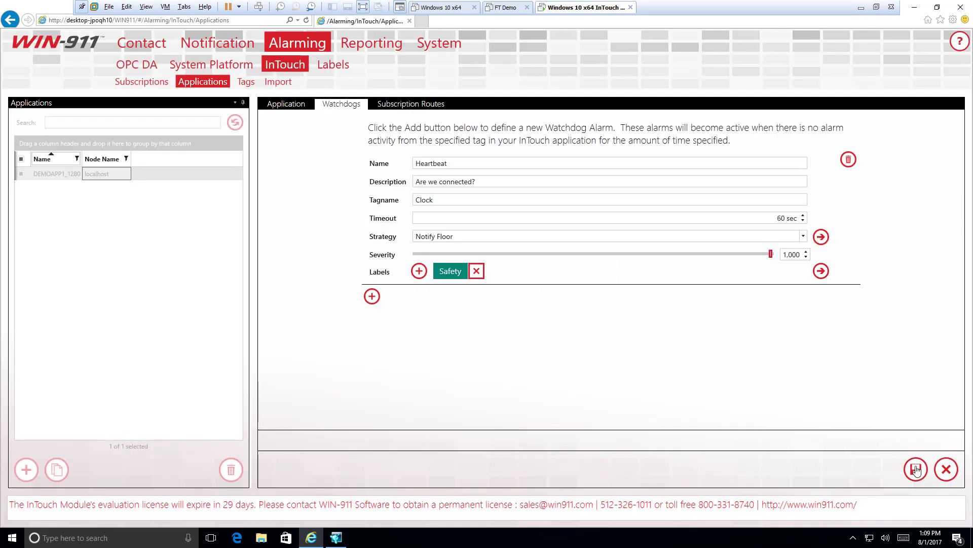
Step: Save the Heartbeat watchdog and reopen the application's Watchdogs section
{"action": "left_click", "coordinate": [915, 468]}
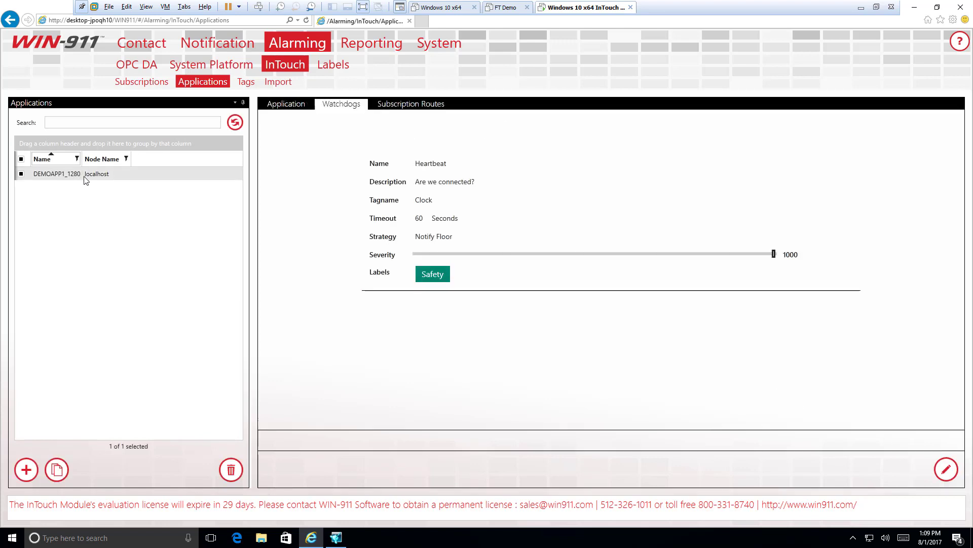
{"action": "left_click", "coordinate": [286, 104]}
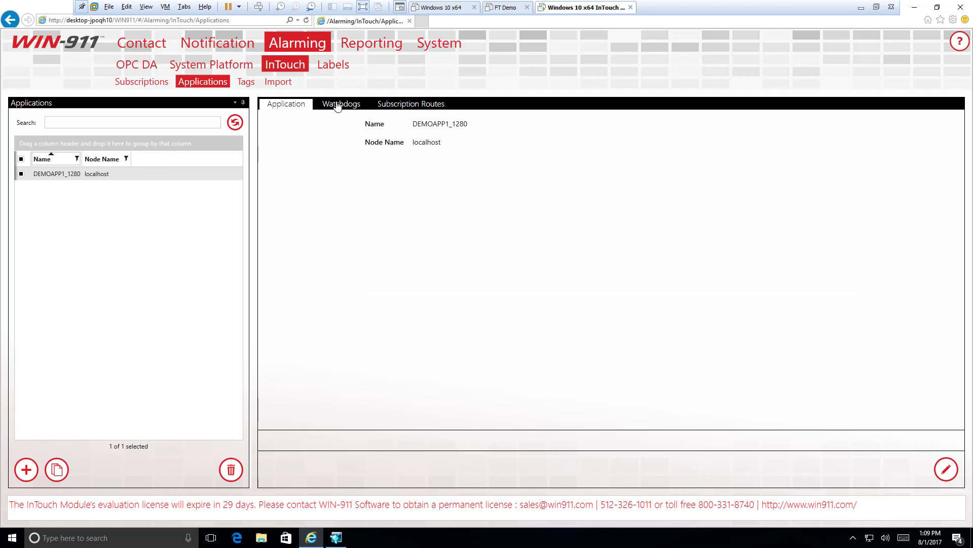
{"action": "left_click", "coordinate": [340, 104]}
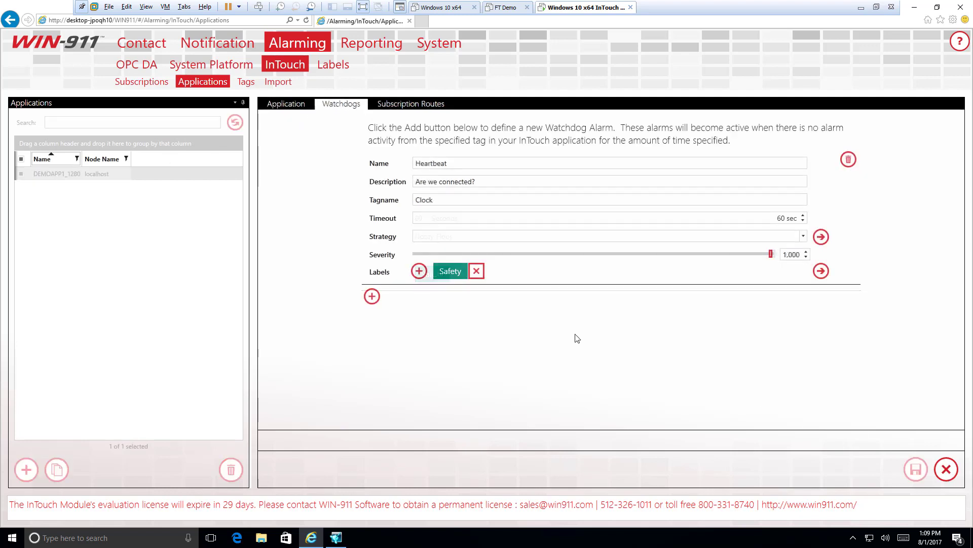
{"action": "left_click", "coordinate": [608, 236]}
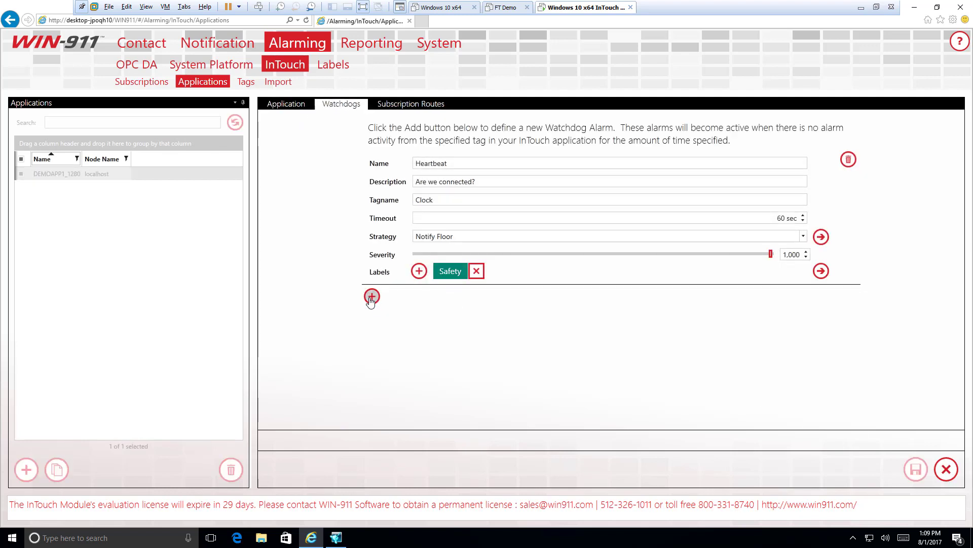
Step: Start a second watchdog, then discard it so only Heartbeat on Clock remains
{"action": "left_click", "coordinate": [371, 297]}
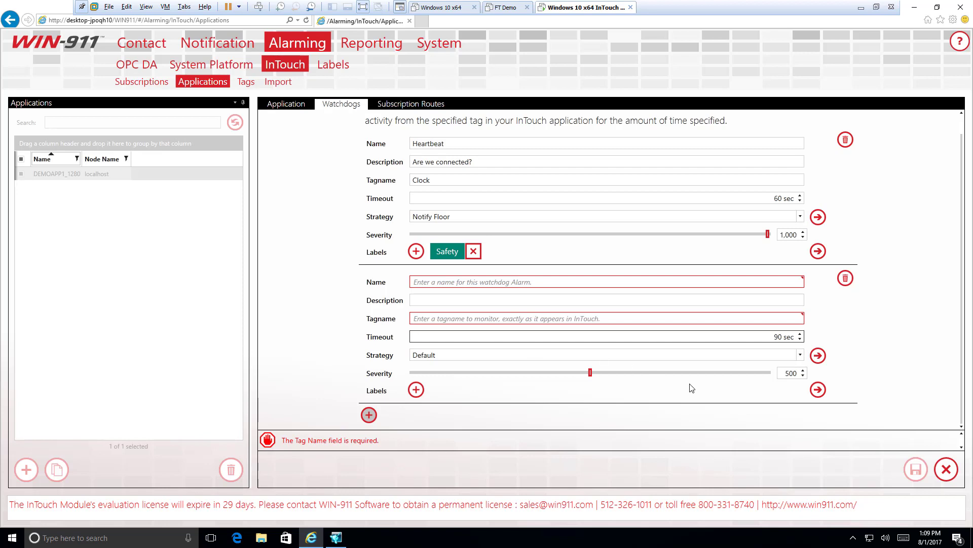
{"action": "mouse_move", "coordinate": [724, 393]}
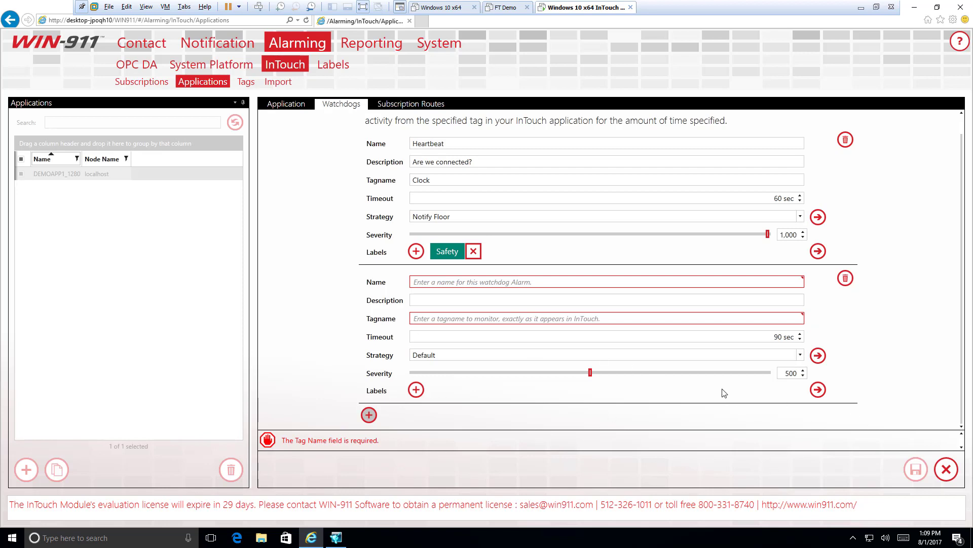
{"action": "mouse_move", "coordinate": [946, 470]}
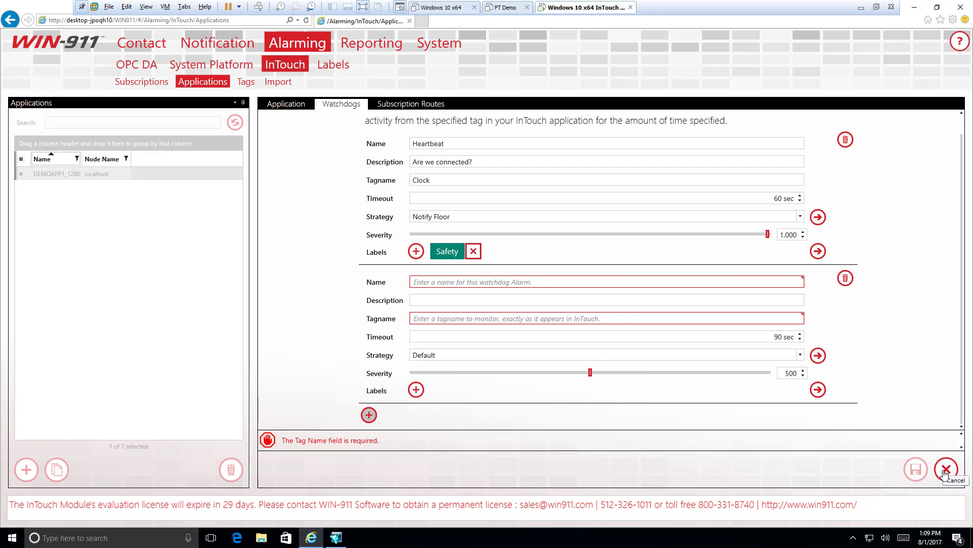
{"action": "left_click", "coordinate": [946, 468]}
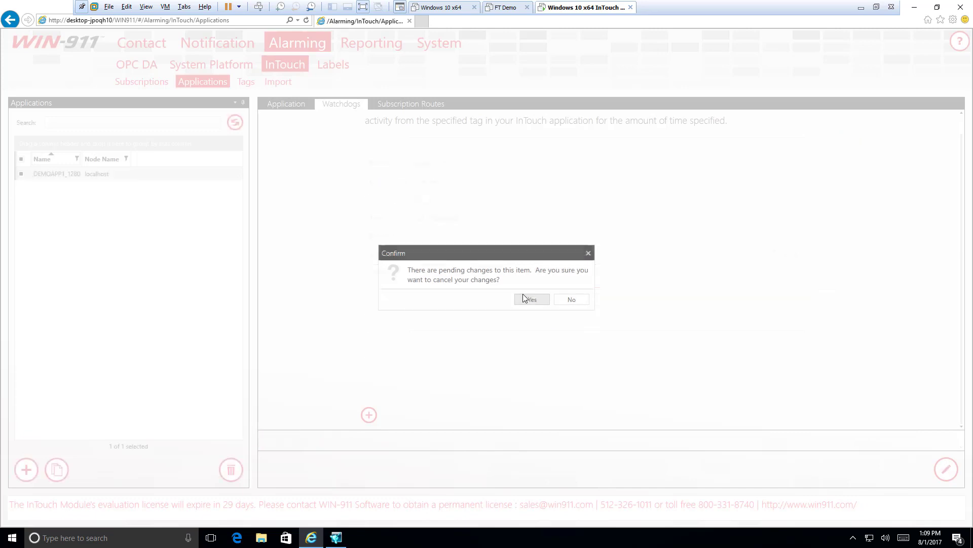
{"action": "left_click", "coordinate": [530, 298]}
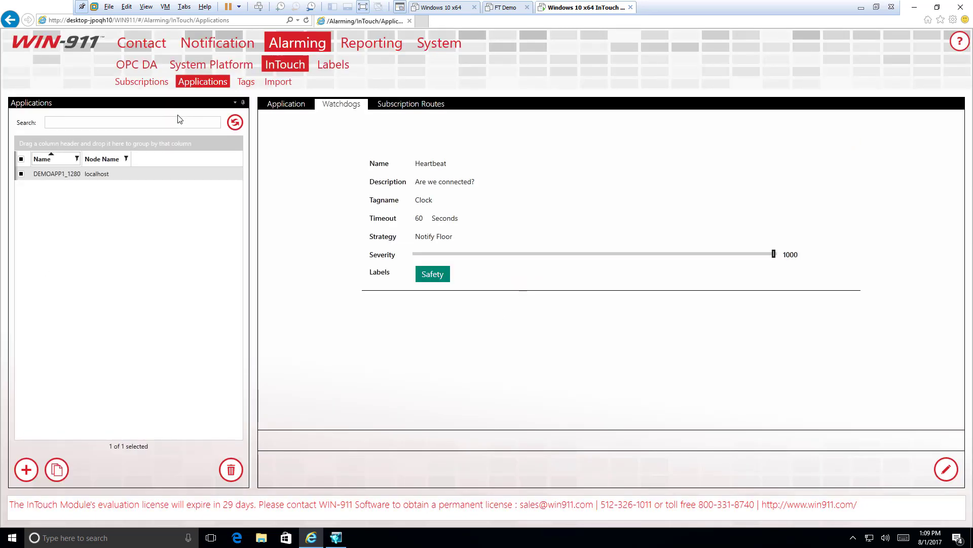
{"action": "mouse_move", "coordinate": [246, 81]}
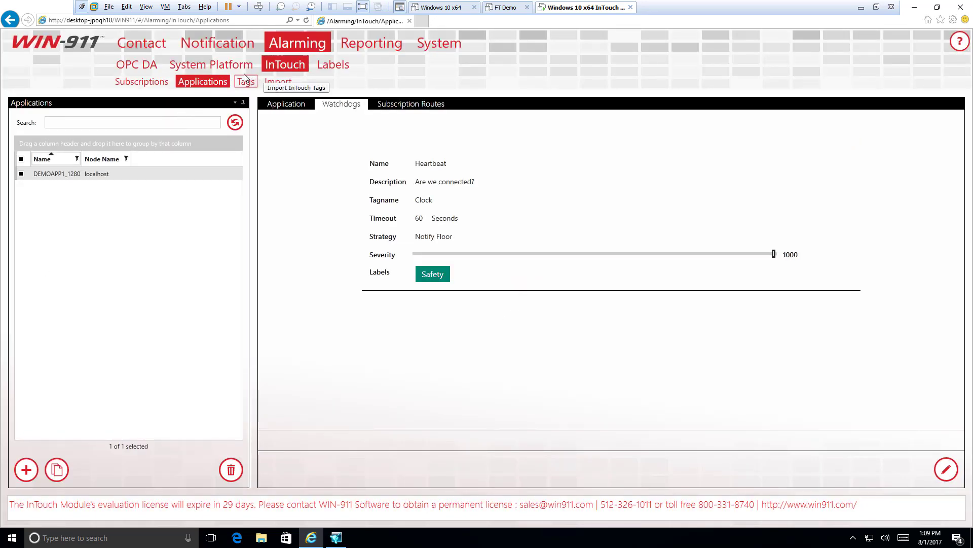
{"action": "mouse_move", "coordinate": [245, 81]}
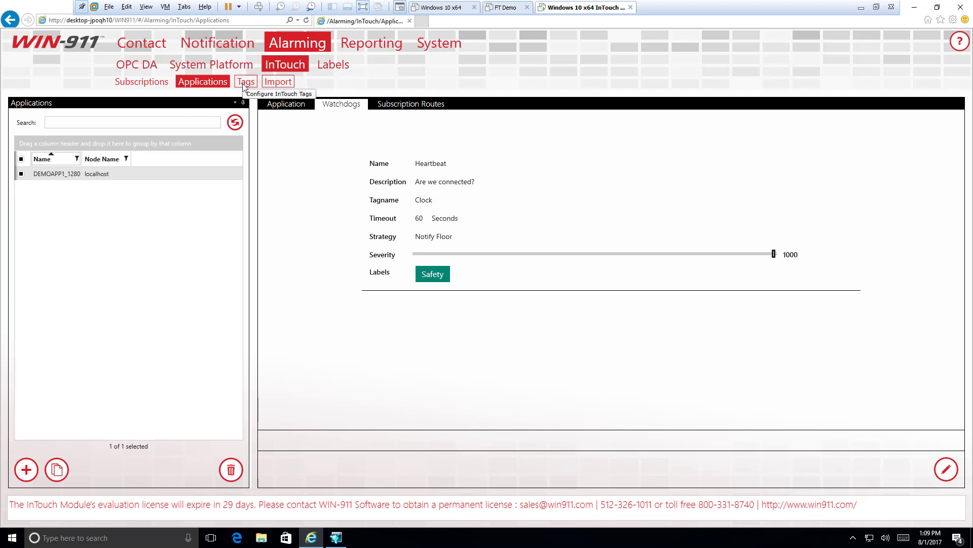
Step: Start creating a new InTouch tag, bringing up the Analog/Discrete/Message type choice
{"action": "left_click", "coordinate": [245, 81]}
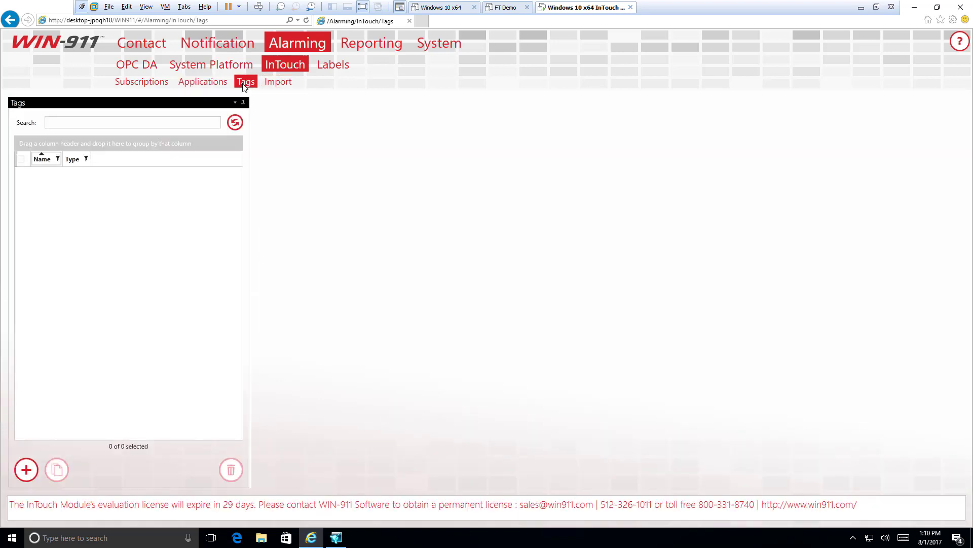
{"action": "mouse_move", "coordinate": [26, 470]}
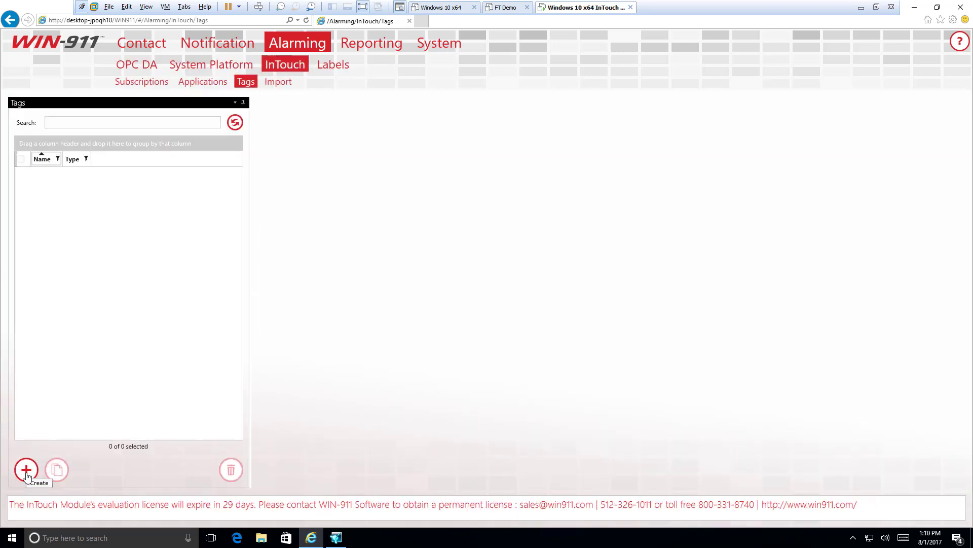
{"action": "left_click", "coordinate": [27, 470]}
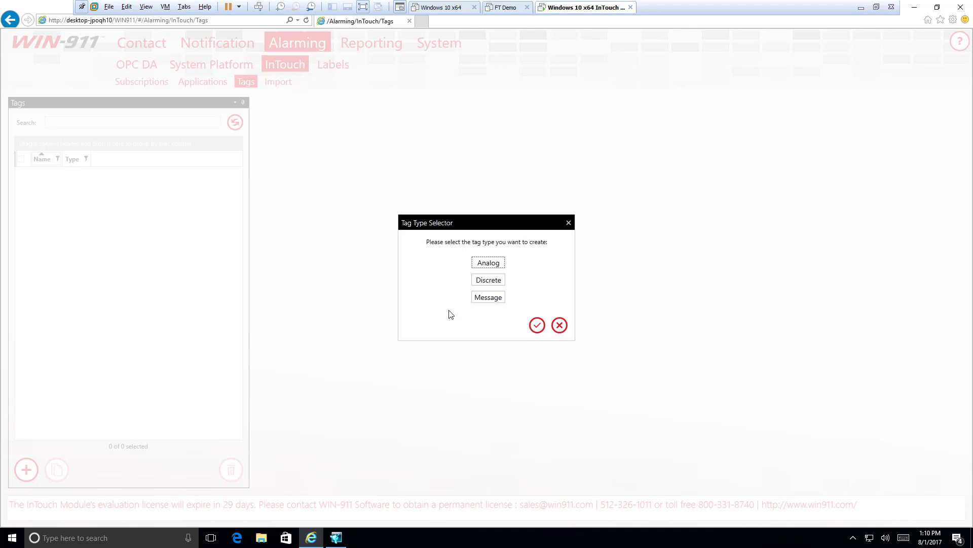
{"action": "mouse_move", "coordinate": [81, 375]}
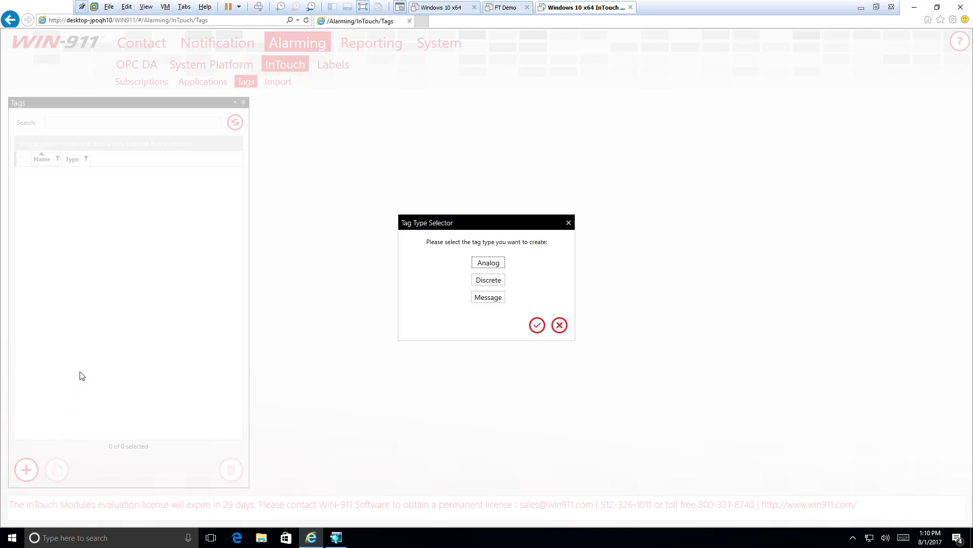
{"action": "mouse_move", "coordinate": [87, 383]}
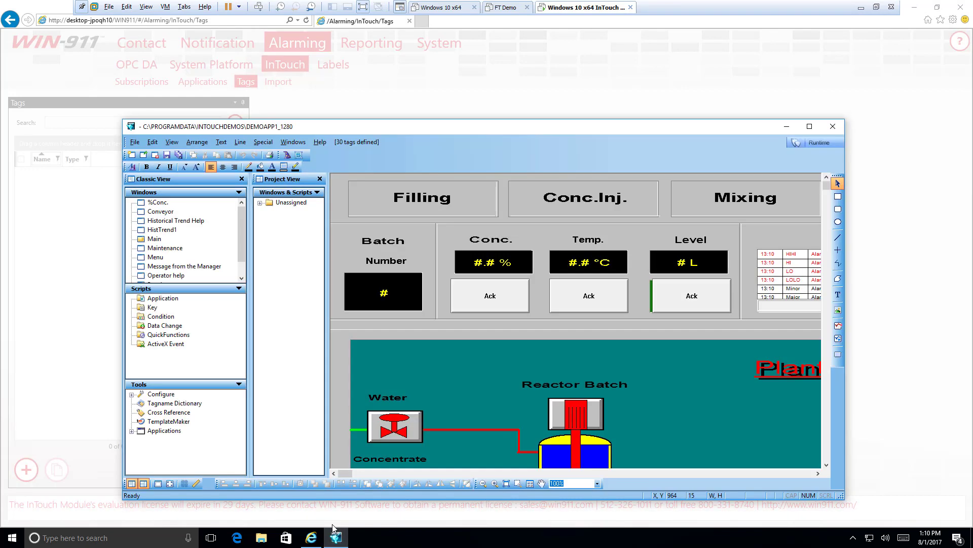
Step: Maximize InTouch WindowMaker so the Plant 31 reactor window fills the screen
{"action": "left_click", "coordinate": [809, 126]}
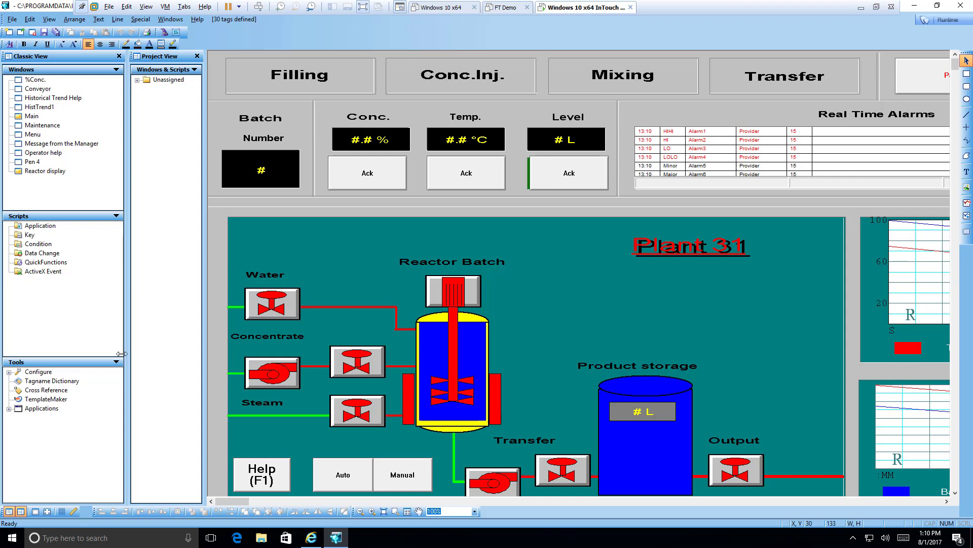
{"action": "mouse_move", "coordinate": [76, 383]}
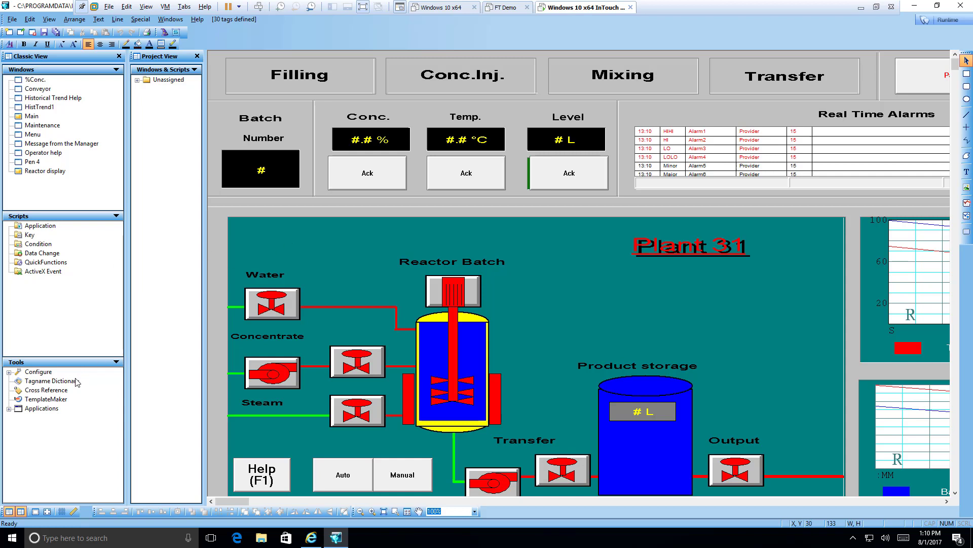
{"action": "mouse_move", "coordinate": [73, 385]}
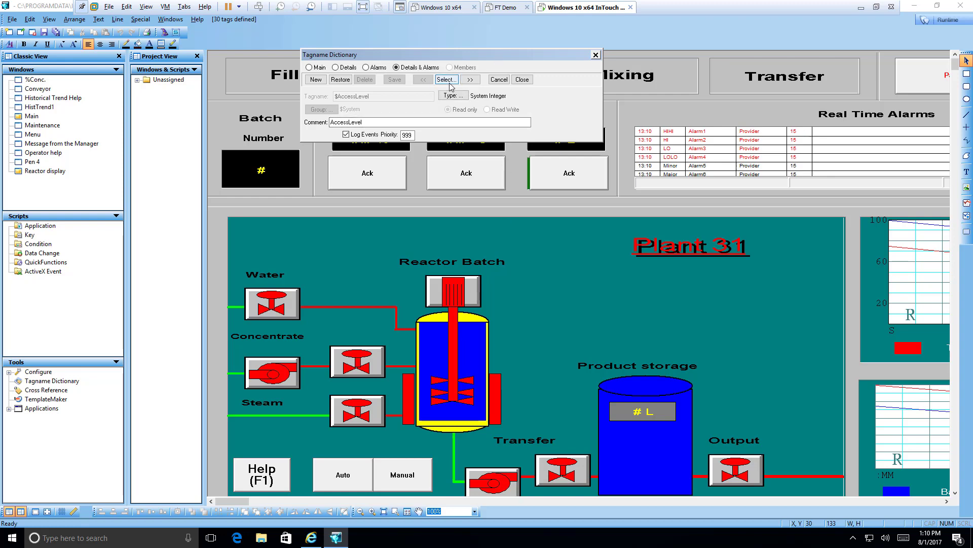
Step: Select ReactTemp in the Tagname Dictionary and review its High 100 and HiHi 180 alarm limits
{"action": "left_click", "coordinate": [446, 80]}
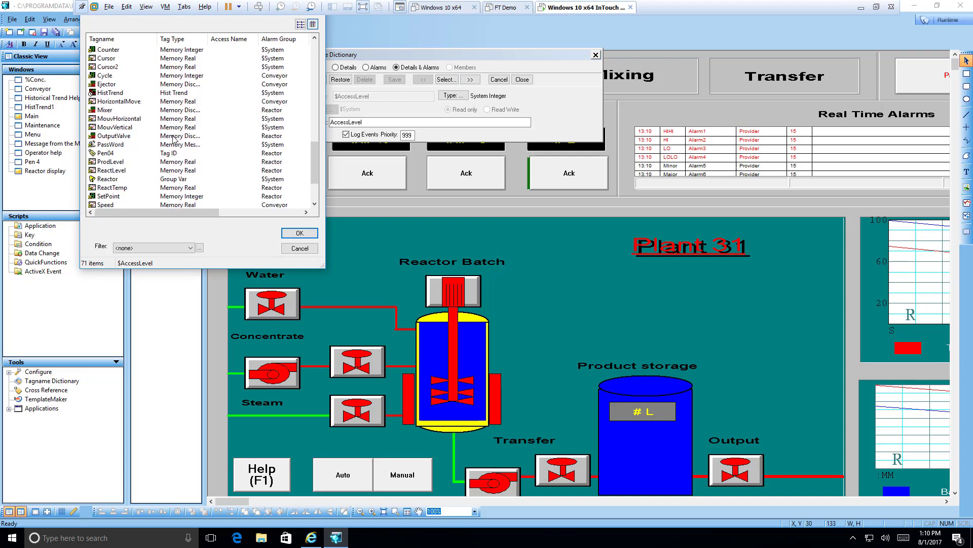
{"action": "scroll", "scroll_direction": "down", "scroll_amount": 3}
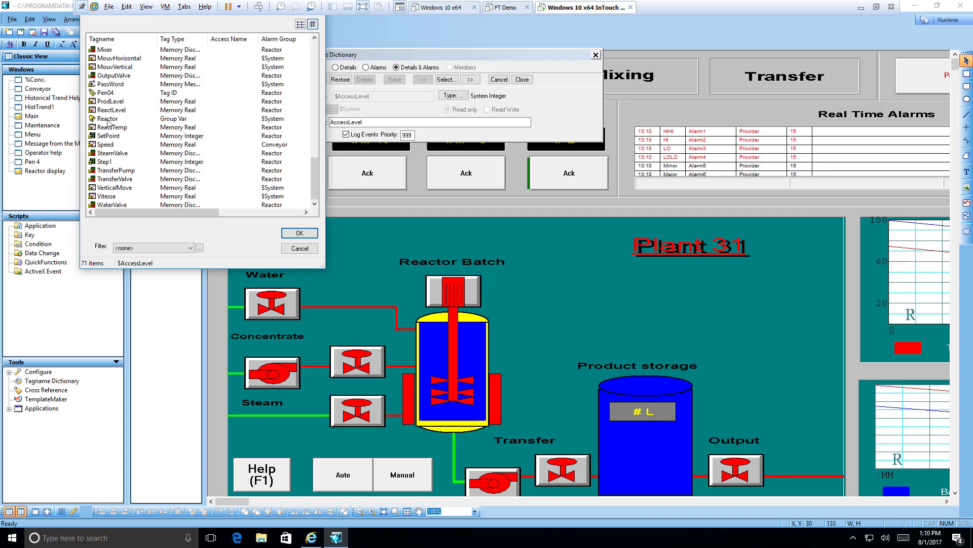
{"action": "left_click", "coordinate": [111, 127]}
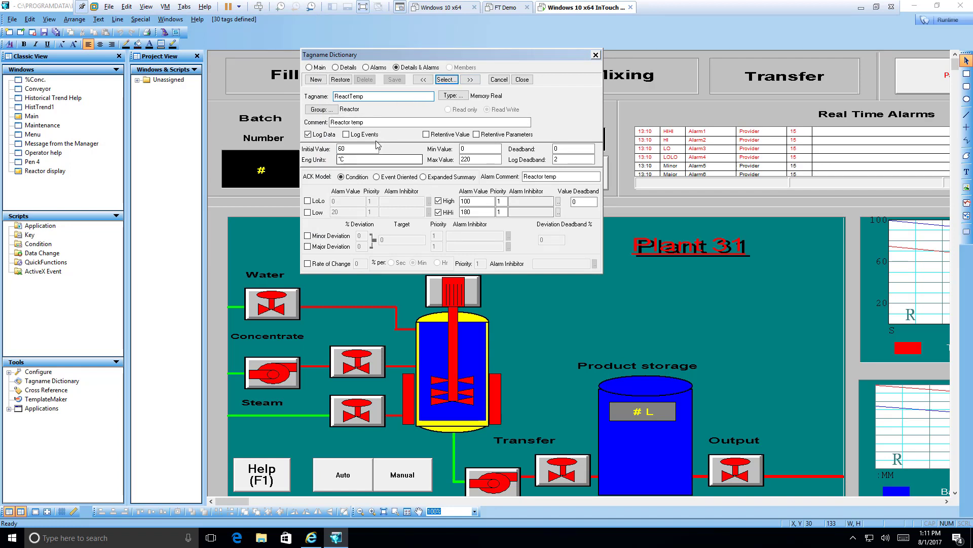
{"action": "left_click", "coordinate": [478, 159]}
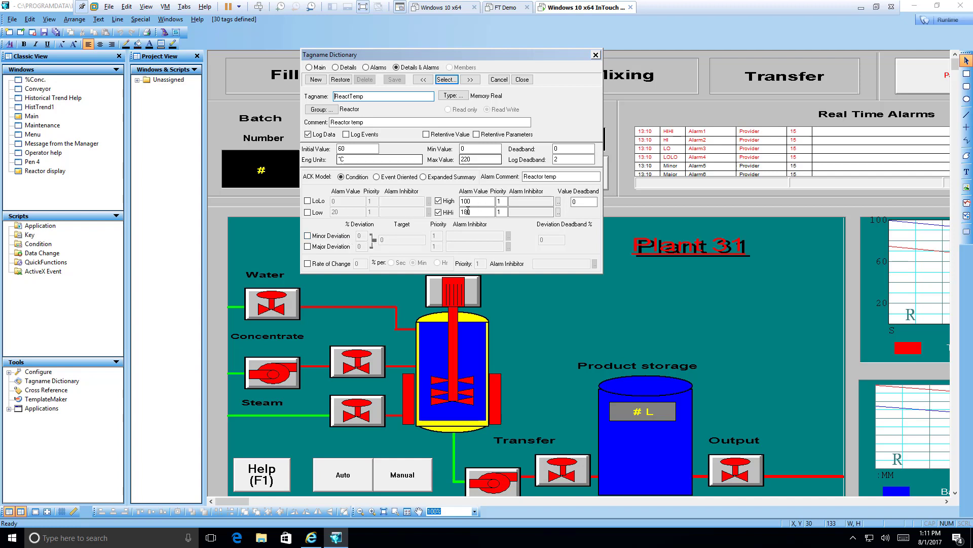
{"action": "left_click", "coordinate": [438, 212]}
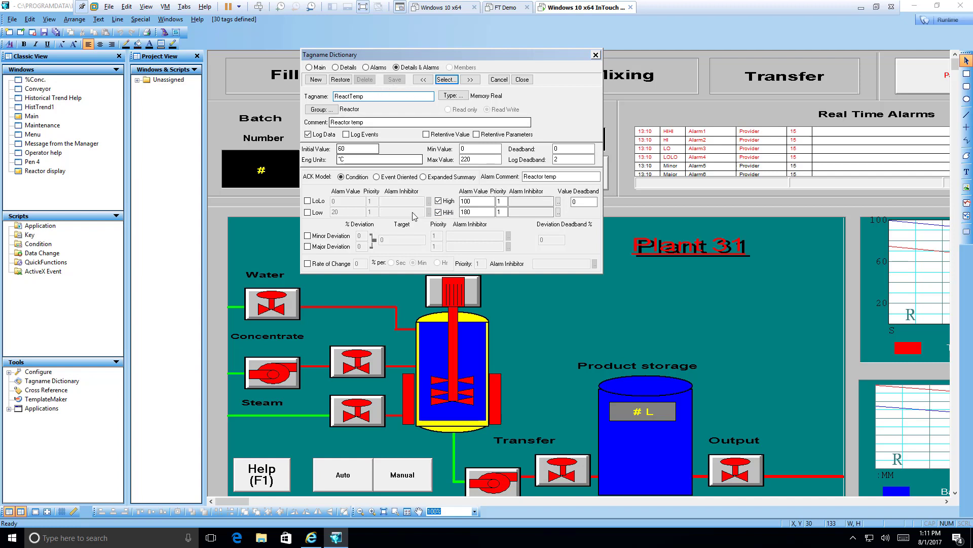
{"action": "mouse_move", "coordinate": [556, 132]}
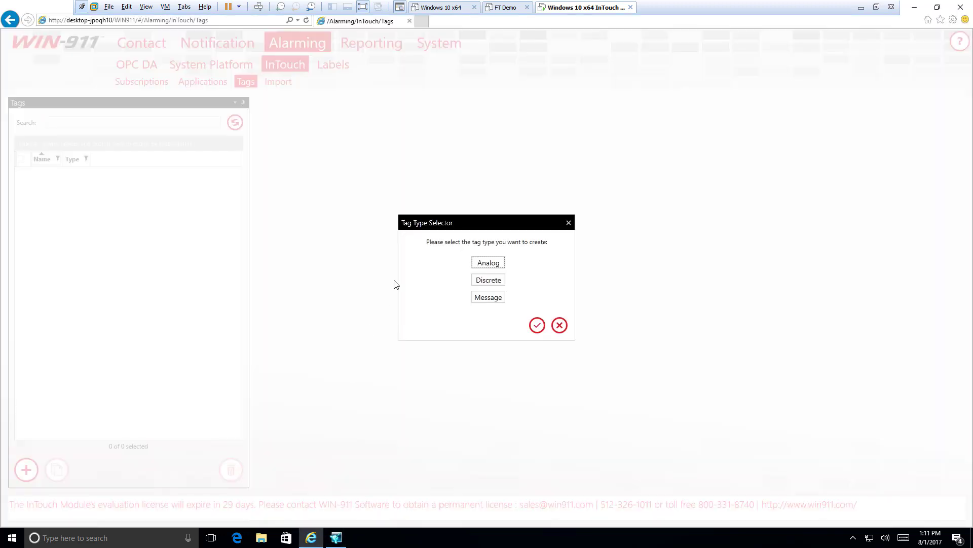
{"action": "mouse_move", "coordinate": [305, 427]}
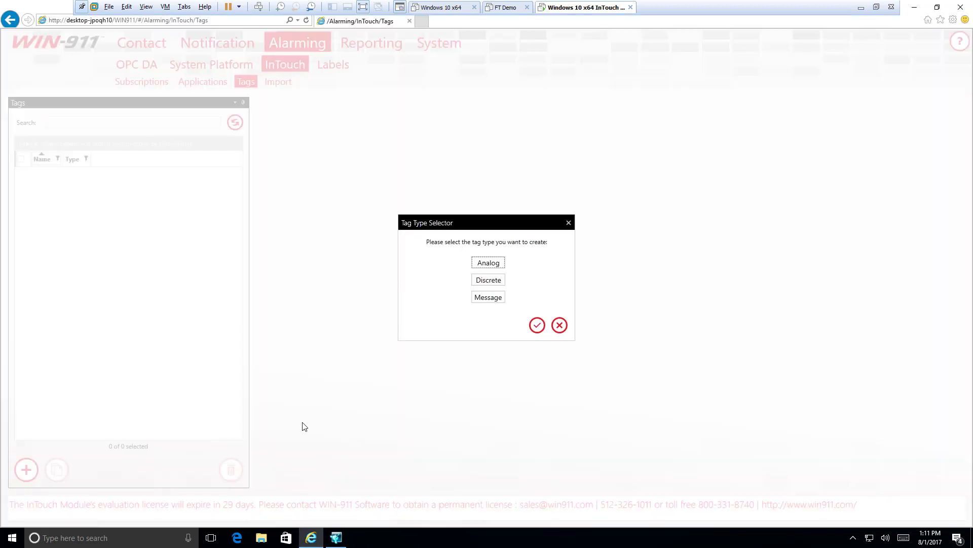
{"action": "mouse_move", "coordinate": [354, 526]}
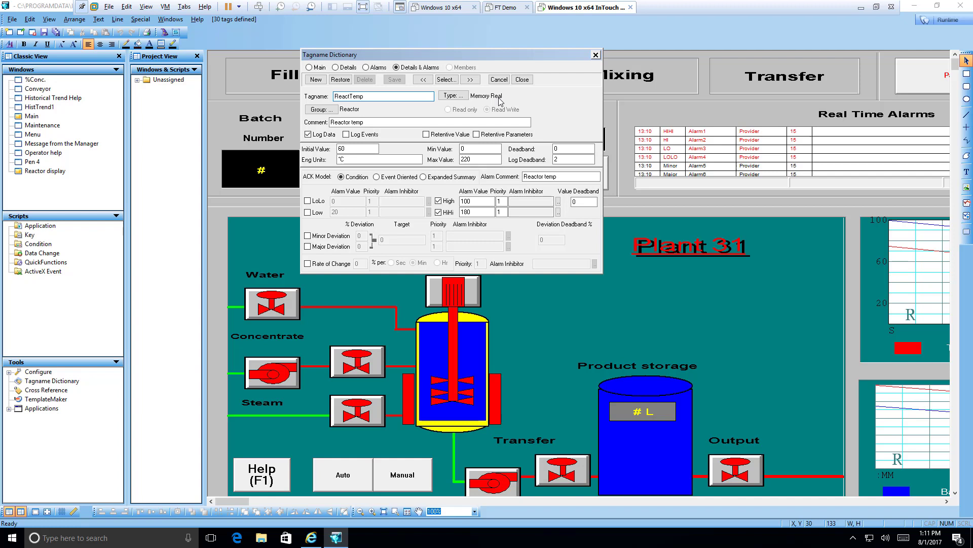
{"action": "mouse_move", "coordinate": [500, 104]}
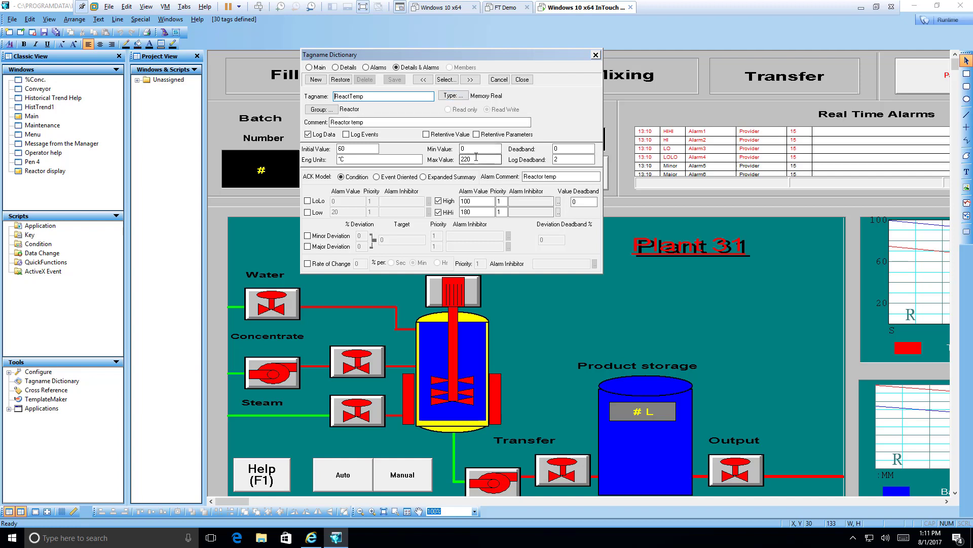
Step: Check in the Tag Types list that ReactTemp is a Memory Real tag
{"action": "left_click", "coordinate": [452, 95]}
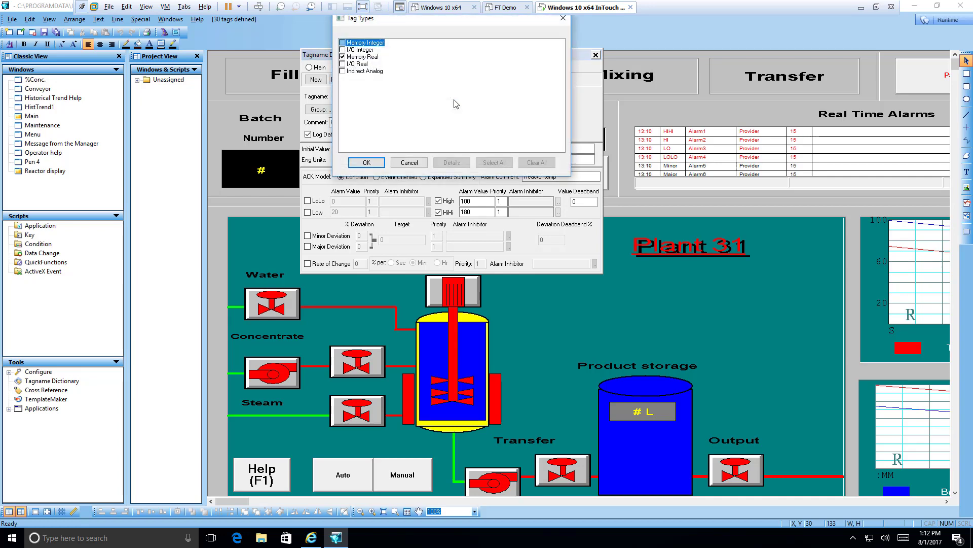
{"action": "mouse_move", "coordinate": [364, 93]}
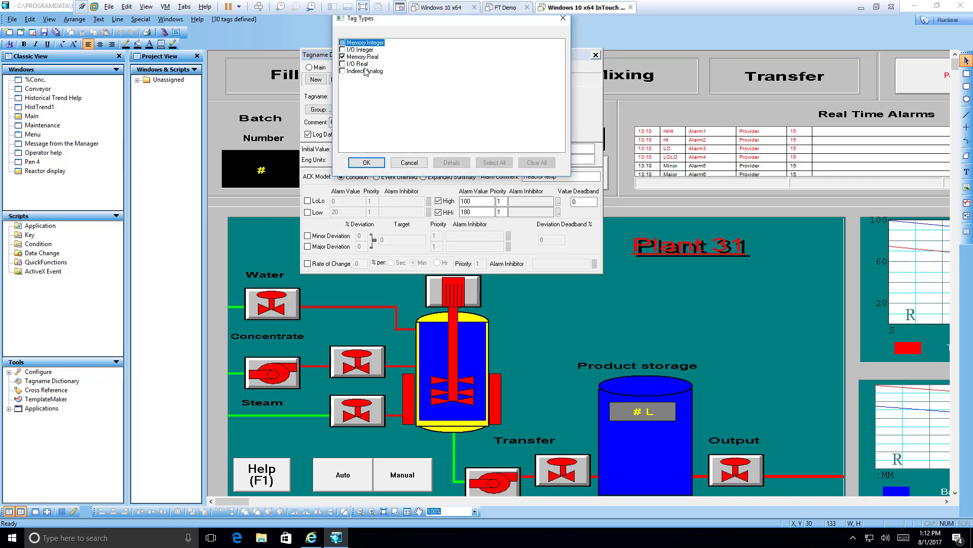
{"action": "left_click", "coordinate": [365, 162]}
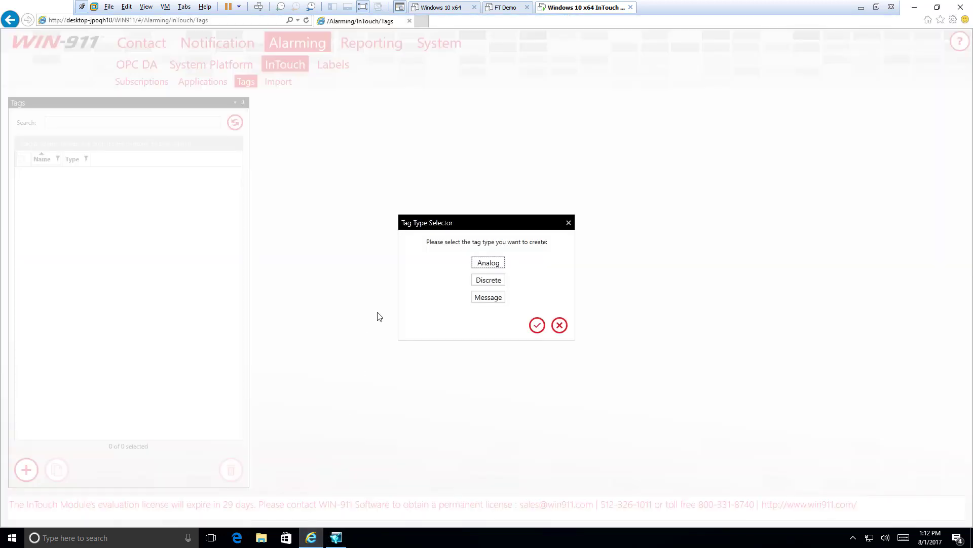
Step: Create a new WIN-911 InTouch tag of type Analog
{"action": "left_click", "coordinate": [487, 262]}
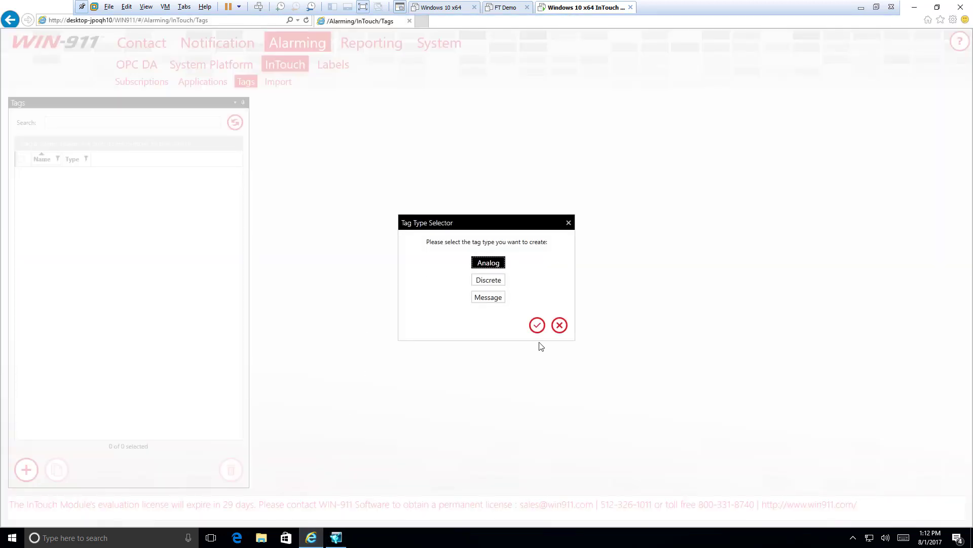
{"action": "left_click", "coordinate": [538, 325]}
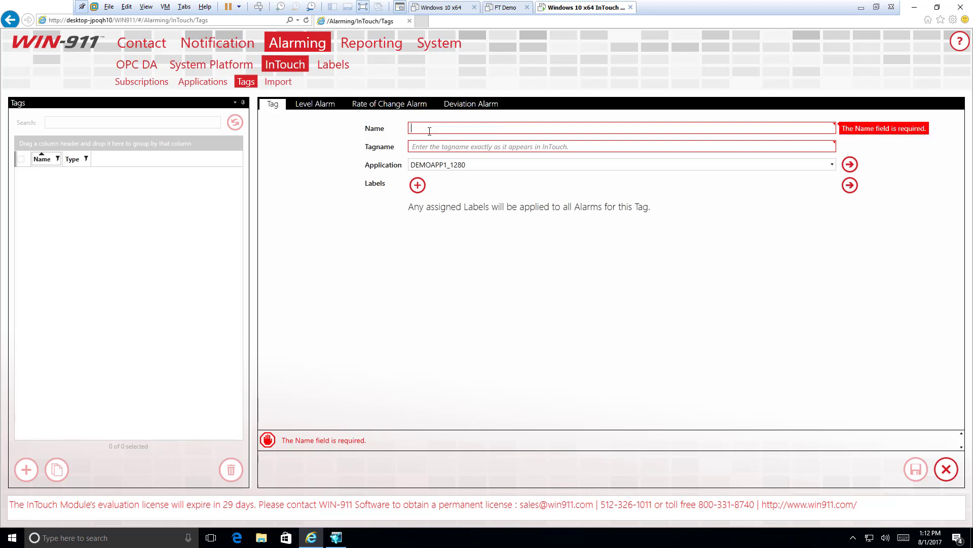
Step: Name the tag 'Reactor Temperature' with Tagname ReactTemp and bring up the label picker
{"action": "type", "text": "Reactor Tem"}
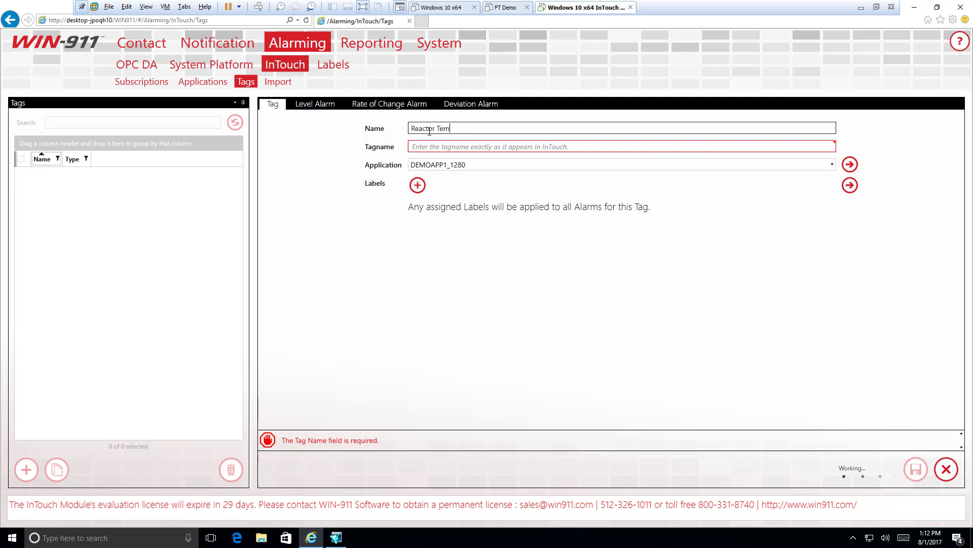
{"action": "type", "text": "perature"}
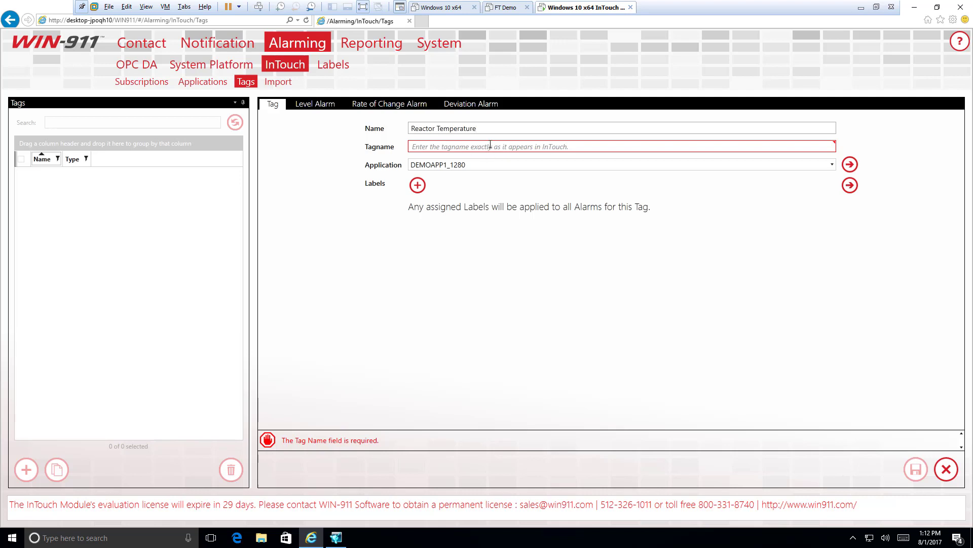
{"action": "type", "text": "ReactTemp"}
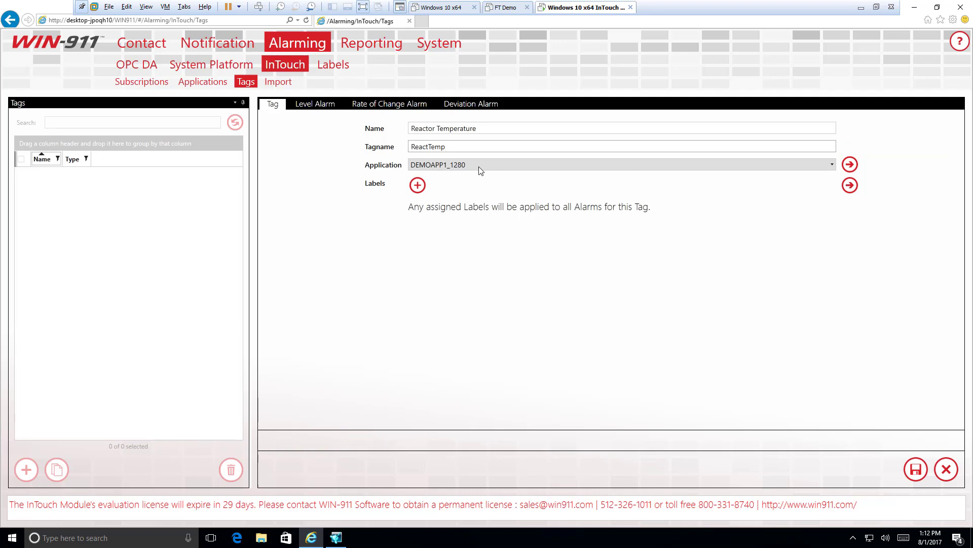
{"action": "mouse_move", "coordinate": [834, 167]}
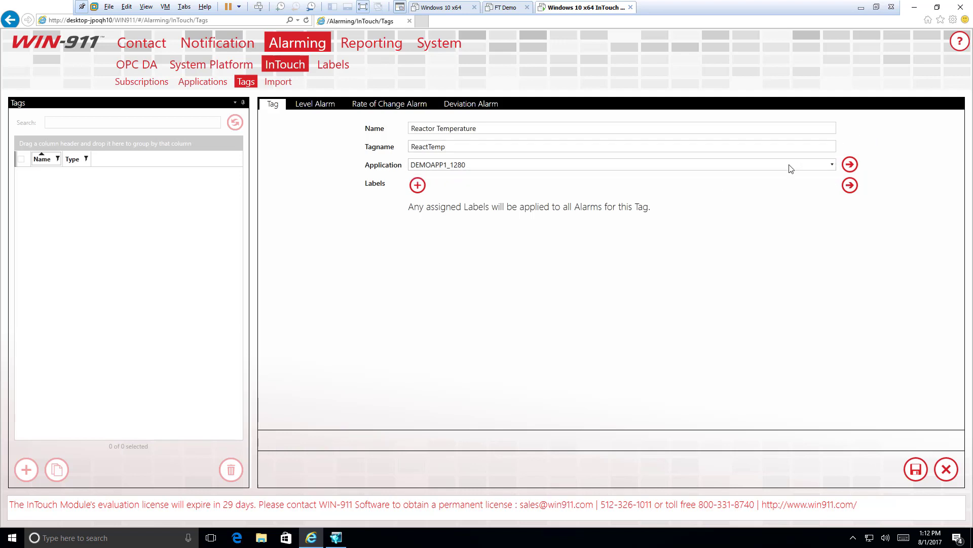
{"action": "left_click", "coordinate": [831, 164]}
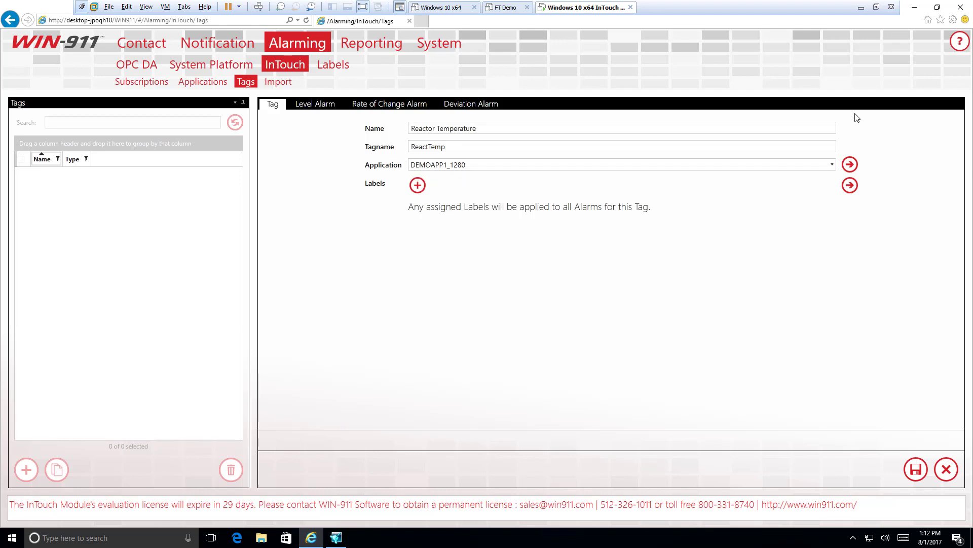
{"action": "mouse_move", "coordinate": [830, 162]}
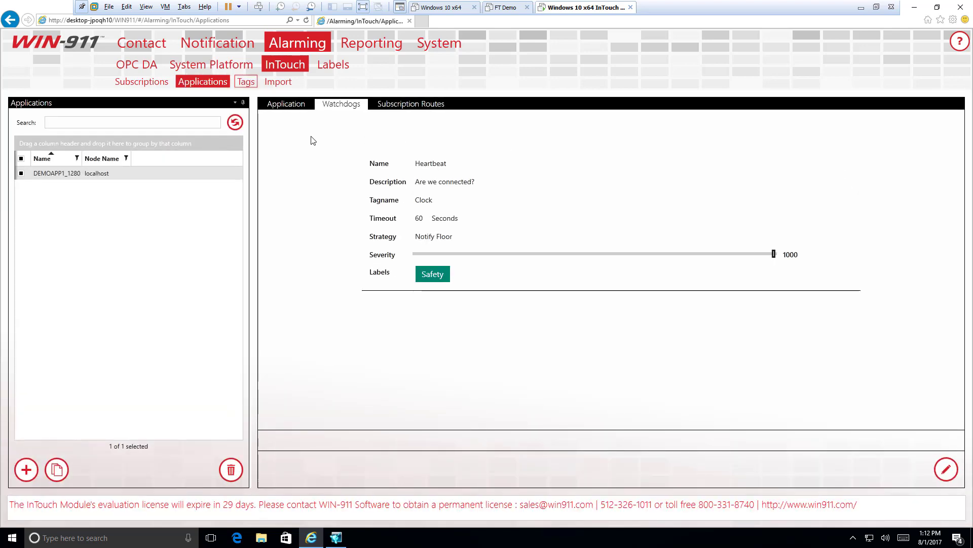
{"action": "mouse_move", "coordinate": [70, 144]}
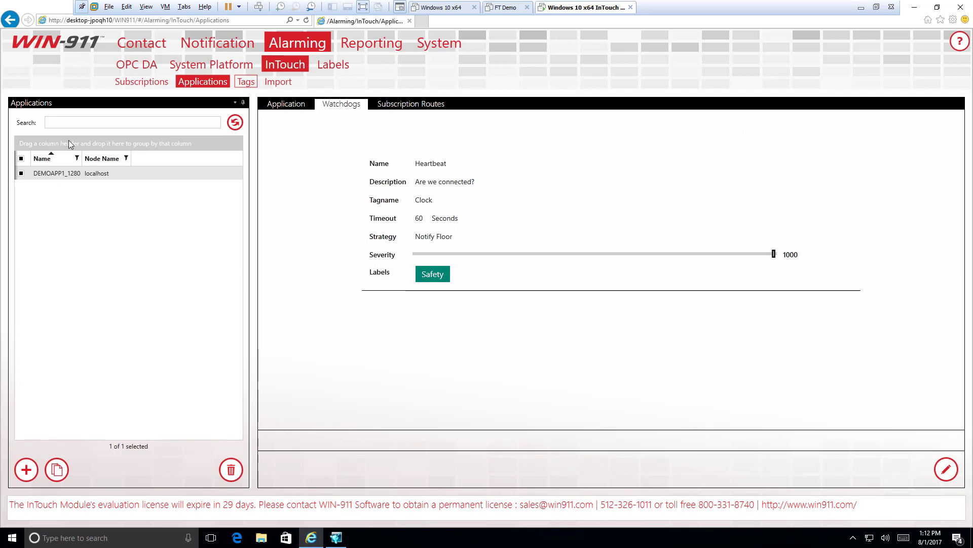
{"action": "left_click", "coordinate": [245, 81]}
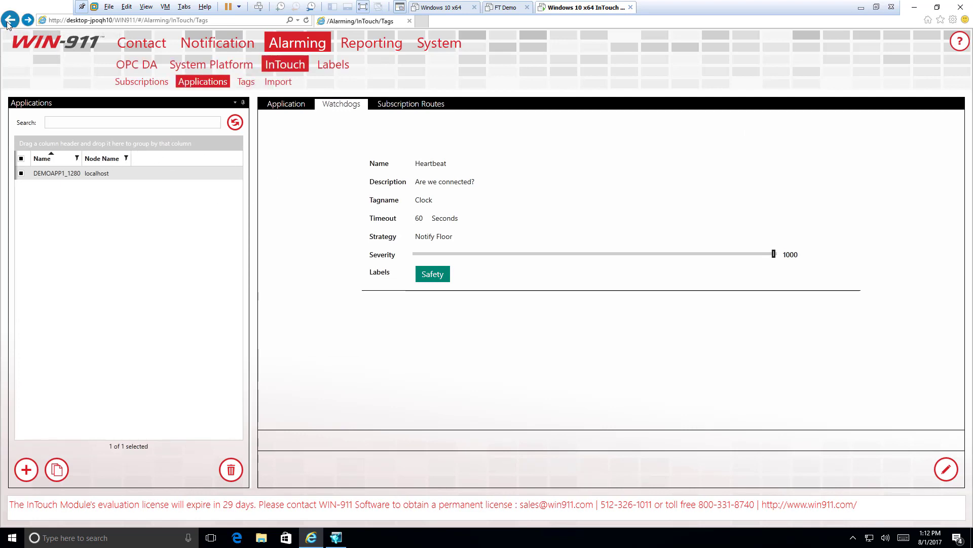
{"action": "left_click", "coordinate": [246, 81]}
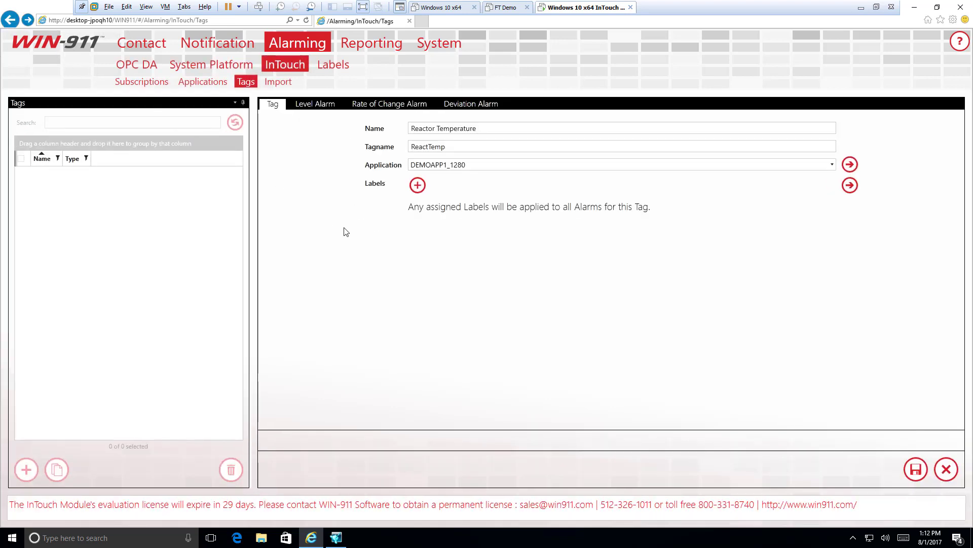
{"action": "left_click", "coordinate": [417, 185]}
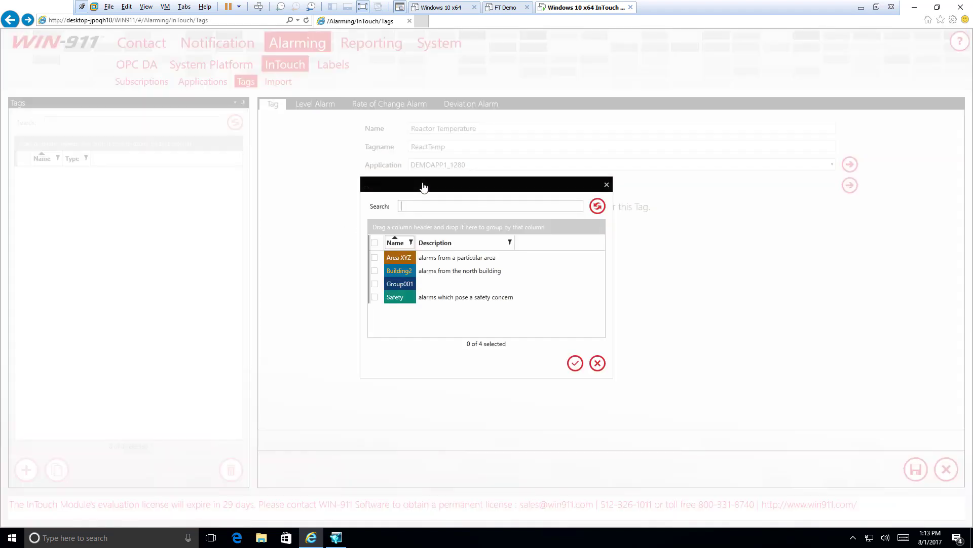
Step: Attach the Safety label to the tag and move to its level alarm settings
{"action": "left_click", "coordinate": [374, 297]}
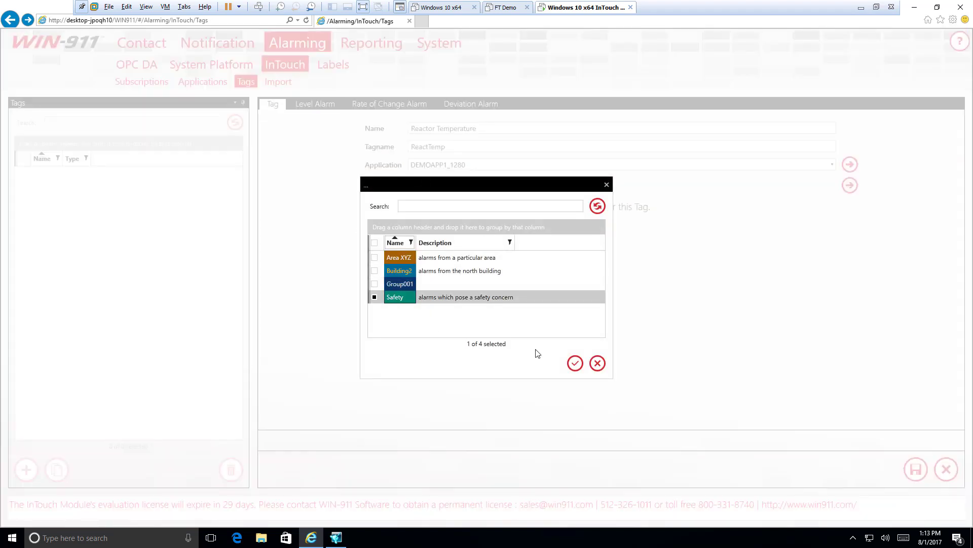
{"action": "left_click", "coordinate": [574, 363]}
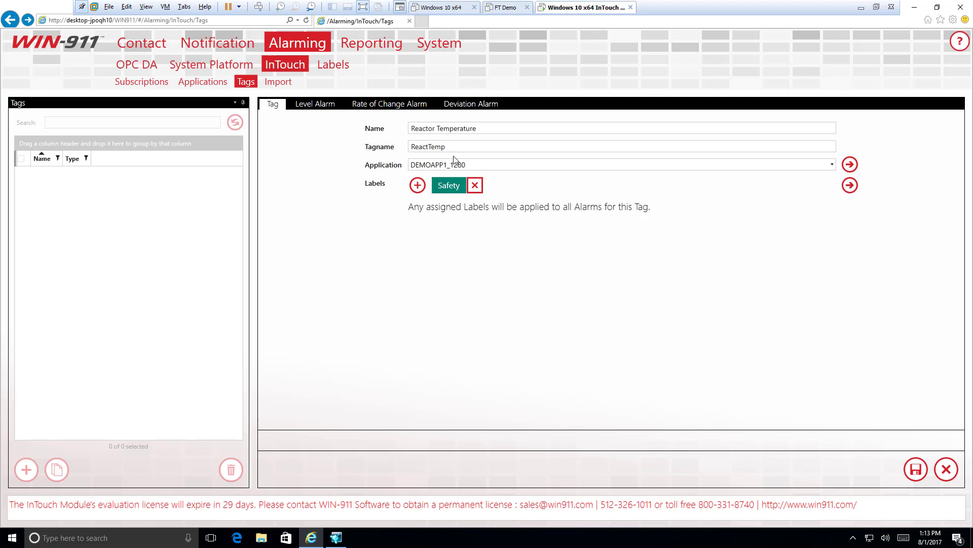
{"action": "mouse_move", "coordinate": [428, 200]}
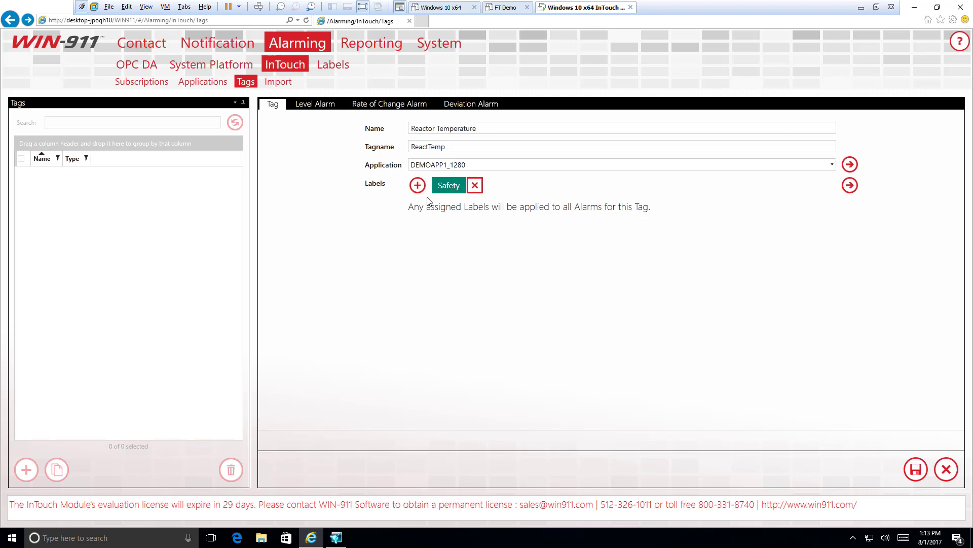
{"action": "mouse_move", "coordinate": [454, 202]}
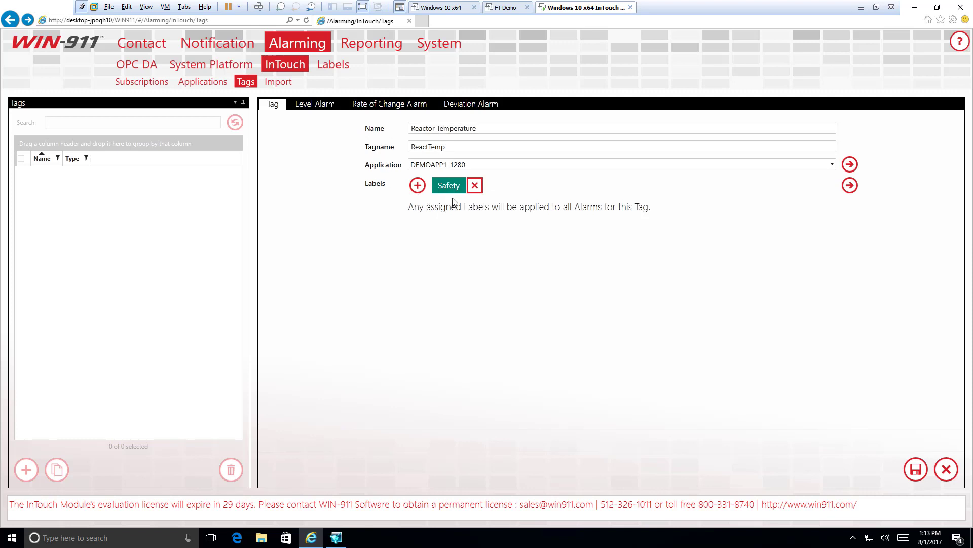
{"action": "left_click", "coordinate": [314, 103]}
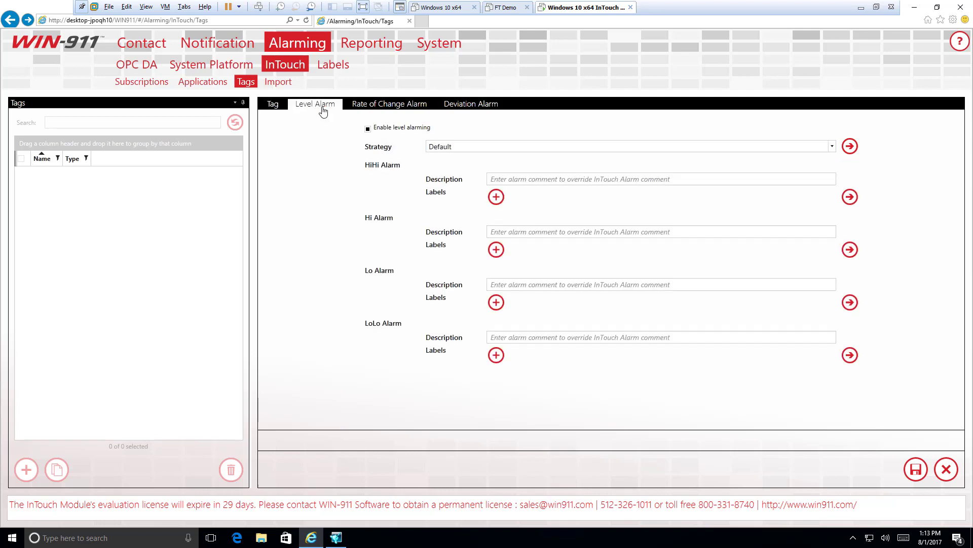
Step: Review the deviation and rate-of-change alarm settings and their strategy choices
{"action": "left_click", "coordinate": [471, 103]}
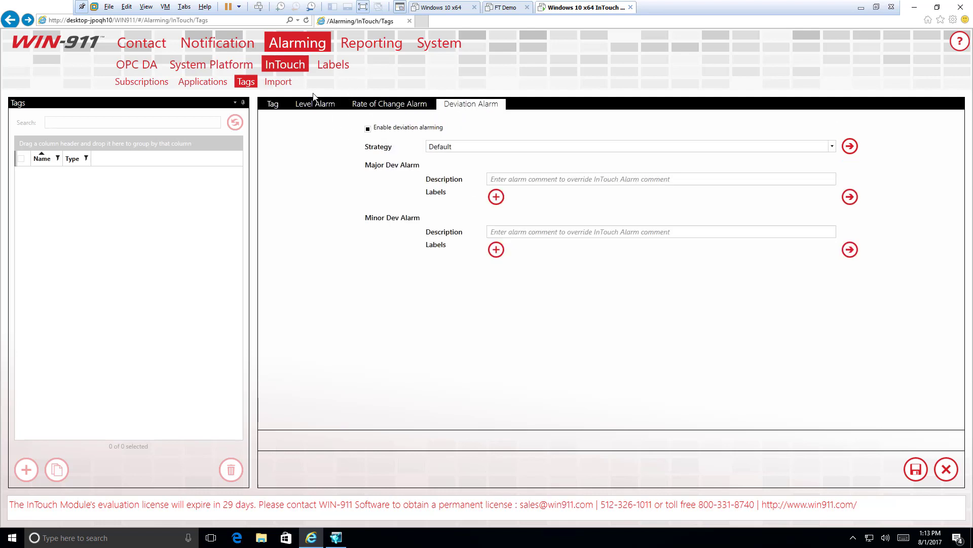
{"action": "mouse_move", "coordinate": [374, 114]}
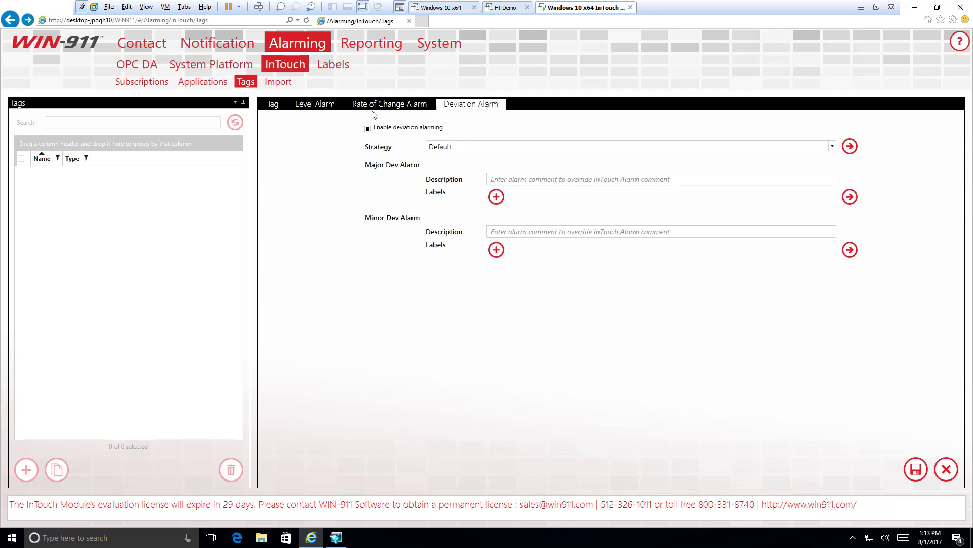
{"action": "left_click", "coordinate": [390, 104]}
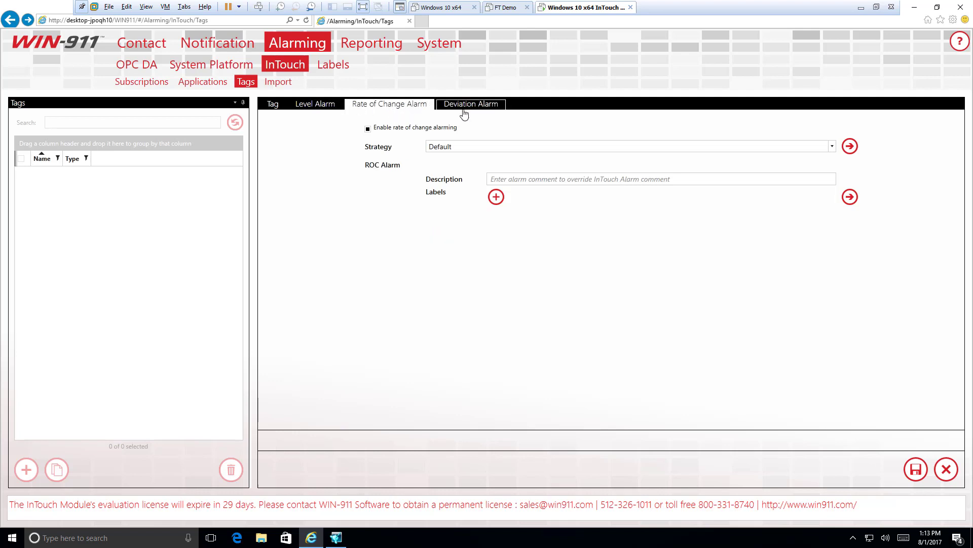
{"action": "left_click", "coordinate": [471, 104]}
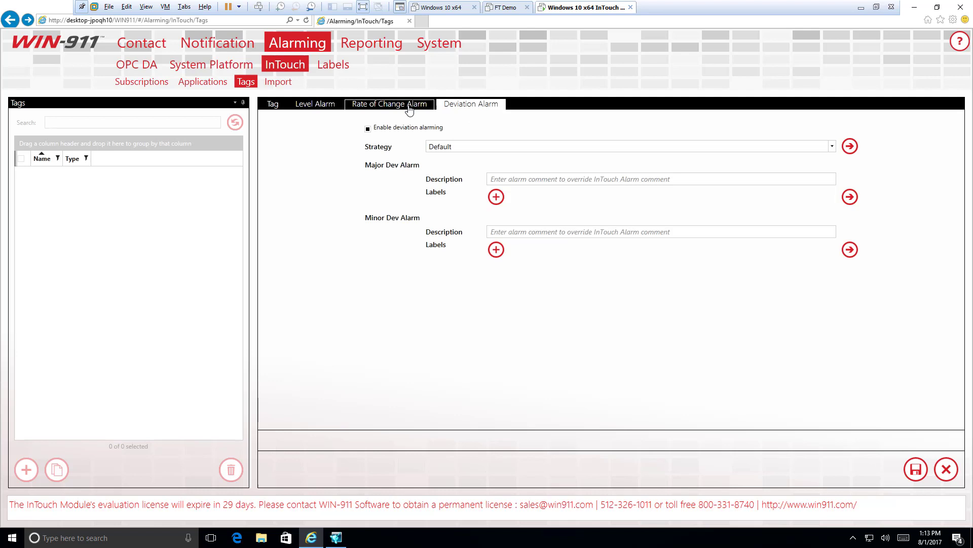
{"action": "left_click", "coordinate": [389, 104]}
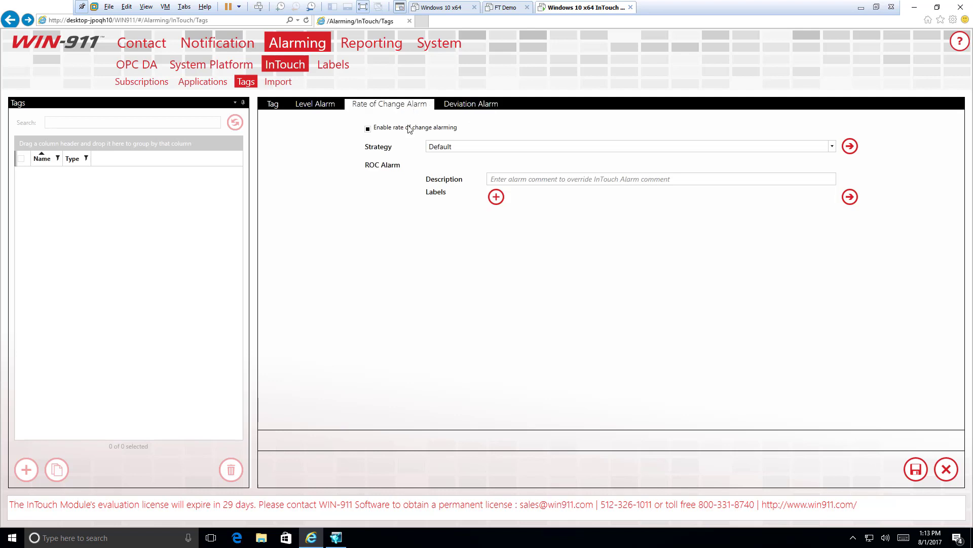
{"action": "mouse_move", "coordinate": [388, 161]}
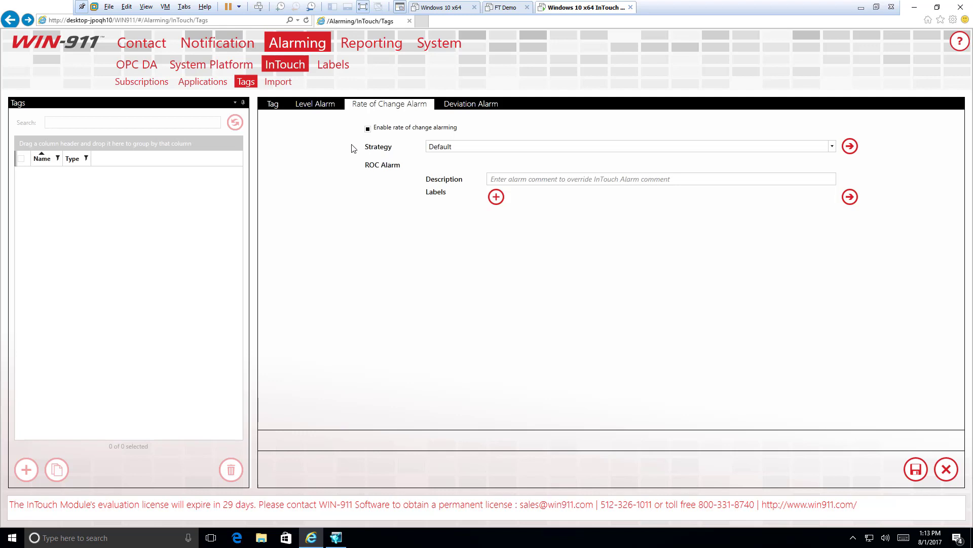
{"action": "mouse_move", "coordinate": [419, 153]}
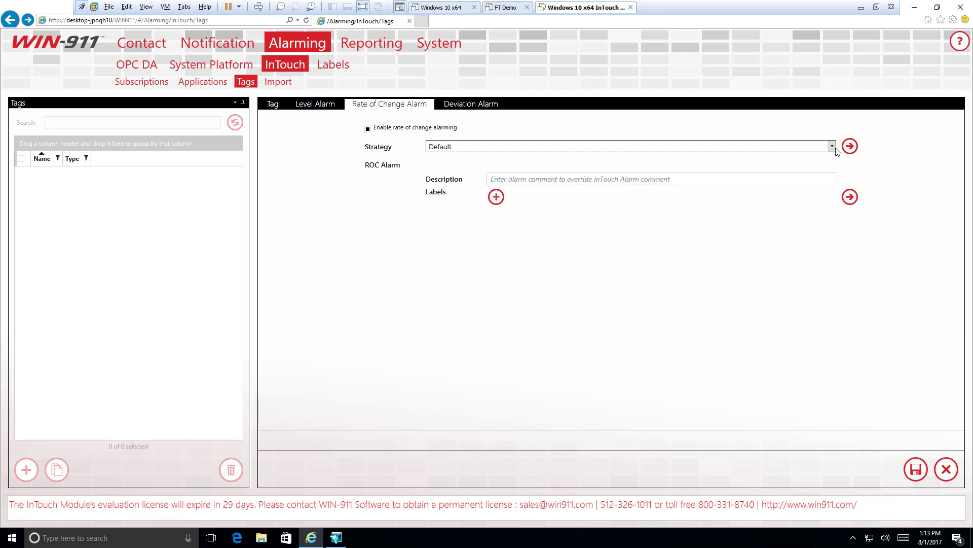
{"action": "left_click", "coordinate": [620, 179]}
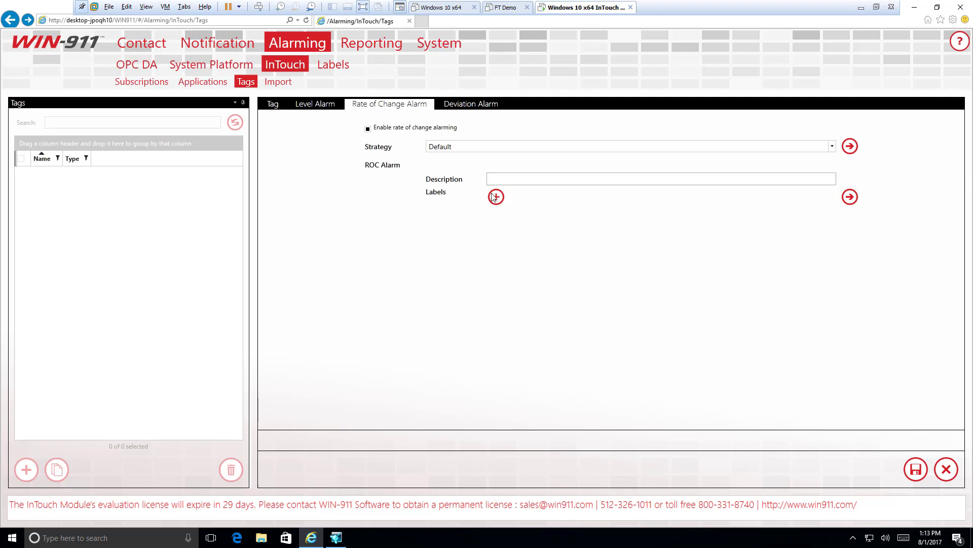
Step: Look over the deviation alarm descriptions and switch that alarming off
{"action": "left_click", "coordinate": [470, 103]}
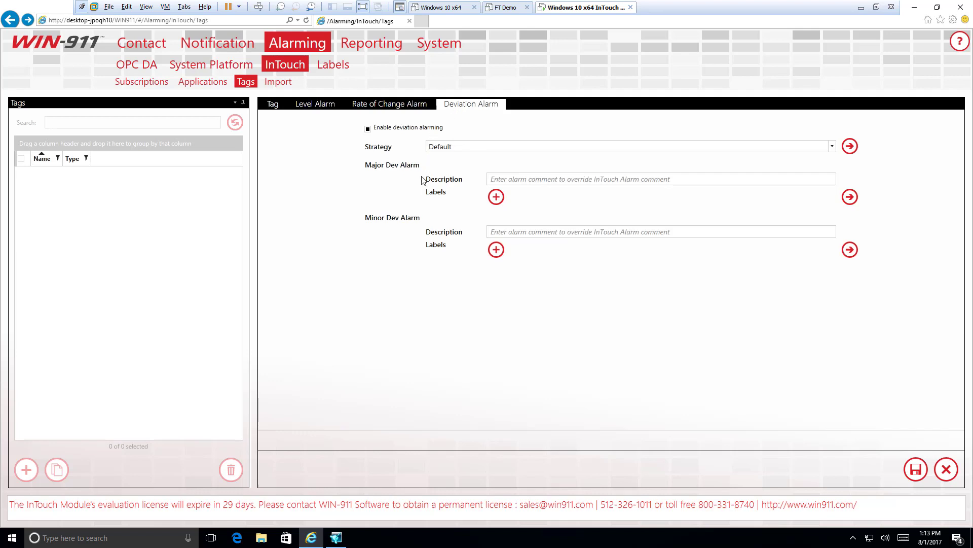
{"action": "mouse_move", "coordinate": [459, 180]}
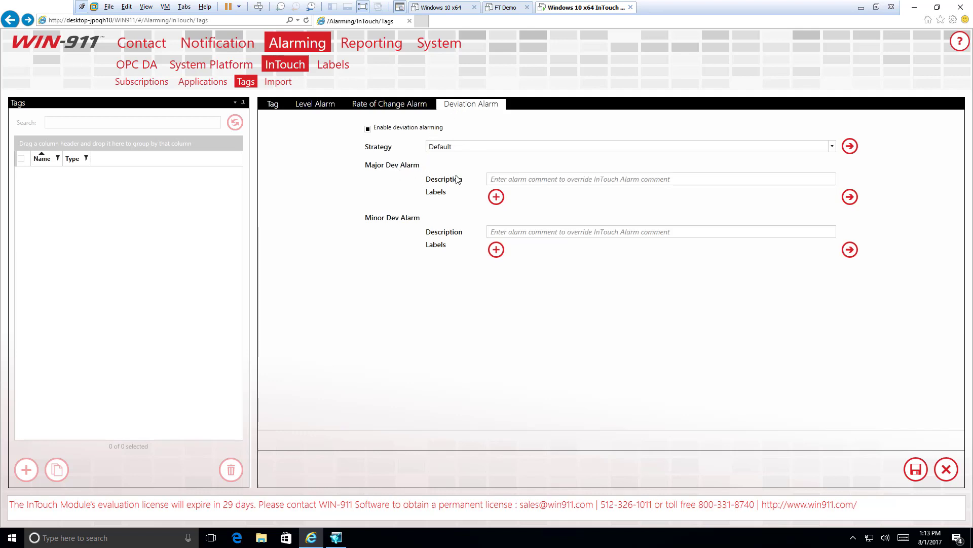
{"action": "left_click", "coordinate": [661, 179]}
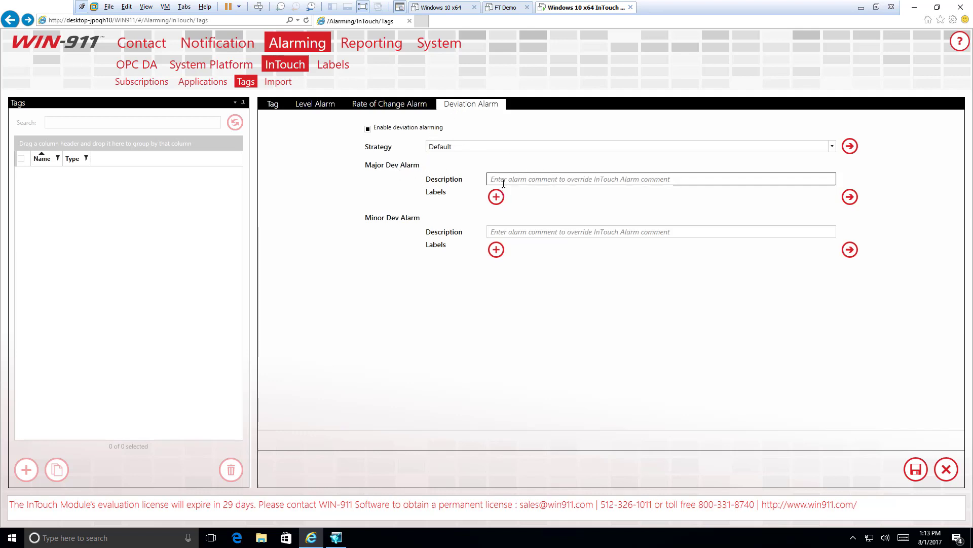
{"action": "mouse_move", "coordinate": [507, 258]}
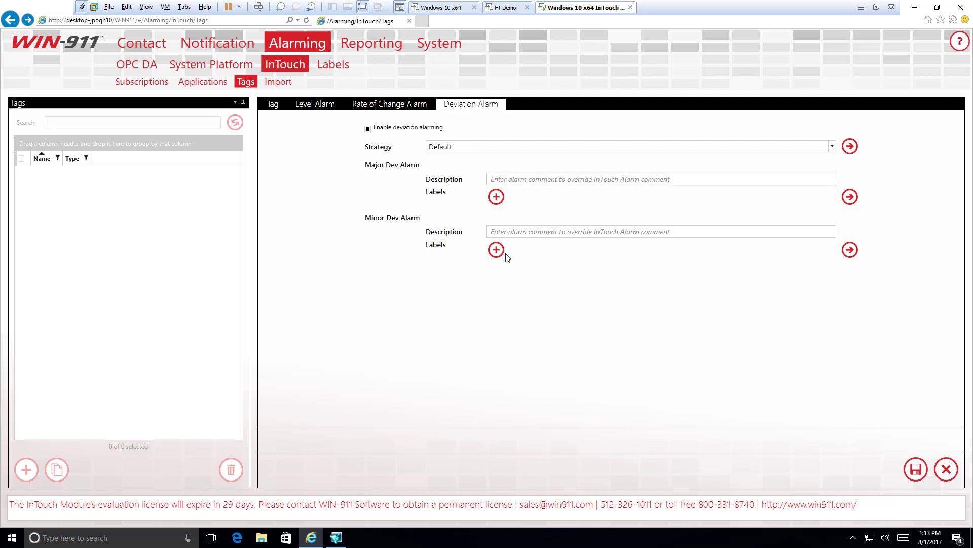
{"action": "left_click", "coordinate": [661, 231]}
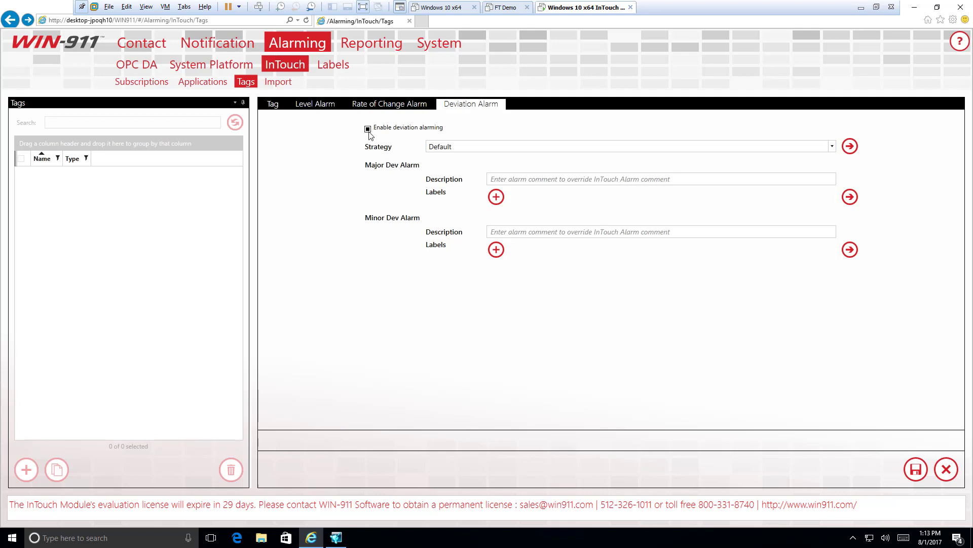
{"action": "left_click", "coordinate": [367, 128]}
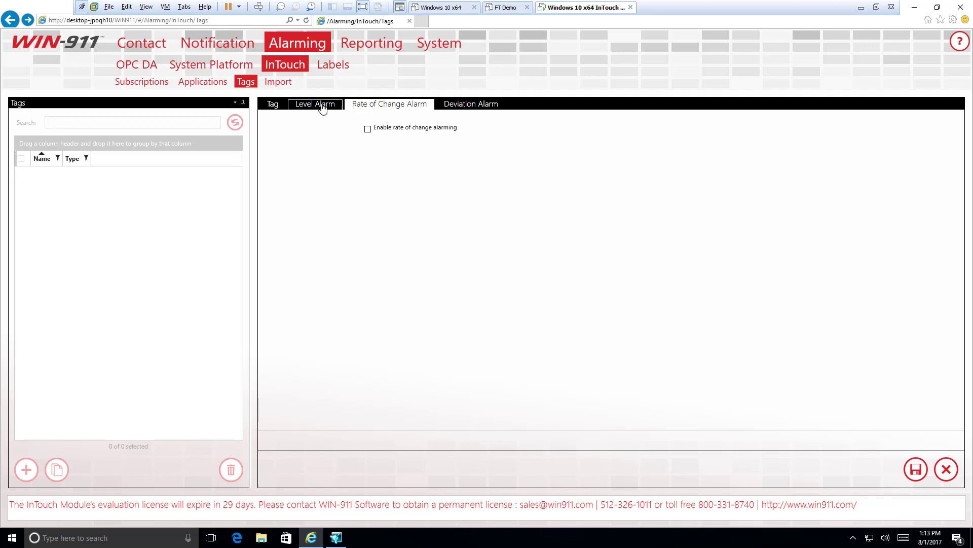
Step: Set the level alarm strategy to Notify Floor
{"action": "left_click", "coordinate": [314, 104]}
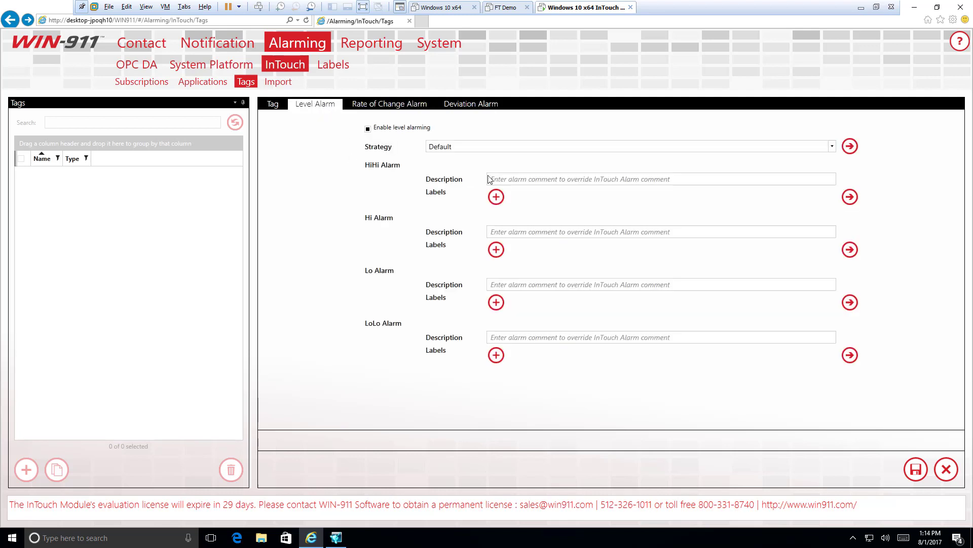
{"action": "left_click", "coordinate": [831, 146]}
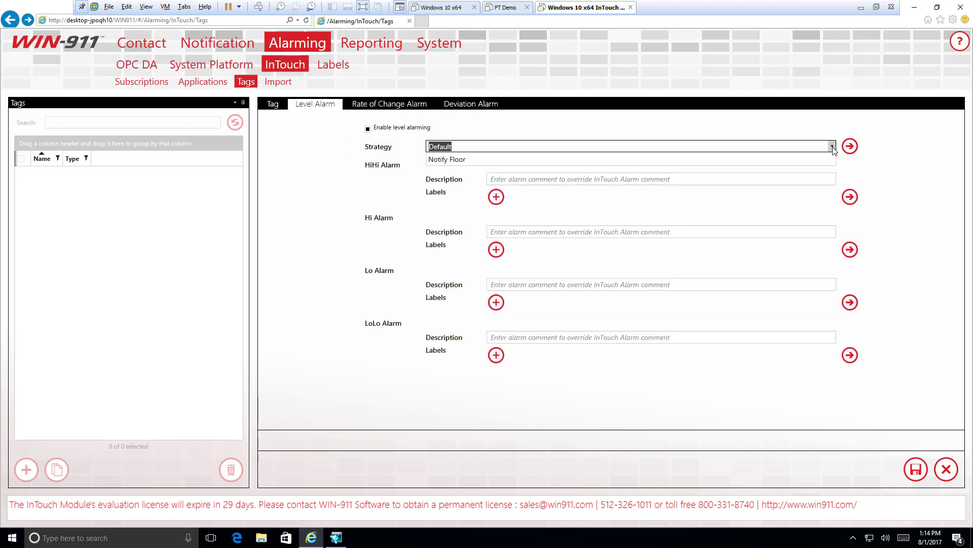
{"action": "left_click", "coordinate": [831, 146]}
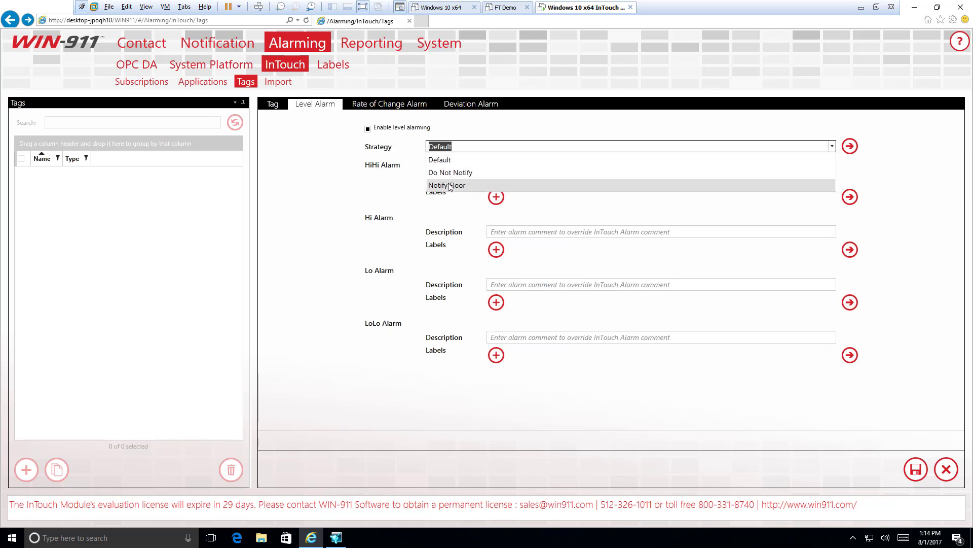
{"action": "left_click", "coordinate": [447, 184]}
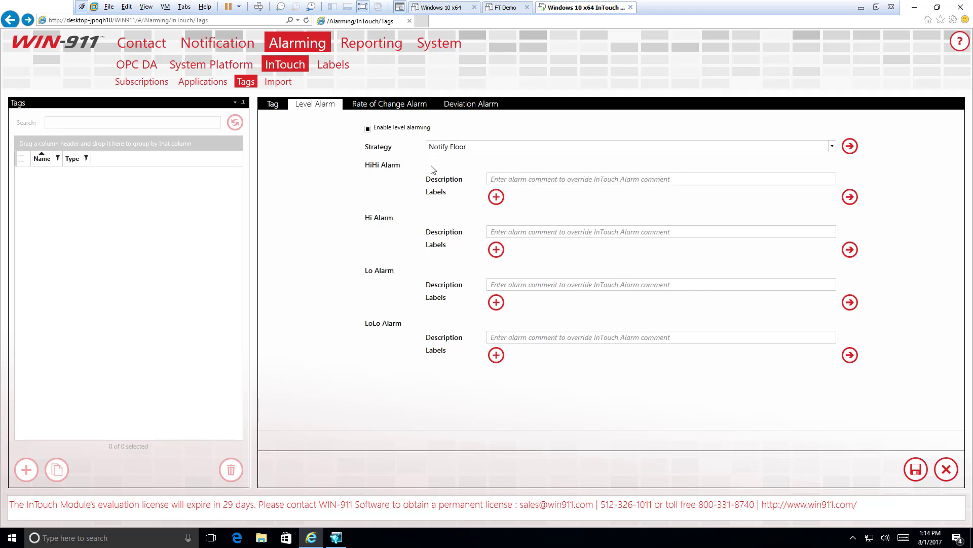
{"action": "mouse_move", "coordinate": [396, 173]}
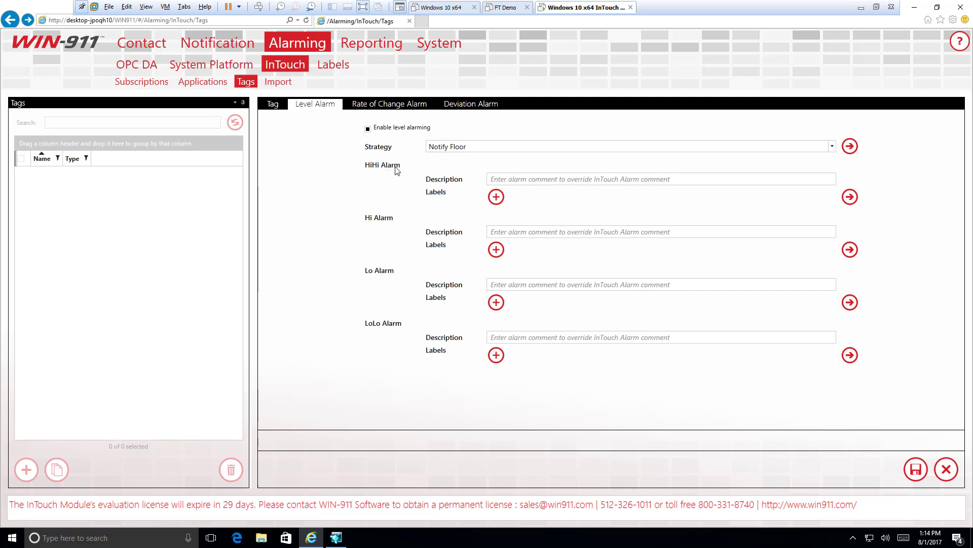
{"action": "mouse_move", "coordinate": [375, 257]}
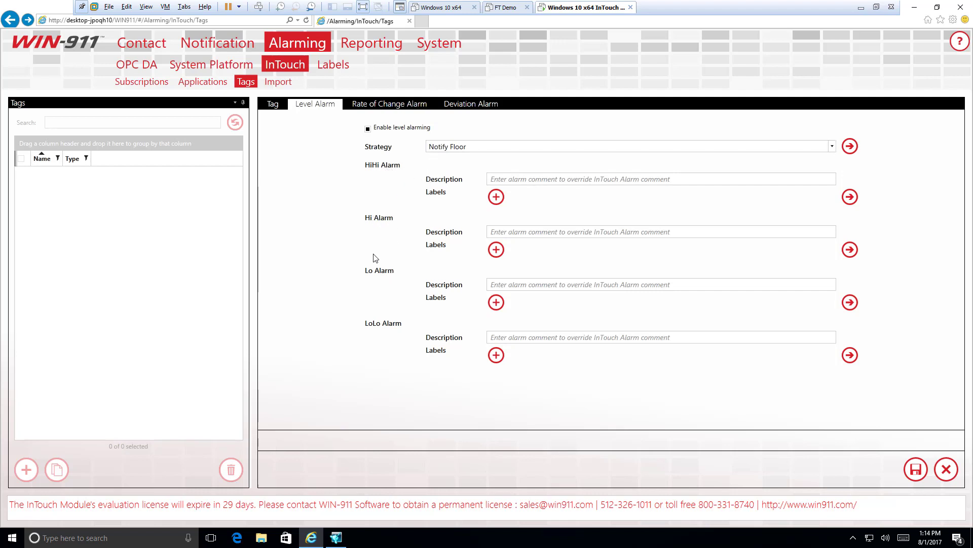
{"action": "mouse_move", "coordinate": [404, 331]}
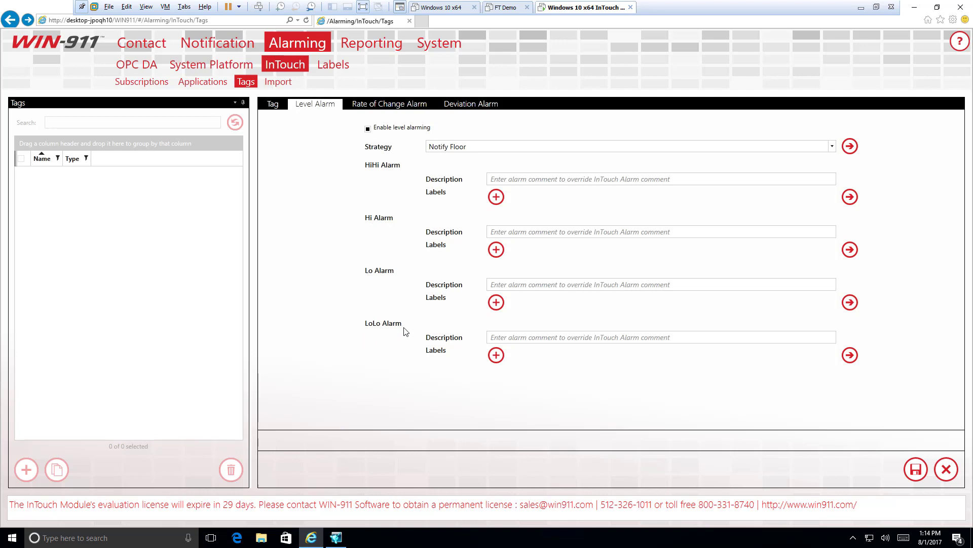
{"action": "mouse_move", "coordinate": [423, 315]}
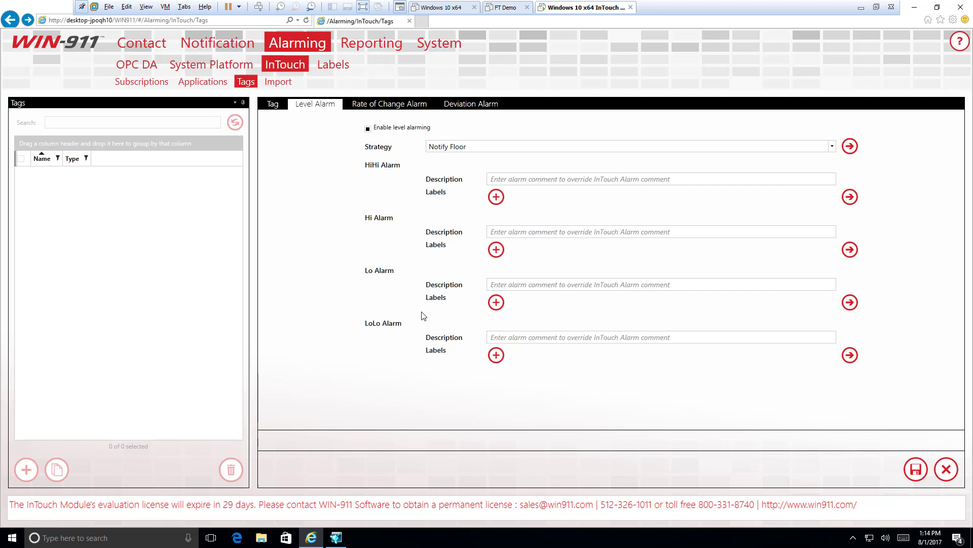
{"action": "mouse_move", "coordinate": [375, 243]}
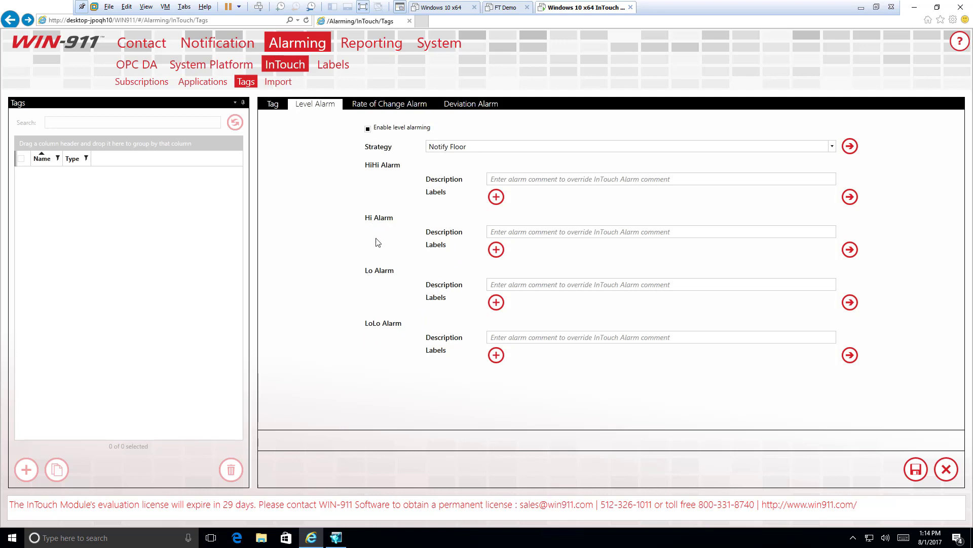
{"action": "mouse_move", "coordinate": [427, 357]}
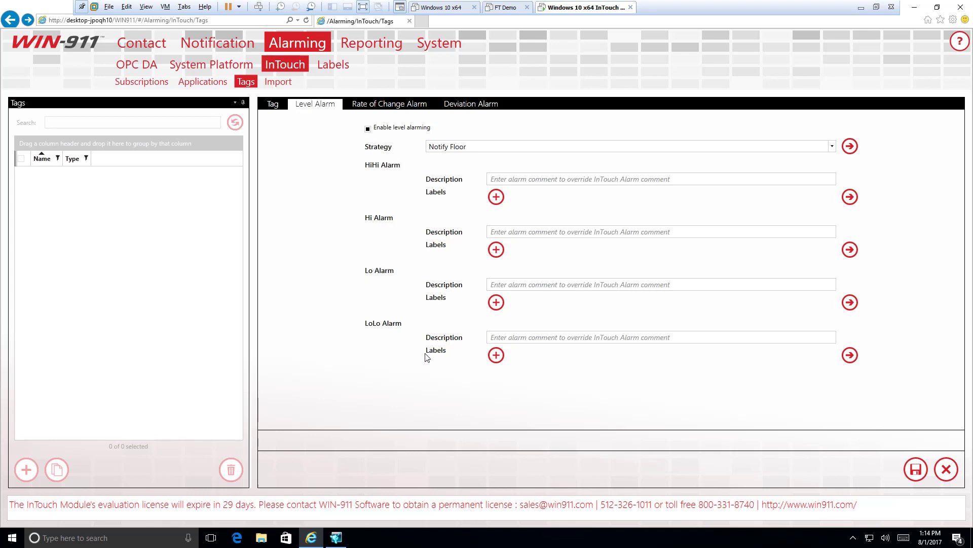
{"action": "mouse_move", "coordinate": [440, 314]}
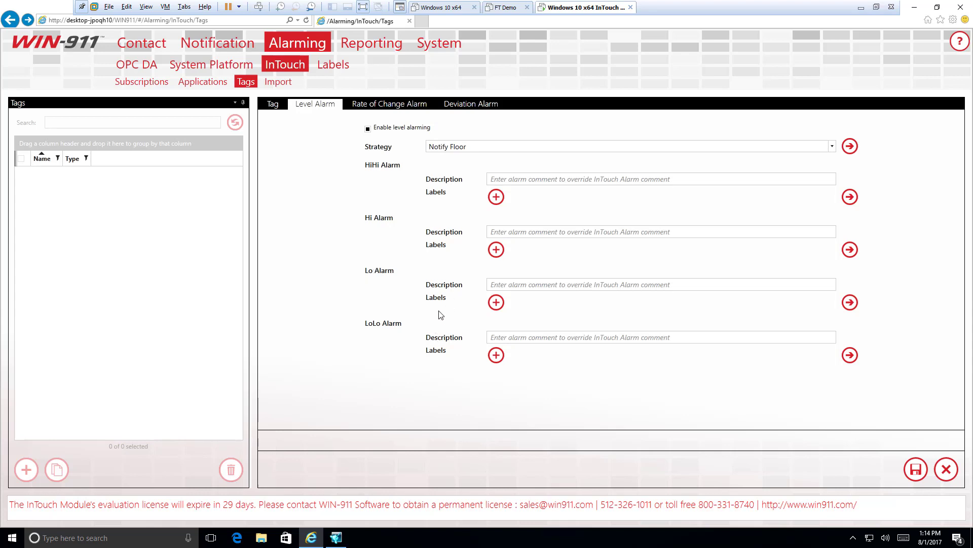
Step: Look up ReactTemp's HiHi limit of 180 in WindowMaker while starting the HiHi description
{"action": "left_click", "coordinate": [660, 178]}
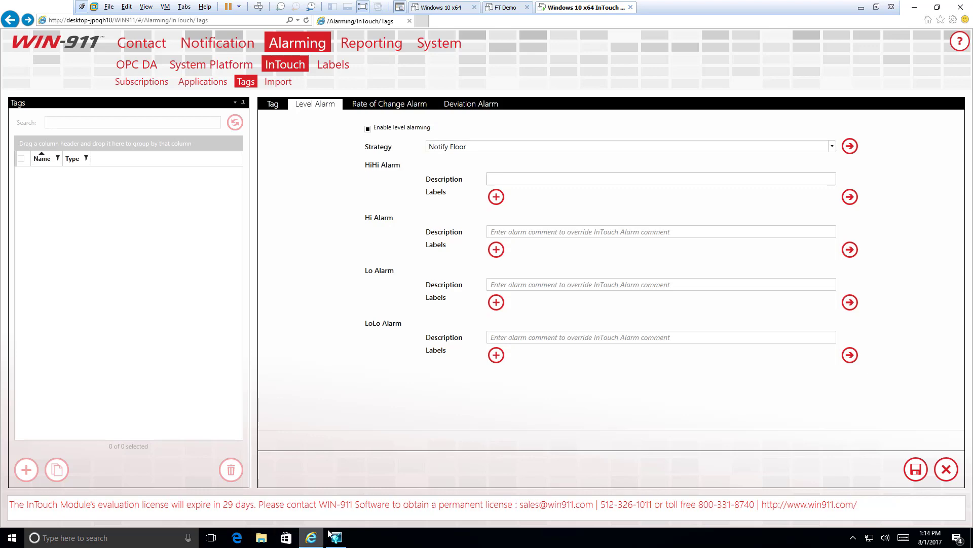
{"action": "left_click", "coordinate": [334, 538]}
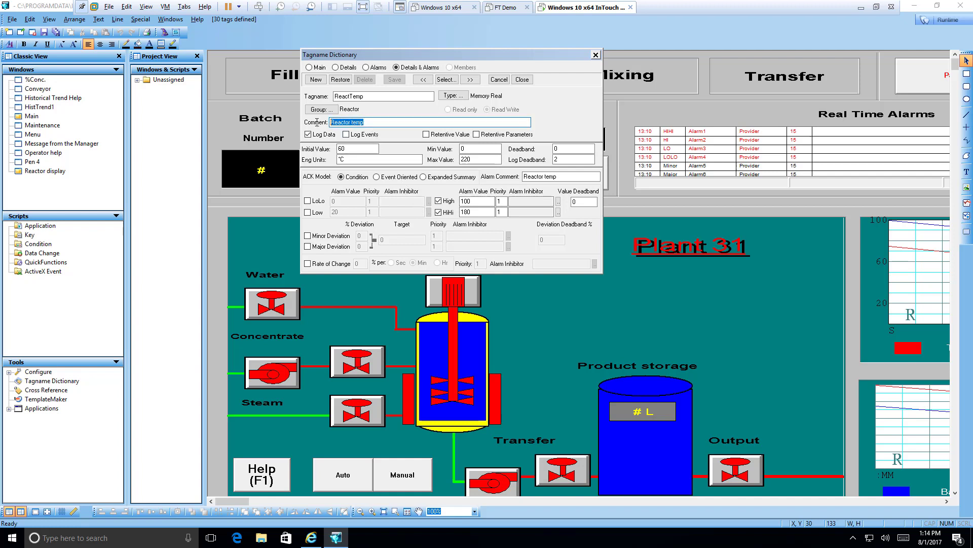
{"action": "left_click", "coordinate": [383, 122]}
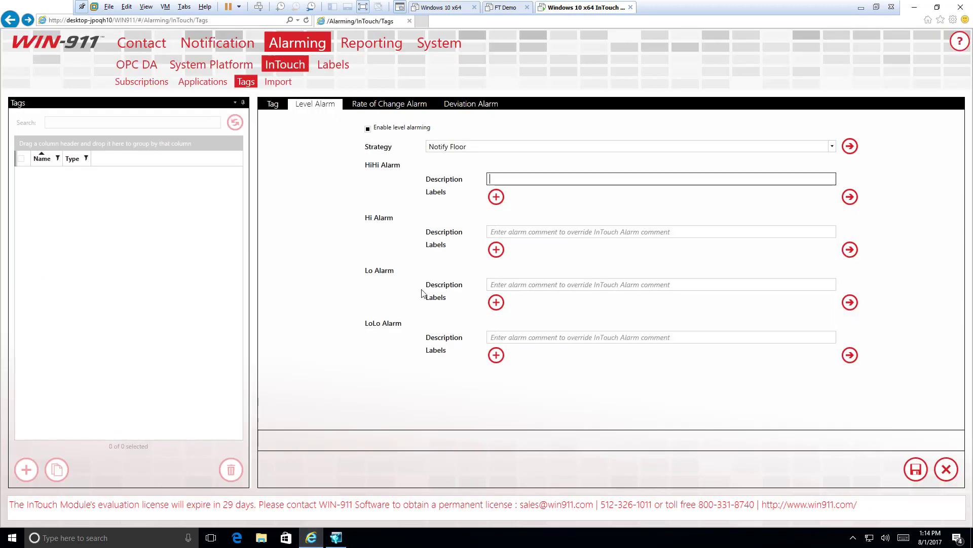
{"action": "left_click", "coordinate": [336, 538]}
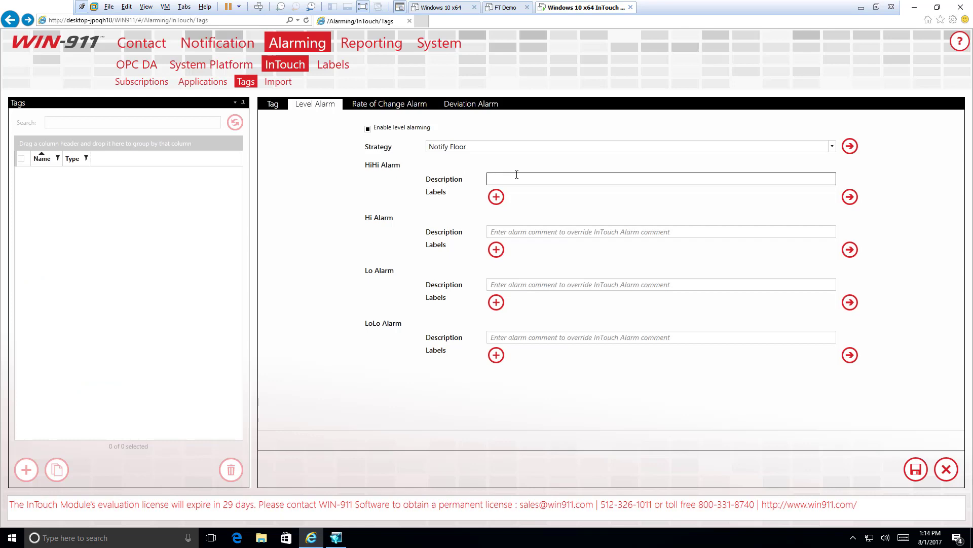
{"action": "mouse_move", "coordinate": [335, 537]}
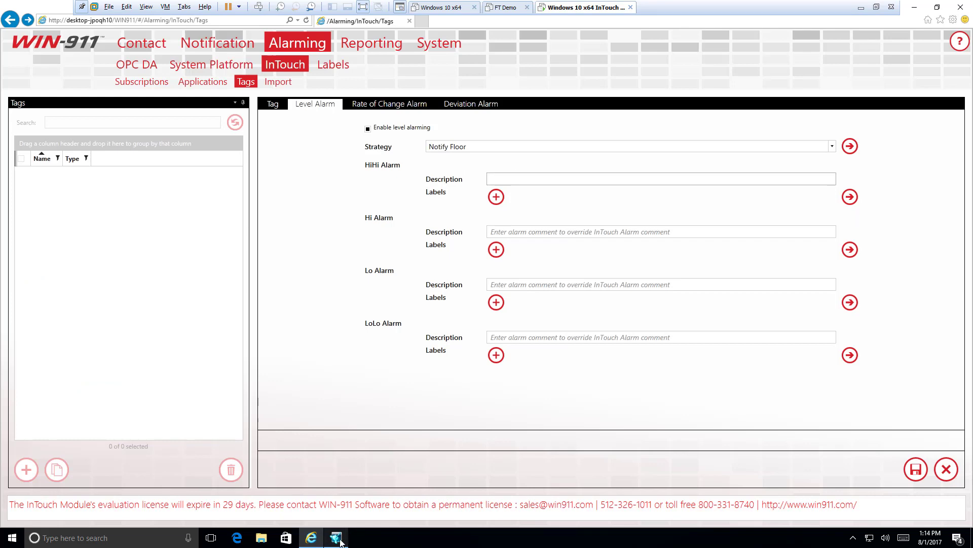
{"action": "left_click", "coordinate": [336, 537]}
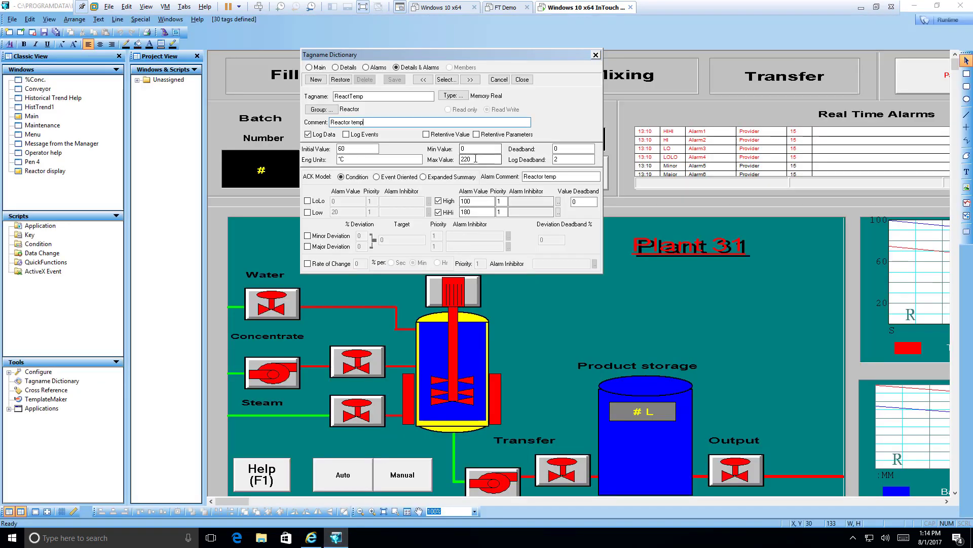
{"action": "triple_click", "coordinate": [480, 160]}
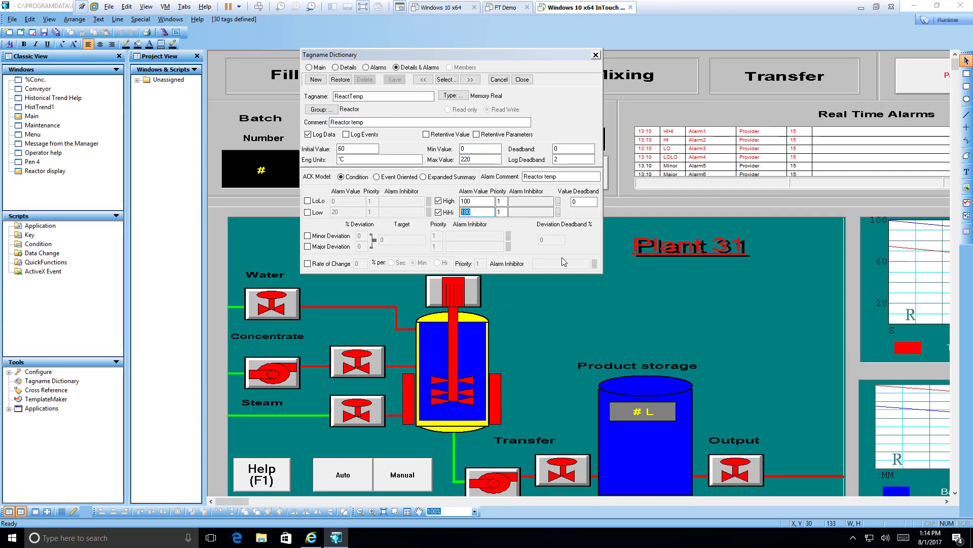
{"action": "mouse_move", "coordinate": [576, 250]}
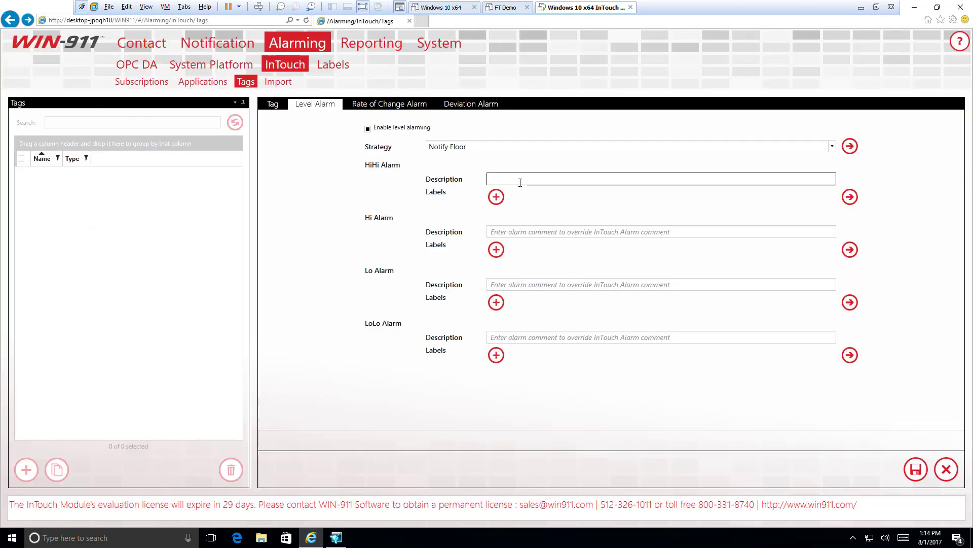
Step: Describe the HiHi alarm as 'Temperature over 180' and the Hi alarm as 'Temperature over 100'
{"action": "type", "text": "Temperature"}
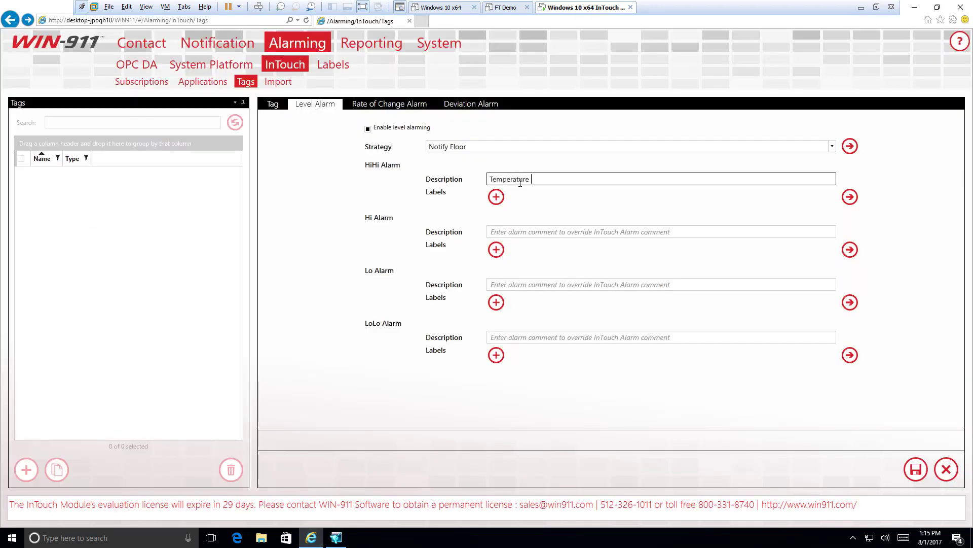
{"action": "type", "text": "over 180"}
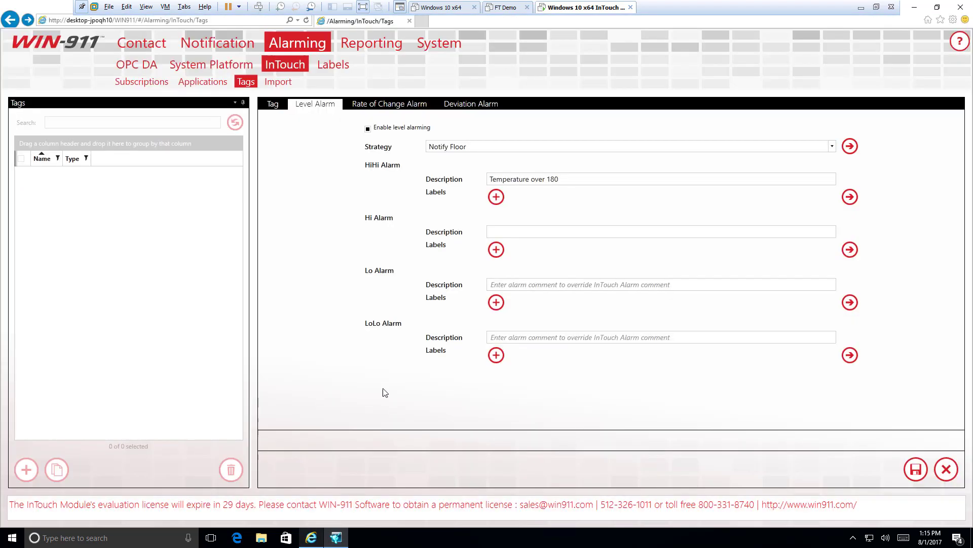
{"action": "type", "text": "Temperature over 1"}
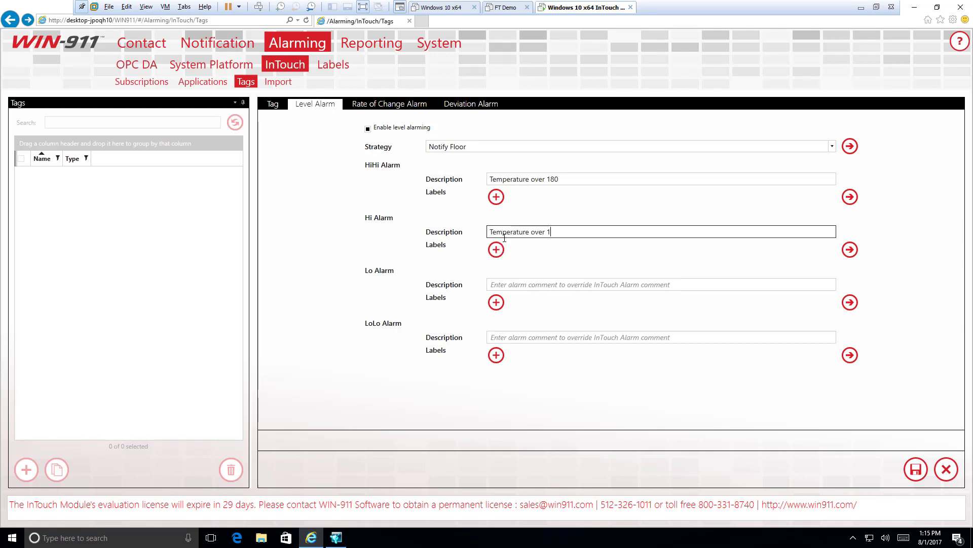
{"action": "type", "text": "00"}
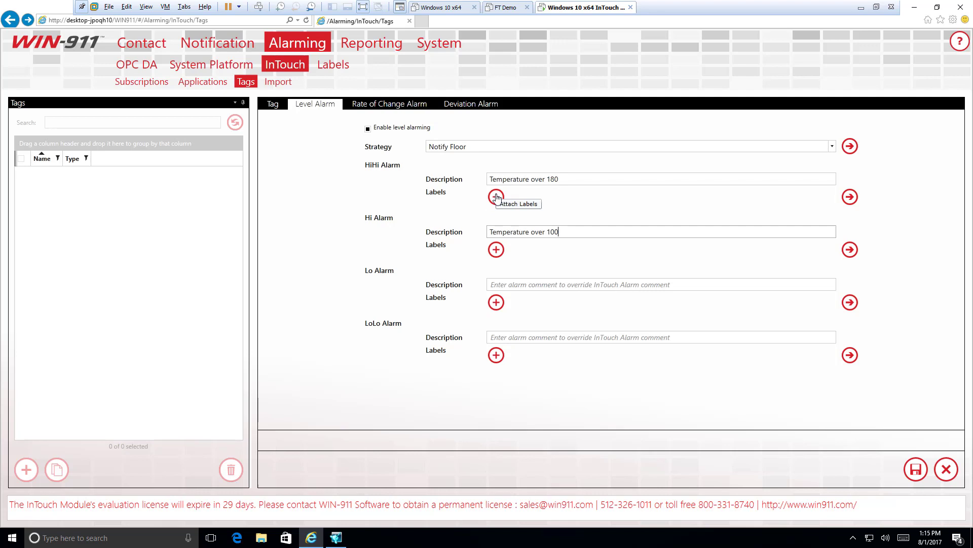
Step: Attach the Group001 label to the HiHi level alarm
{"action": "left_click", "coordinate": [495, 196]}
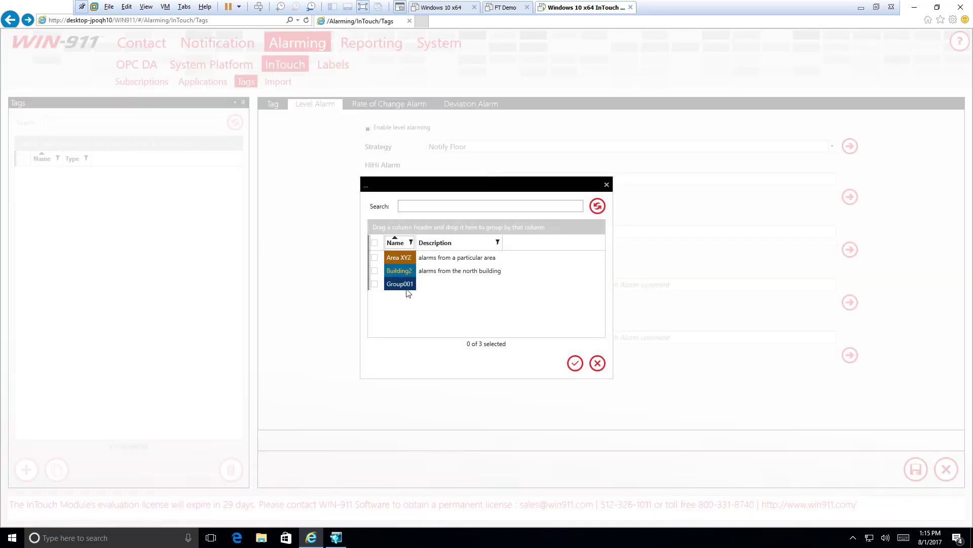
{"action": "left_click", "coordinate": [374, 284]}
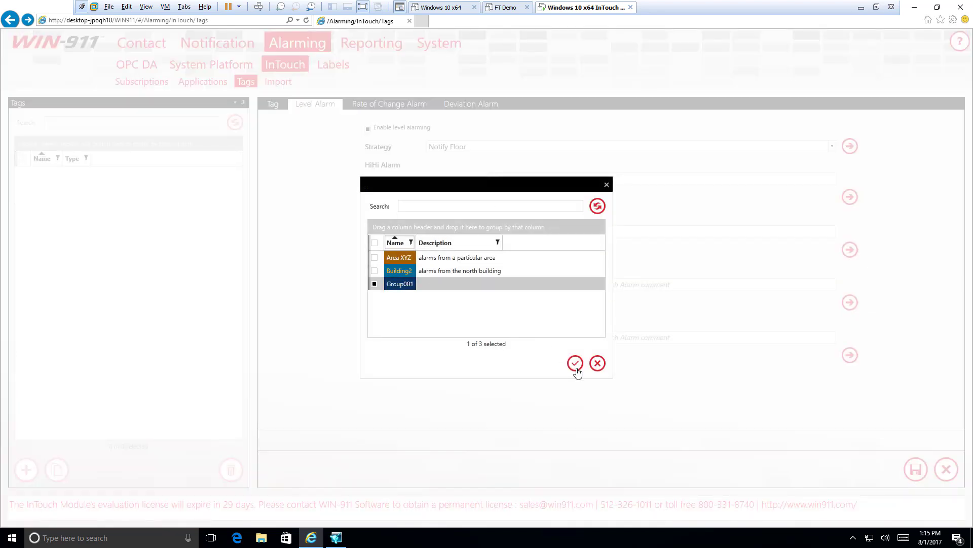
{"action": "left_click", "coordinate": [374, 284]}
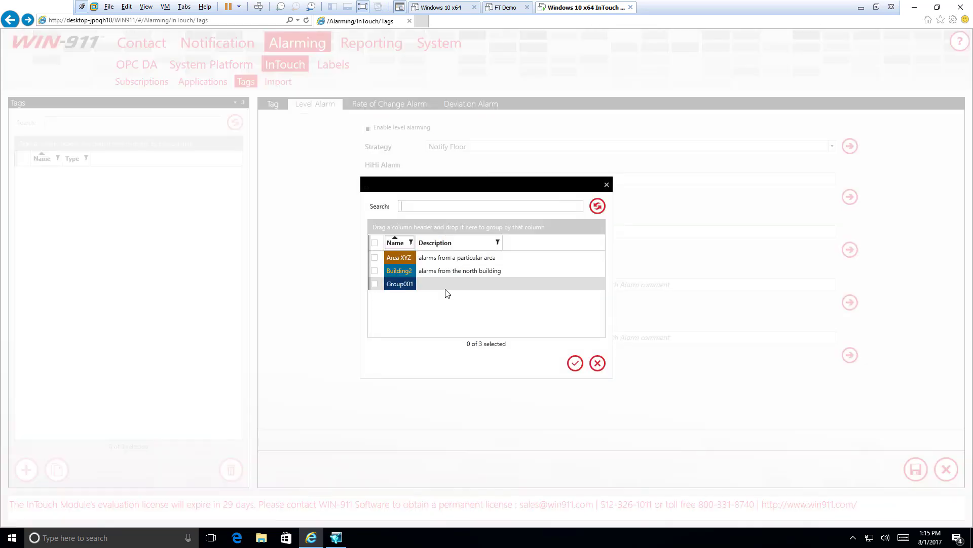
{"action": "left_click", "coordinate": [574, 363]}
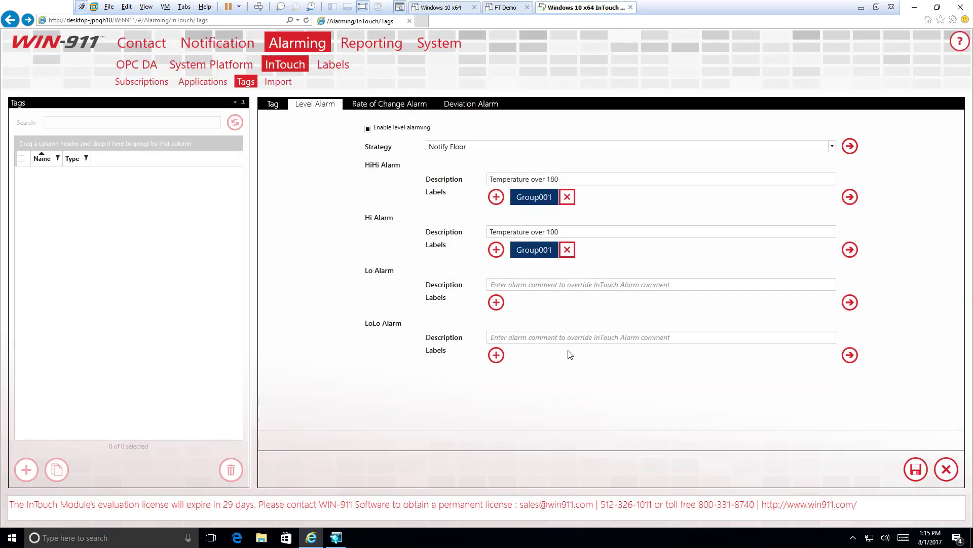
{"action": "mouse_move", "coordinate": [495, 249]}
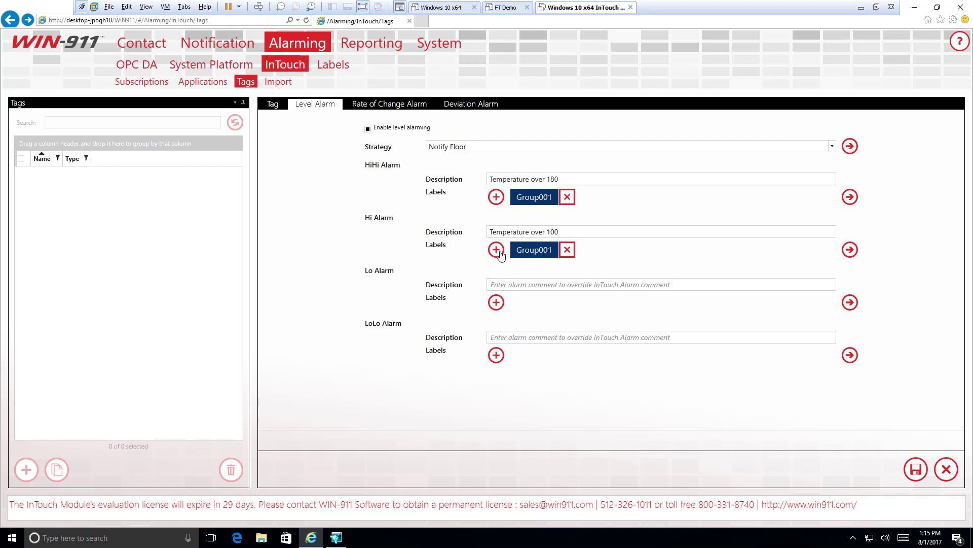
{"action": "mouse_move", "coordinate": [496, 249]}
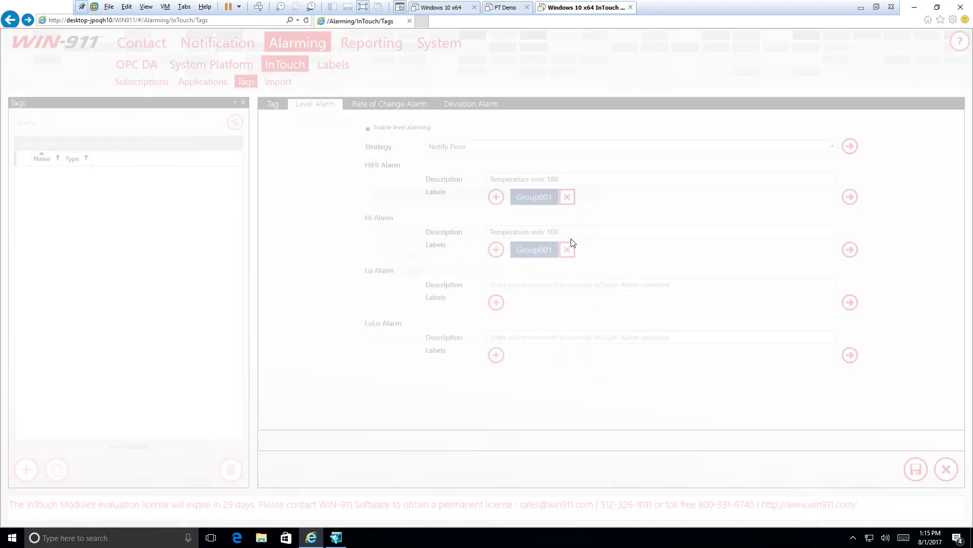
Step: Reapply the Group001 label to the Hi alarm and return to the tag's general details
{"action": "left_click", "coordinate": [566, 249]}
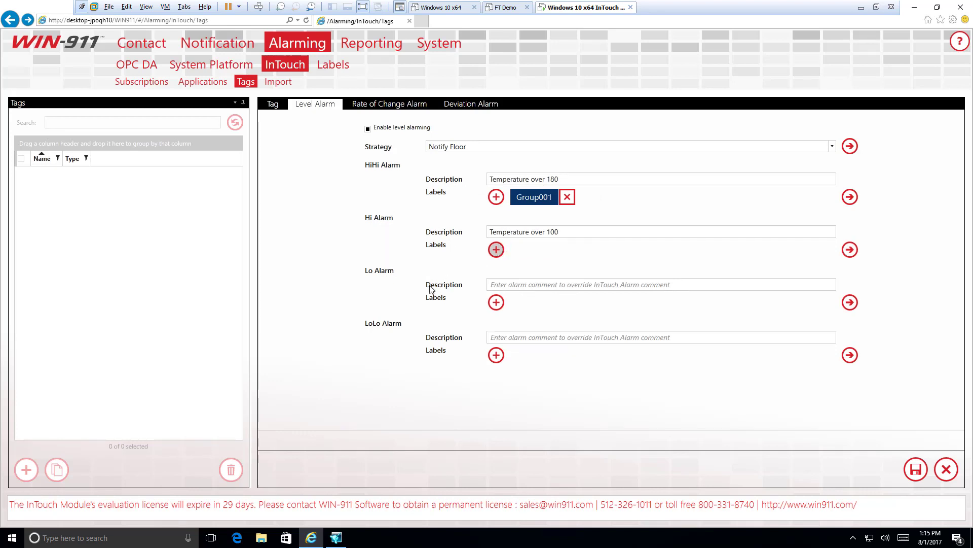
{"action": "left_click", "coordinate": [496, 250]}
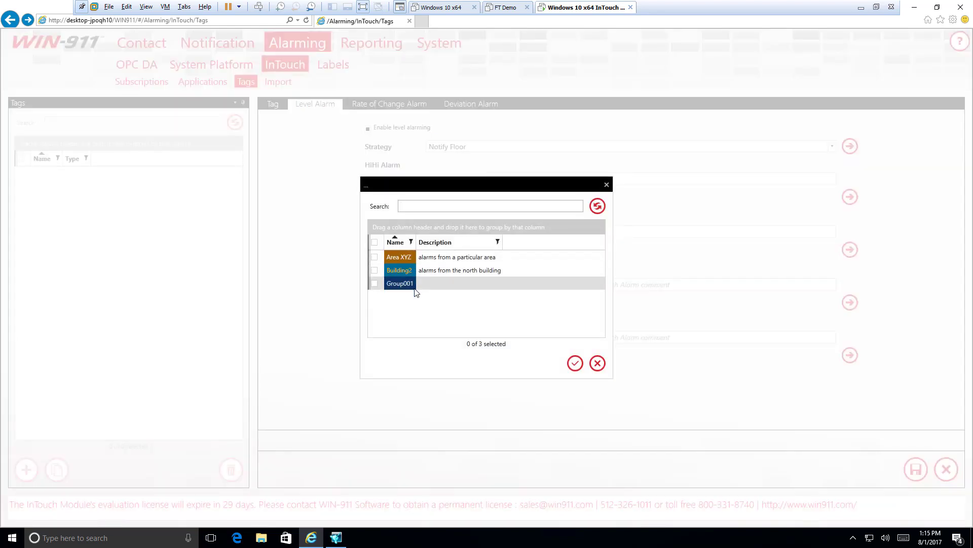
{"action": "mouse_move", "coordinate": [588, 350]}
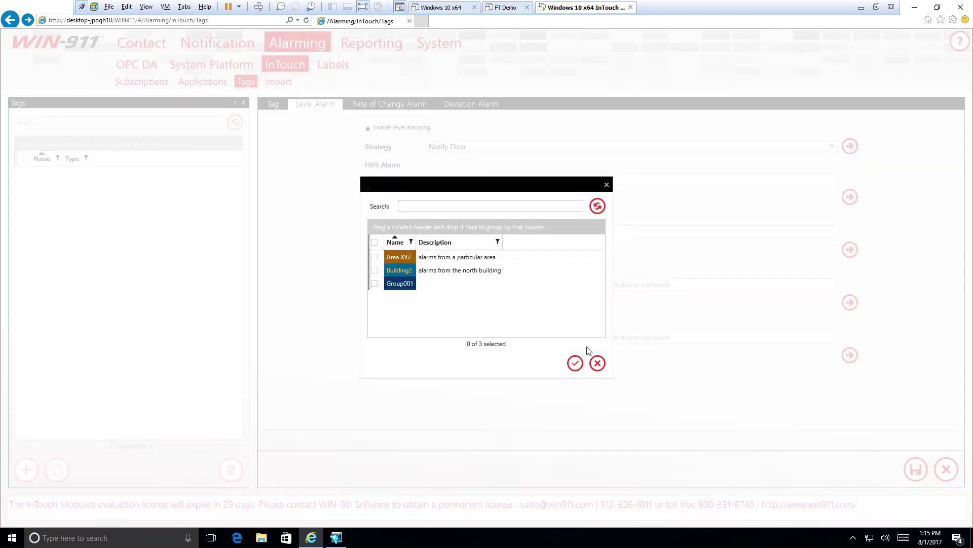
{"action": "left_click", "coordinate": [375, 283]}
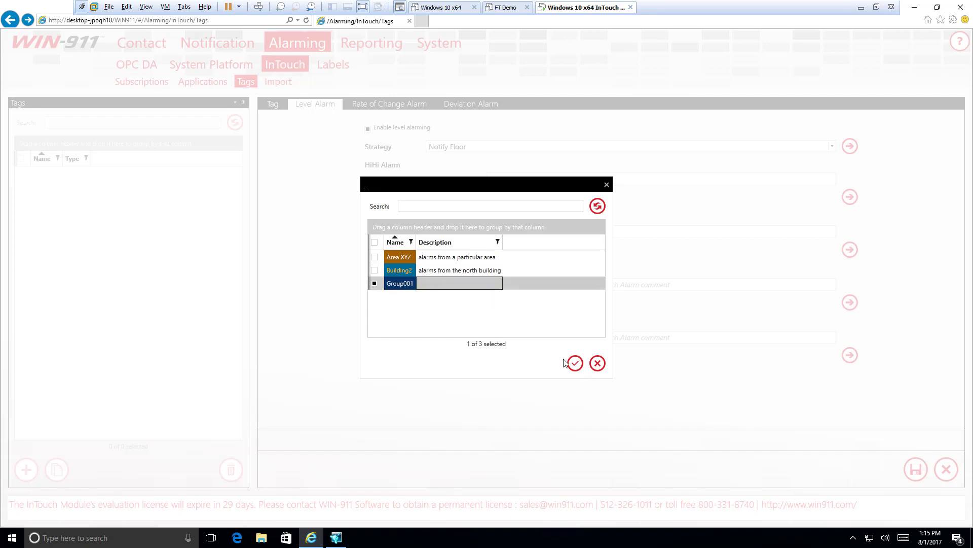
{"action": "left_click", "coordinate": [573, 363]}
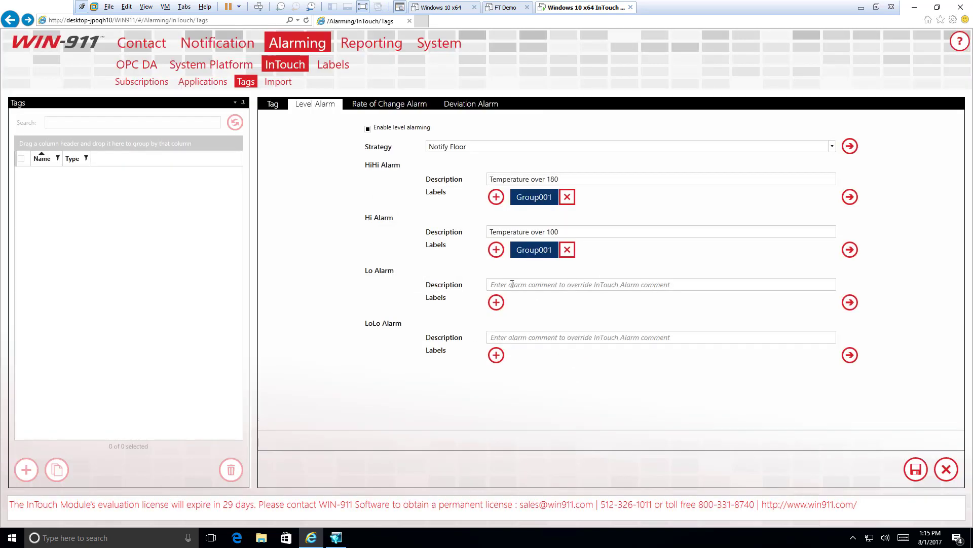
{"action": "left_click", "coordinate": [271, 104]}
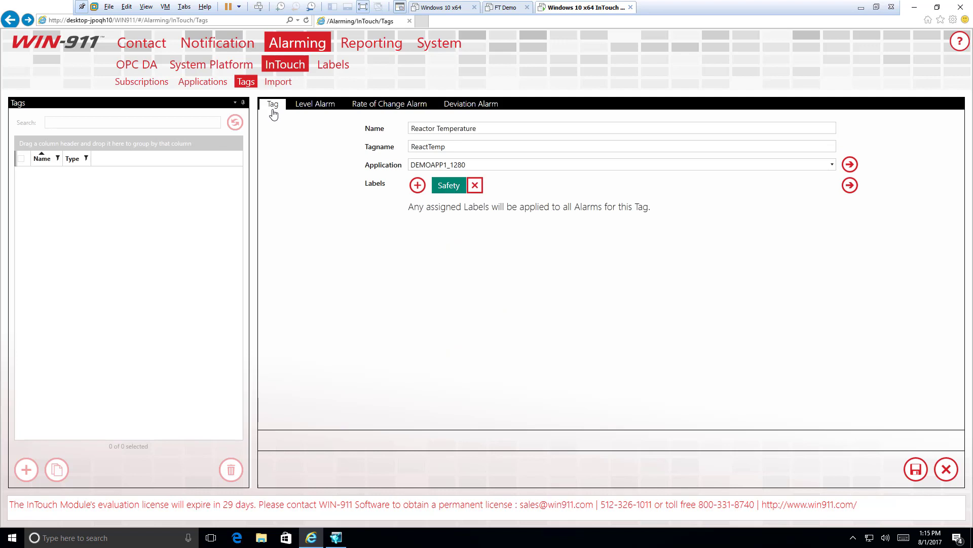
{"action": "mouse_move", "coordinate": [270, 109]}
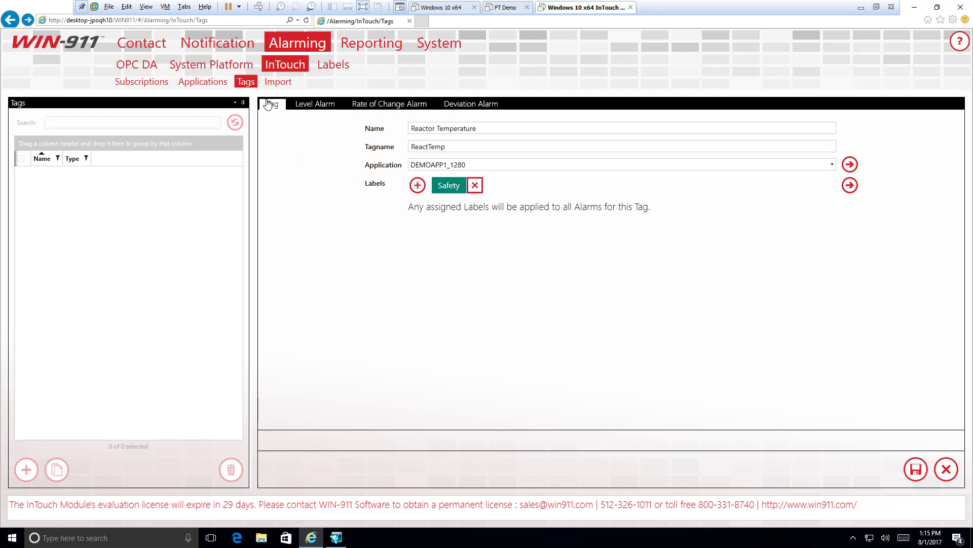
{"action": "mouse_move", "coordinate": [409, 196]}
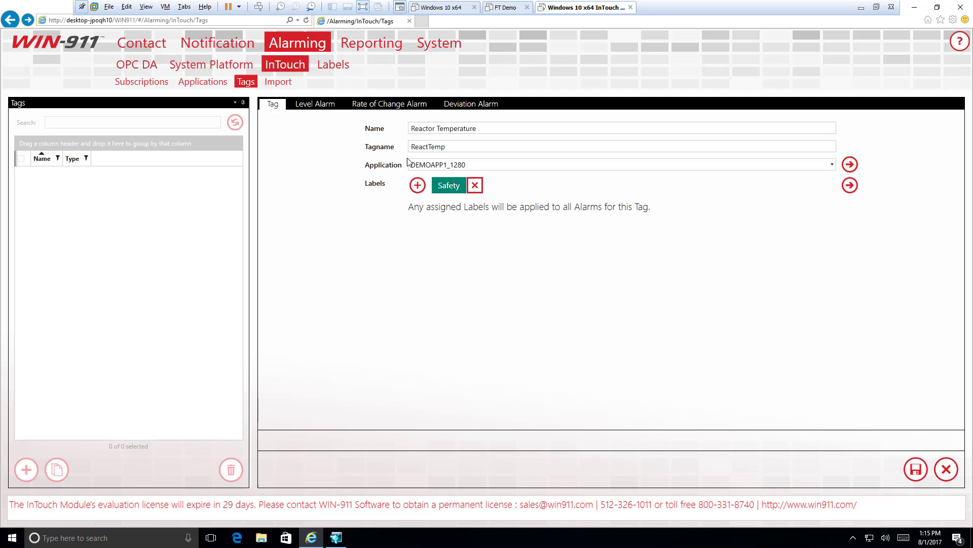
Step: Add the Building2 label to the whole tag, then dismiss a second label picker without changes
{"action": "left_click", "coordinate": [315, 103]}
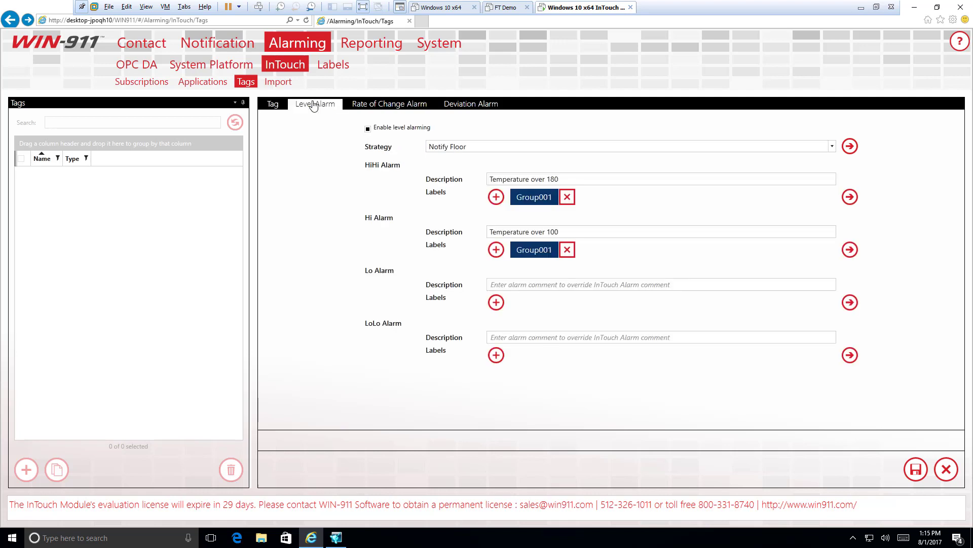
{"action": "left_click", "coordinate": [271, 103]}
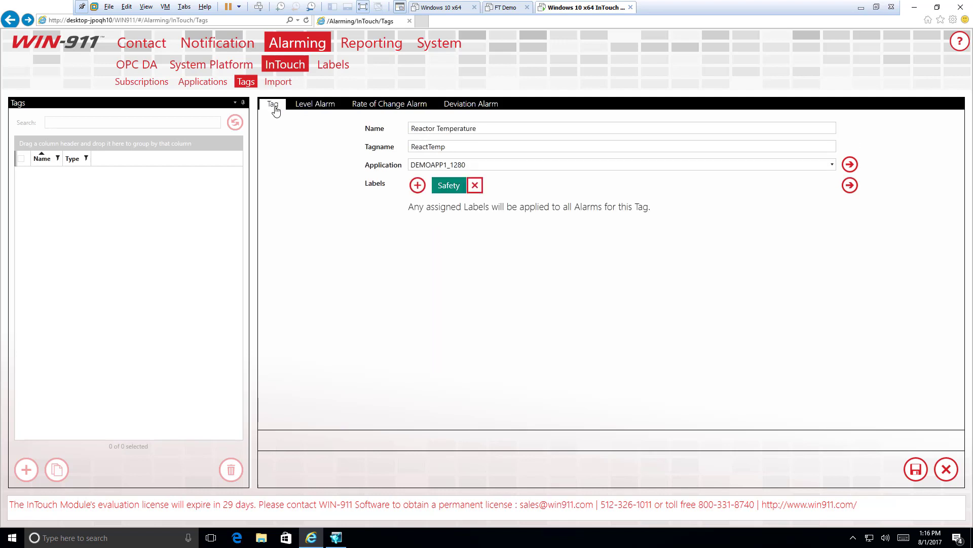
{"action": "left_click", "coordinate": [417, 184]}
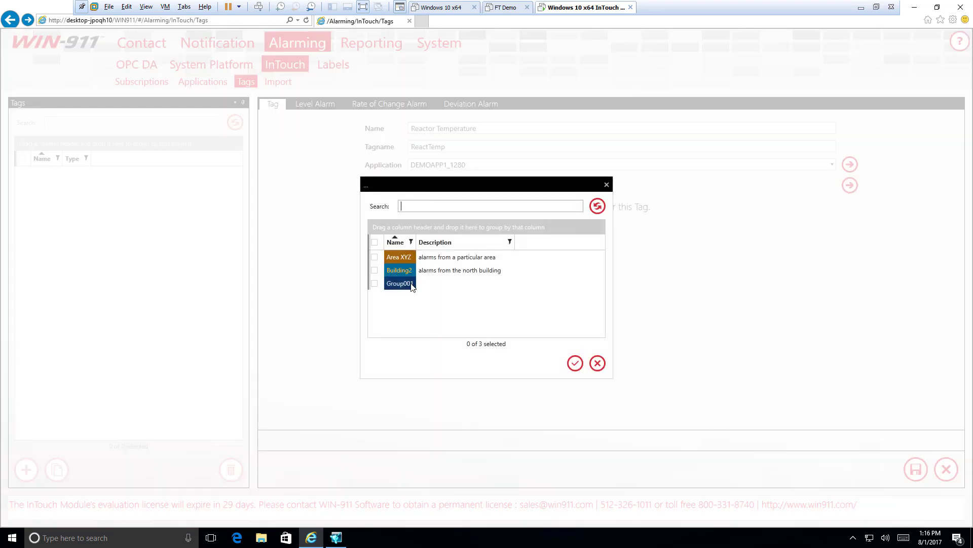
{"action": "left_click", "coordinate": [374, 270]}
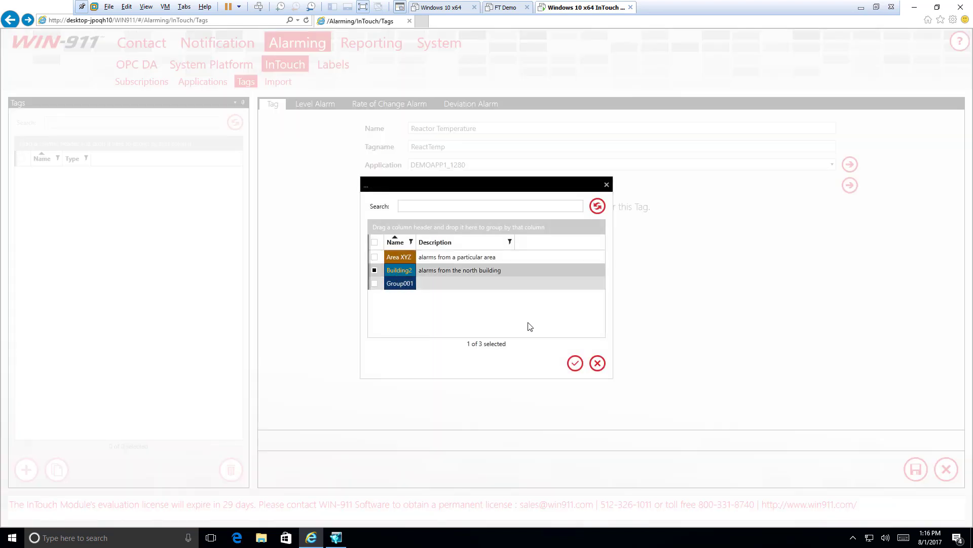
{"action": "left_click", "coordinate": [574, 363]}
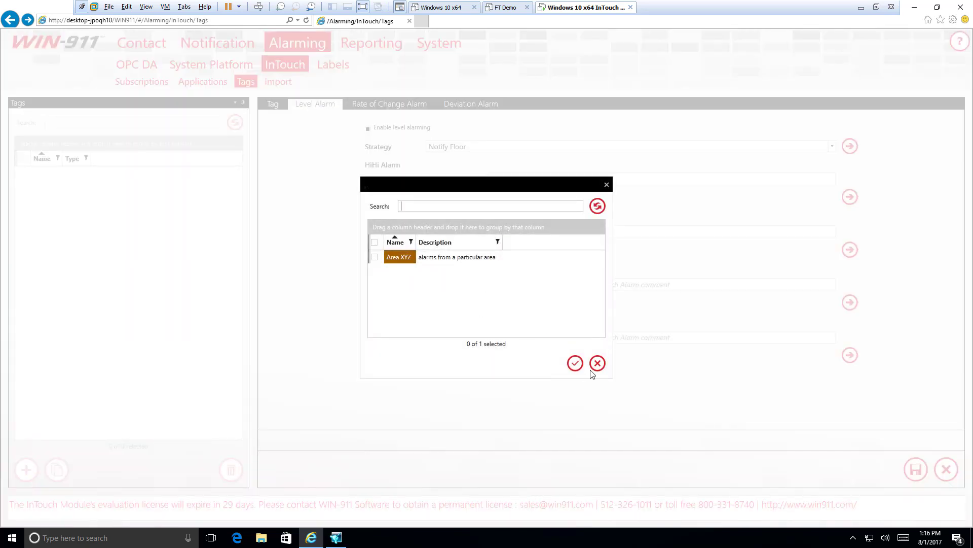
{"action": "left_click", "coordinate": [596, 363]}
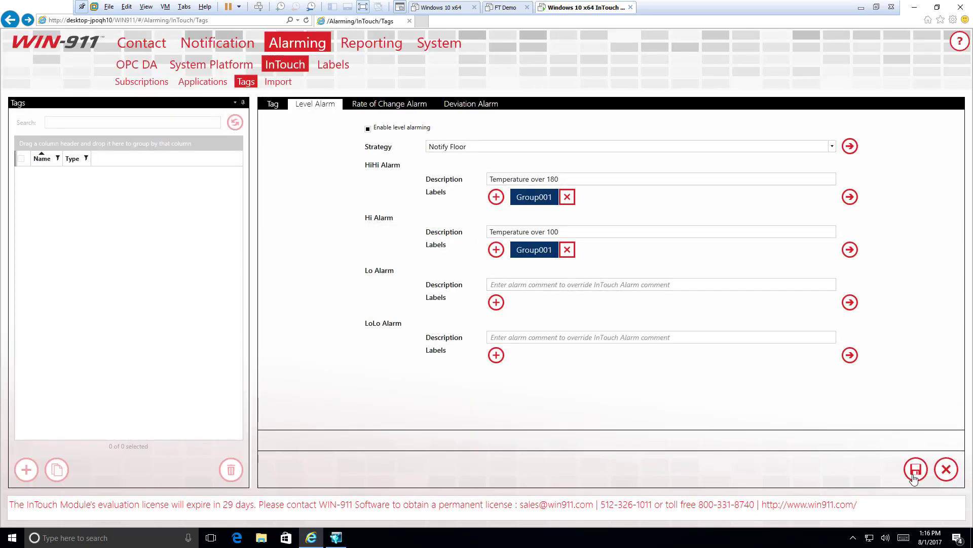
Step: Save the tag and reopen Reactor Temperature from the Tags list to review its labels
{"action": "left_click", "coordinate": [915, 469]}
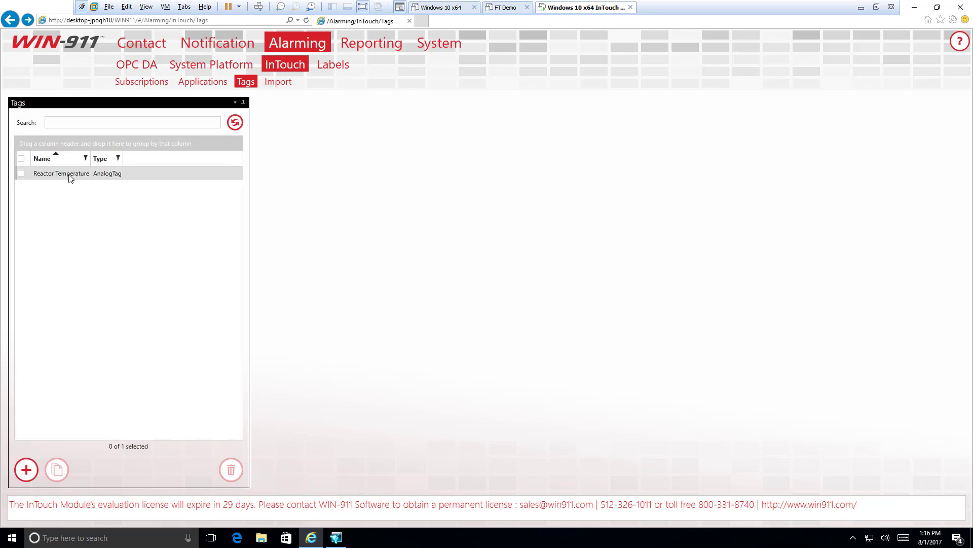
{"action": "left_click", "coordinate": [61, 173]}
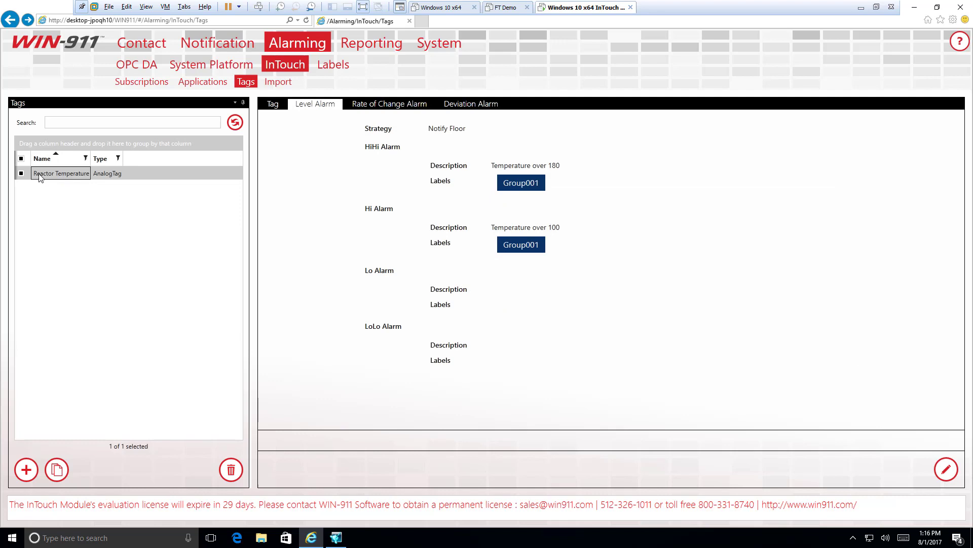
{"action": "mouse_move", "coordinate": [112, 173]}
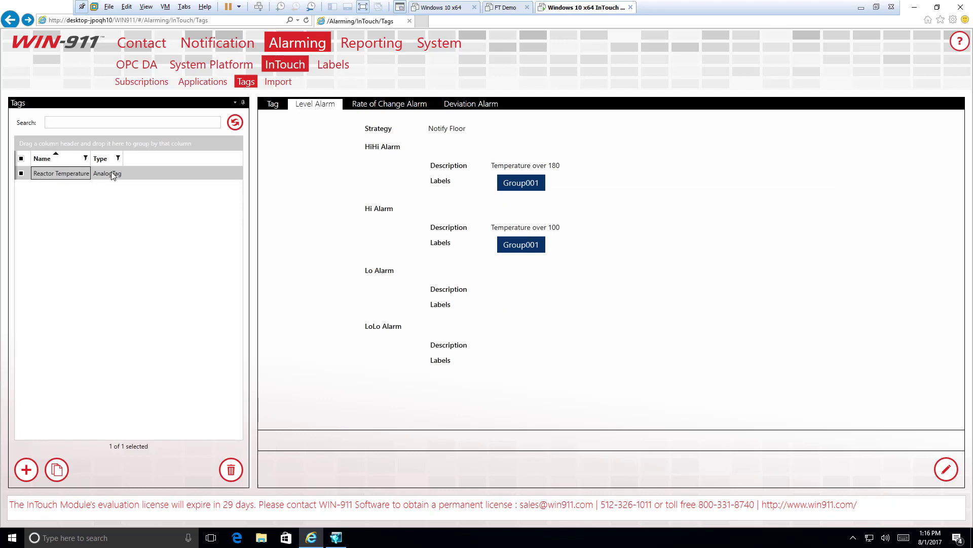
{"action": "mouse_move", "coordinate": [126, 181]}
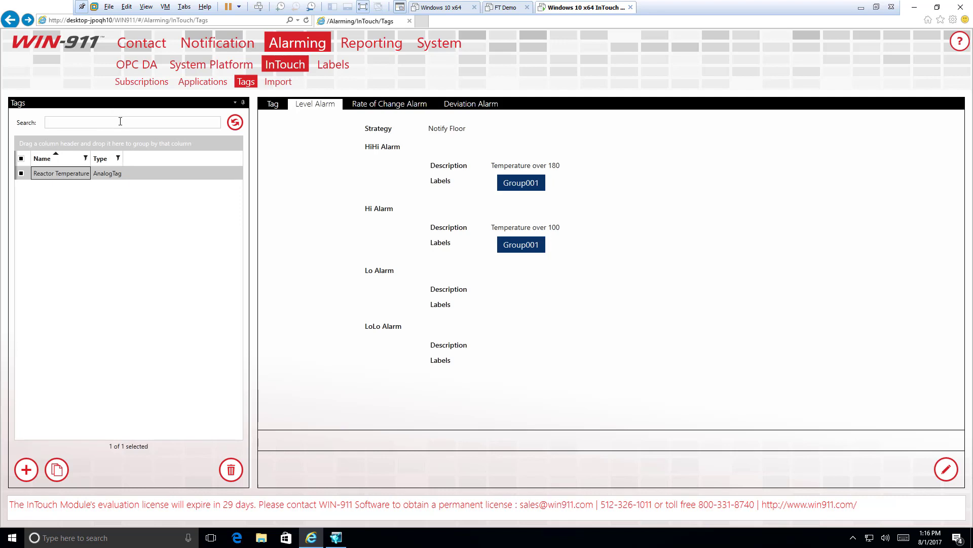
{"action": "left_click", "coordinate": [272, 103]}
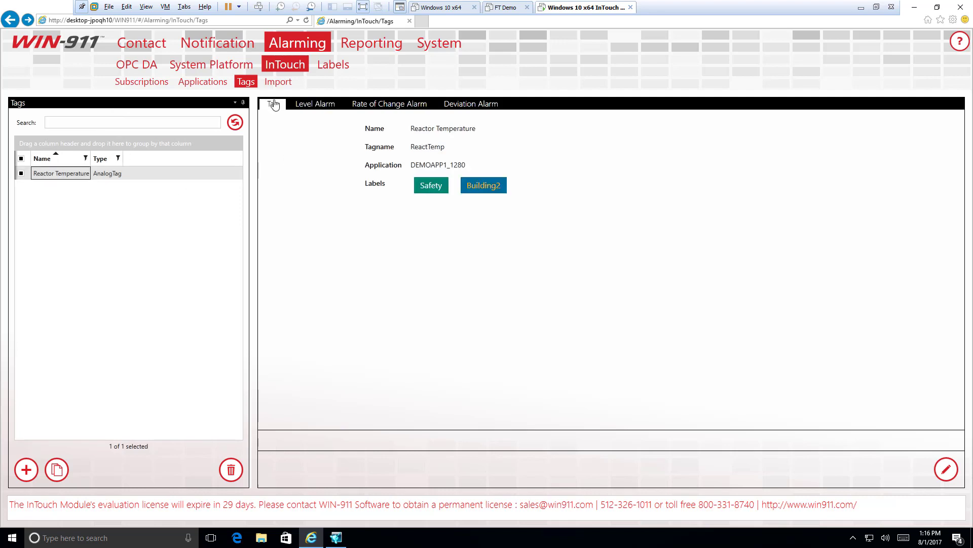
{"action": "left_click", "coordinate": [336, 537]}
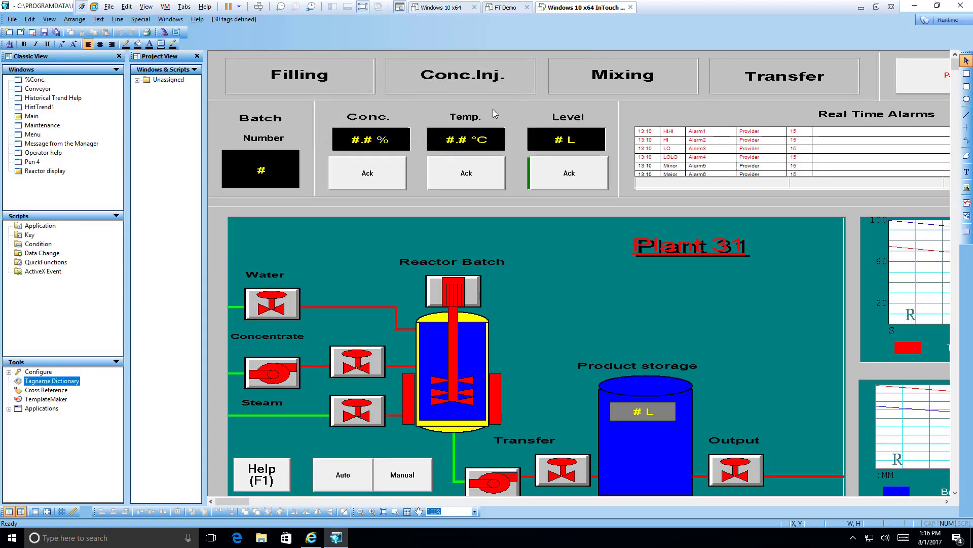
{"action": "mouse_move", "coordinate": [562, 192]}
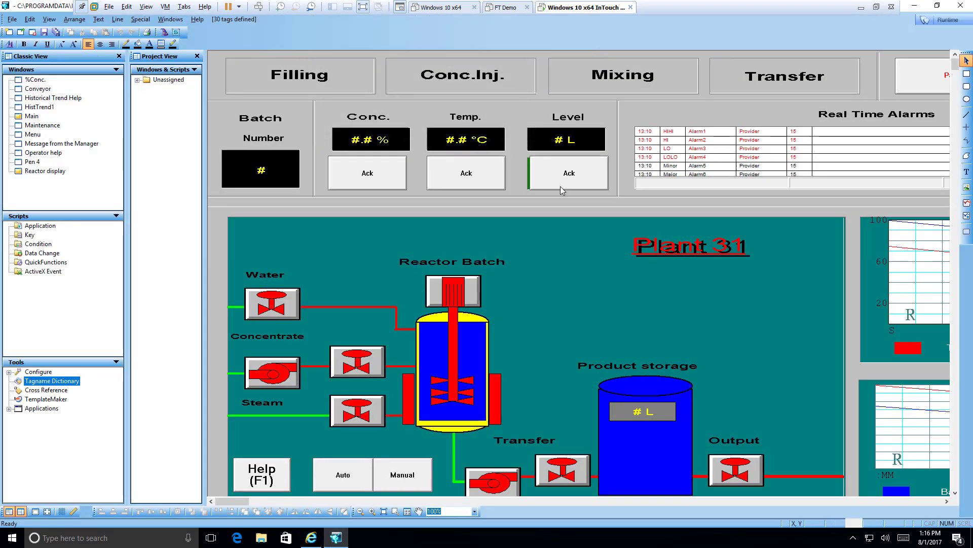
{"action": "mouse_move", "coordinate": [305, 538]}
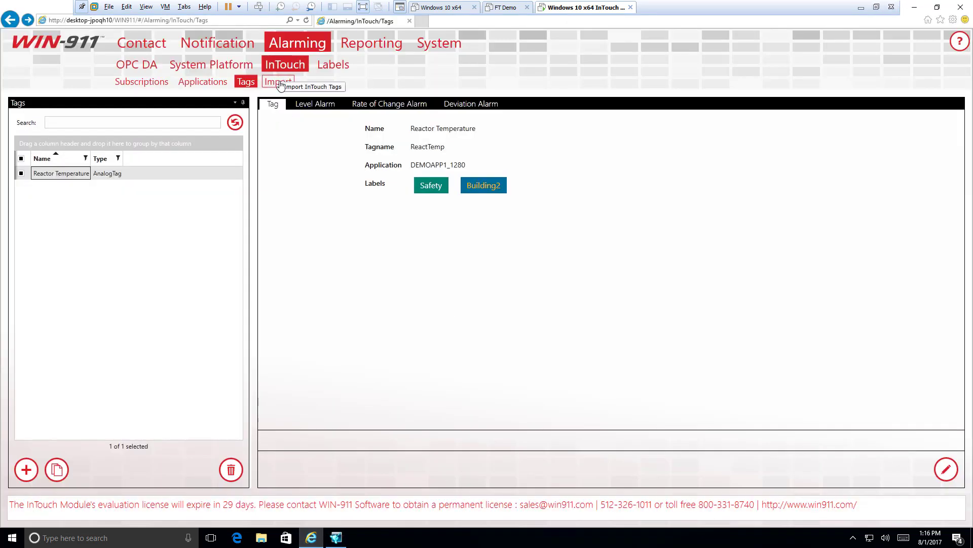
Step: Go to the Import page under Alarming > InTouch showing the subscriptions notice
{"action": "left_click", "coordinate": [278, 81]}
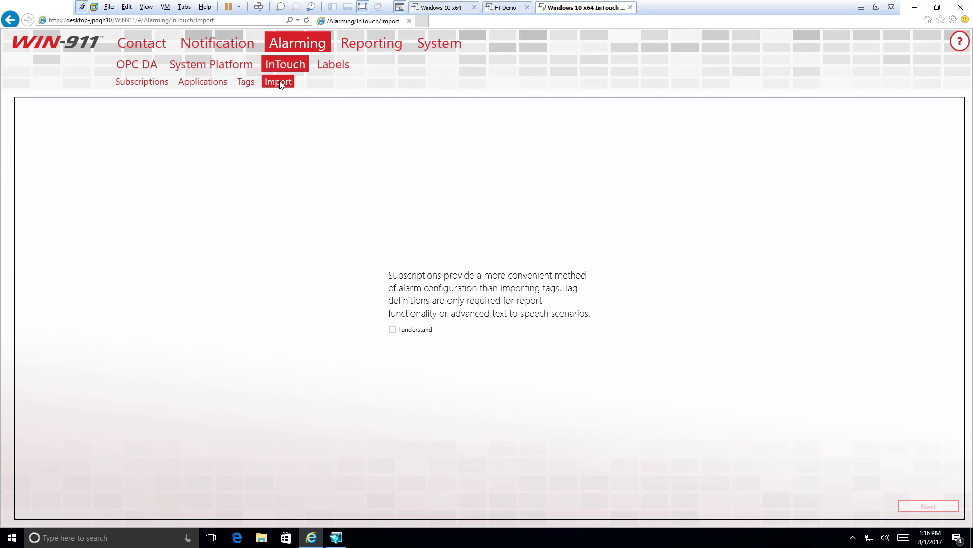
{"action": "mouse_move", "coordinate": [414, 371]}
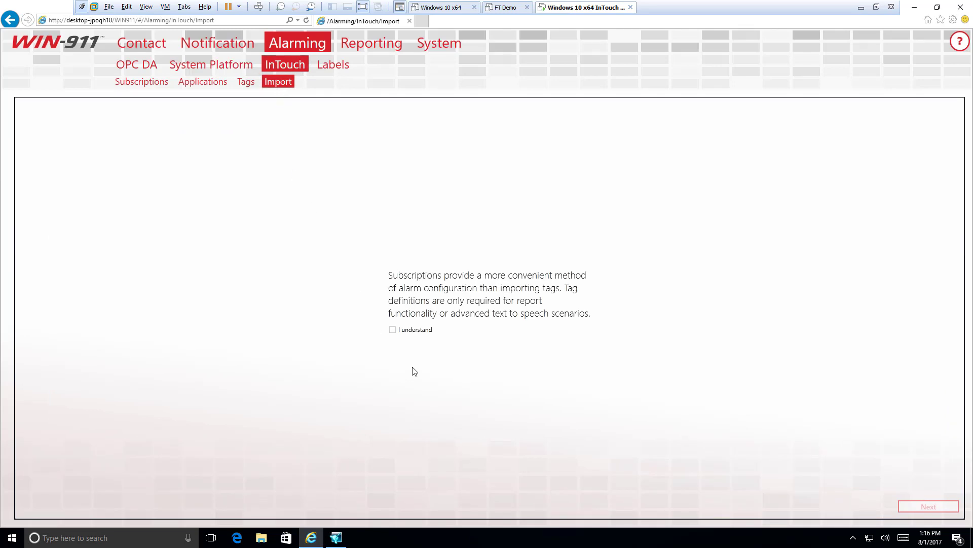
{"action": "mouse_move", "coordinate": [397, 362]}
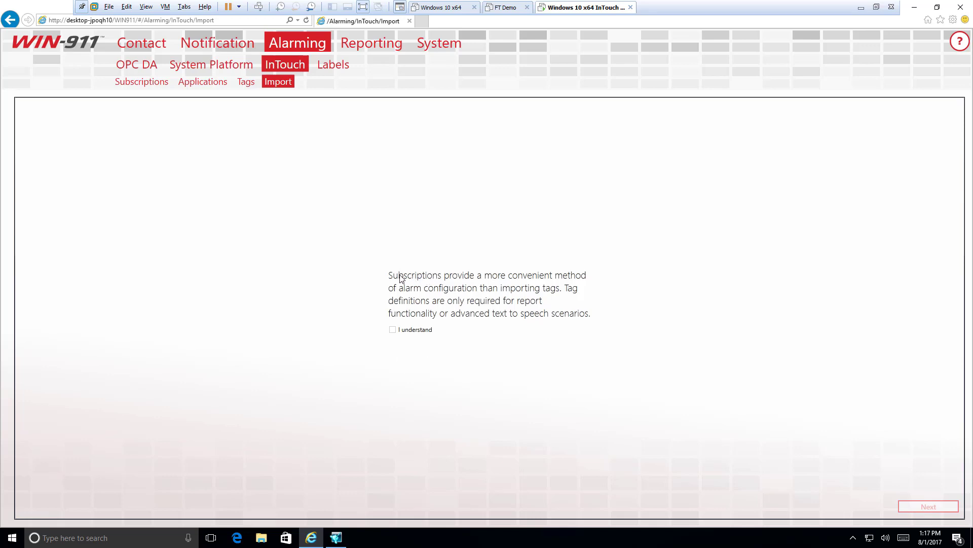
{"action": "mouse_move", "coordinate": [433, 291]}
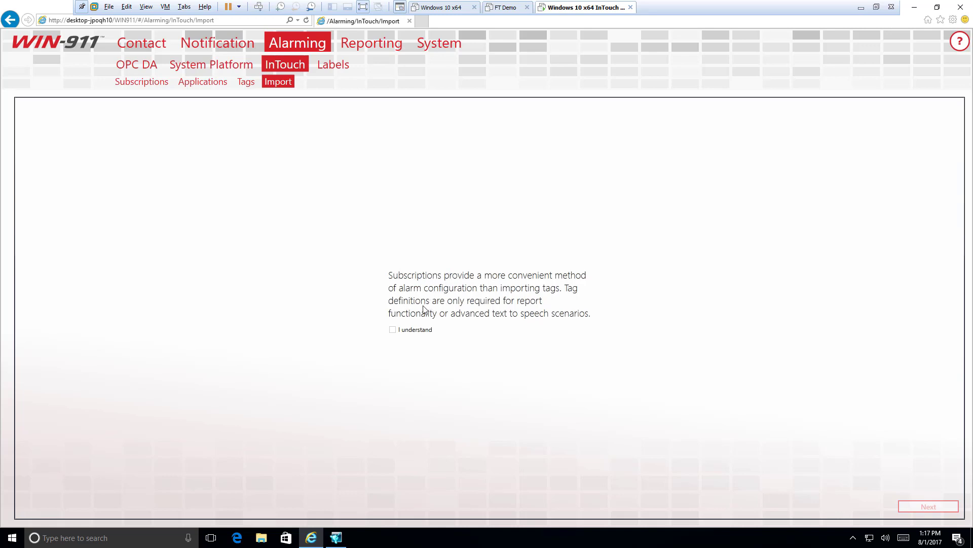
{"action": "mouse_move", "coordinate": [433, 323]}
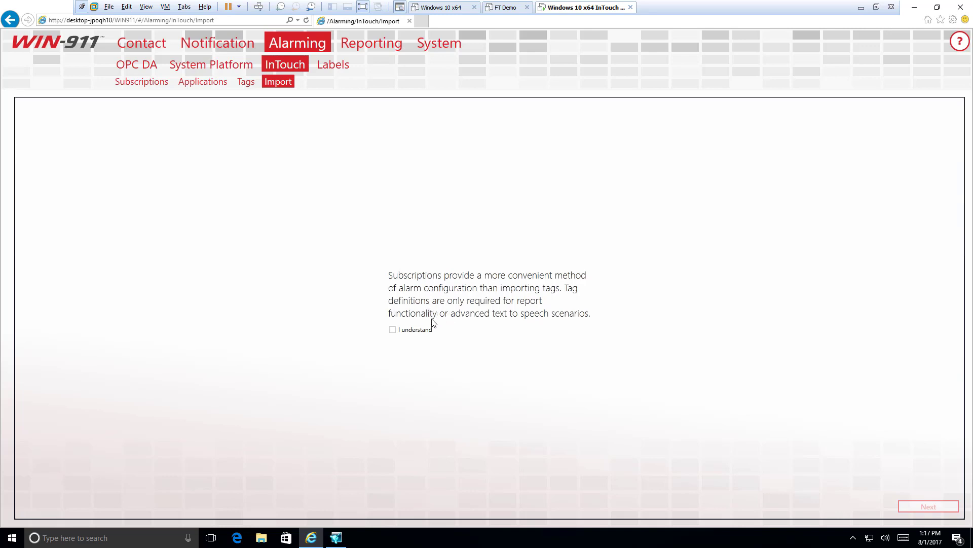
{"action": "mouse_move", "coordinate": [436, 325]}
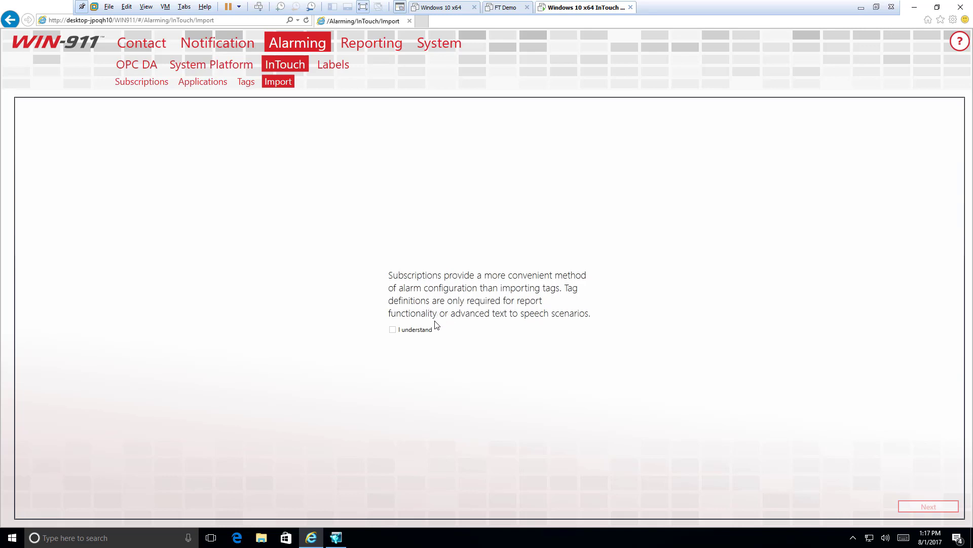
{"action": "mouse_move", "coordinate": [416, 320]}
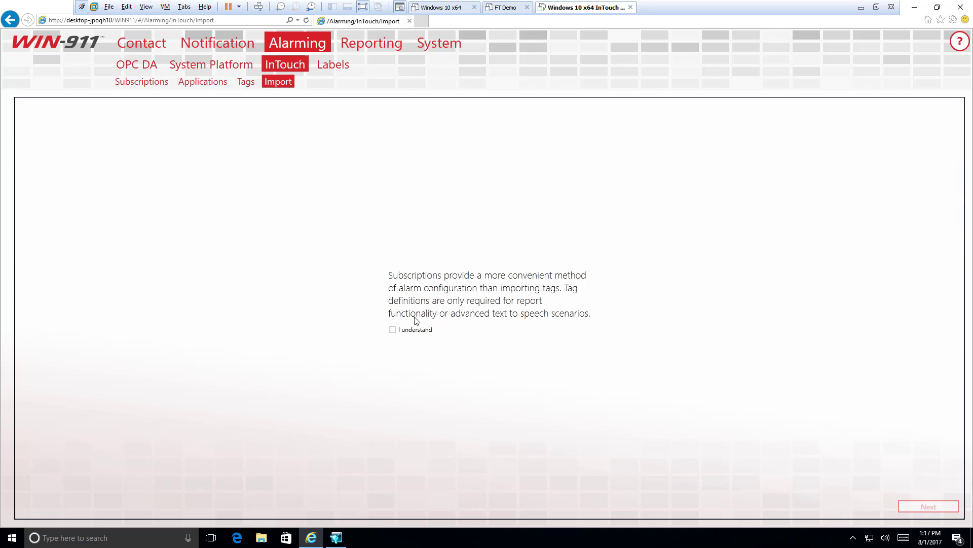
{"action": "mouse_move", "coordinate": [245, 81]}
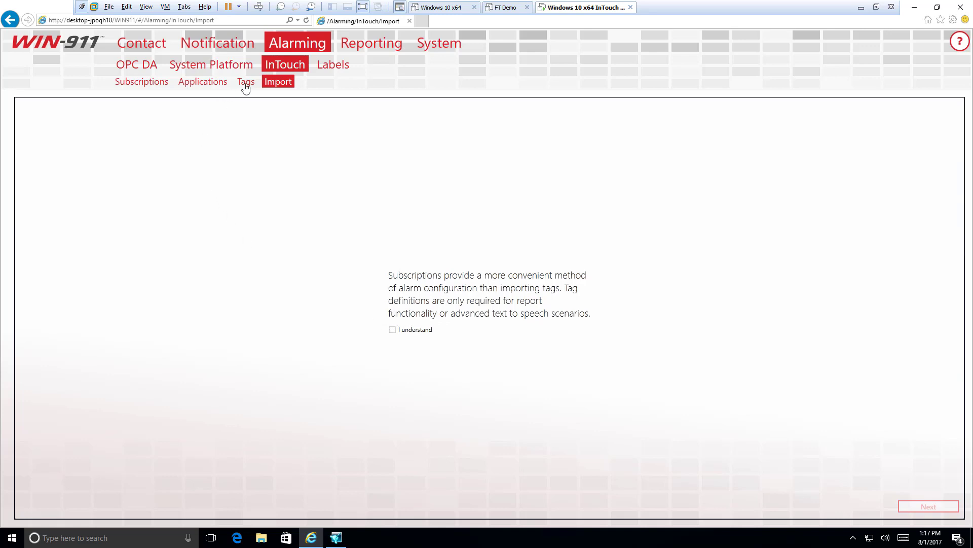
{"action": "mouse_move", "coordinate": [245, 81]}
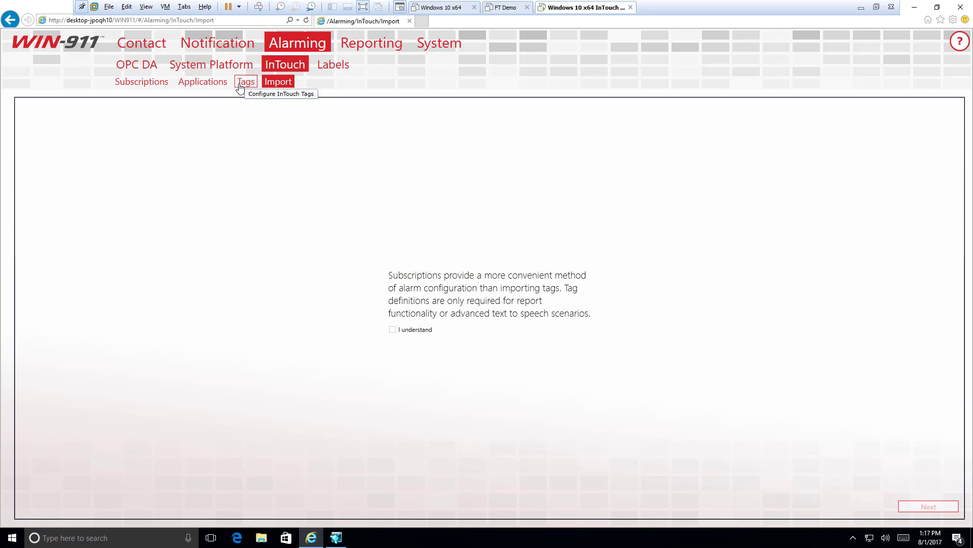
{"action": "mouse_move", "coordinate": [142, 81]}
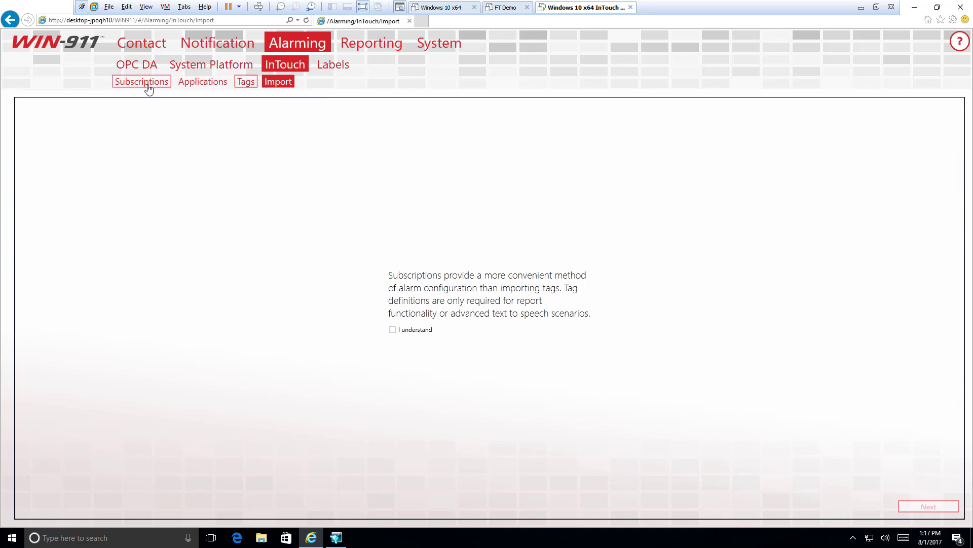
{"action": "mouse_move", "coordinate": [141, 81]}
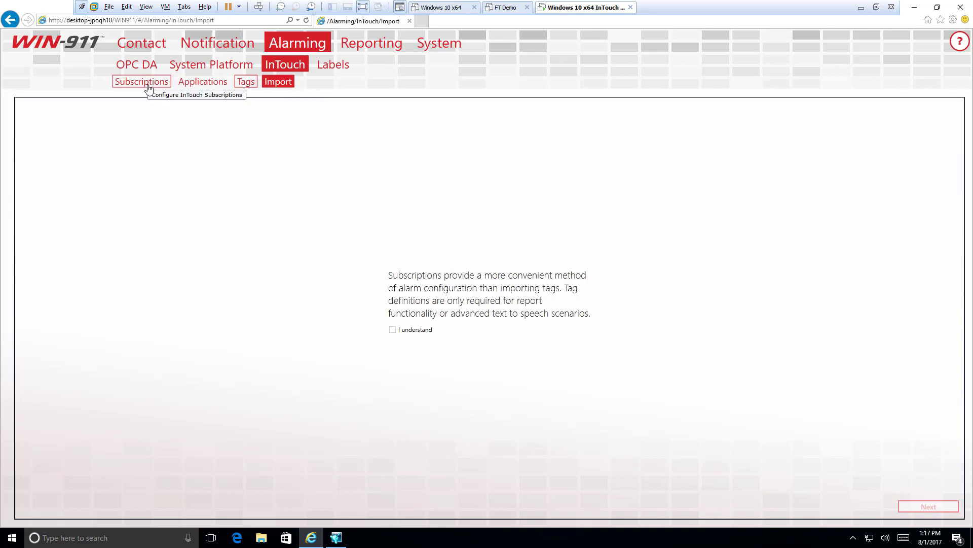
{"action": "mouse_move", "coordinate": [160, 189]}
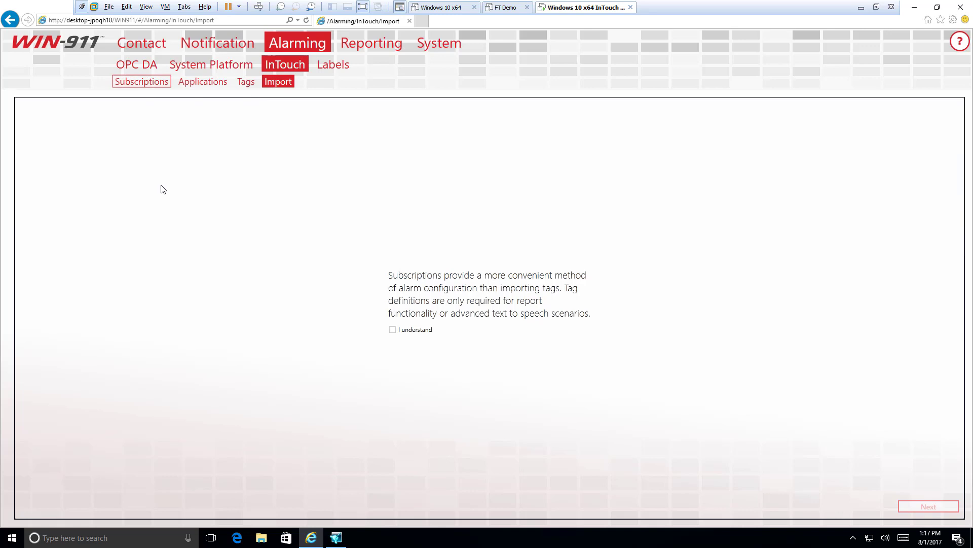
Step: Review the High Priority Group 001 pump subscription, then return to the InTouch tag import
{"action": "left_click", "coordinate": [142, 81]}
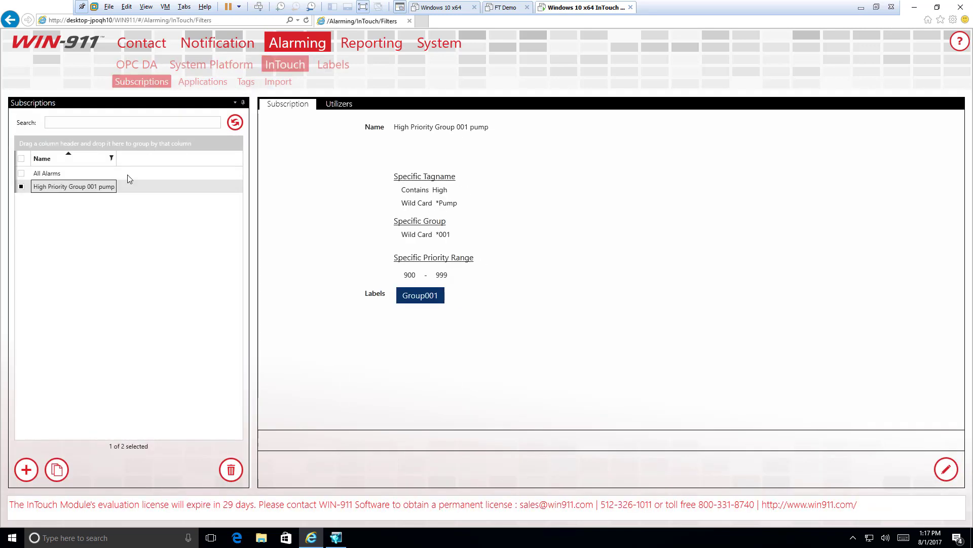
{"action": "mouse_move", "coordinate": [162, 207]}
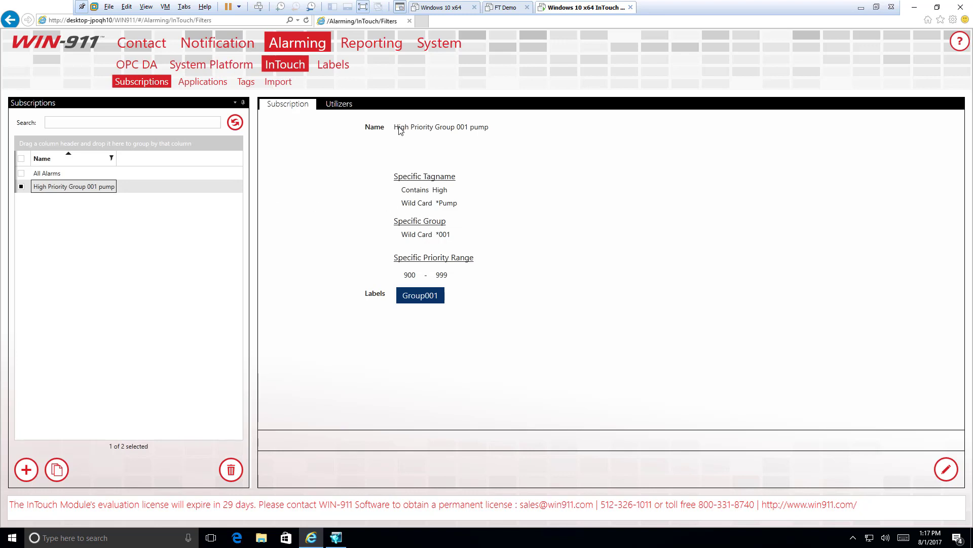
{"action": "mouse_move", "coordinate": [278, 81]}
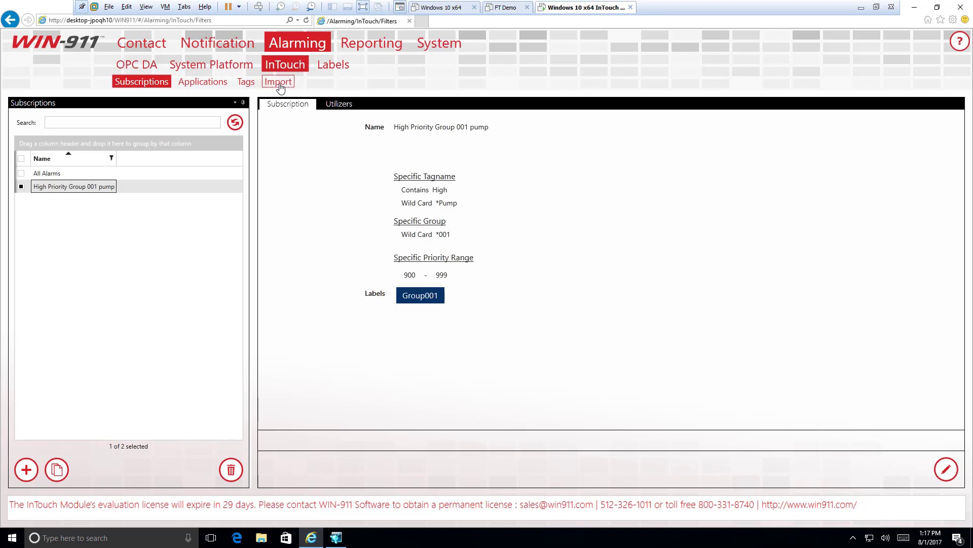
{"action": "mouse_move", "coordinate": [357, 190]}
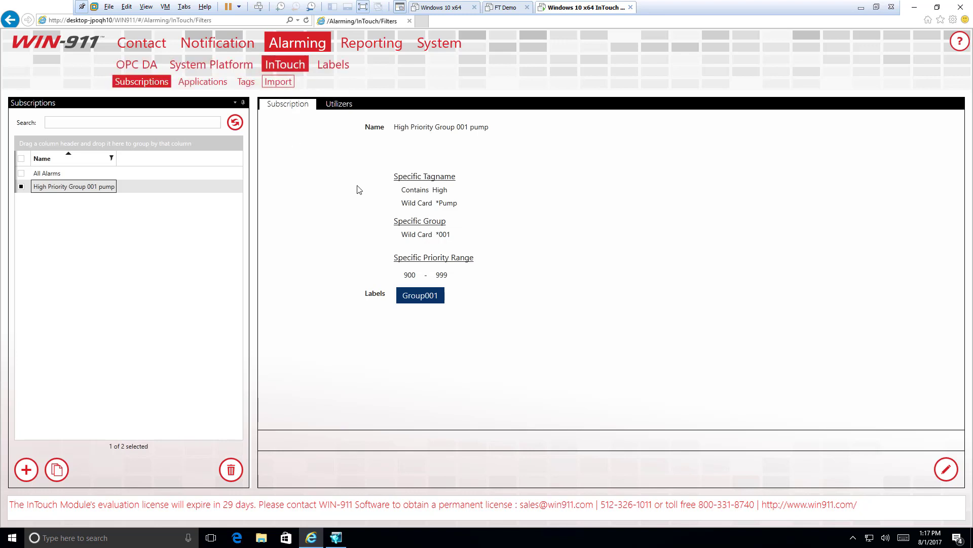
{"action": "mouse_move", "coordinate": [426, 137]}
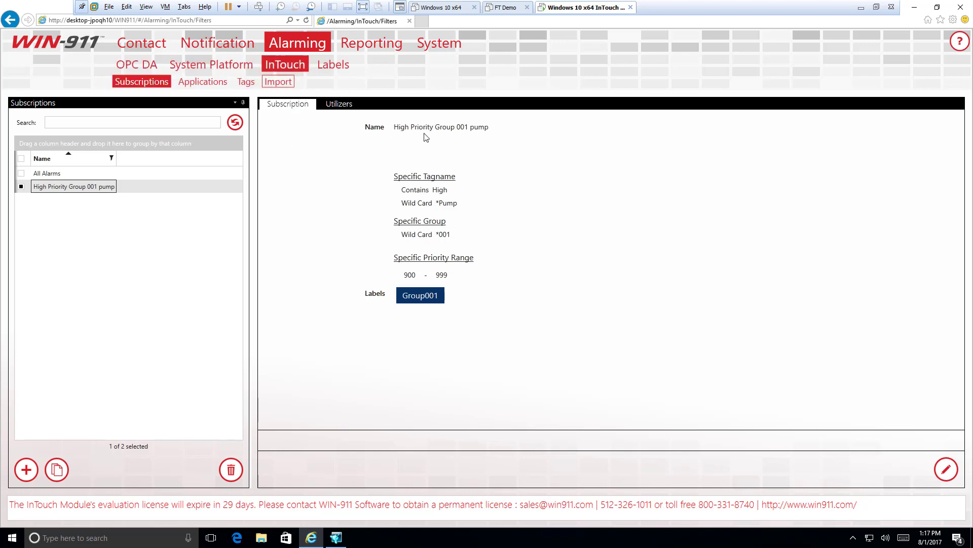
{"action": "mouse_move", "coordinate": [421, 190]}
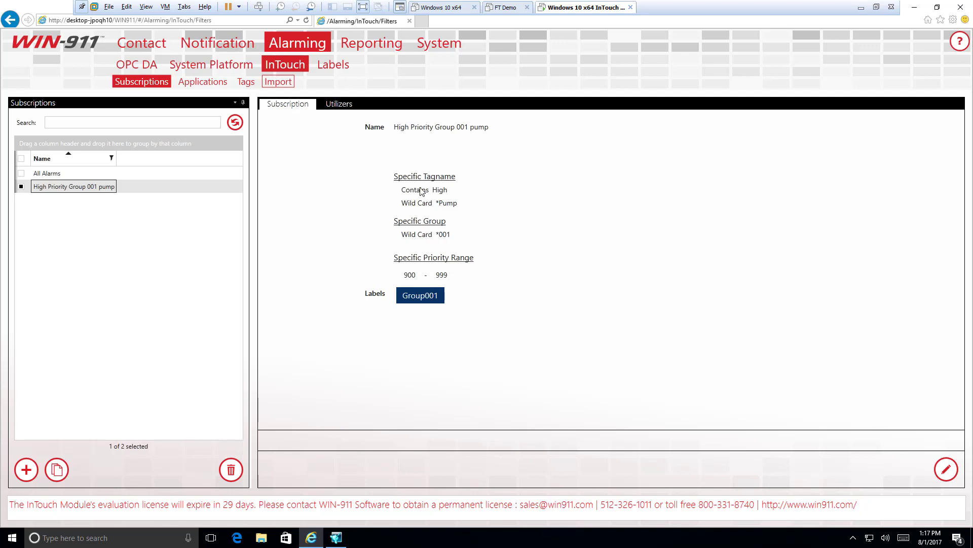
{"action": "mouse_move", "coordinate": [289, 175]}
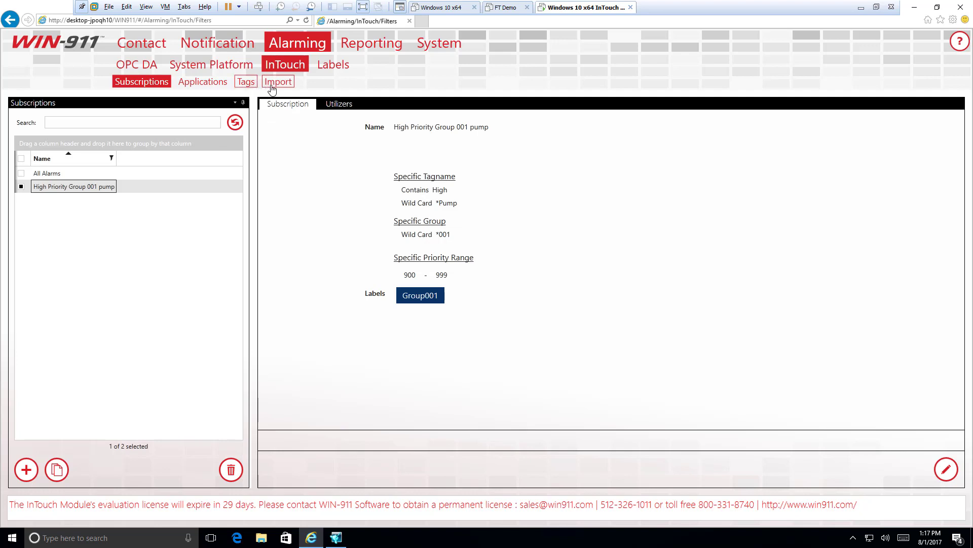
{"action": "left_click", "coordinate": [277, 81]}
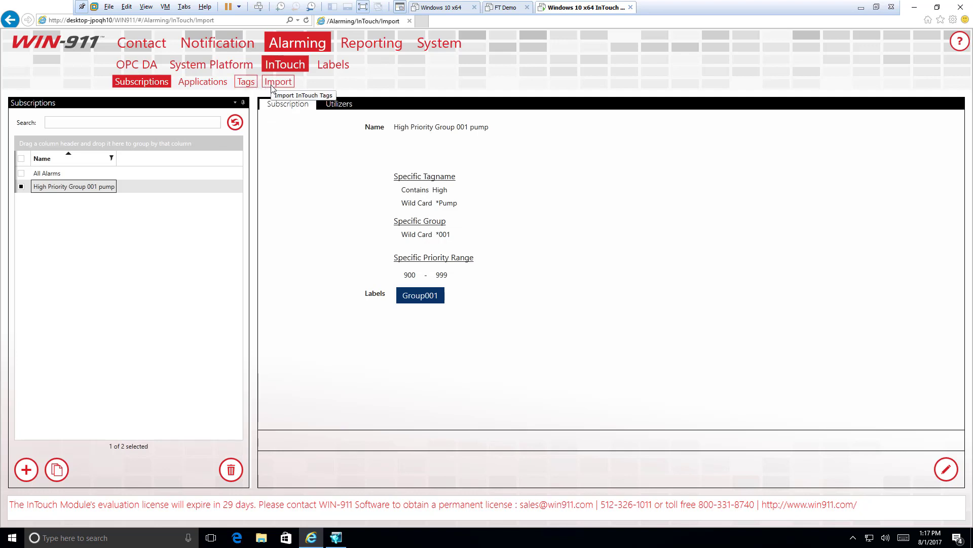
Step: Tick the 'I understand' checkbox acknowledging subscriptions are preferred over imports
{"action": "left_click", "coordinate": [278, 81]}
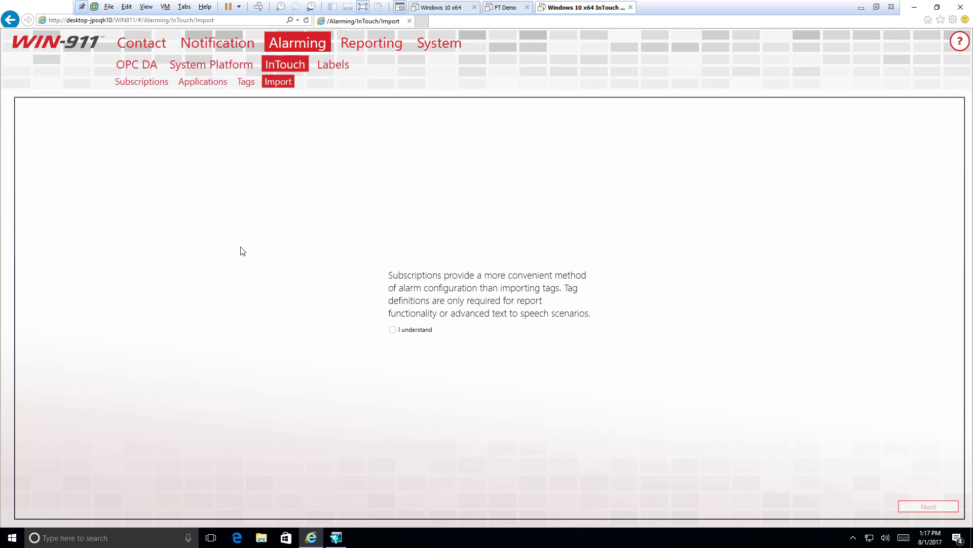
{"action": "mouse_move", "coordinate": [359, 303]}
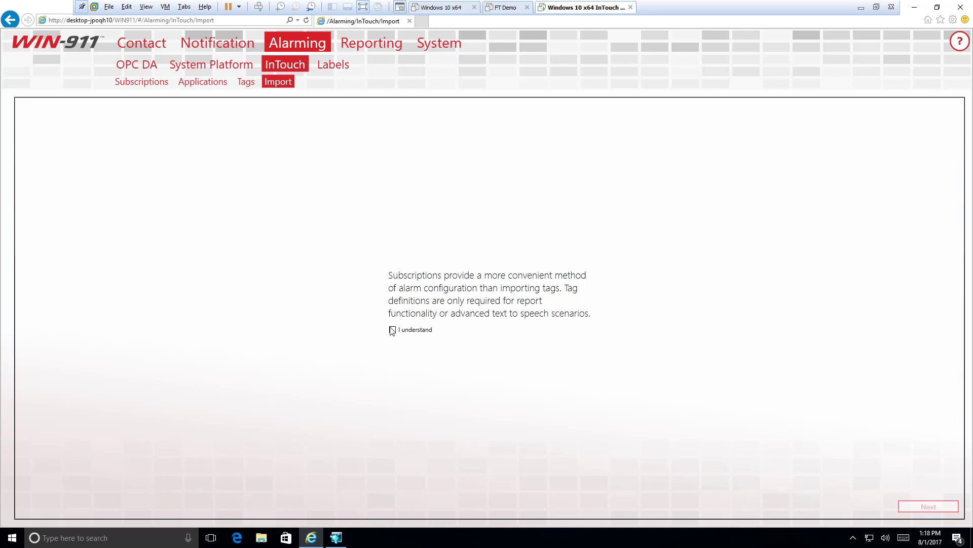
{"action": "left_click", "coordinate": [391, 329]}
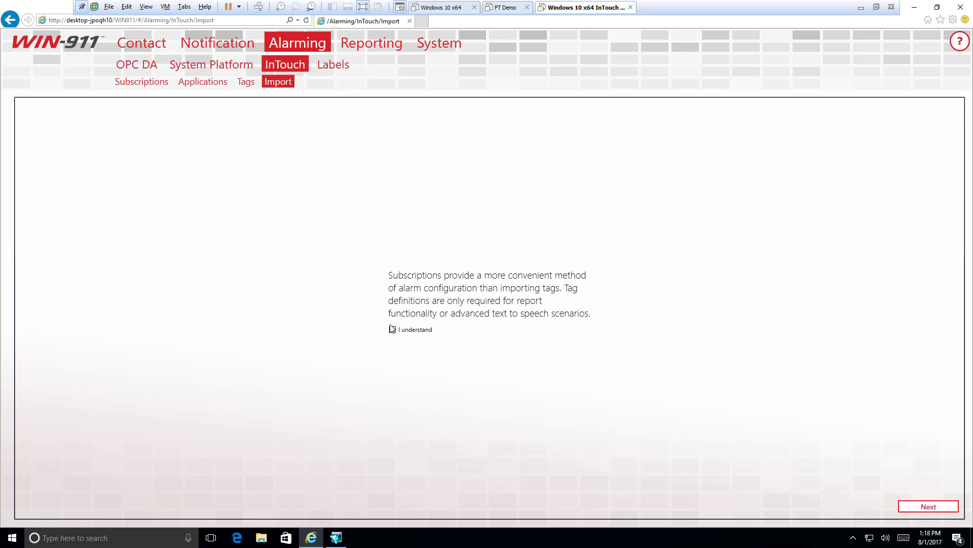
{"action": "left_click", "coordinate": [392, 328]}
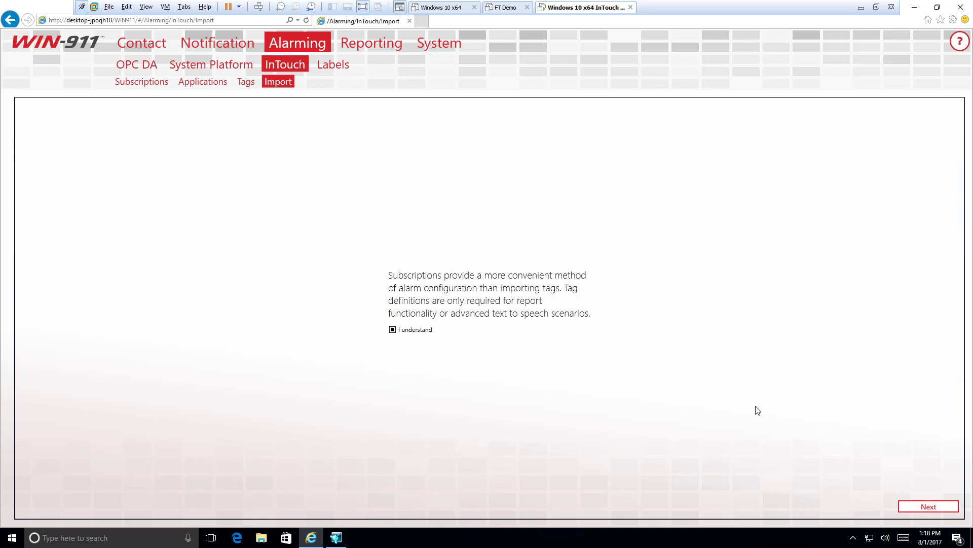
{"action": "mouse_move", "coordinate": [937, 513]}
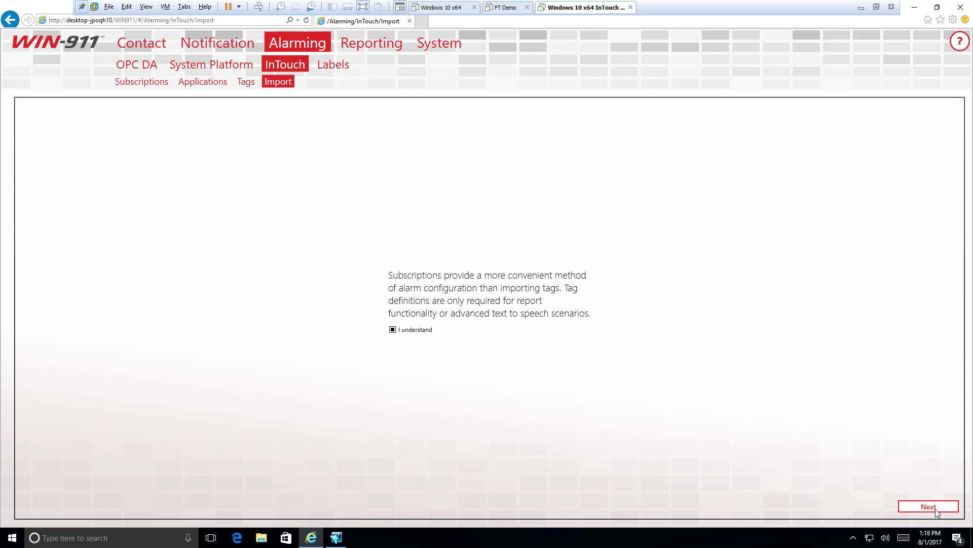
Step: Advance to the step targeting DEMOAPP1_1280 and requesting a CSV tag file
{"action": "left_click", "coordinate": [928, 506]}
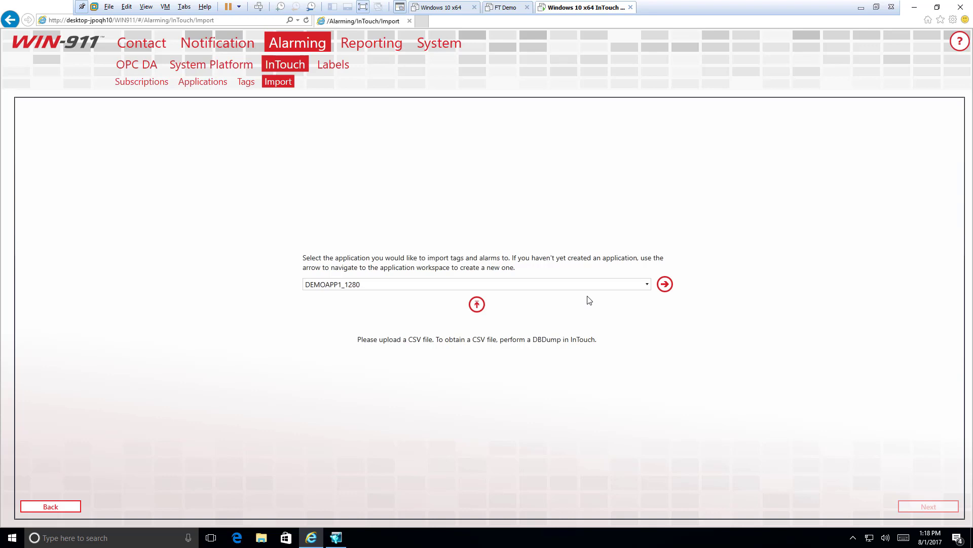
{"action": "mouse_move", "coordinate": [473, 352]}
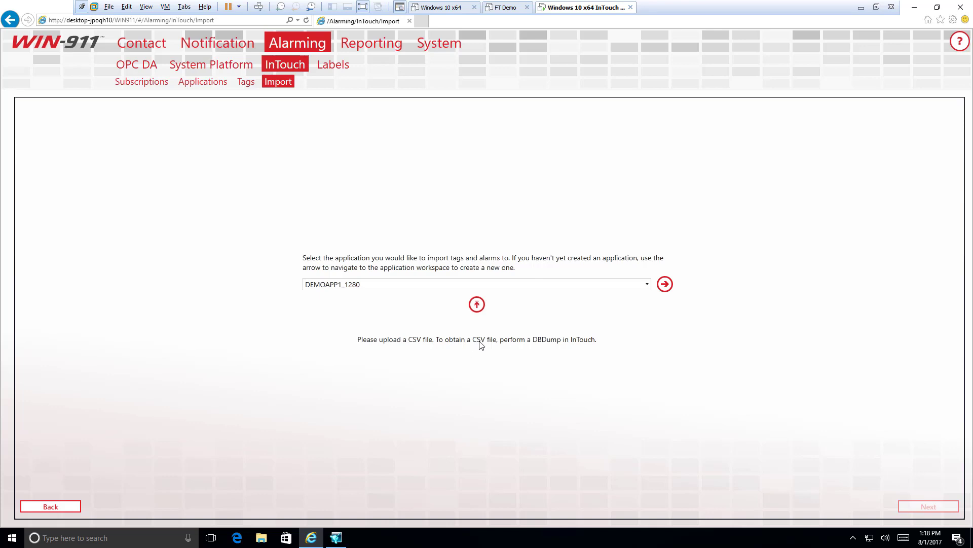
{"action": "mouse_move", "coordinate": [555, 344]}
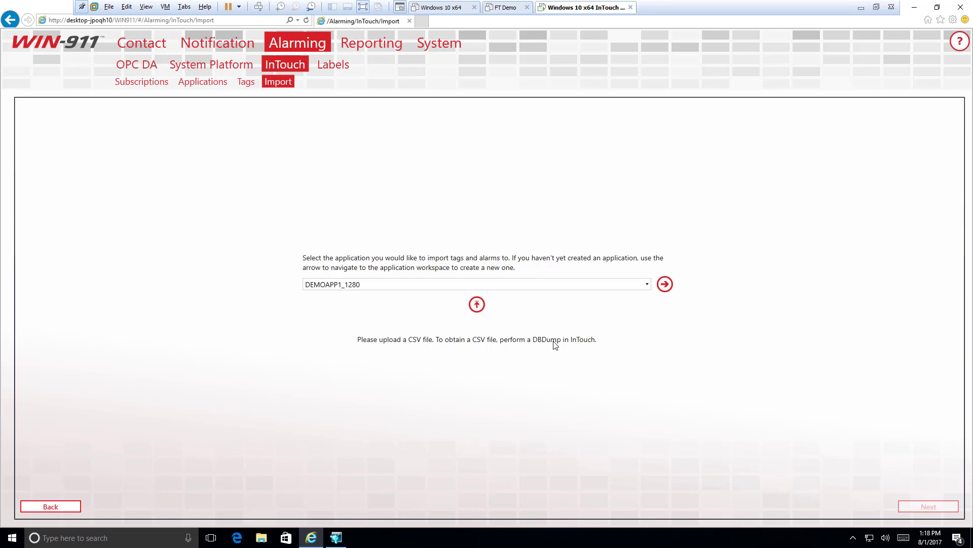
{"action": "mouse_move", "coordinate": [386, 475]}
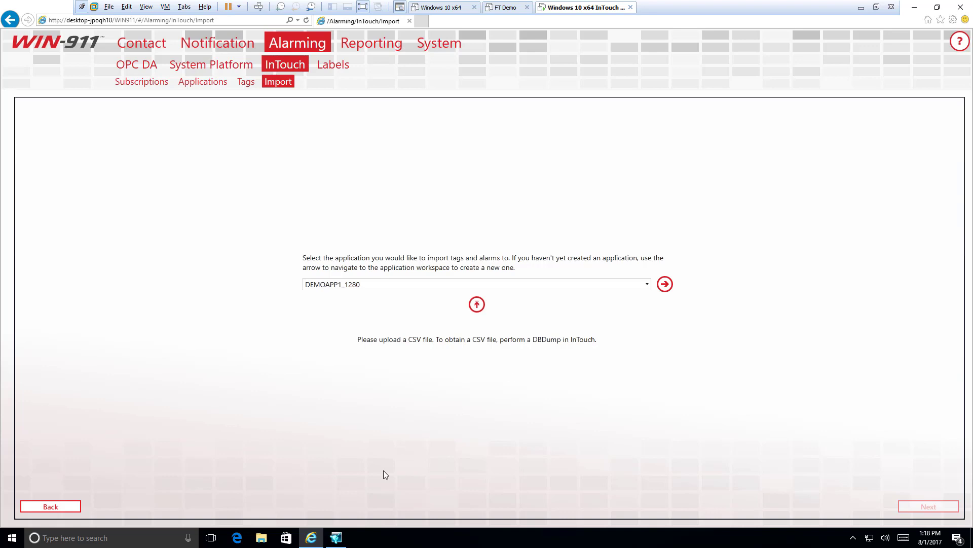
{"action": "mouse_move", "coordinate": [466, 327]}
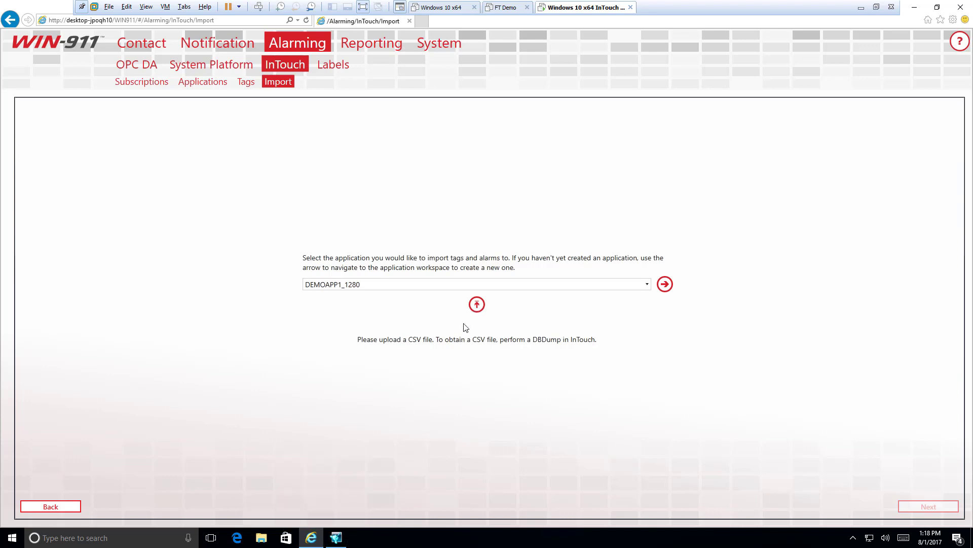
Step: Browse to C:\ProgramData\InTouchDemos\demoapp1_1280 and pick DB.CSV for upload
{"action": "left_click", "coordinate": [476, 304]}
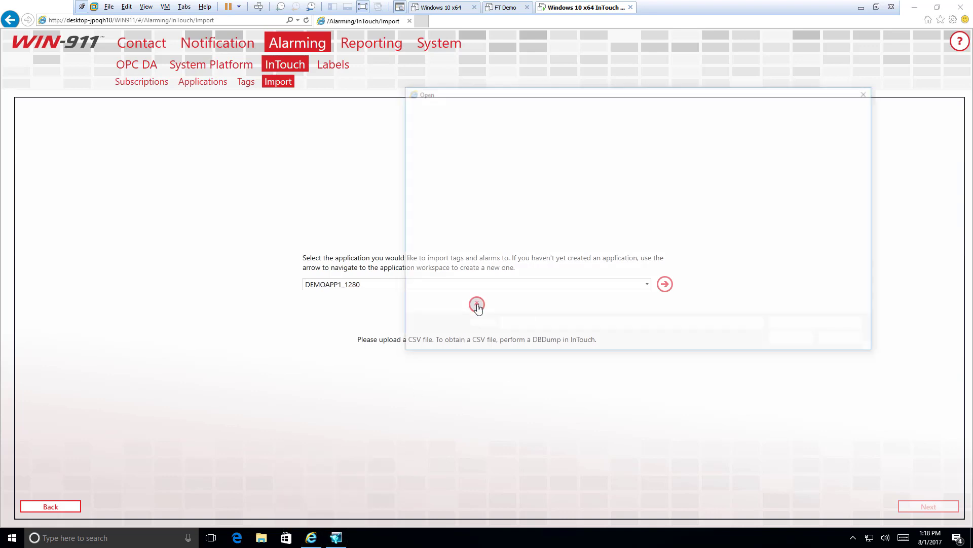
{"action": "left_click", "coordinate": [477, 305]}
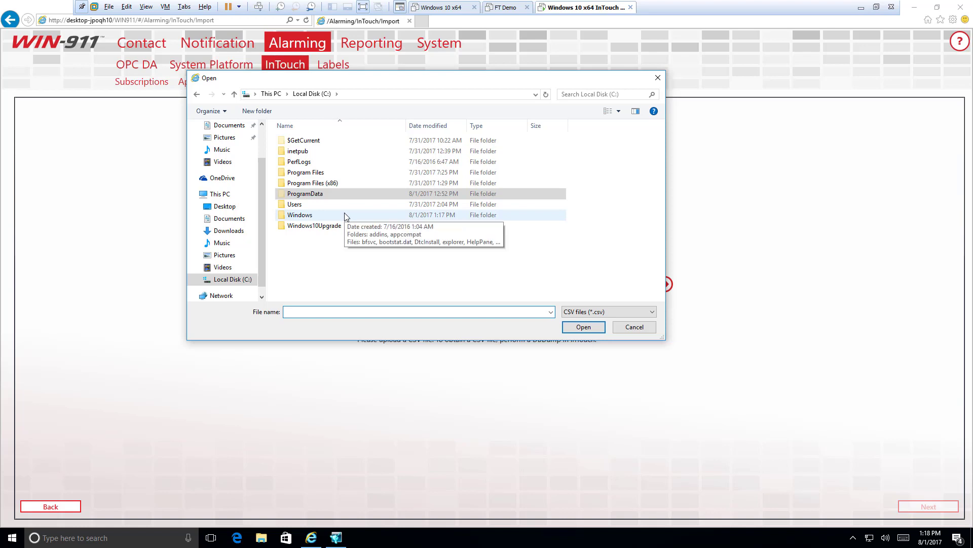
{"action": "left_click", "coordinate": [305, 192]}
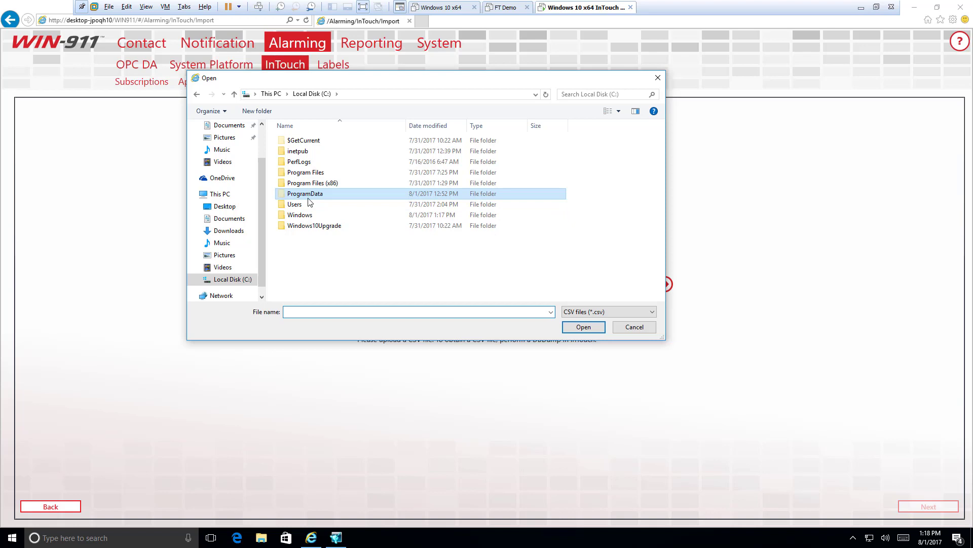
{"action": "double_click", "coordinate": [305, 193]}
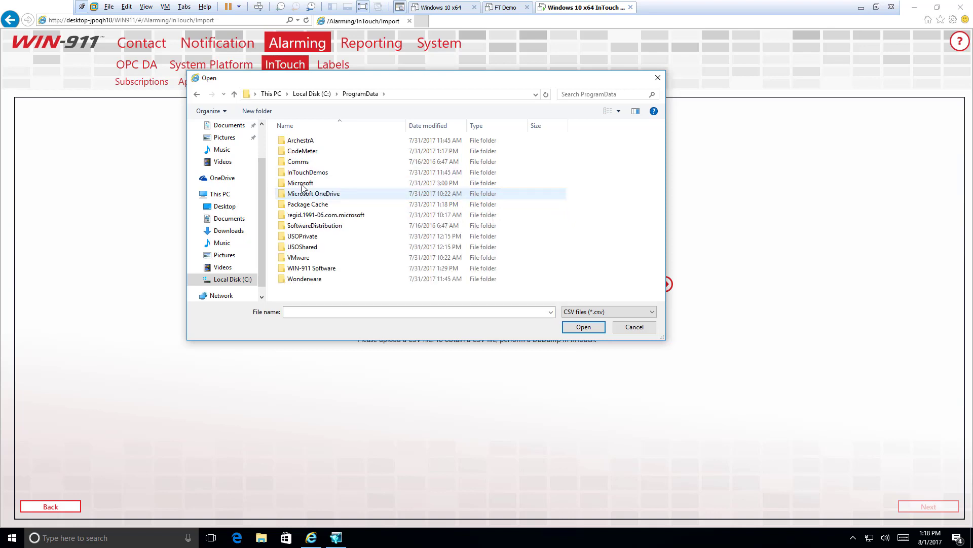
{"action": "left_click", "coordinate": [306, 172]}
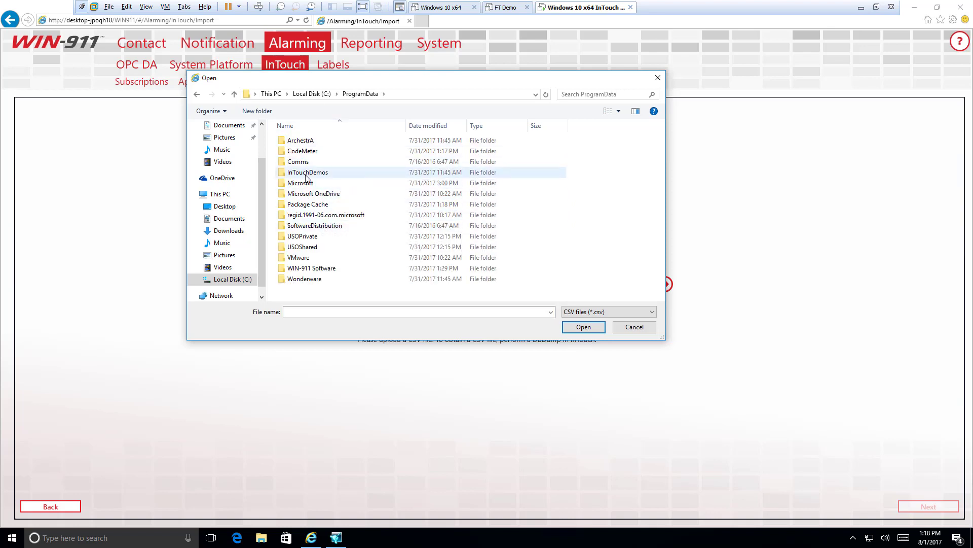
{"action": "double_click", "coordinate": [306, 172]}
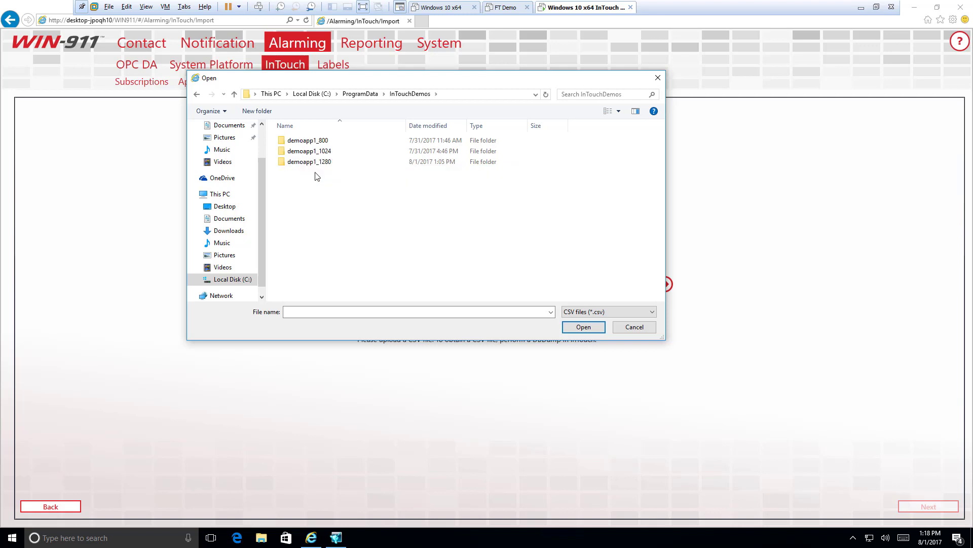
{"action": "mouse_move", "coordinate": [295, 226]}
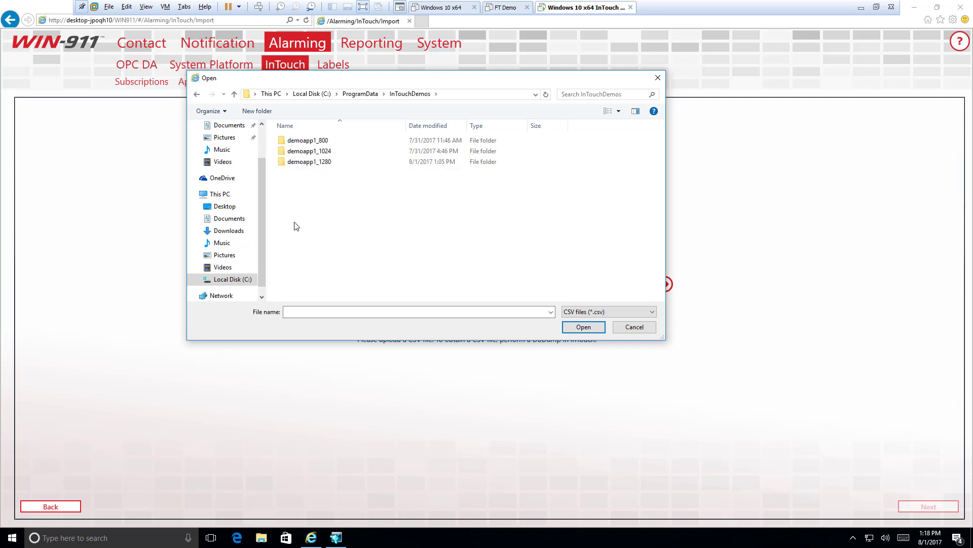
{"action": "double_click", "coordinate": [312, 161]}
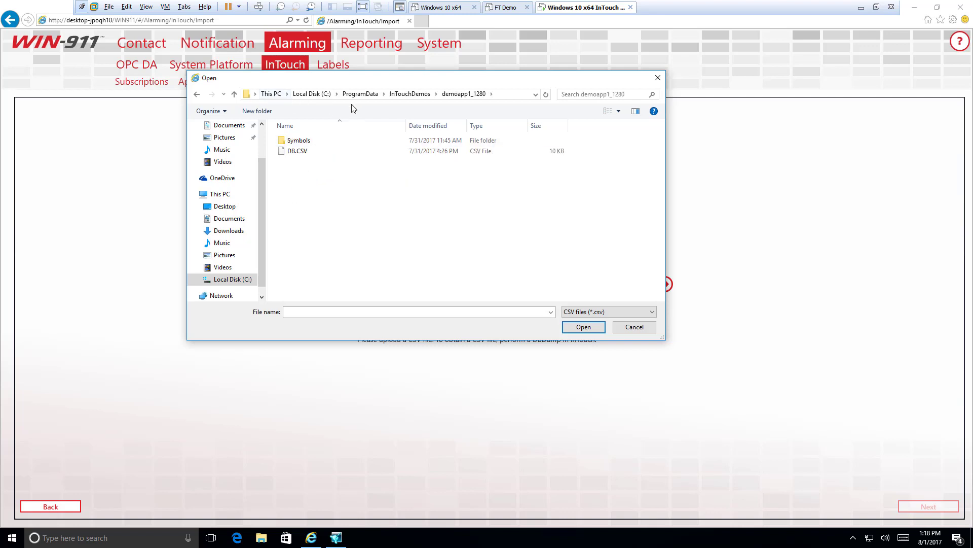
{"action": "mouse_move", "coordinate": [478, 82]}
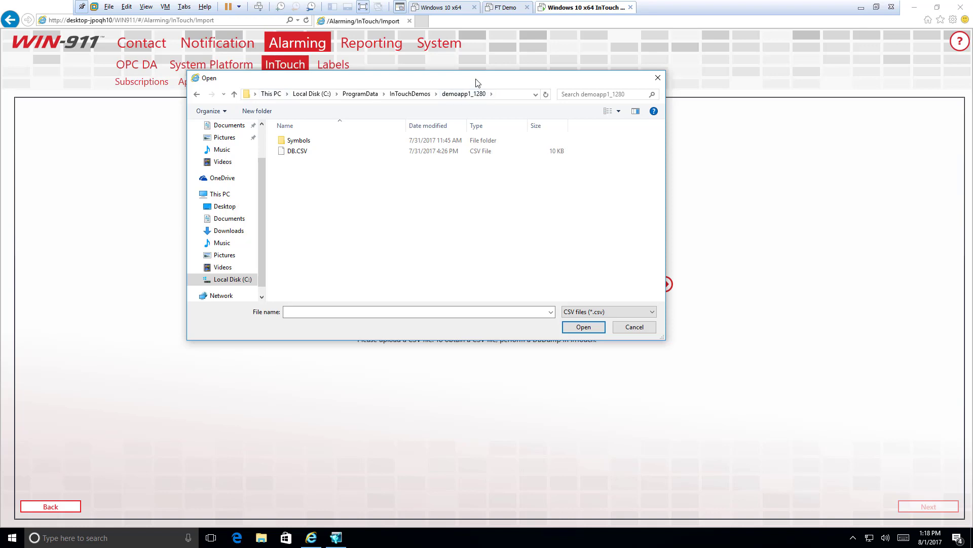
{"action": "left_click", "coordinate": [297, 151]}
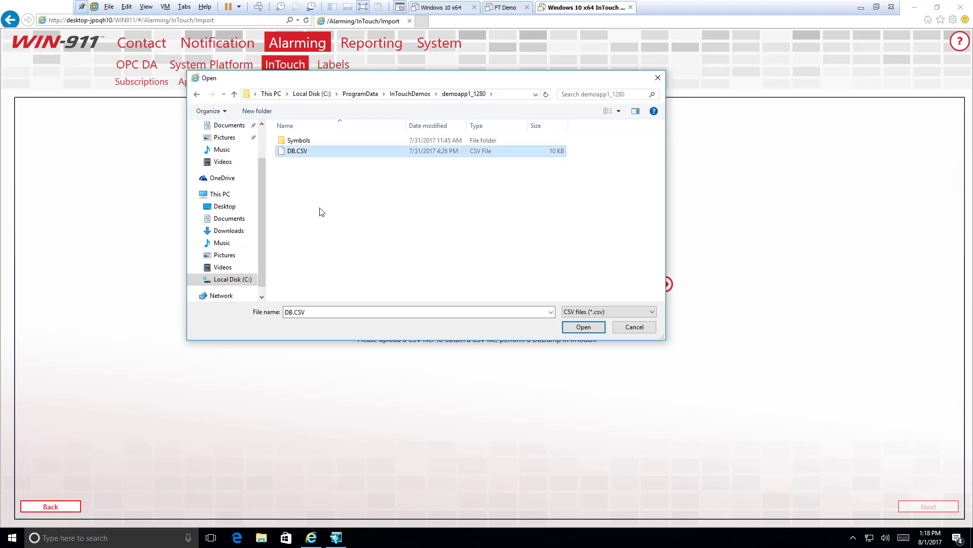
{"action": "mouse_move", "coordinate": [585, 327]}
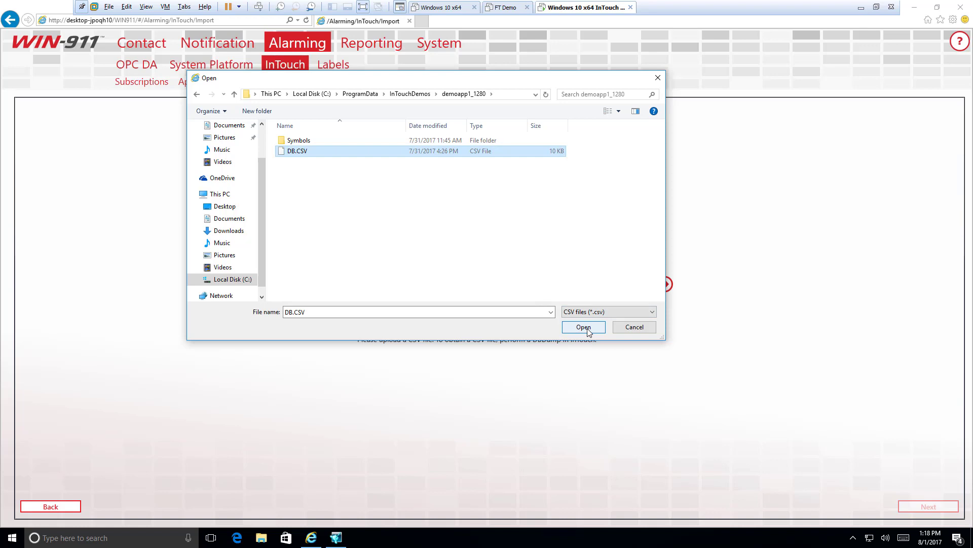
Step: Upload DB.CSV and advance to the list of available InTouch tags to import
{"action": "left_click", "coordinate": [582, 327]}
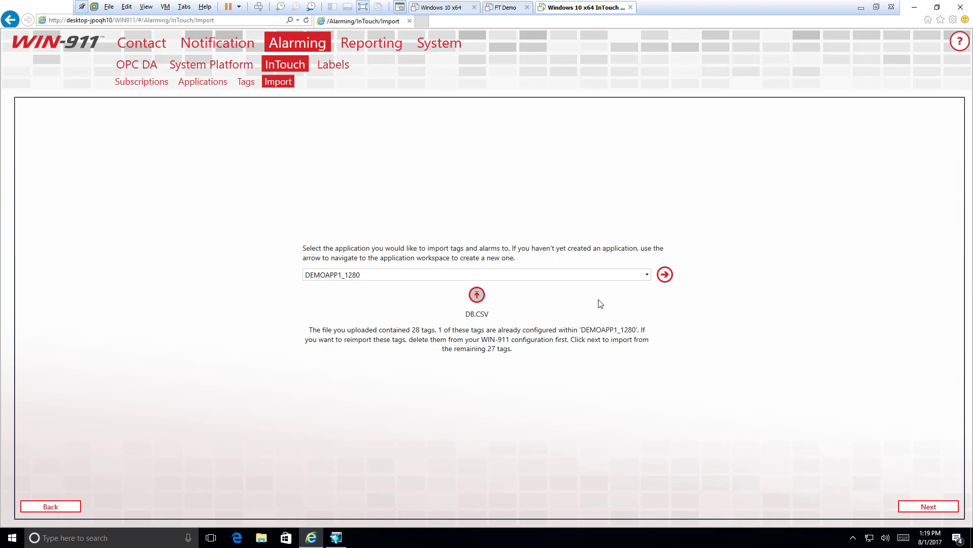
{"action": "mouse_move", "coordinate": [371, 335]}
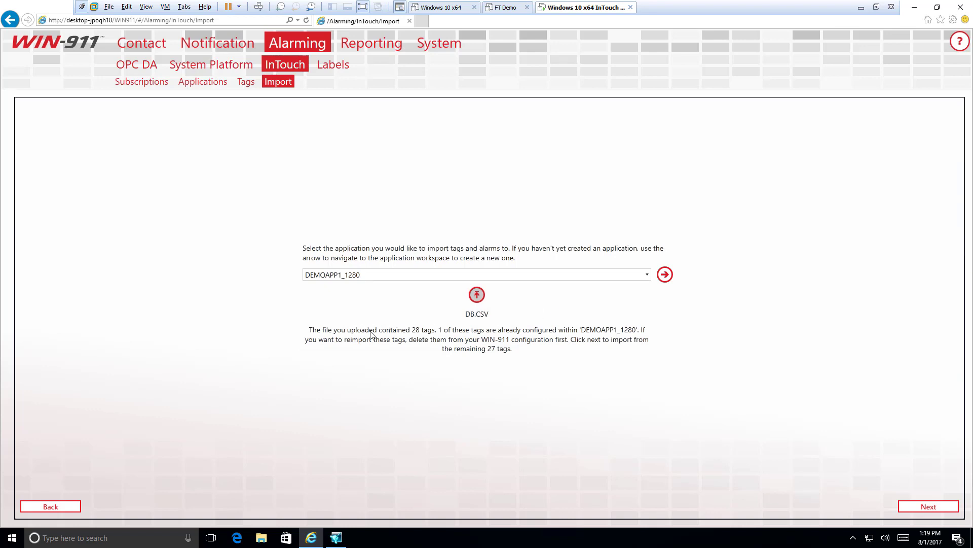
{"action": "mouse_move", "coordinate": [586, 333]}
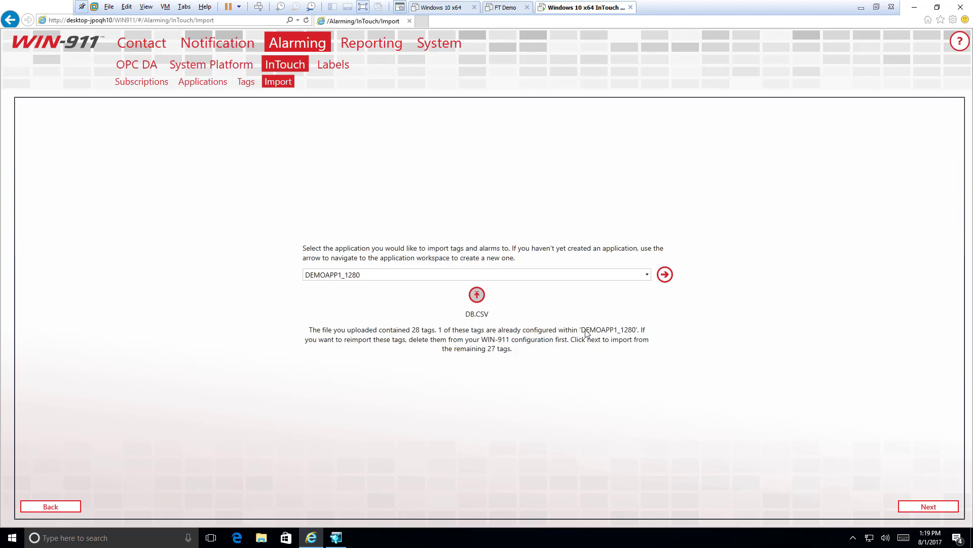
{"action": "mouse_move", "coordinate": [424, 364]}
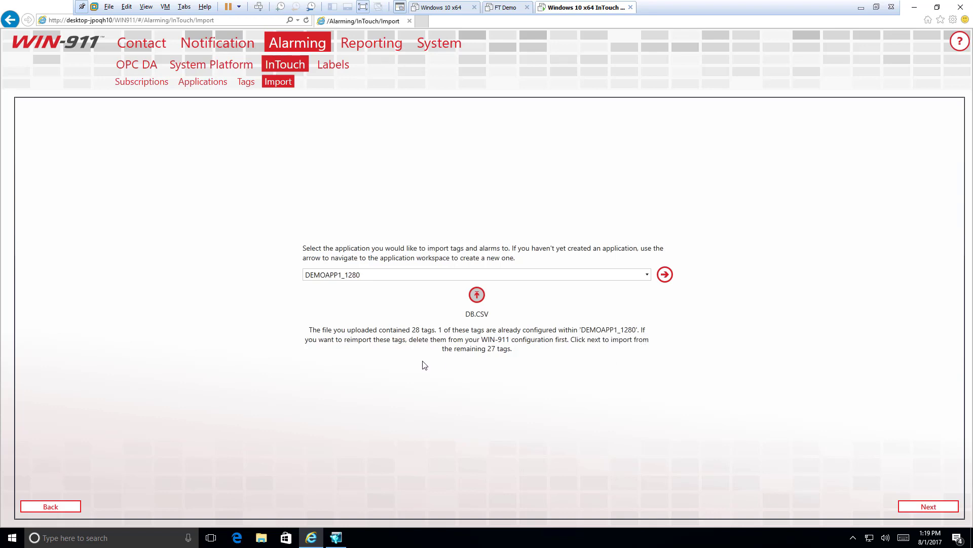
{"action": "mouse_move", "coordinate": [445, 345]}
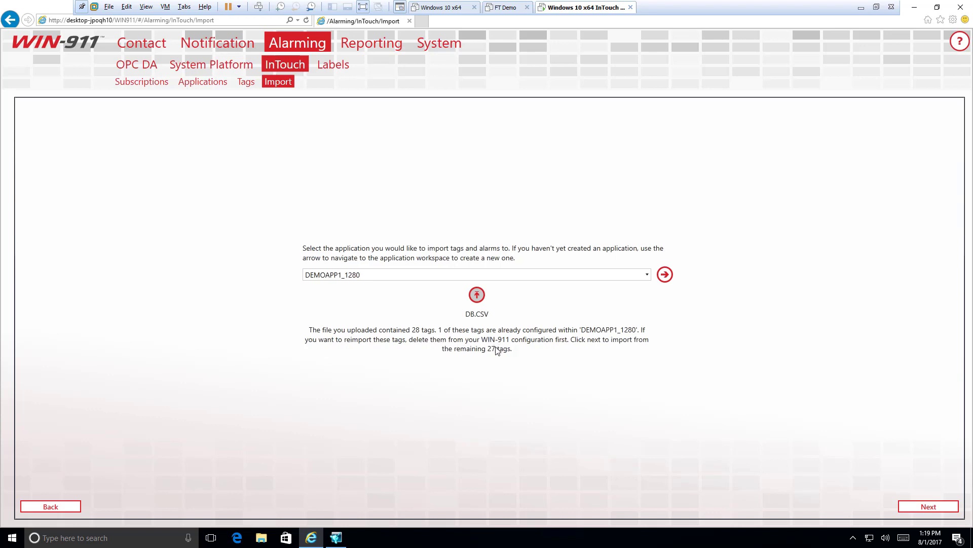
{"action": "mouse_move", "coordinate": [594, 347]}
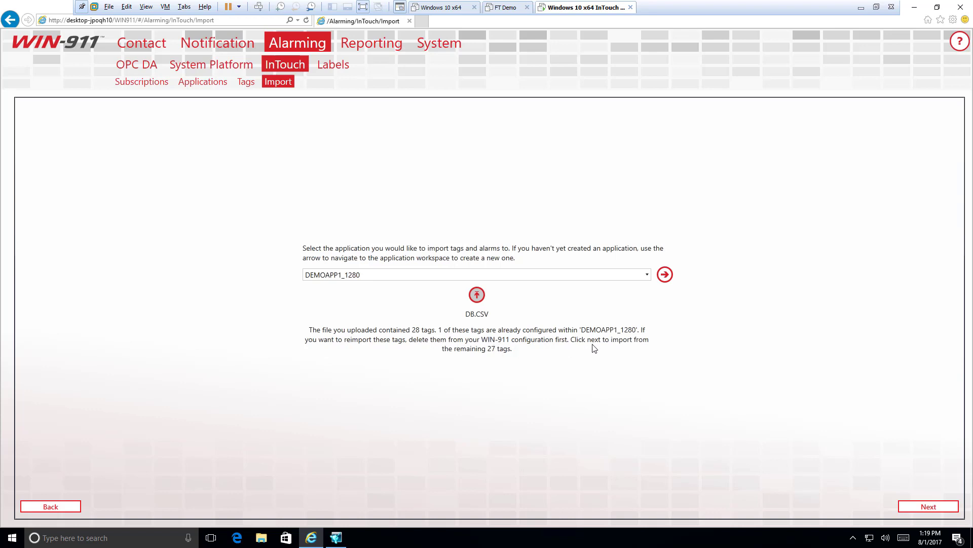
{"action": "mouse_move", "coordinate": [484, 353]}
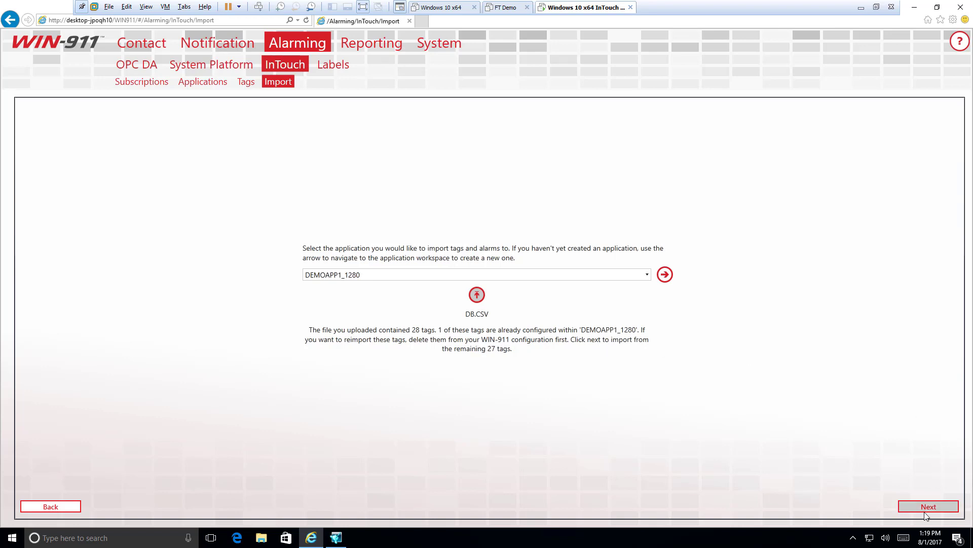
{"action": "left_click", "coordinate": [928, 506]}
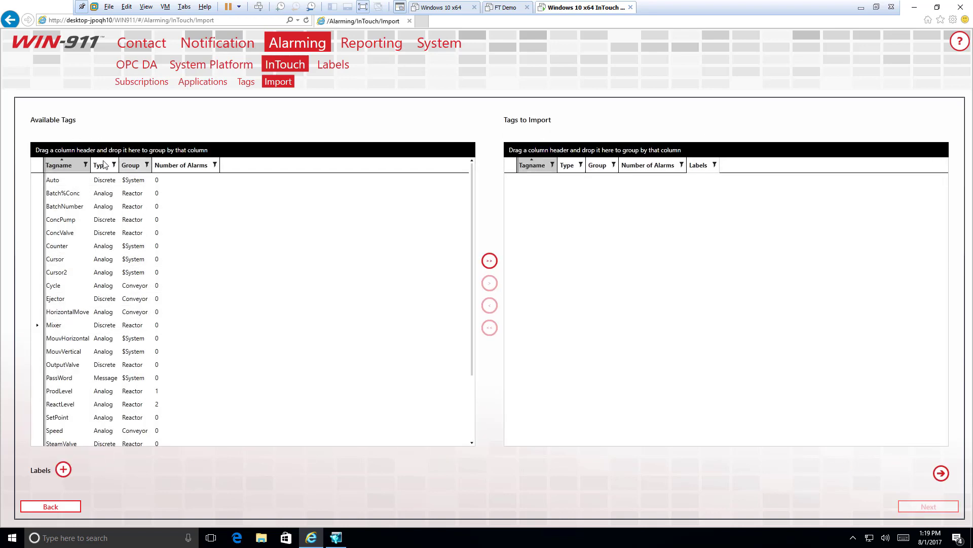
{"action": "left_click", "coordinate": [93, 192]}
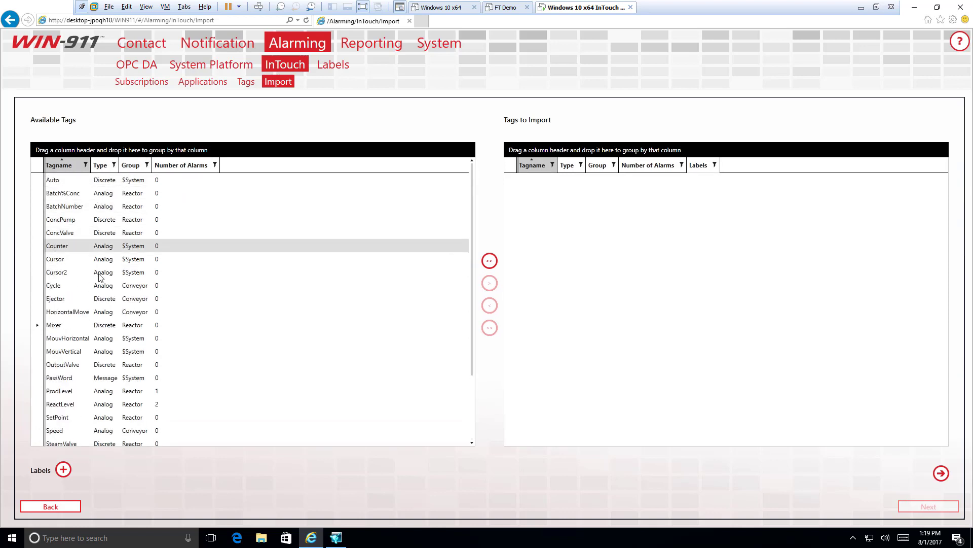
{"action": "scroll", "scroll_direction": "down", "scroll_amount": 3}
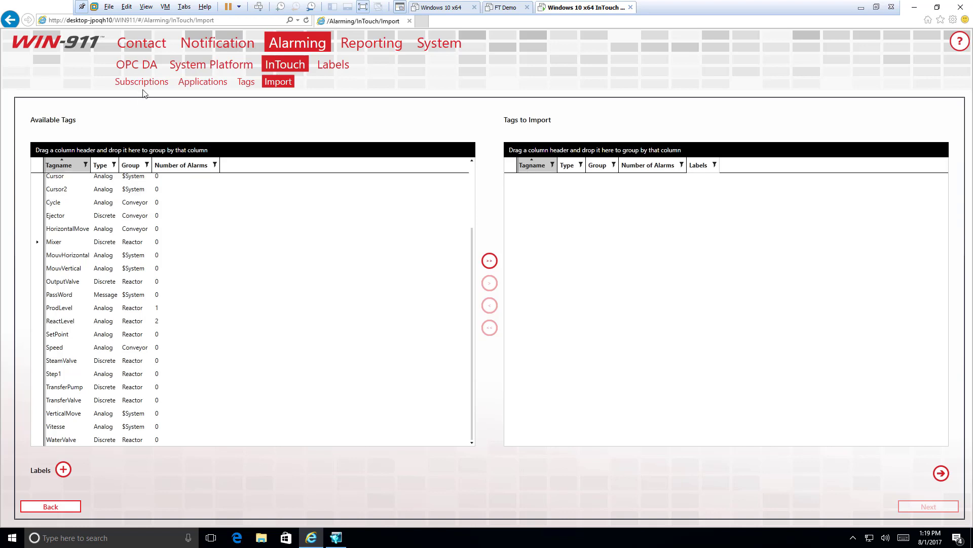
{"action": "left_click", "coordinate": [124, 321]}
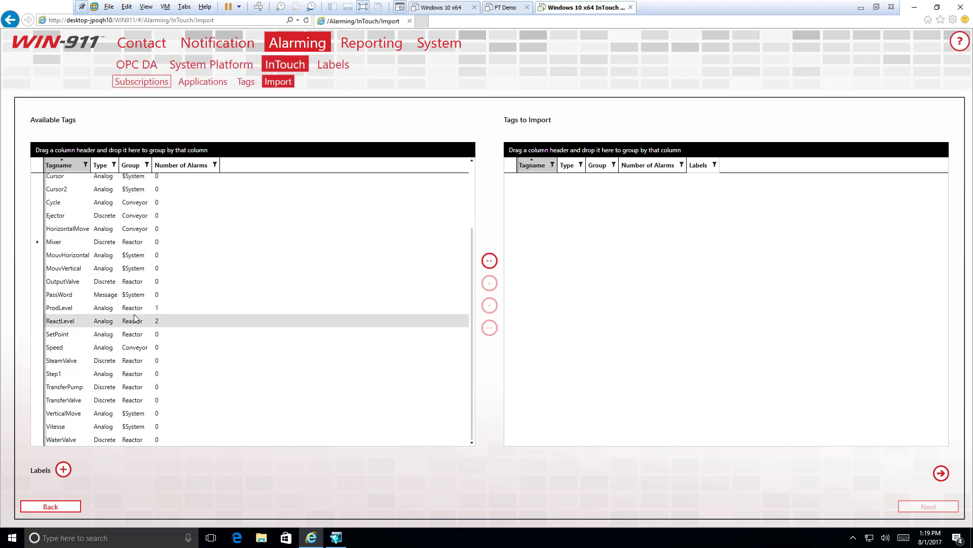
{"action": "scroll", "scroll_direction": "up", "scroll_amount": 3}
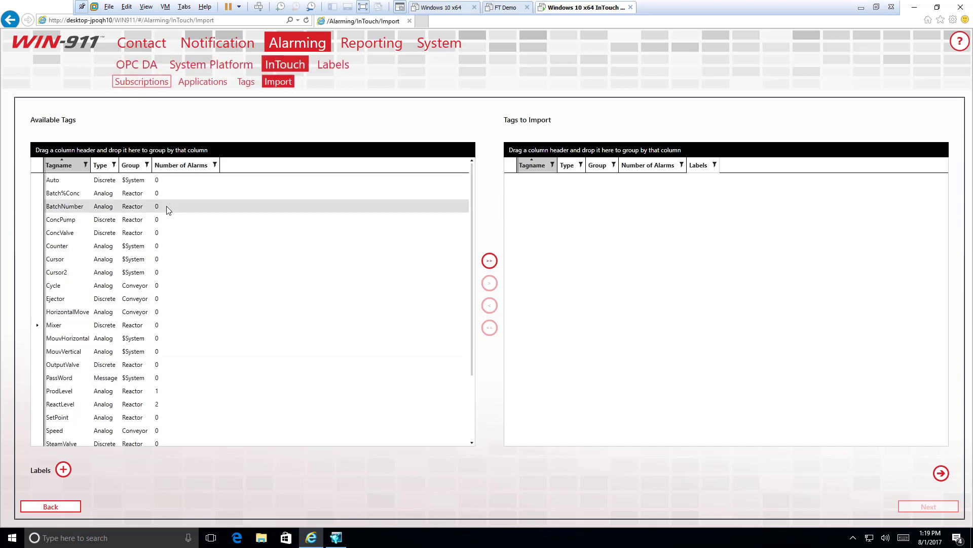
{"action": "mouse_move", "coordinate": [148, 210]}
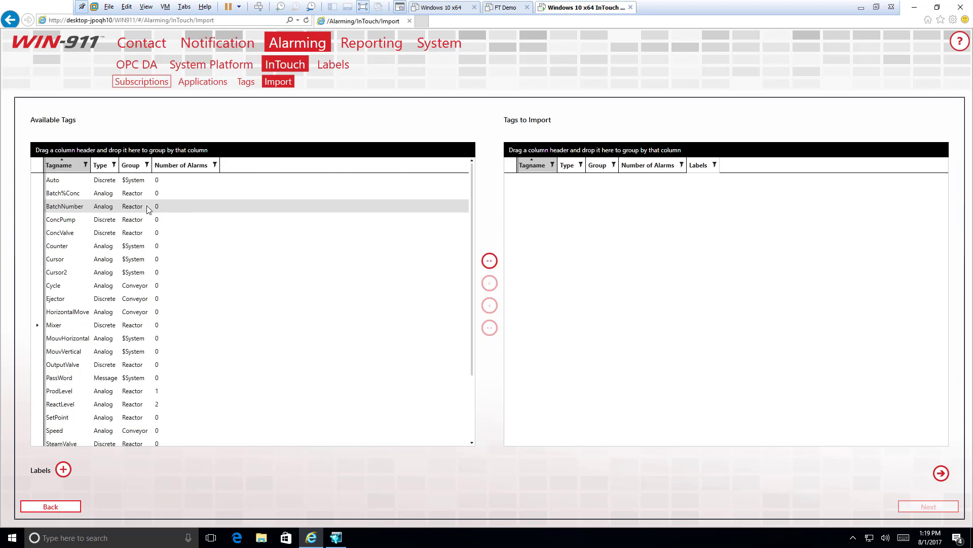
{"action": "scroll", "scroll_direction": "down", "scroll_amount": 3}
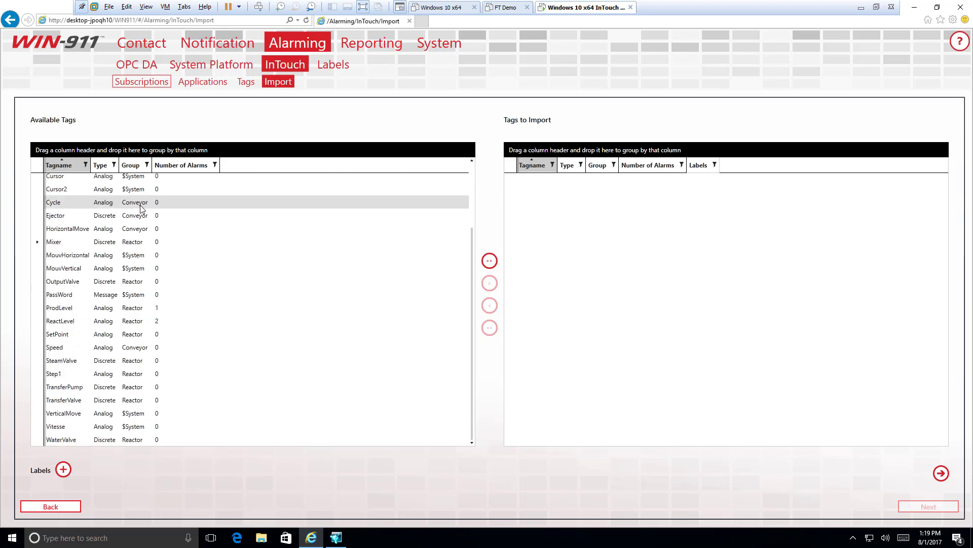
{"action": "scroll", "scroll_direction": "up", "scroll_amount": 3}
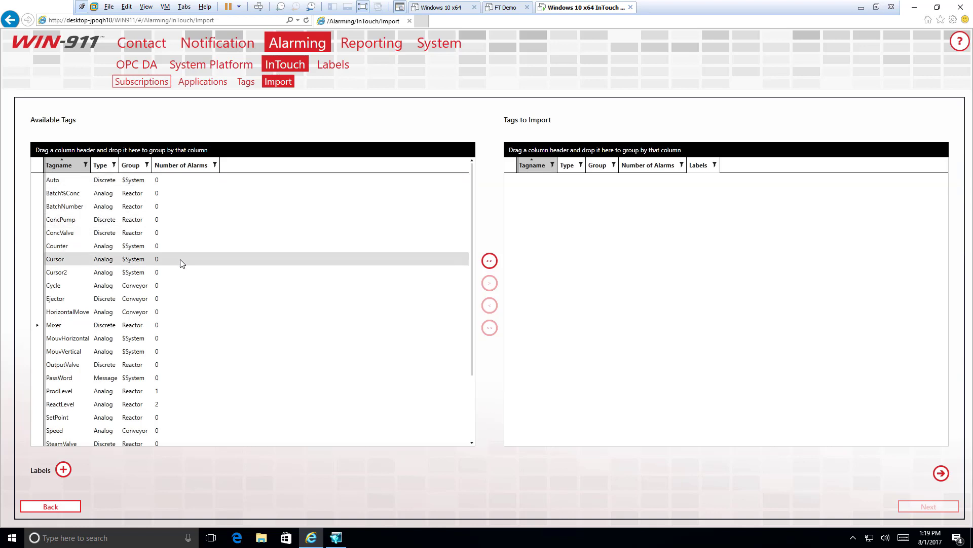
{"action": "scroll", "scroll_direction": "down", "scroll_amount": 3}
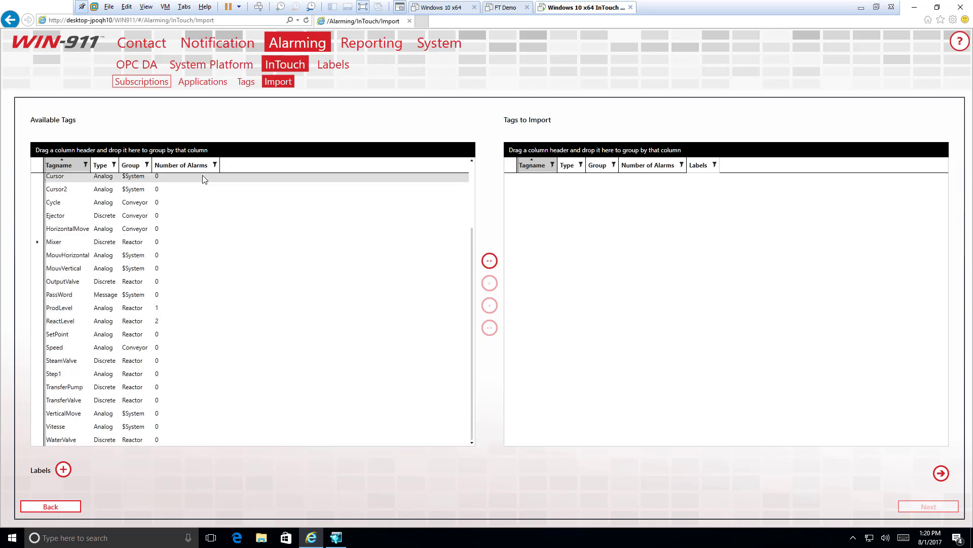
{"action": "left_click", "coordinate": [93, 333]}
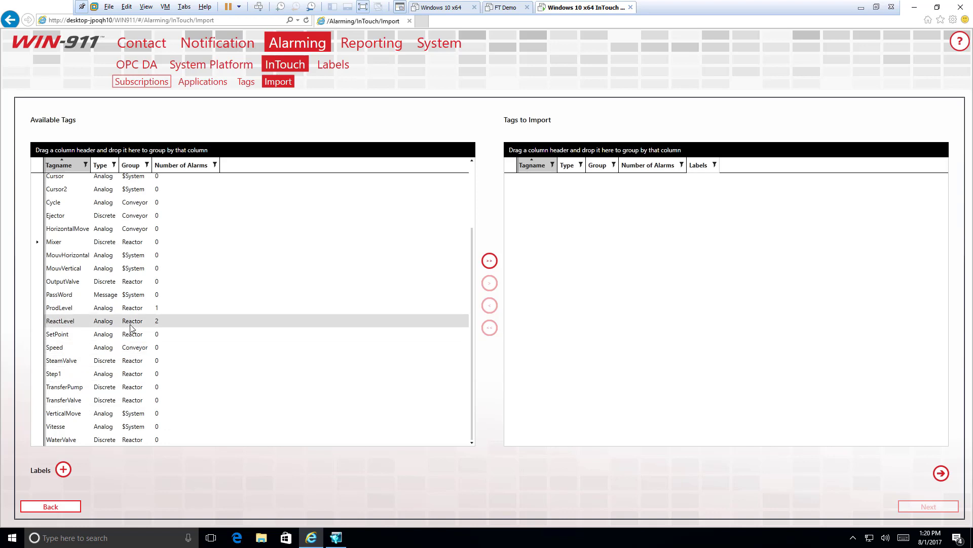
{"action": "mouse_move", "coordinate": [189, 321]}
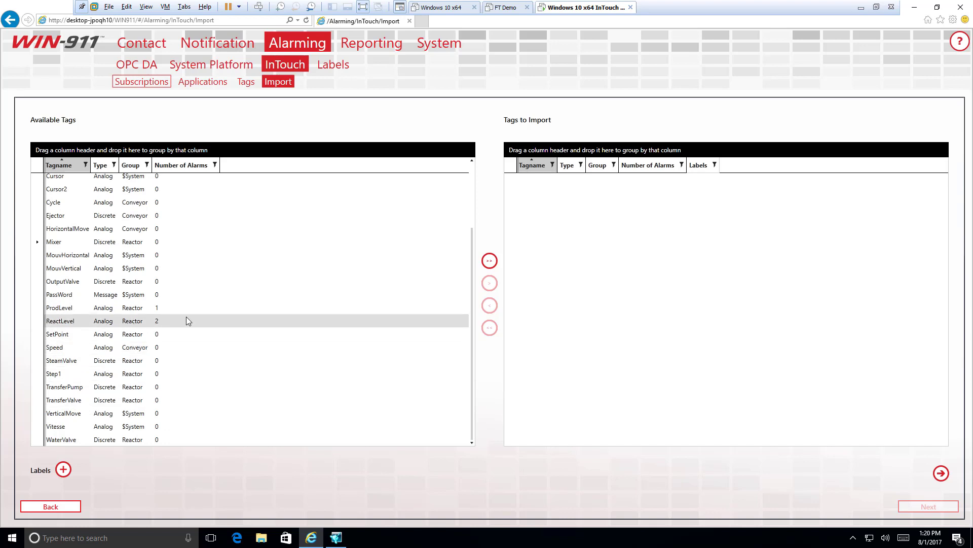
{"action": "mouse_move", "coordinate": [489, 261]}
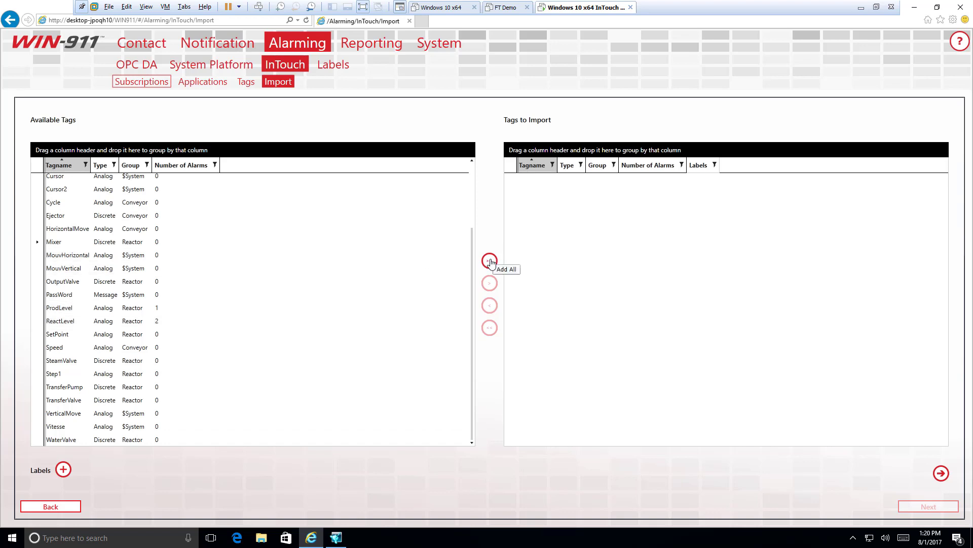
Step: Move all available tags into the import list and back out, leaving it empty
{"action": "left_click", "coordinate": [489, 260]}
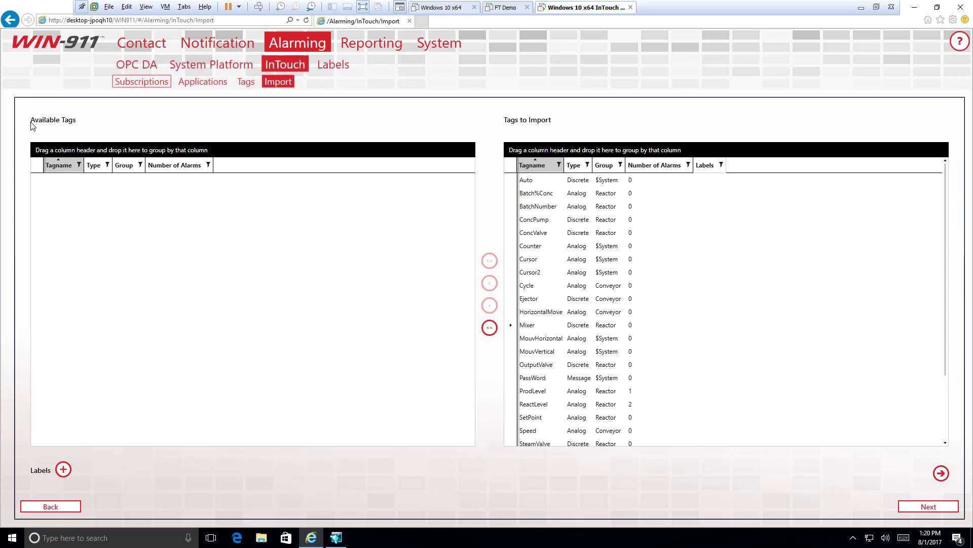
{"action": "mouse_move", "coordinate": [488, 353]}
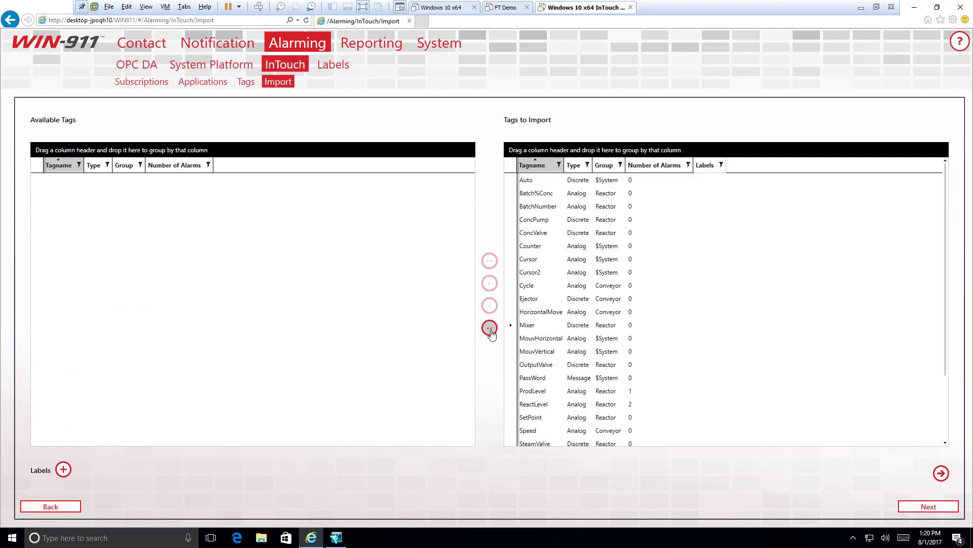
{"action": "left_click", "coordinate": [489, 328]}
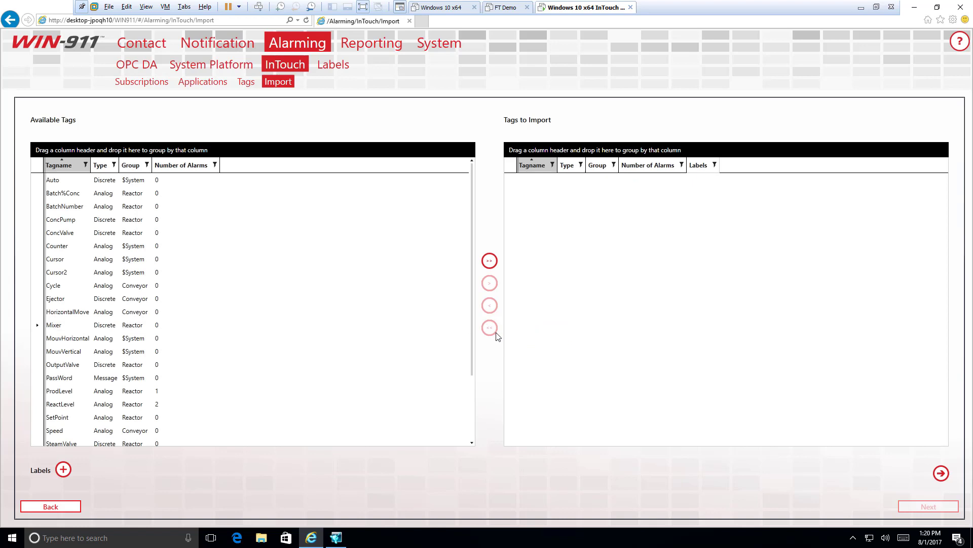
{"action": "scroll", "scroll_direction": "down", "scroll_amount": 3}
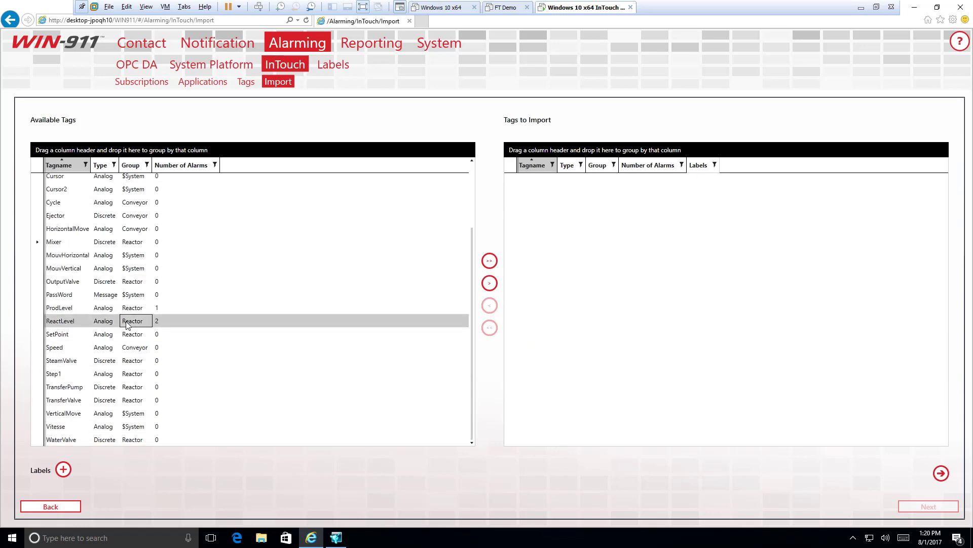
{"action": "mouse_move", "coordinate": [181, 324]}
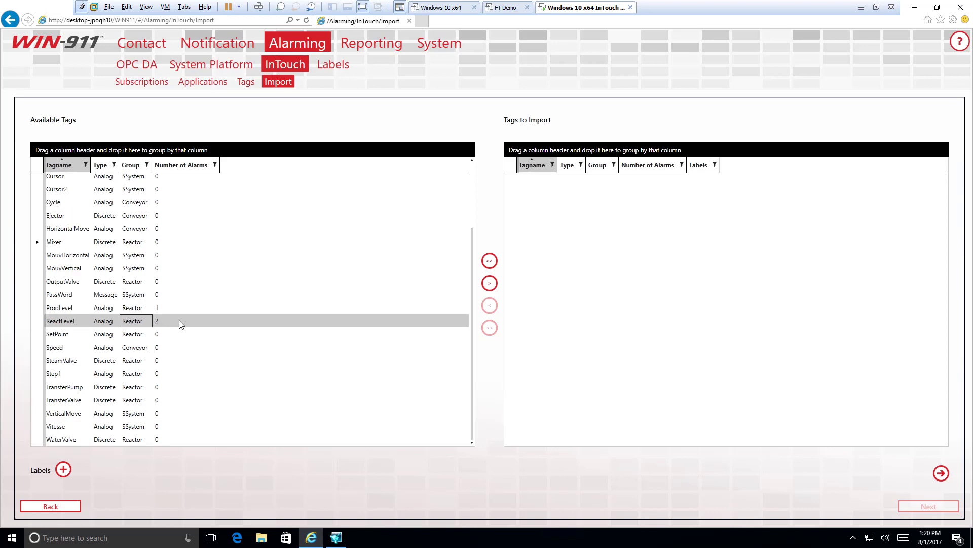
{"action": "mouse_move", "coordinate": [334, 323]}
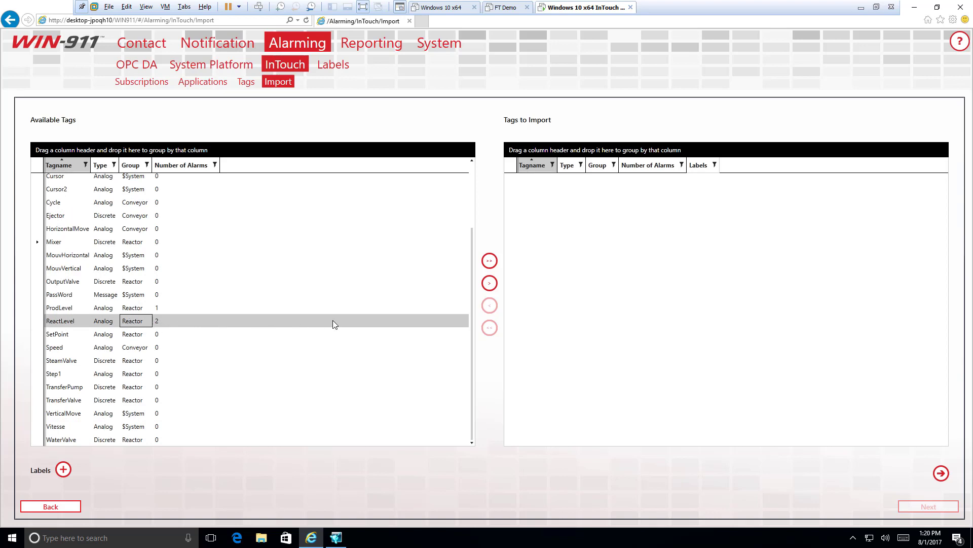
{"action": "mouse_move", "coordinate": [489, 283]}
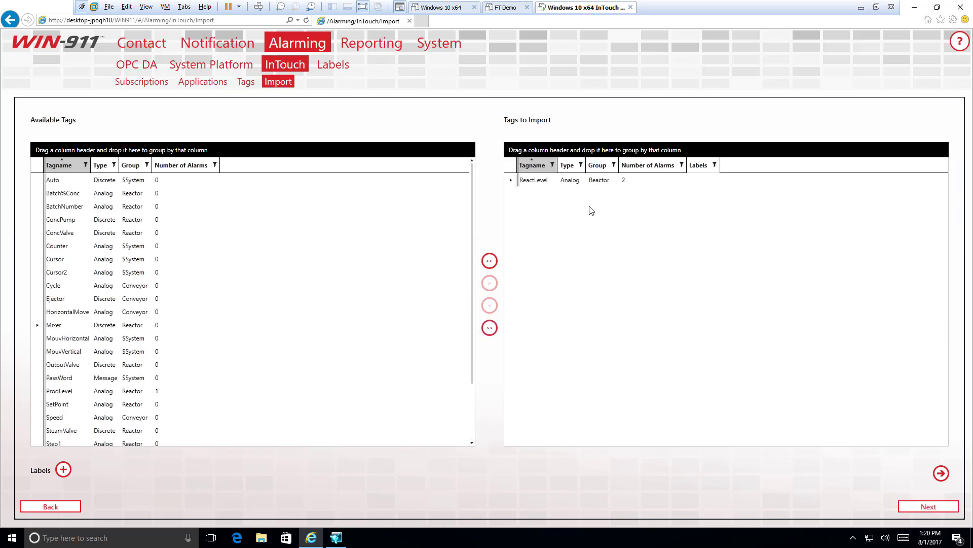
{"action": "mouse_move", "coordinate": [614, 139]}
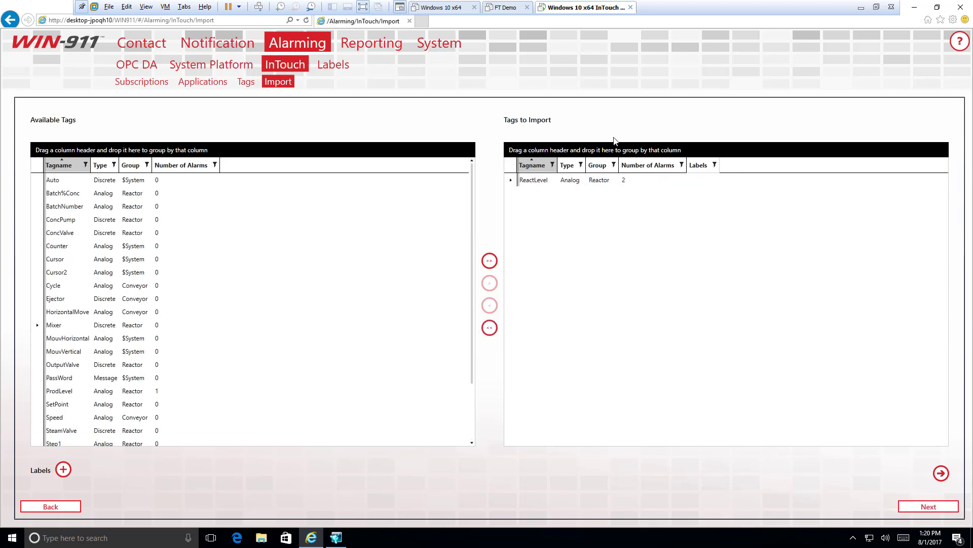
{"action": "mouse_move", "coordinate": [107, 465]}
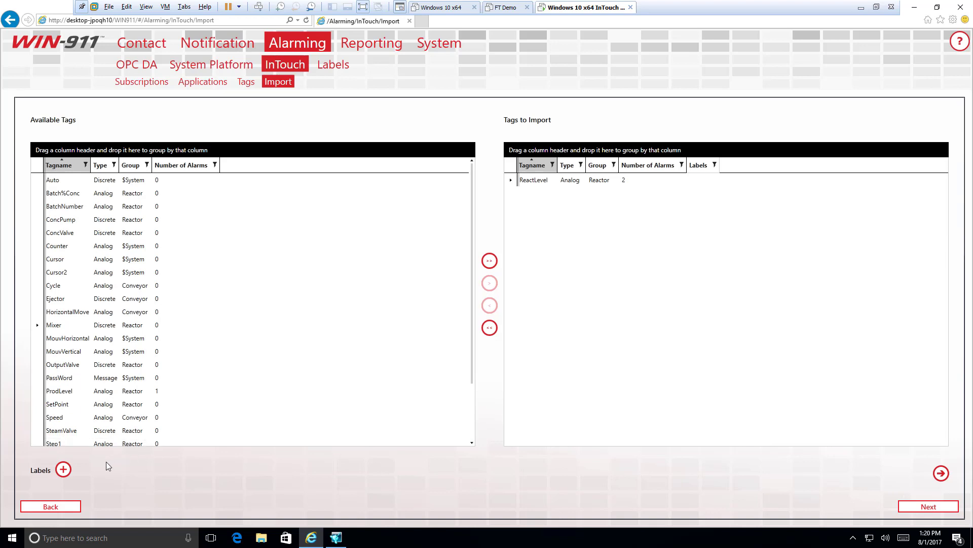
{"action": "mouse_move", "coordinate": [61, 470]}
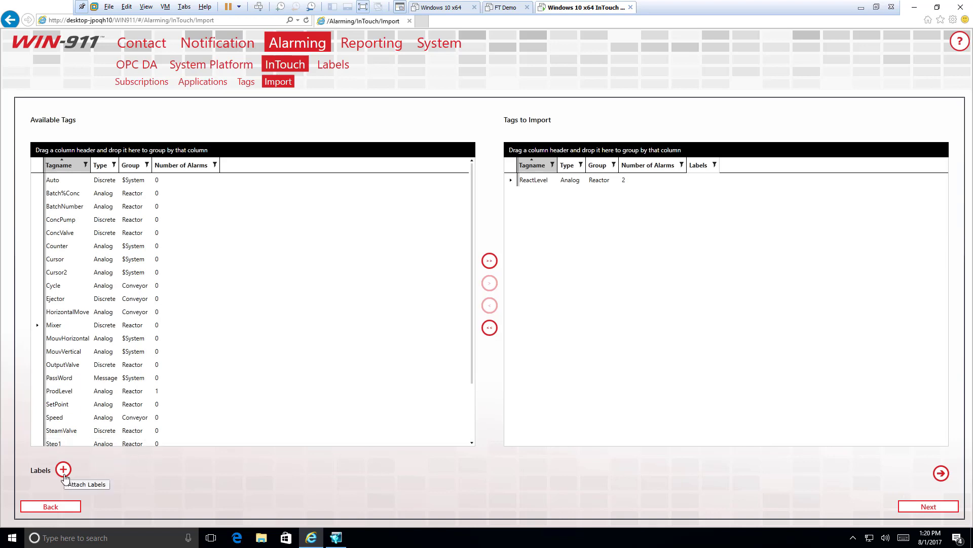
Step: Attach the Safety label to the ReactLevel import and advance to alarm selection
{"action": "left_click", "coordinate": [62, 469]}
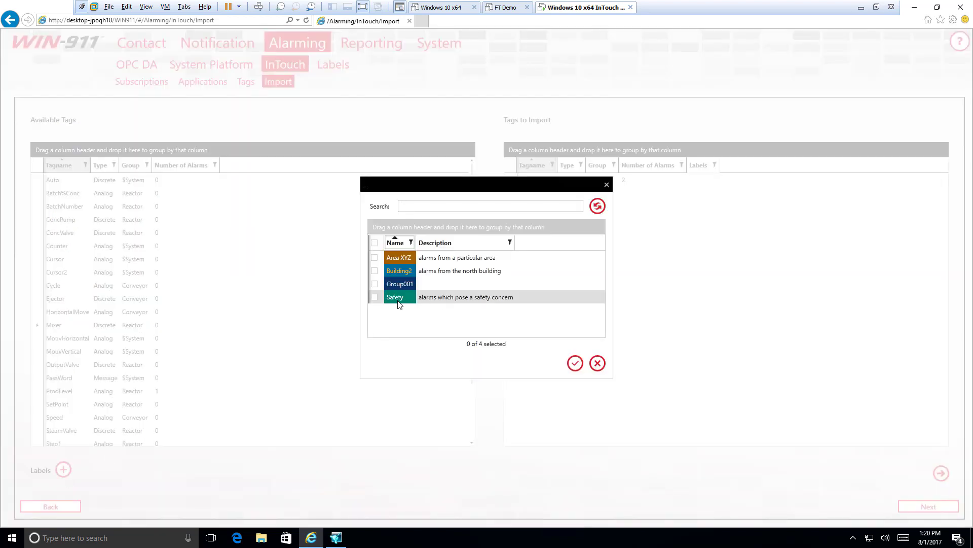
{"action": "left_click", "coordinate": [574, 363]}
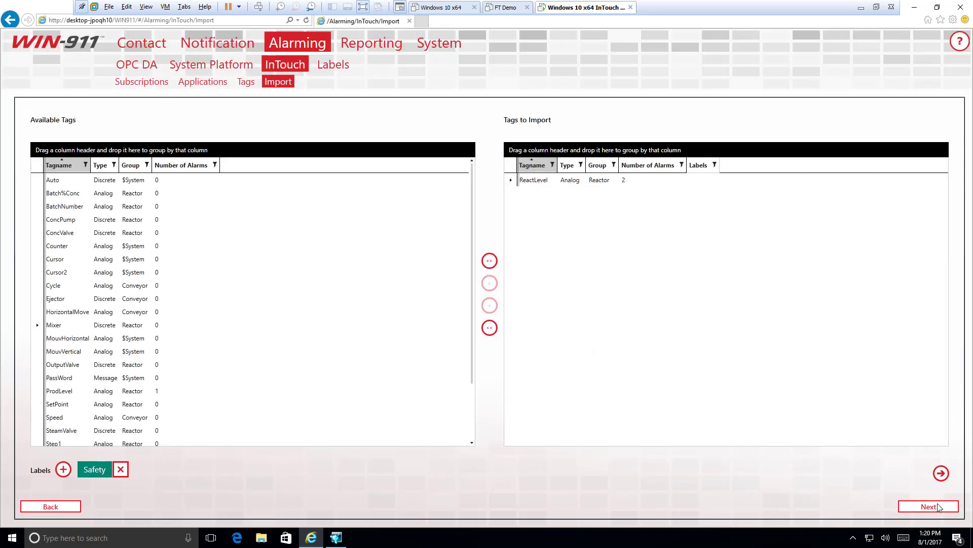
{"action": "left_click", "coordinate": [928, 506]}
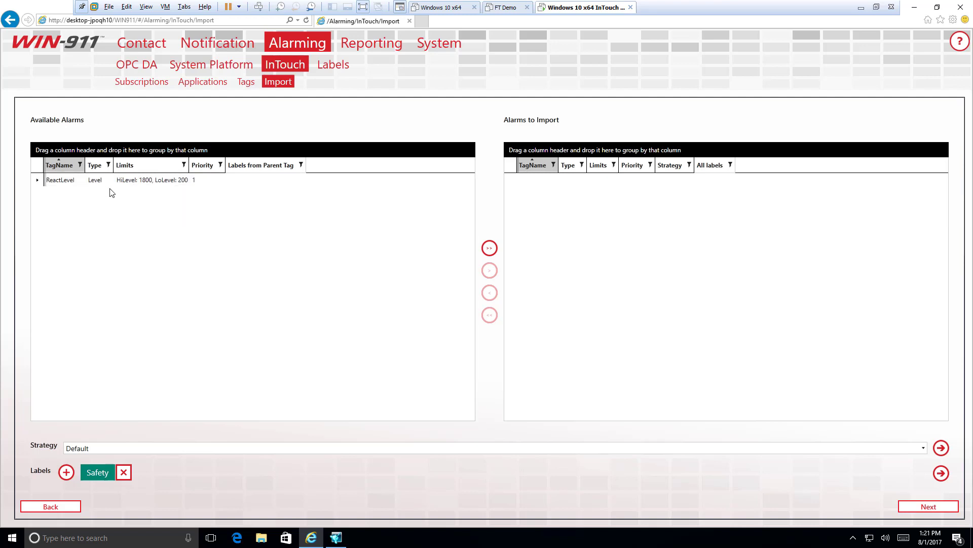
Step: Queue the ReactLevel level alarm for import with the Group001 label
{"action": "left_click", "coordinate": [60, 180]}
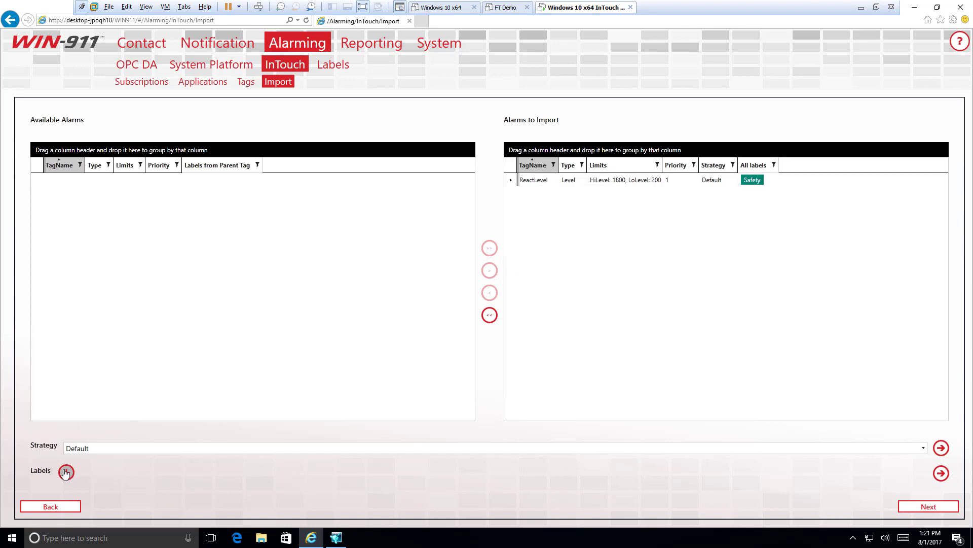
{"action": "left_click", "coordinate": [66, 472]}
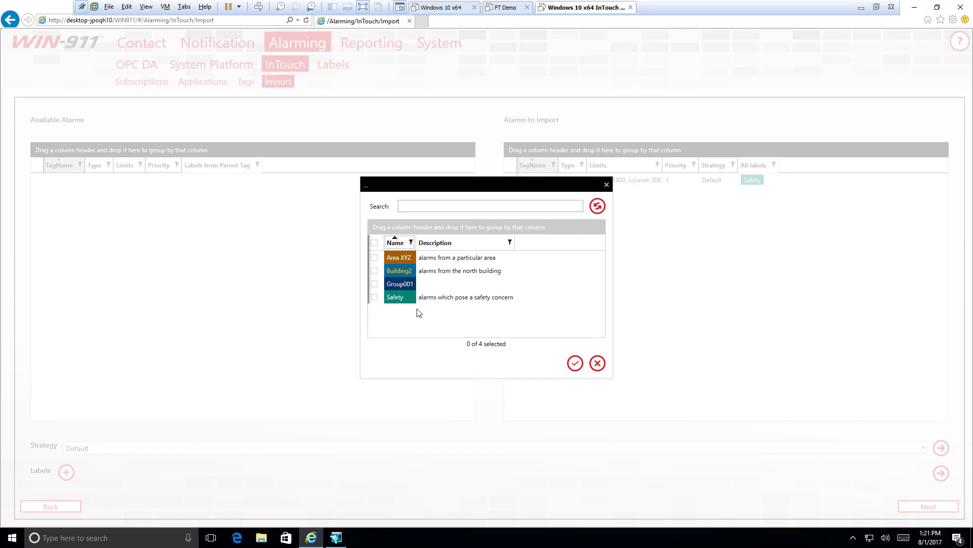
{"action": "left_click", "coordinate": [574, 363]}
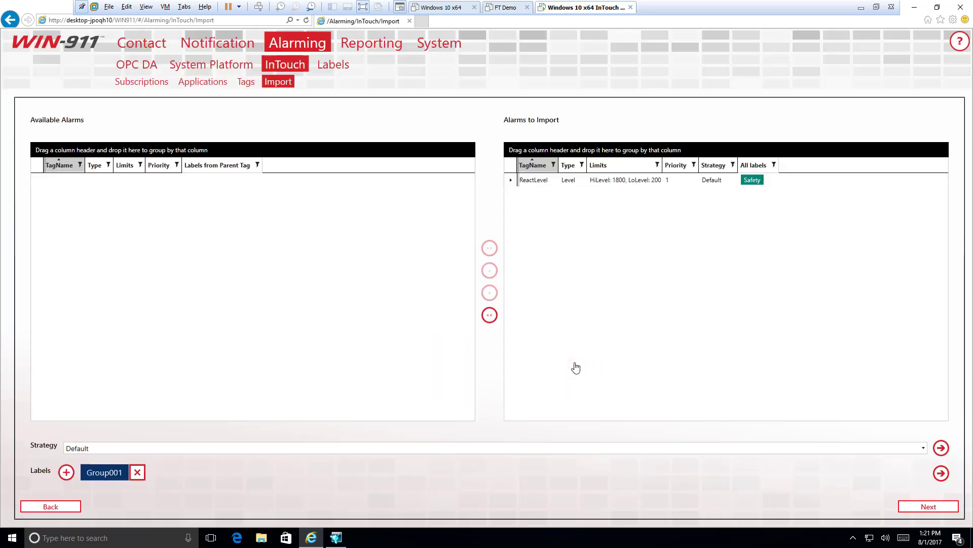
{"action": "mouse_move", "coordinate": [490, 351]}
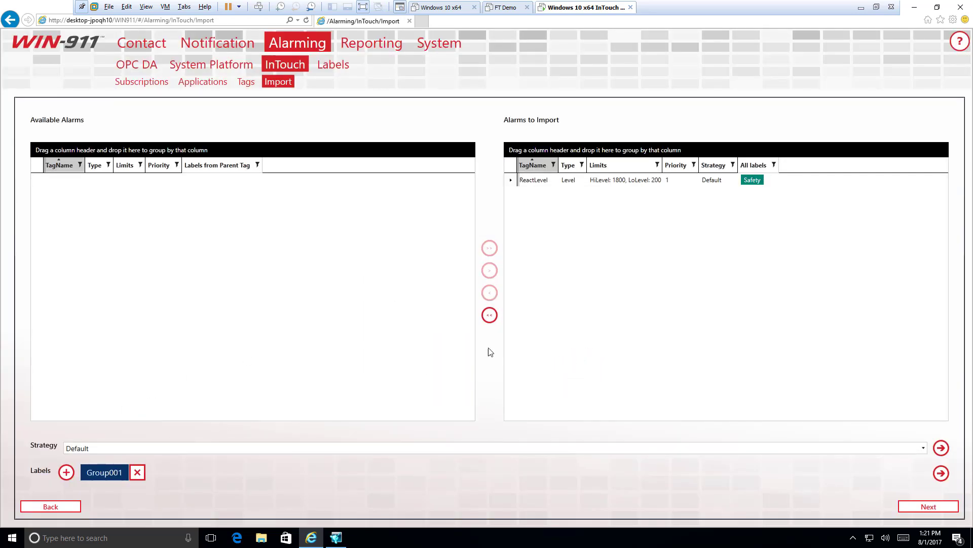
{"action": "mouse_move", "coordinate": [491, 329]}
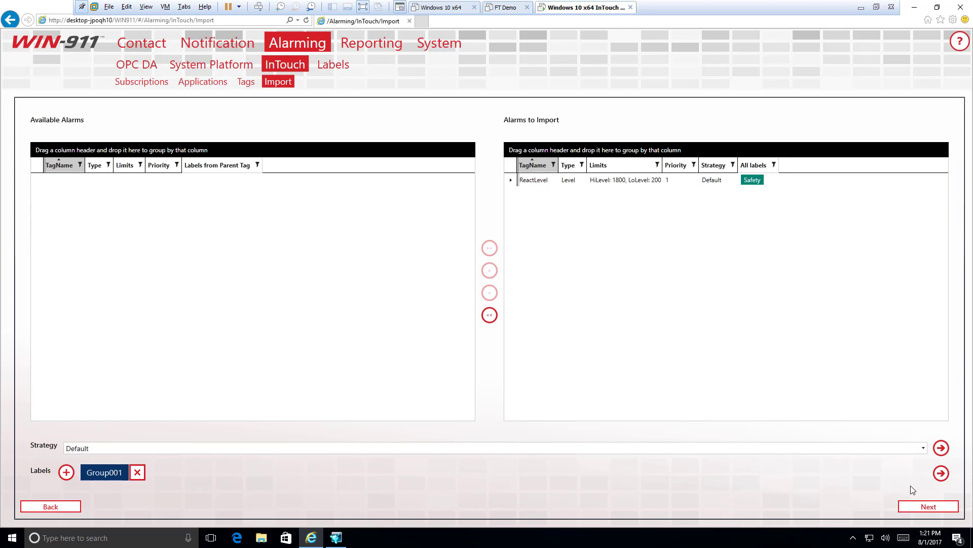
Step: Run the ReactLevel alarm import to 100% and finish the wizard
{"action": "left_click", "coordinate": [928, 506]}
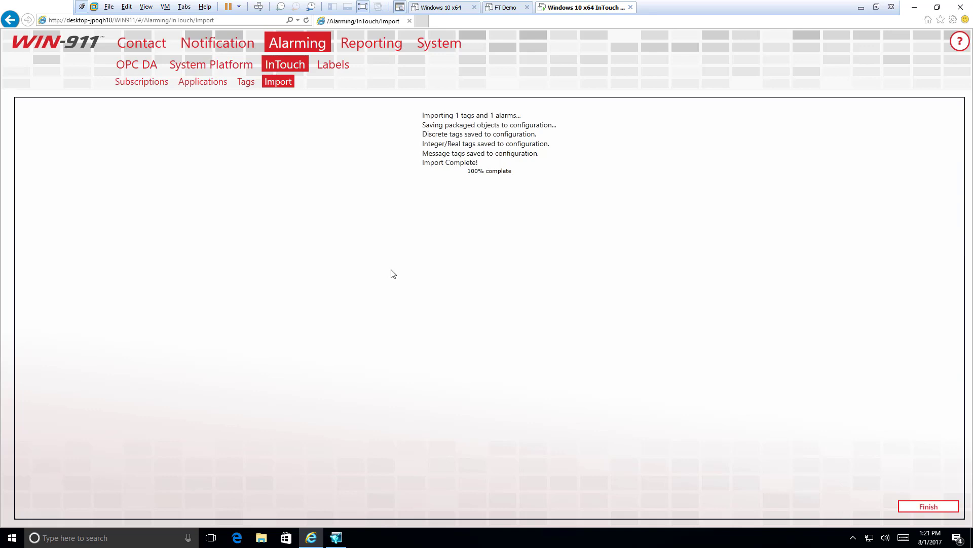
{"action": "mouse_move", "coordinate": [456, 140]}
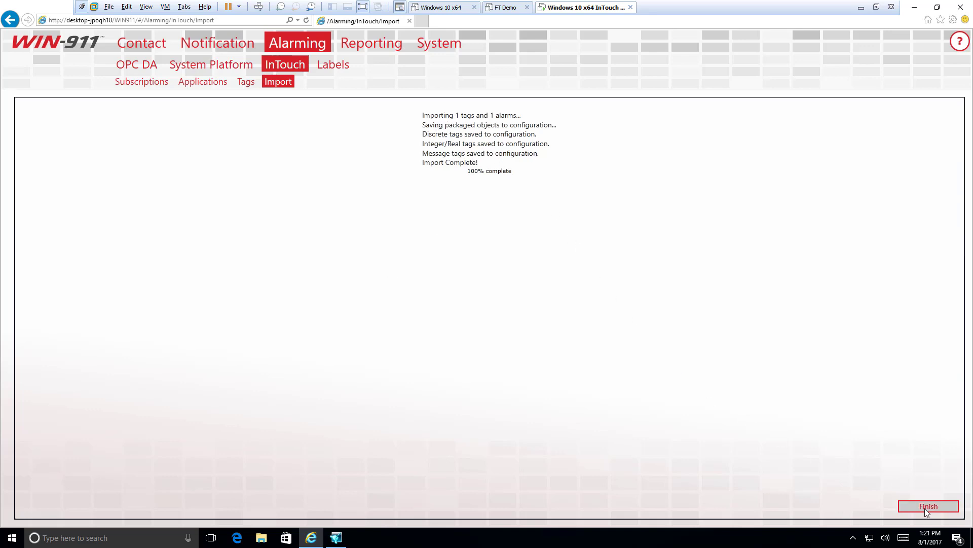
{"action": "left_click", "coordinate": [927, 506]}
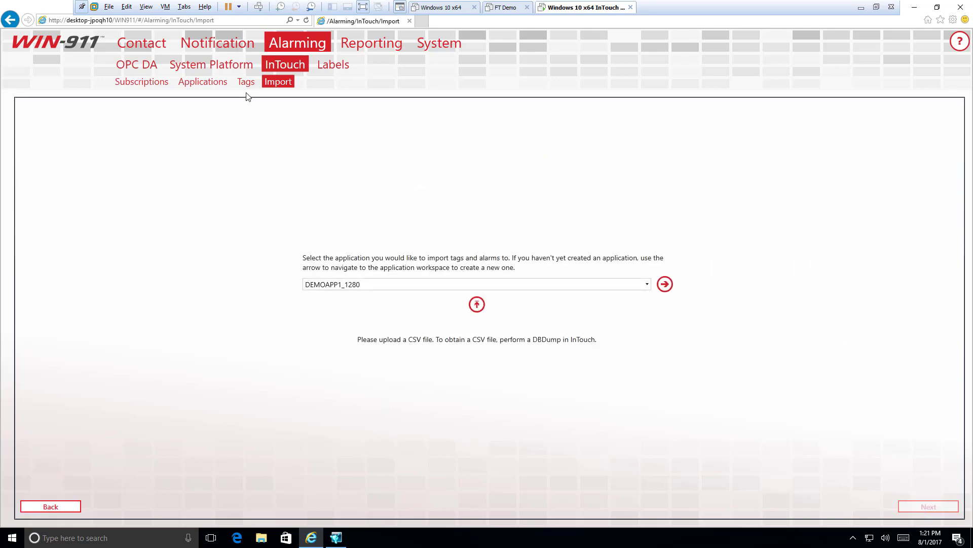
Step: Show the imported DEMOAPP1_1280 : ReactLevel tag's details in the InTouch Tags list
{"action": "left_click", "coordinate": [246, 81]}
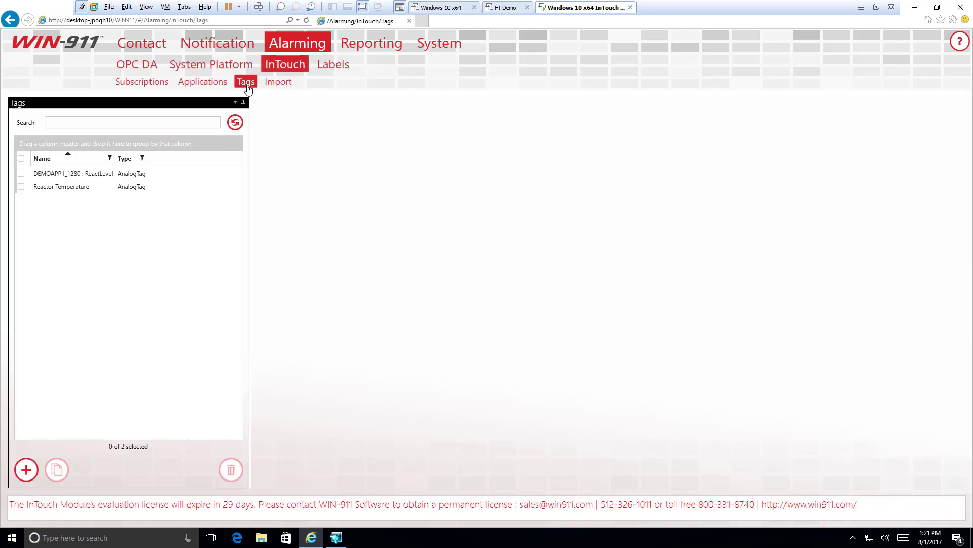
{"action": "mouse_move", "coordinate": [105, 180]}
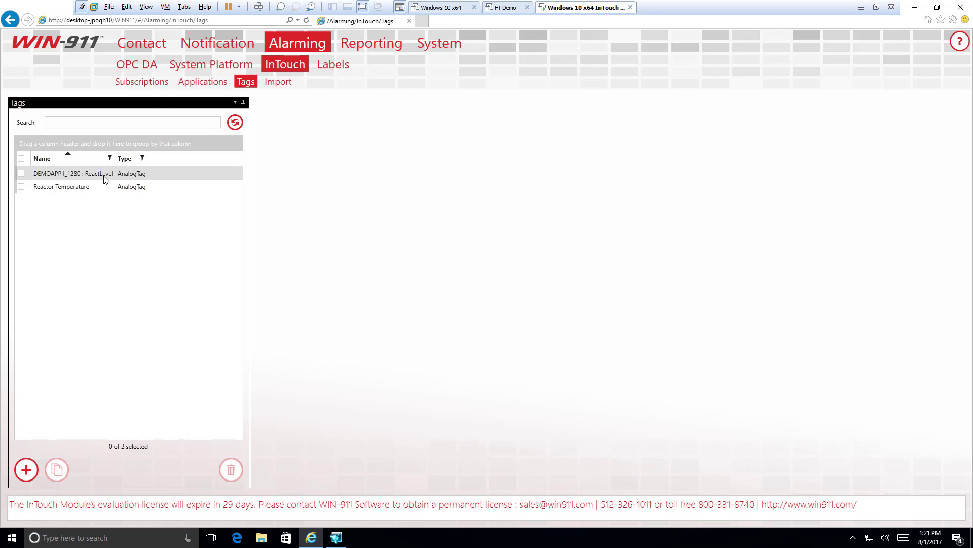
{"action": "left_click", "coordinate": [73, 173]}
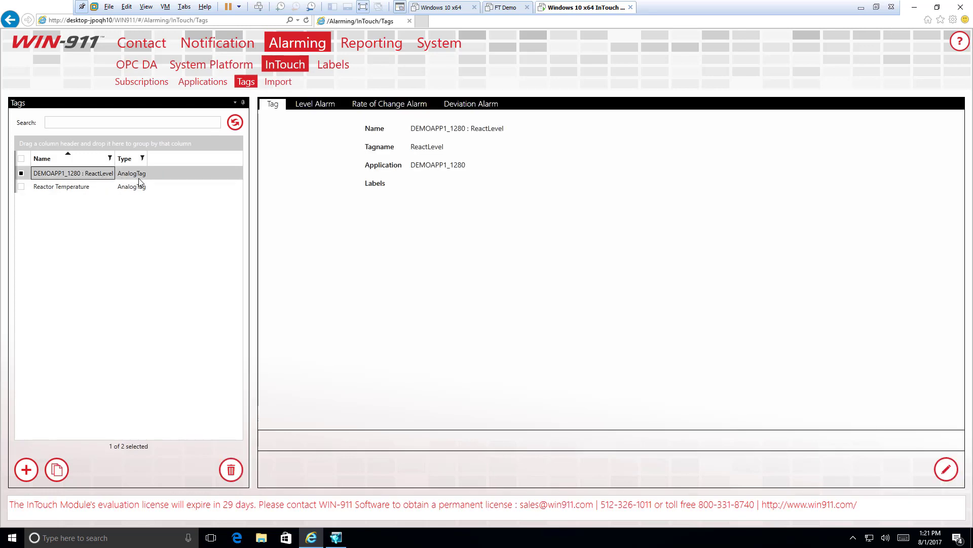
{"action": "mouse_move", "coordinate": [503, 134]}
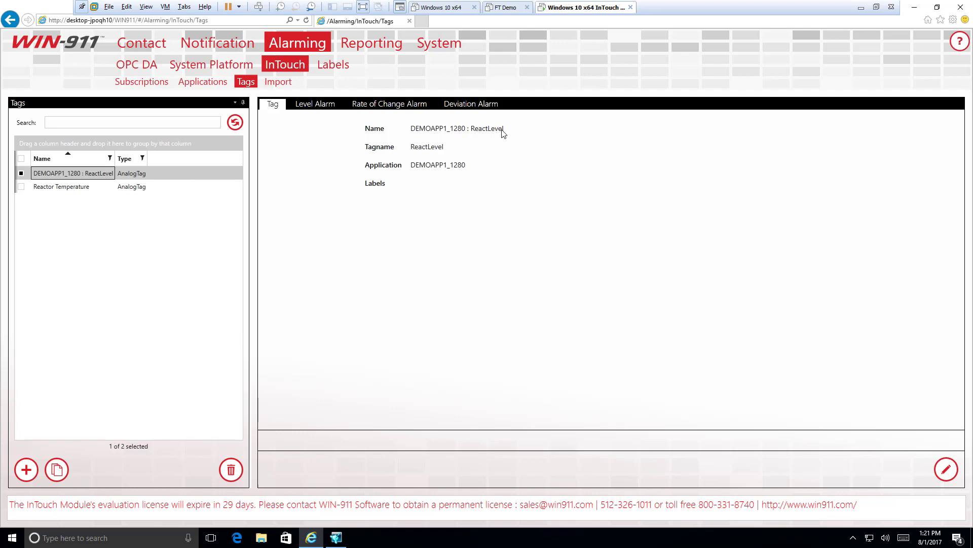
{"action": "mouse_move", "coordinate": [456, 142]}
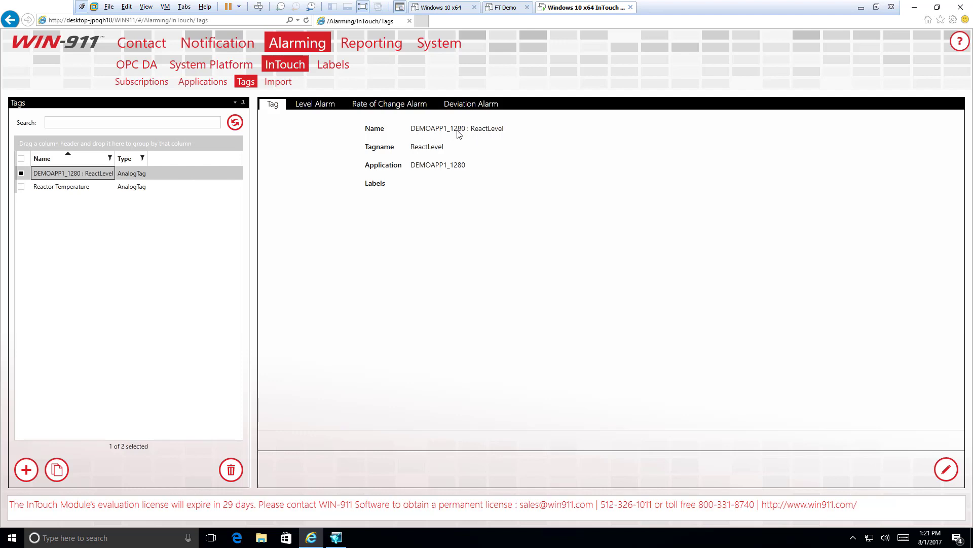
{"action": "mouse_move", "coordinate": [469, 130]}
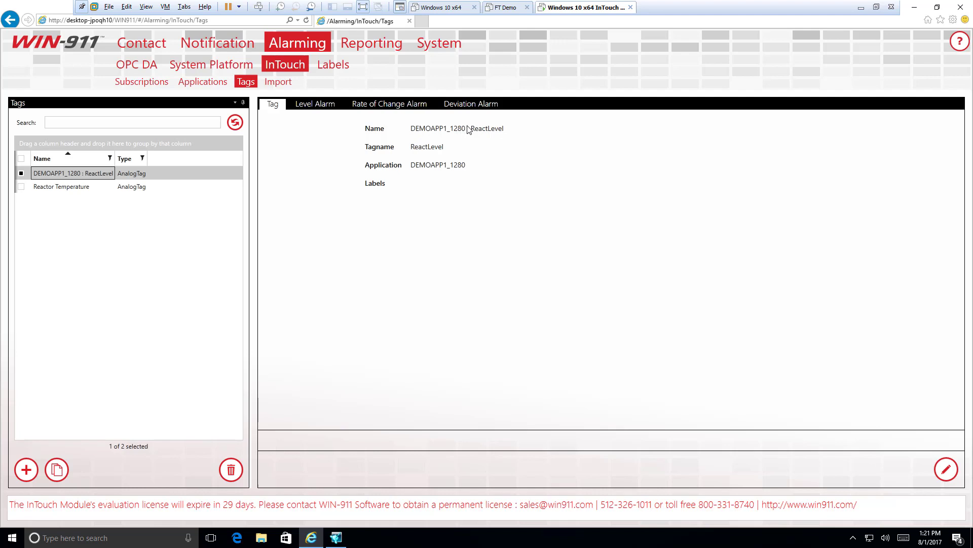
Step: Edit the ReactLevel tag and change its Name field to Reactor Level
{"action": "left_click", "coordinate": [946, 470]}
{"action": "type", "text": "Re"}
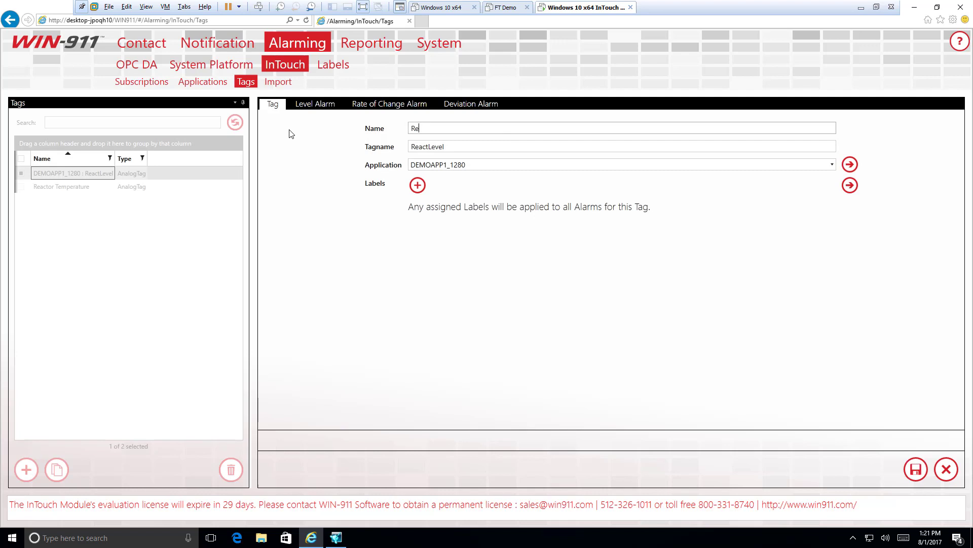
{"action": "type", "text": "actor Level"}
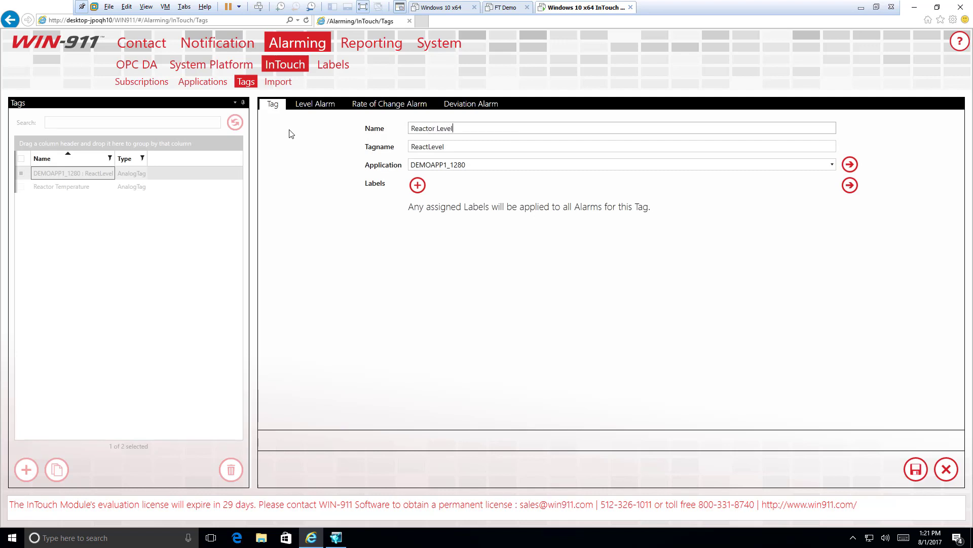
{"action": "mouse_move", "coordinate": [613, 359]}
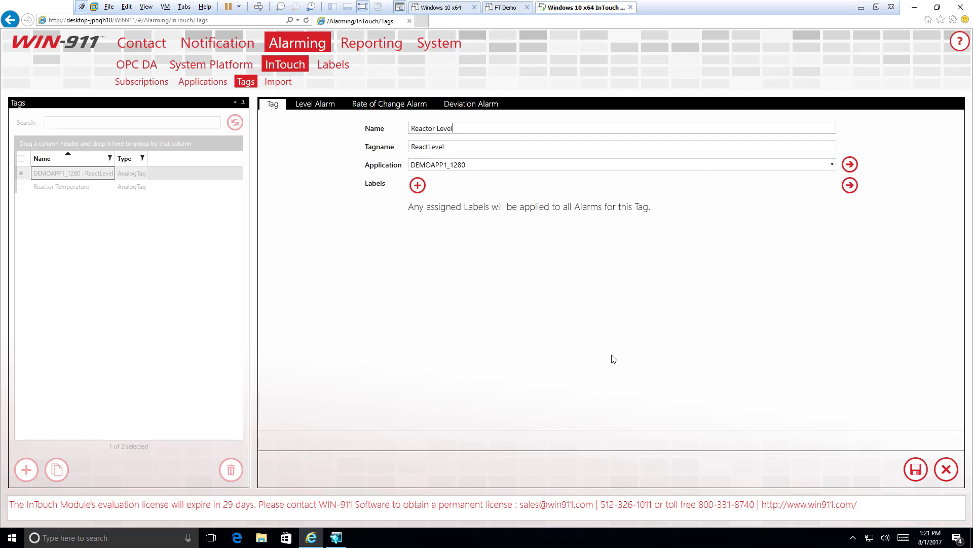
{"action": "mouse_move", "coordinate": [915, 470]}
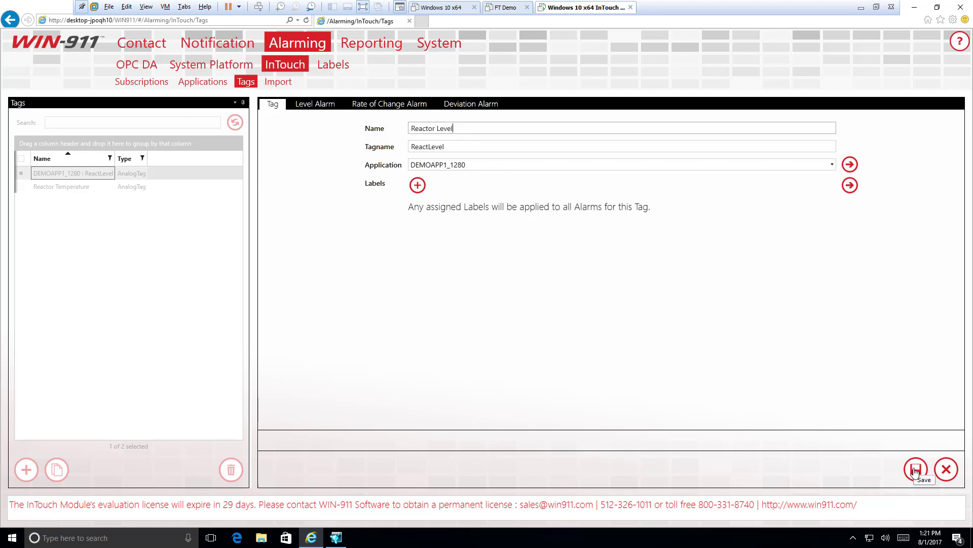
{"action": "mouse_move", "coordinate": [444, 214]}
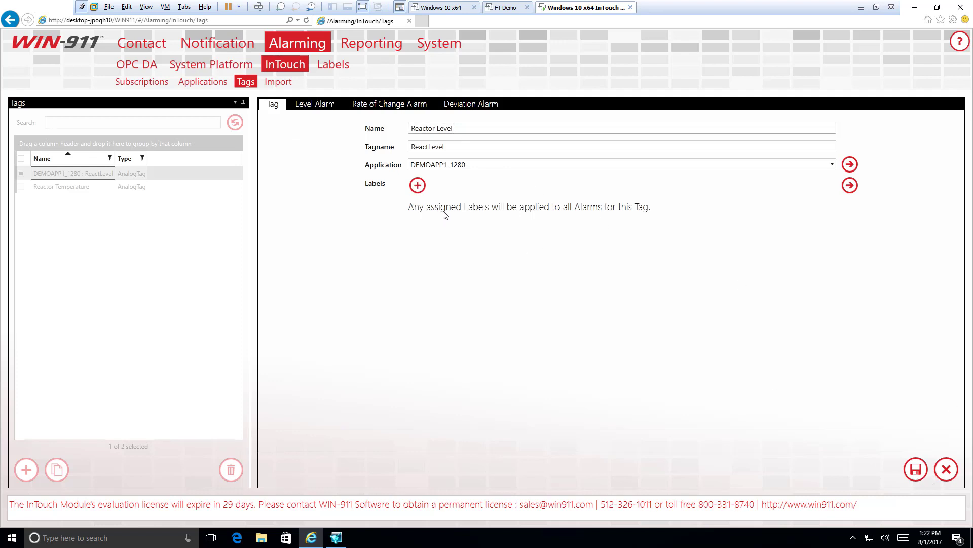
{"action": "mouse_move", "coordinate": [919, 478]}
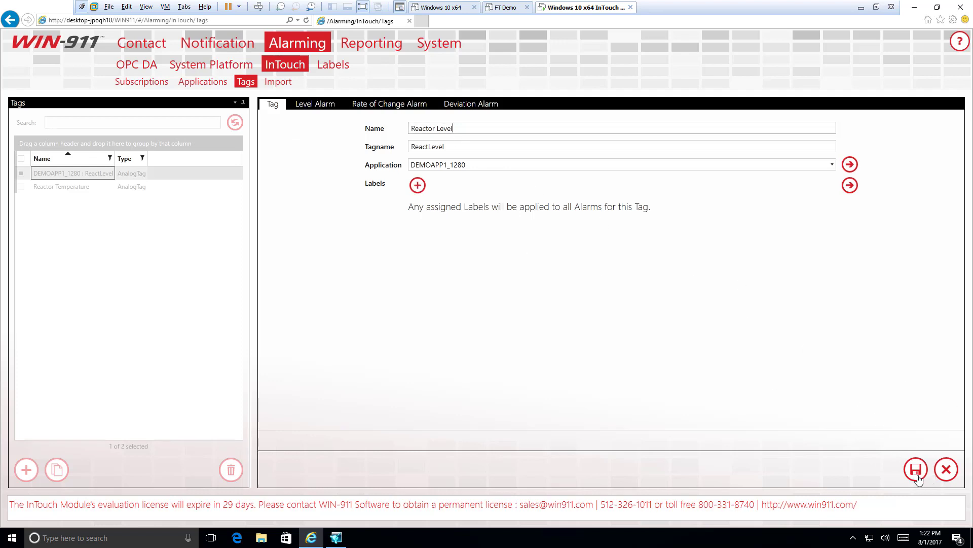
Step: Save the Reactor Level tag and compare its details with Reactor Temperature
{"action": "left_click", "coordinate": [915, 469]}
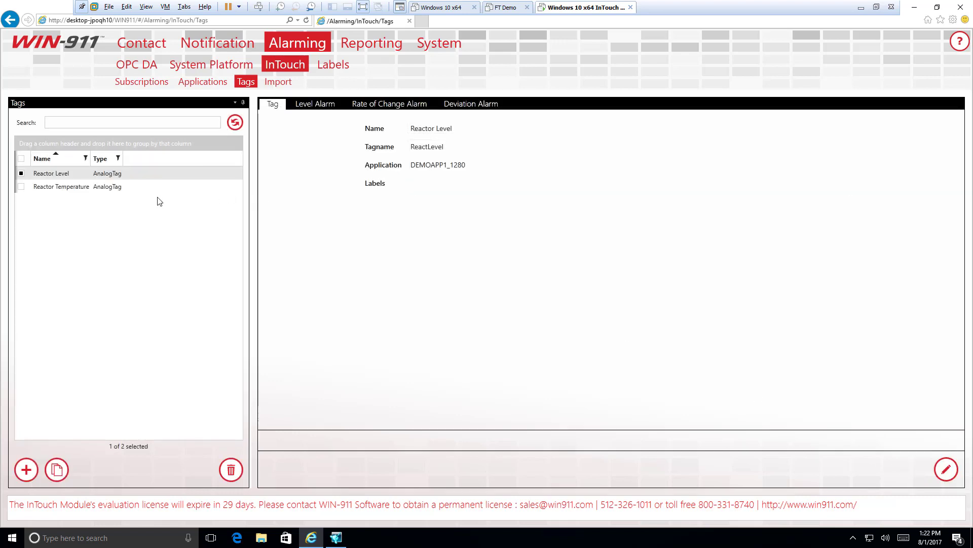
{"action": "left_click", "coordinate": [61, 187]}
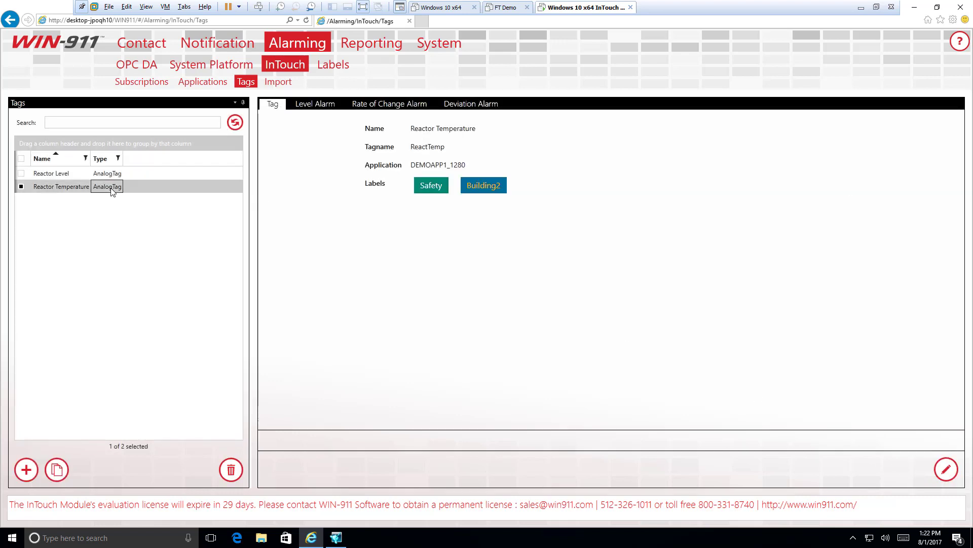
{"action": "left_click", "coordinate": [51, 173]}
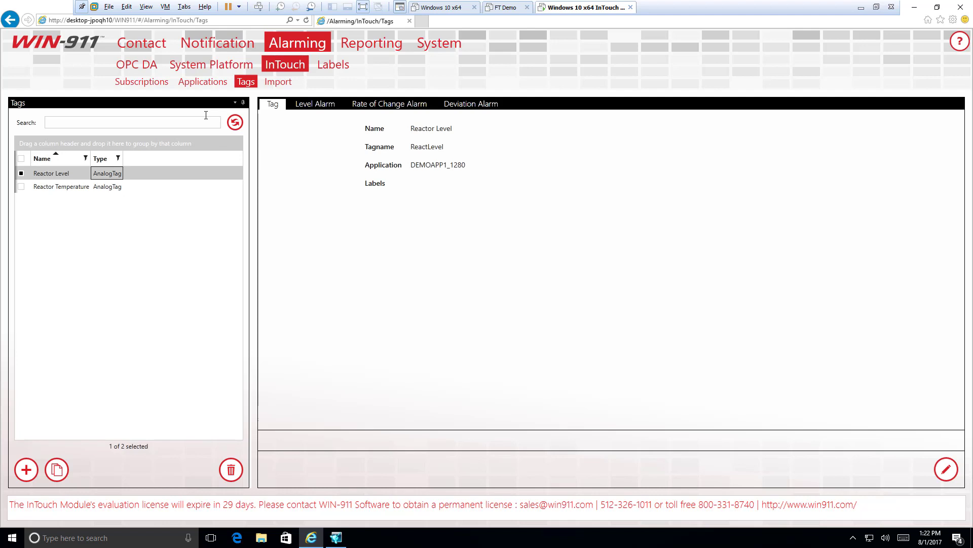
{"action": "mouse_move", "coordinate": [205, 98]}
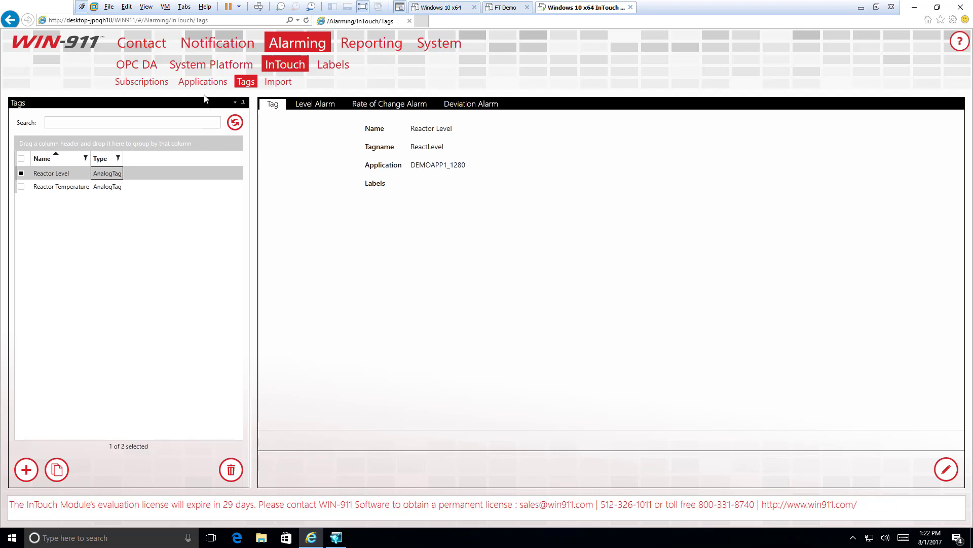
{"action": "mouse_move", "coordinate": [142, 81]}
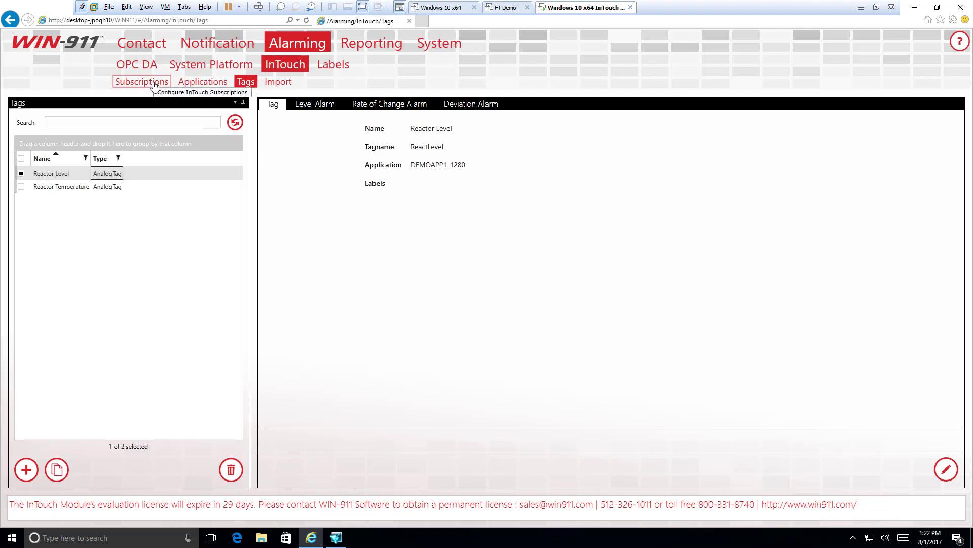
Step: Check the InTouch alarm subscriptions and return to the Tags list
{"action": "left_click", "coordinate": [141, 81]}
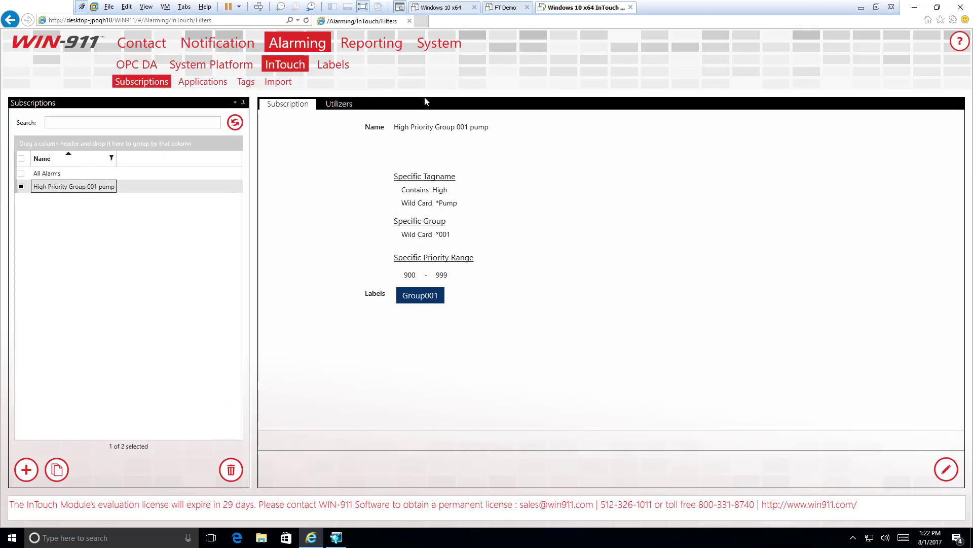
{"action": "mouse_move", "coordinate": [330, 178]}
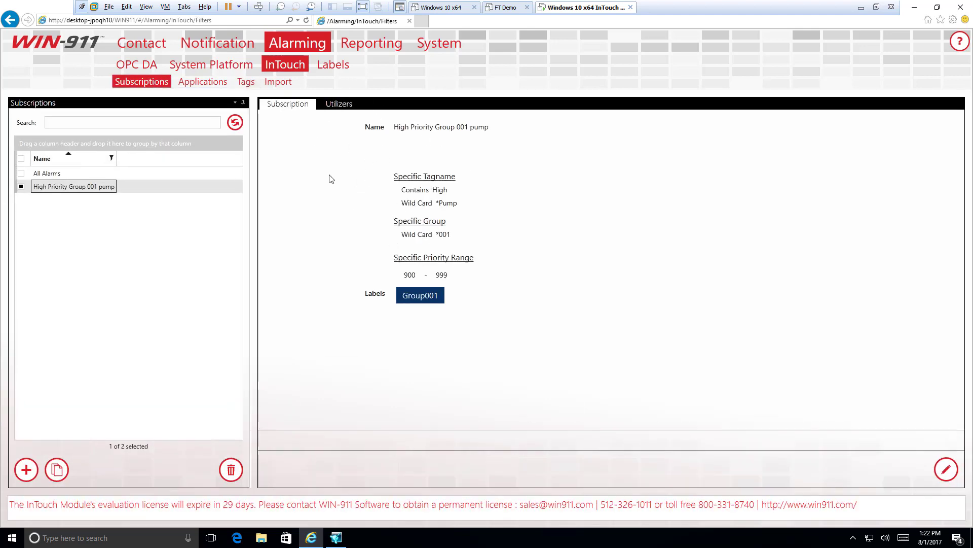
{"action": "mouse_move", "coordinate": [468, 234]}
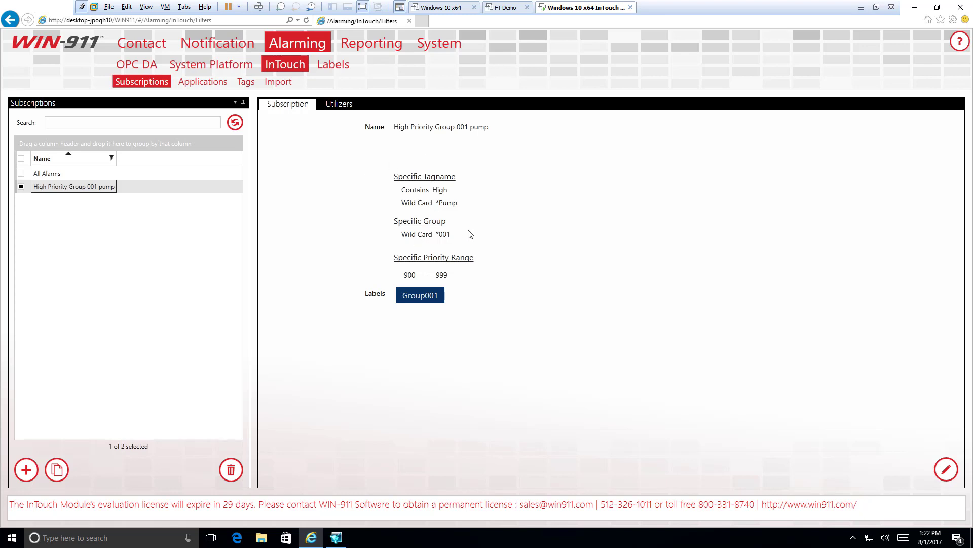
{"action": "mouse_move", "coordinate": [246, 81]}
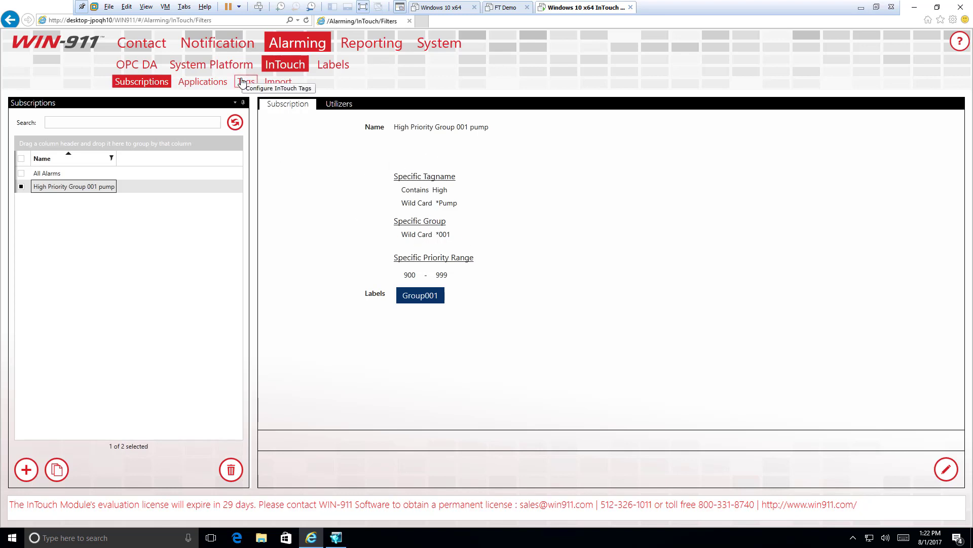
{"action": "left_click", "coordinate": [245, 81]}
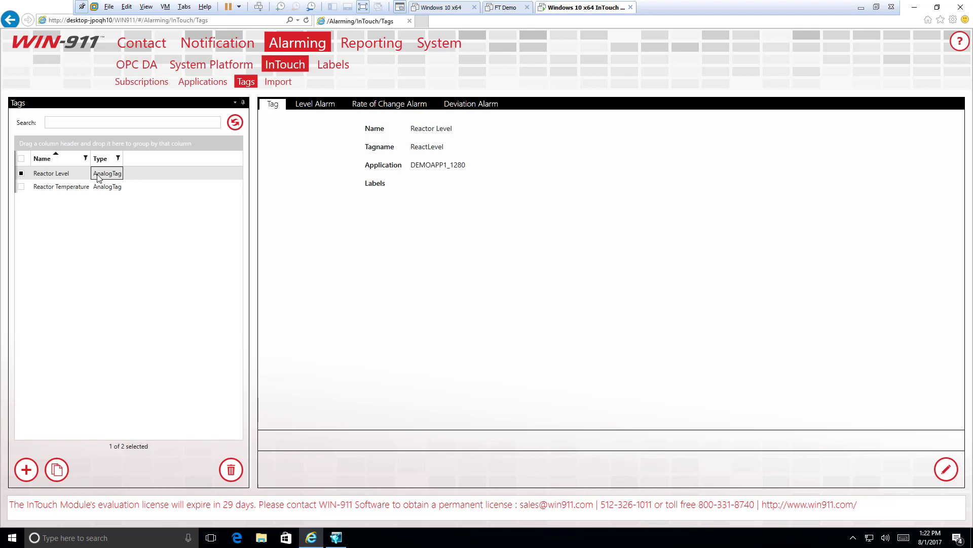
{"action": "mouse_move", "coordinate": [809, 41]}
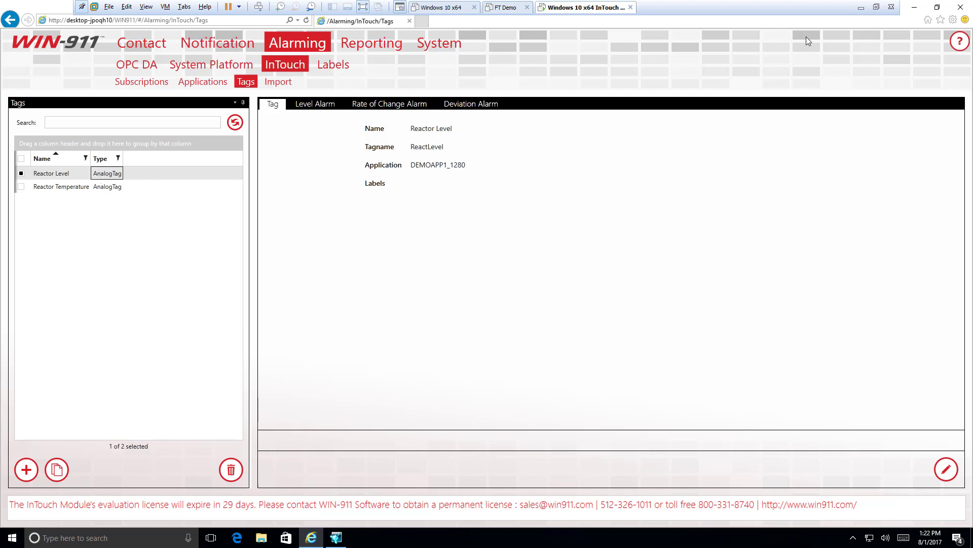
{"action": "mouse_move", "coordinate": [916, 8]}
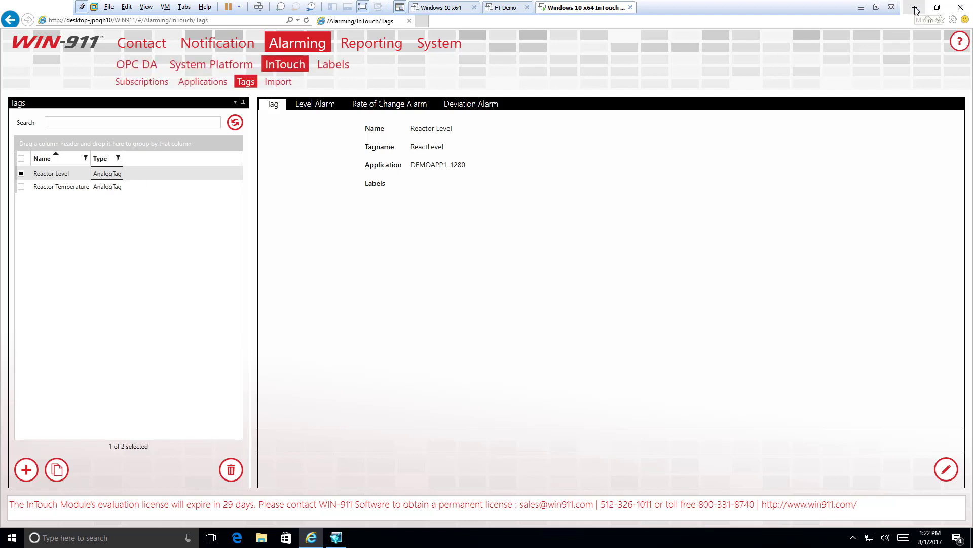
{"action": "mouse_move", "coordinate": [914, 9]}
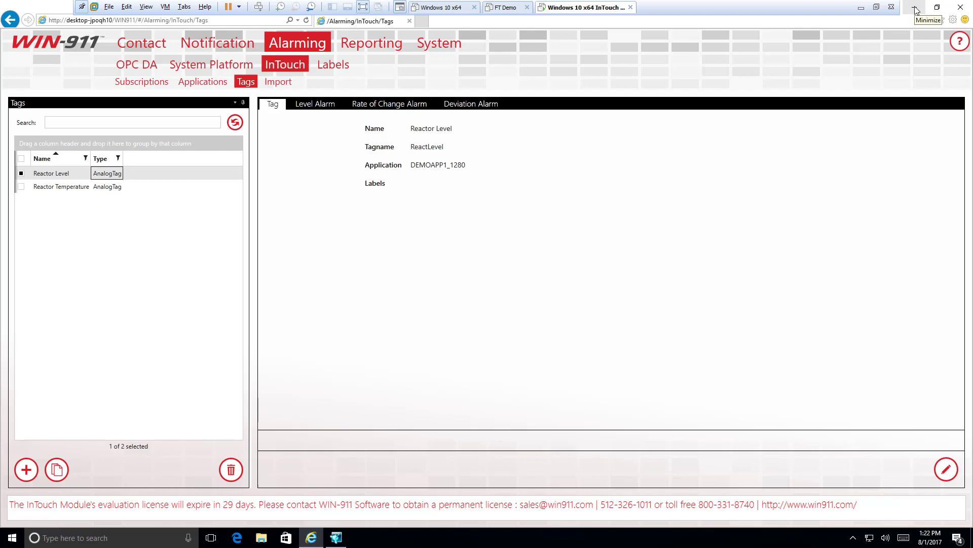
{"action": "mouse_move", "coordinate": [917, 11]}
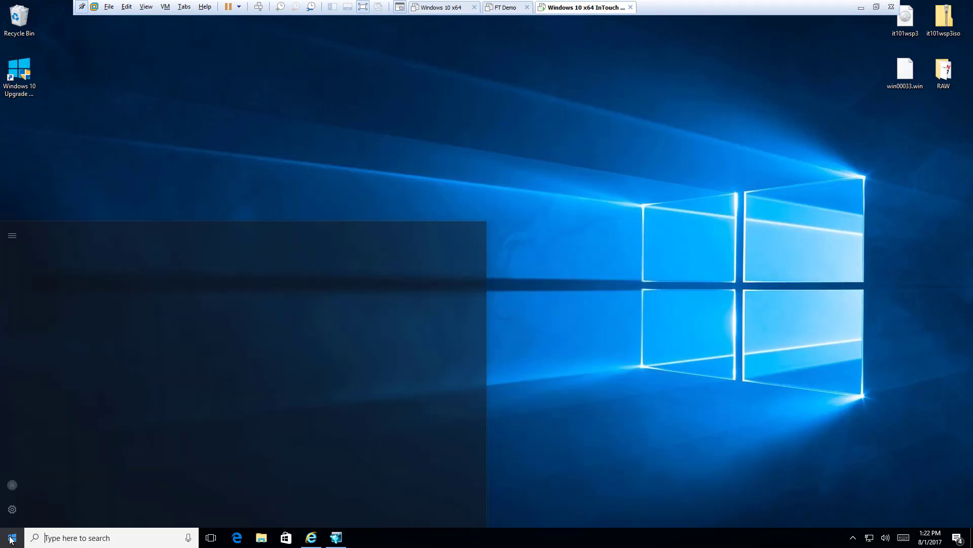
Step: Launch an application from the WIN-911 Start menu group and reach its tray icon menu
{"action": "left_click", "coordinate": [10, 538]}
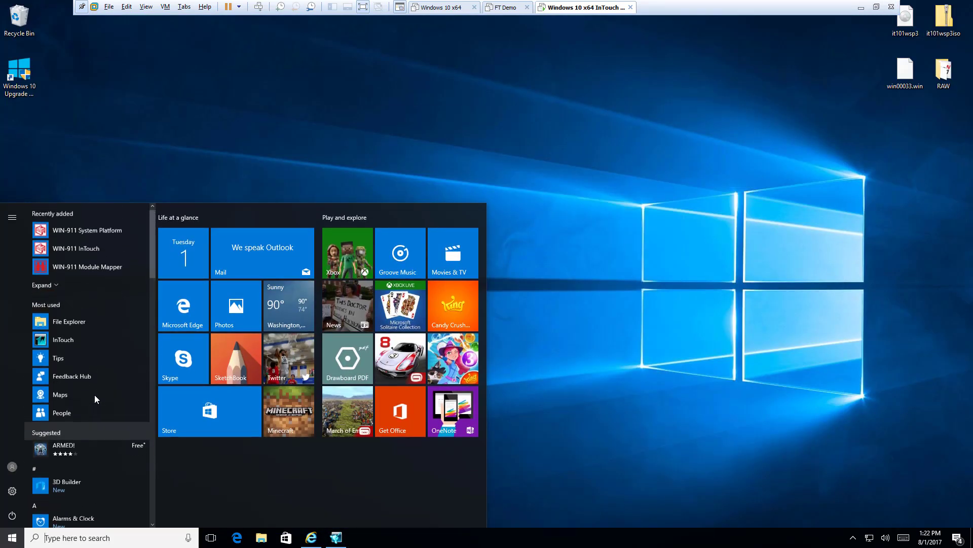
{"action": "scroll", "scroll_direction": "down", "scroll_amount": 3}
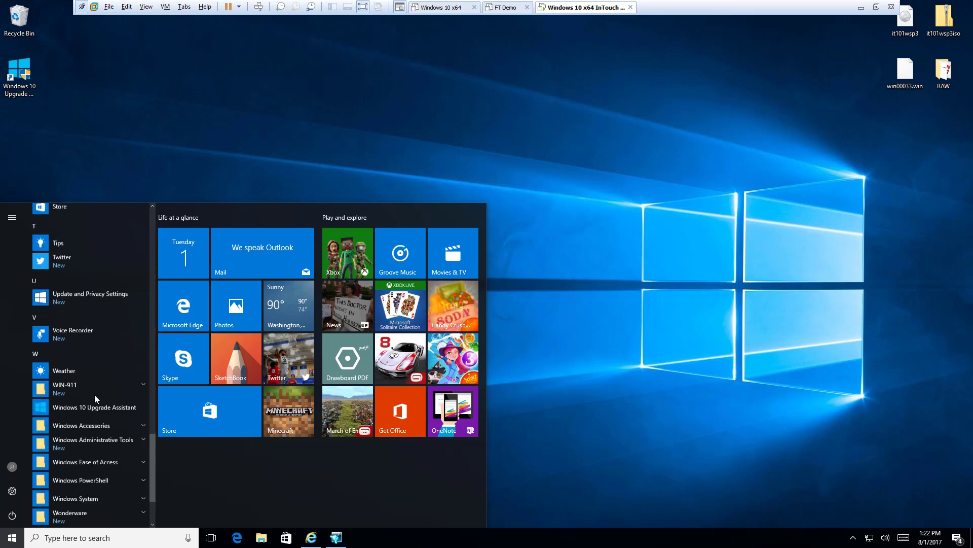
{"action": "scroll", "scroll_direction": "down", "scroll_amount": 3}
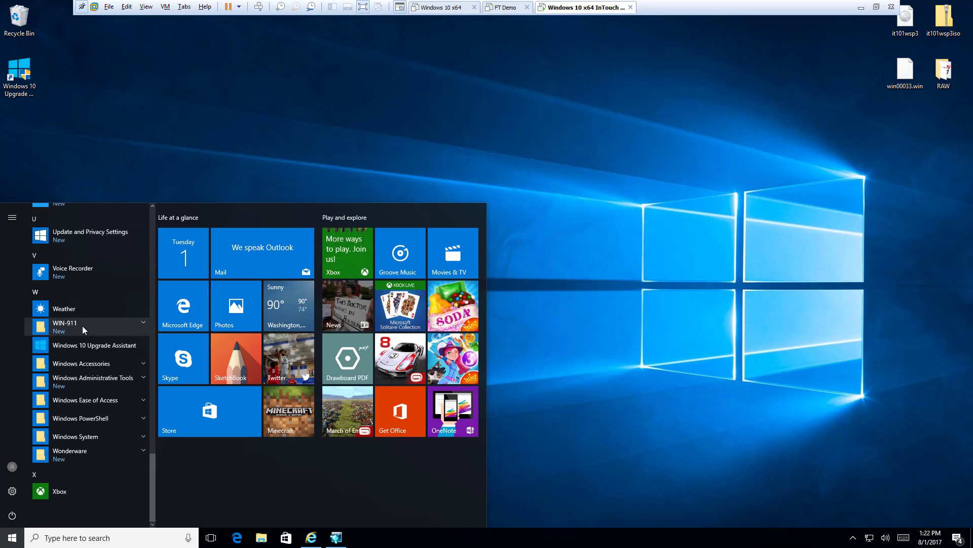
{"action": "left_click", "coordinate": [65, 322]}
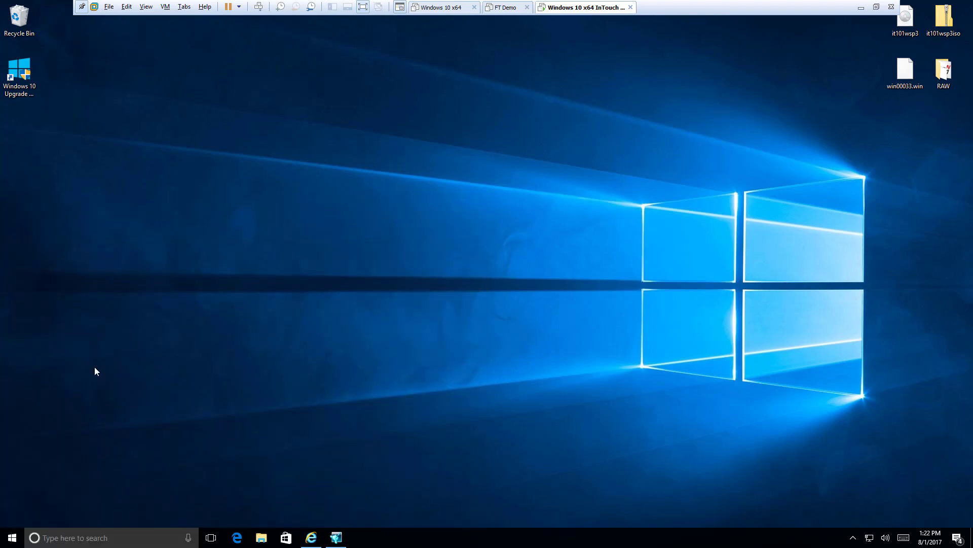
{"action": "mouse_move", "coordinate": [418, 359]}
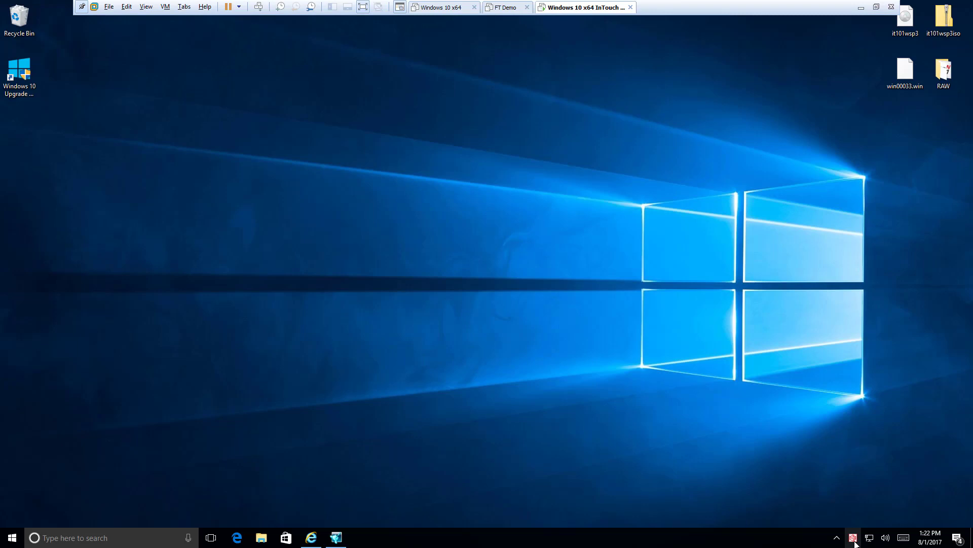
{"action": "mouse_move", "coordinate": [851, 510]}
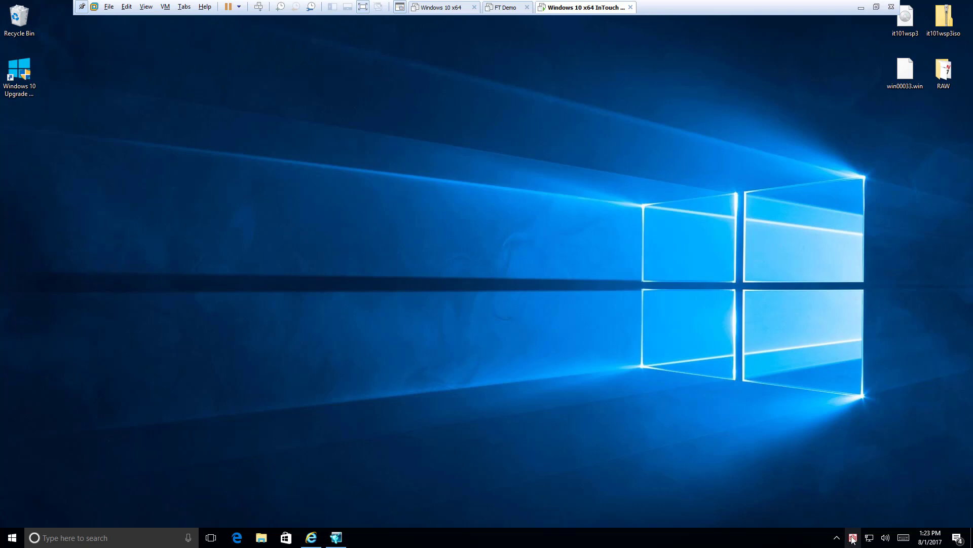
{"action": "right_click", "coordinate": [853, 538]}
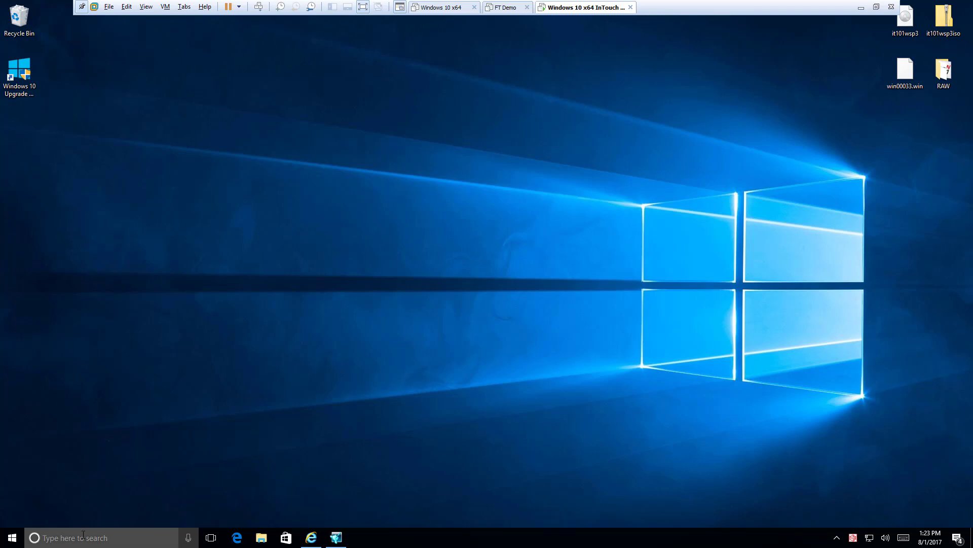
Step: Browse the Start menu app list toward InTouch WindowMaker for the Plant 31 application
{"action": "left_click", "coordinate": [74, 538]}
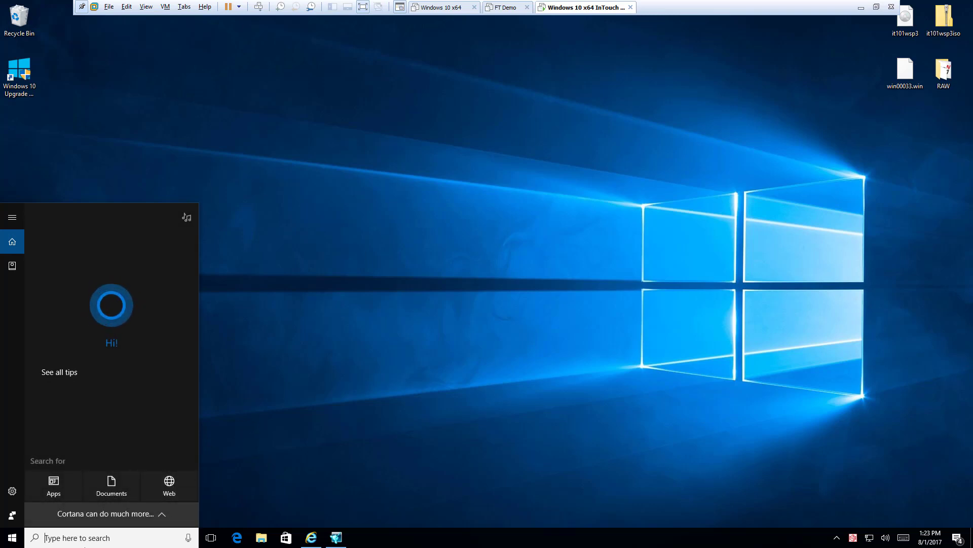
{"action": "left_click", "coordinate": [9, 538]}
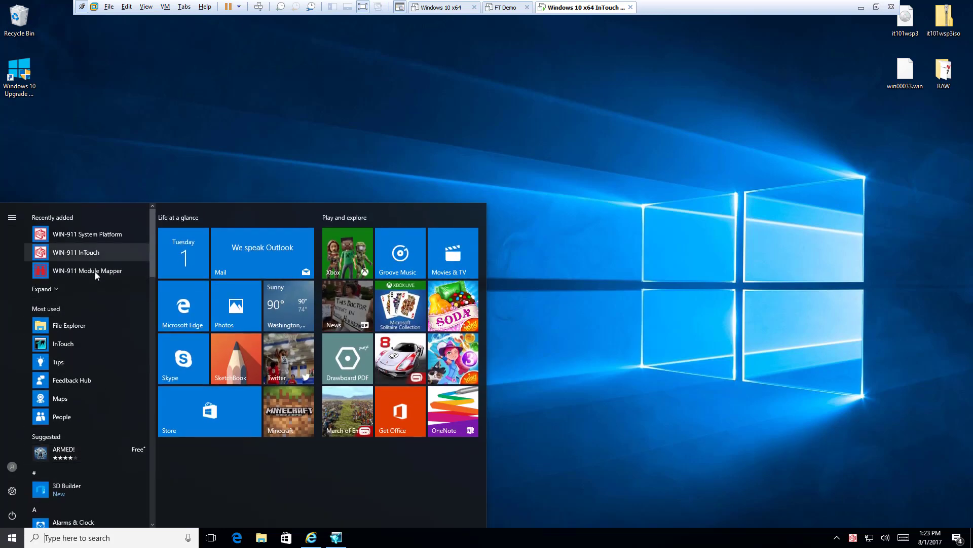
{"action": "scroll", "scroll_direction": "down", "scroll_amount": 3}
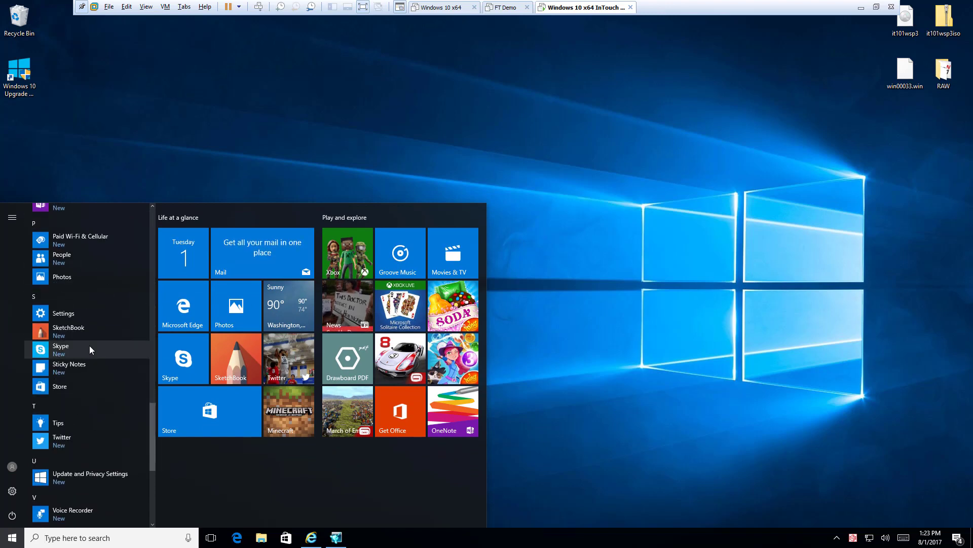
{"action": "scroll", "scroll_direction": "down", "scroll_amount": 3}
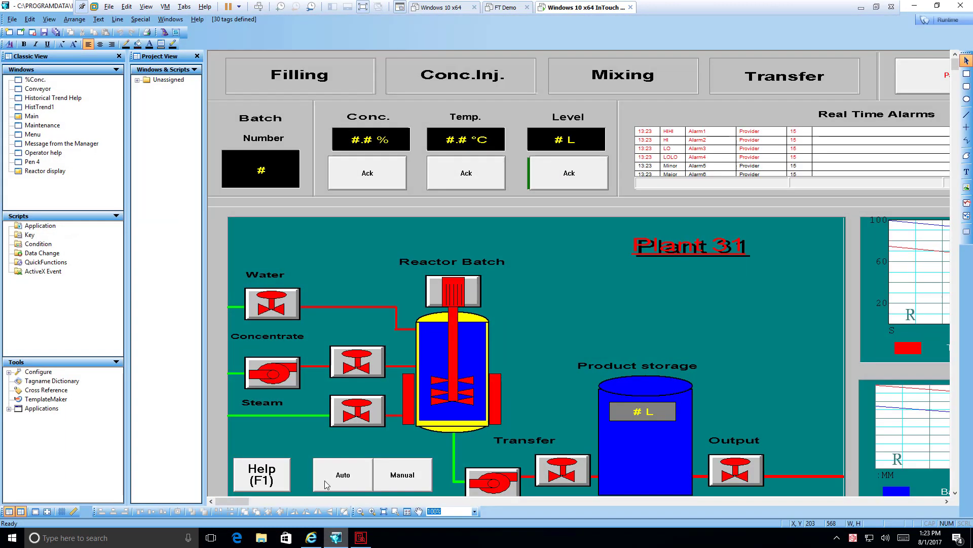
Step: Switch the Plant 31 application to Runtime so WindowViewer shows live plant values
{"action": "scroll", "scroll_direction": "up", "scroll_amount": 3}
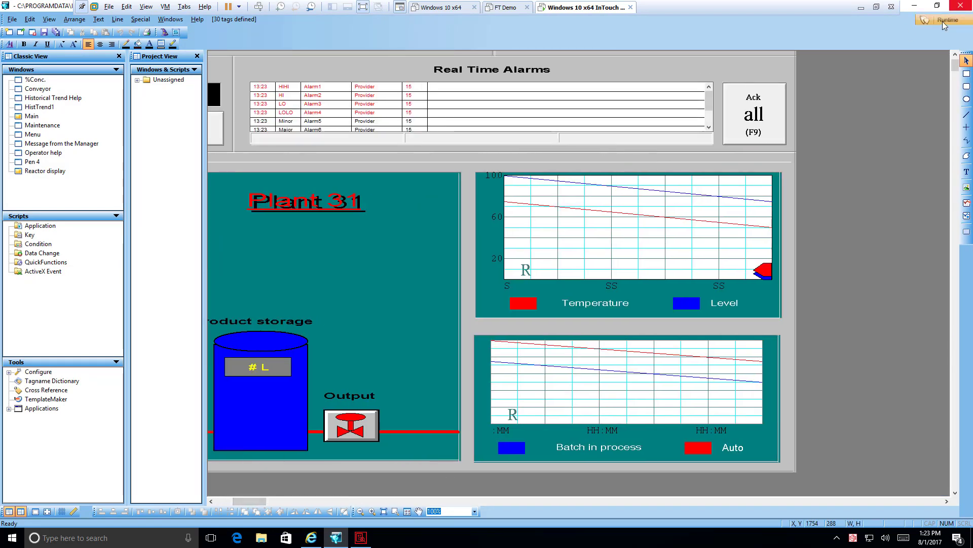
{"action": "left_click", "coordinate": [947, 19]}
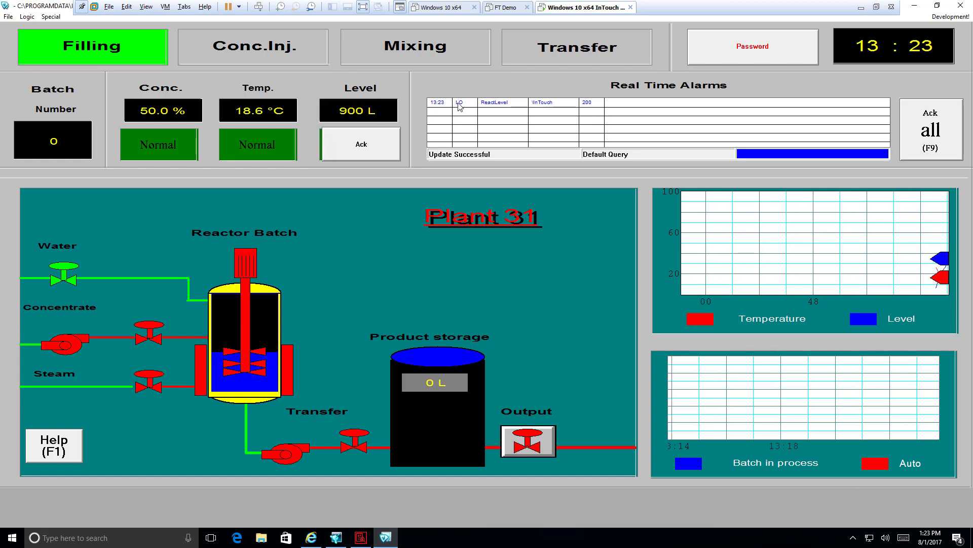
Step: Let the Plant 31 batch run to a Level HI alarm, then bring up WIN-911 Log Viewer
{"action": "left_click", "coordinate": [252, 46]}
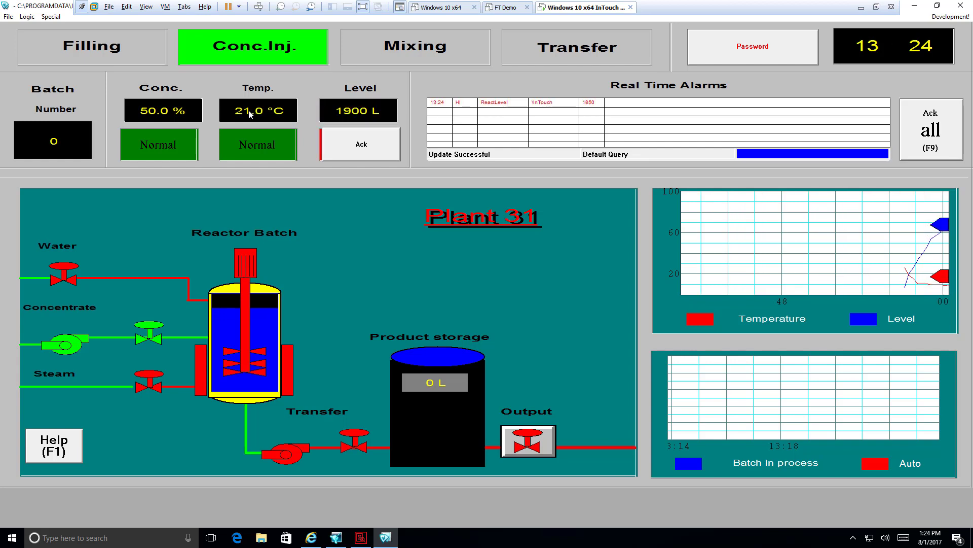
{"action": "left_click", "coordinate": [414, 46]}
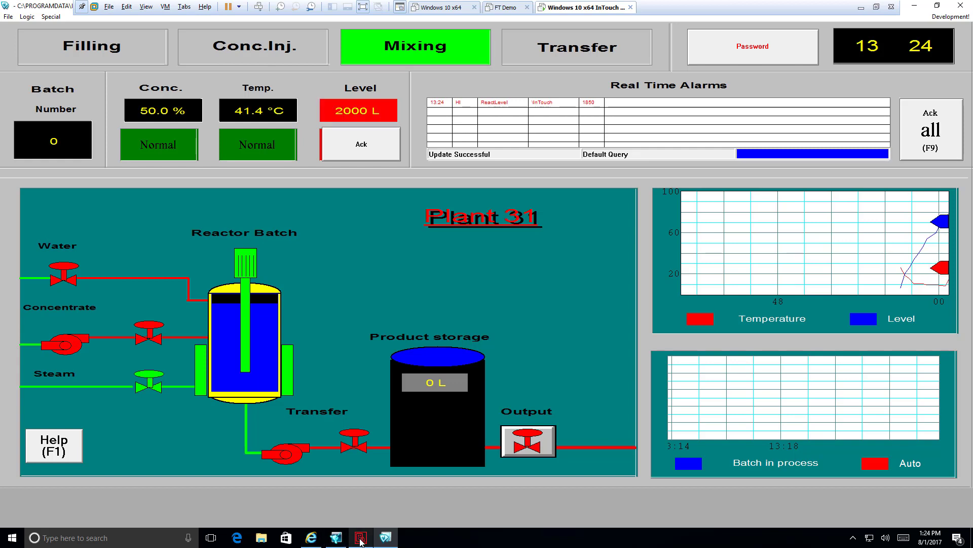
{"action": "left_click", "coordinate": [360, 538]}
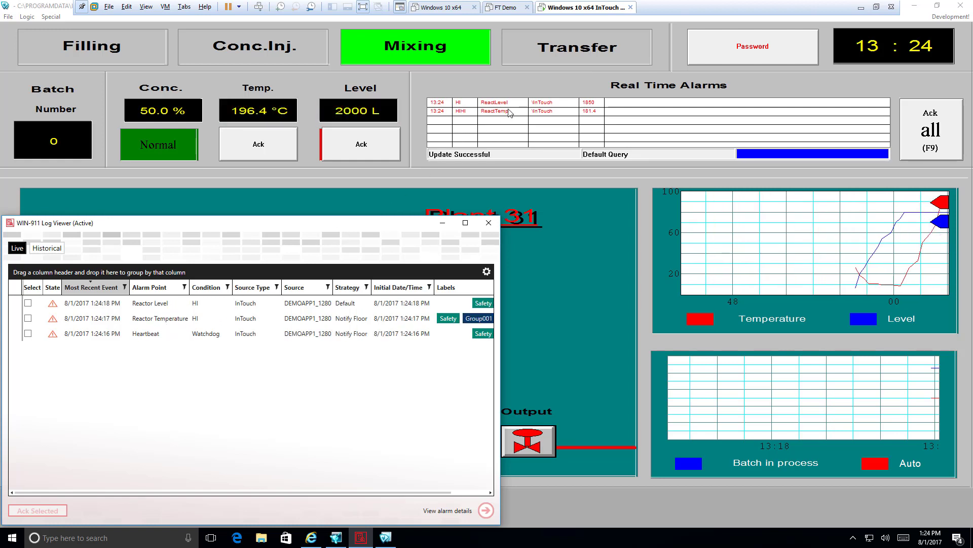
Step: Tick the Heartbeat watchdog alarm's Select checkbox in the Live tab
{"action": "left_click", "coordinate": [576, 45]}
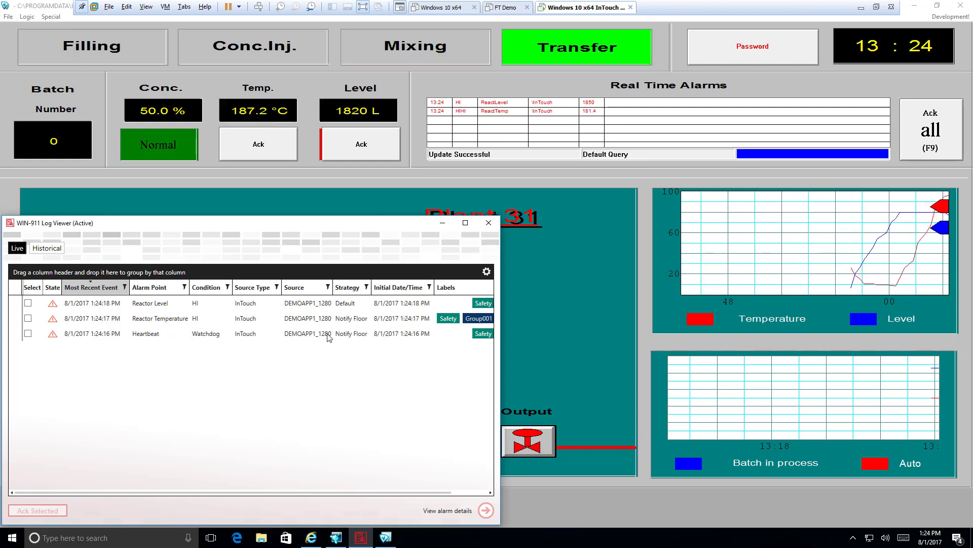
{"action": "left_click", "coordinate": [28, 334]}
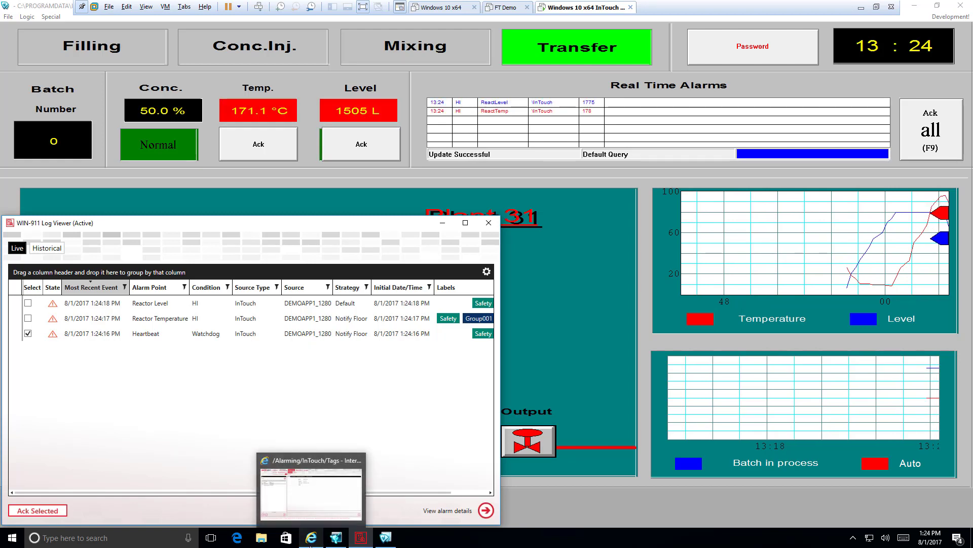
{"action": "mouse_move", "coordinate": [311, 537]}
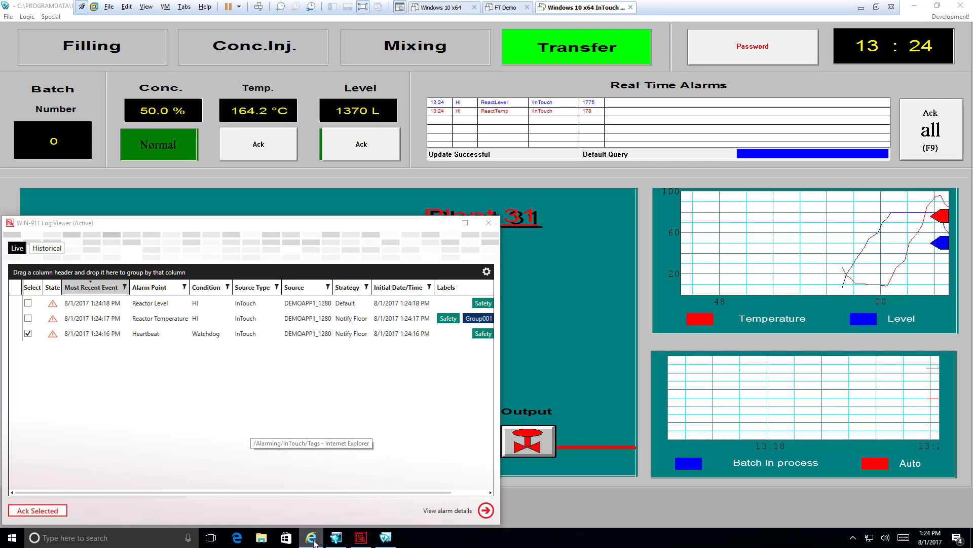
Step: Return to WIN-911 configuration and show DEMOAPP1_1280's Heartbeat watchdog settings
{"action": "left_click", "coordinate": [310, 538]}
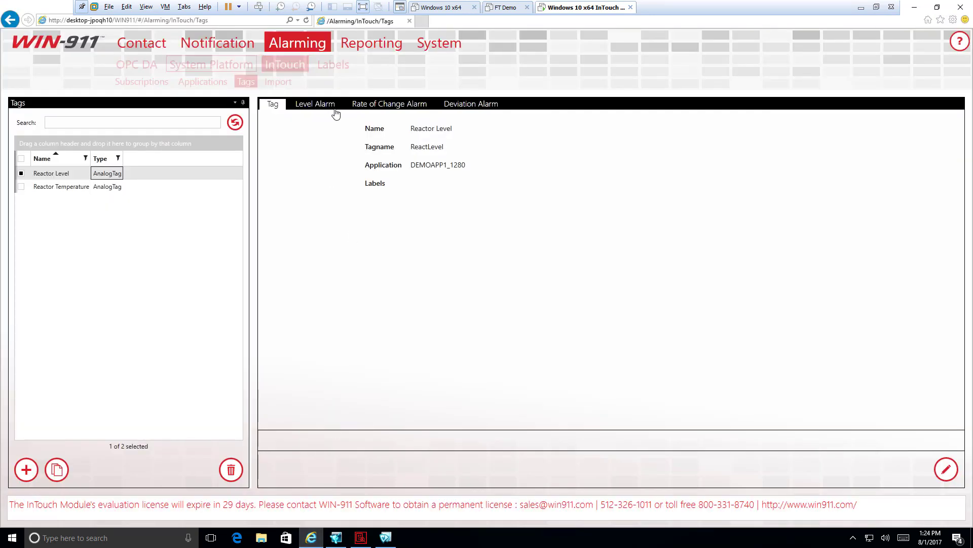
{"action": "left_click", "coordinate": [203, 81]}
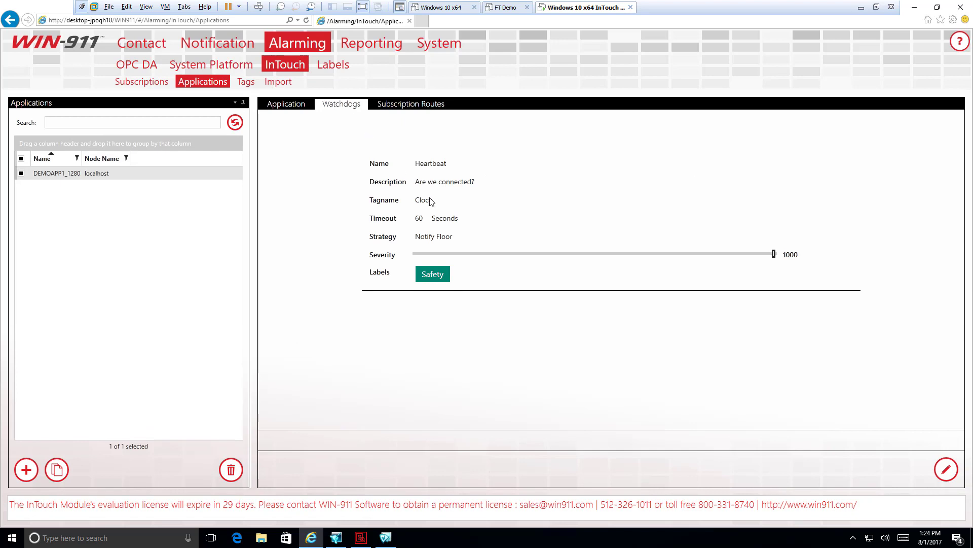
{"action": "mouse_move", "coordinate": [912, 8]}
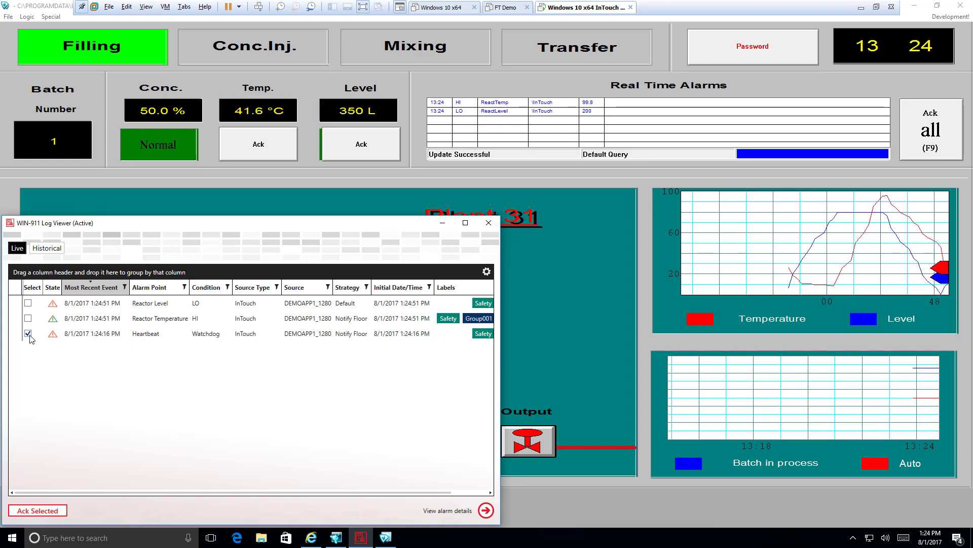
Step: Acknowledge the Heartbeat watchdog alarm in Log Viewer without a comment
{"action": "left_click", "coordinate": [27, 305]}
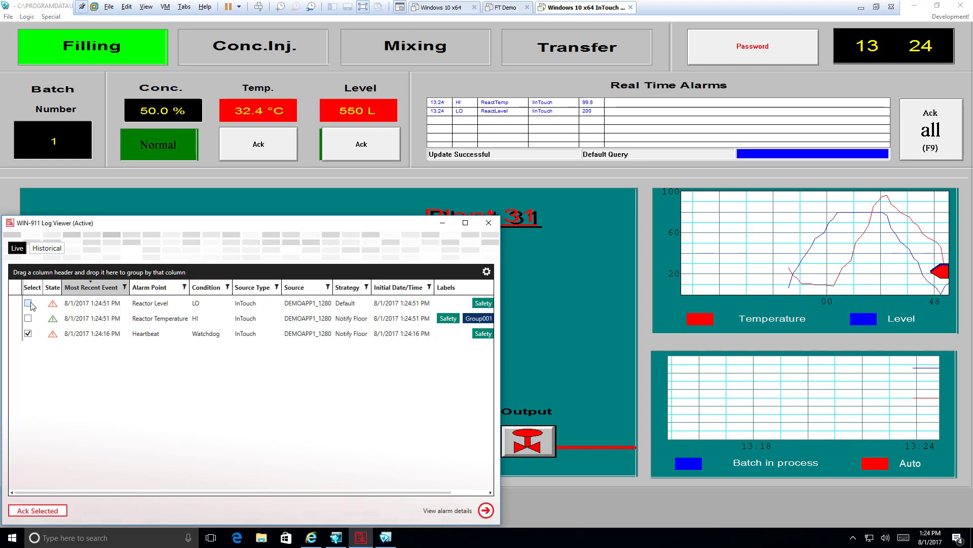
{"action": "left_click", "coordinate": [37, 510]}
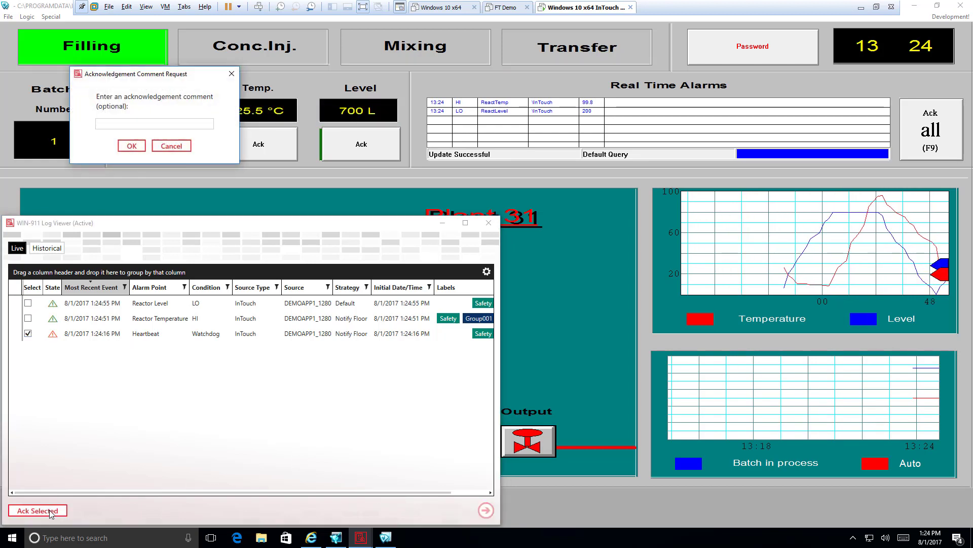
{"action": "left_click", "coordinate": [130, 145]}
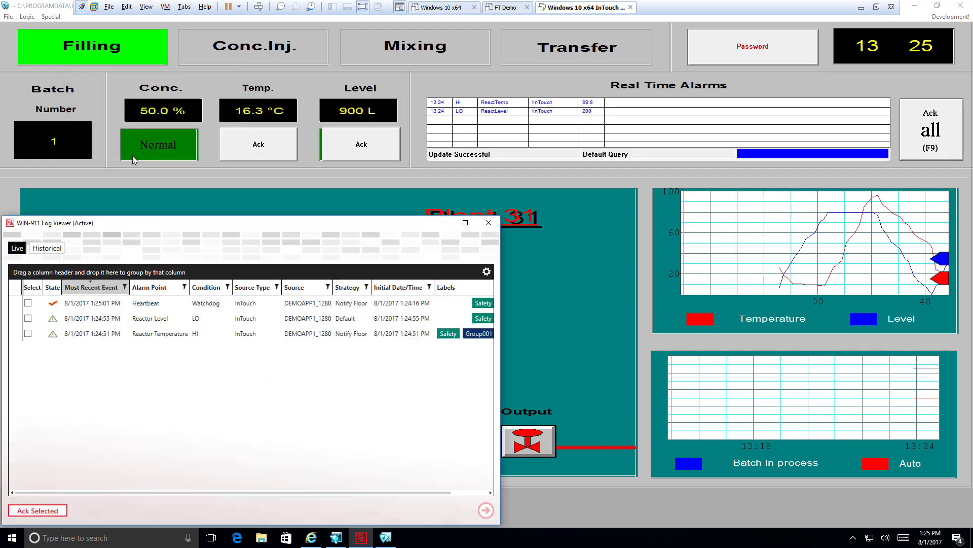
Step: Bring WindowViewer forward then minimize it so the desktop is clear
{"action": "left_click", "coordinate": [252, 46]}
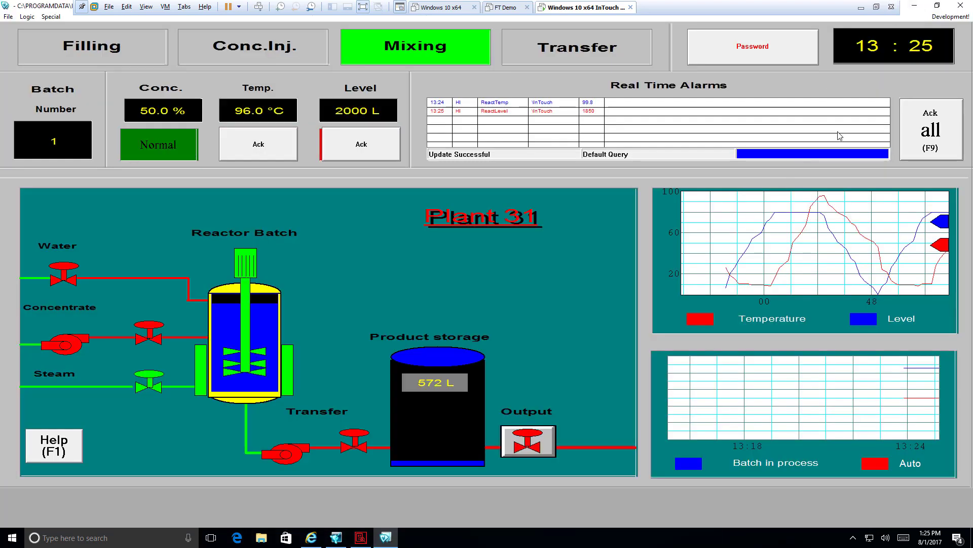
{"action": "left_click", "coordinate": [861, 8]}
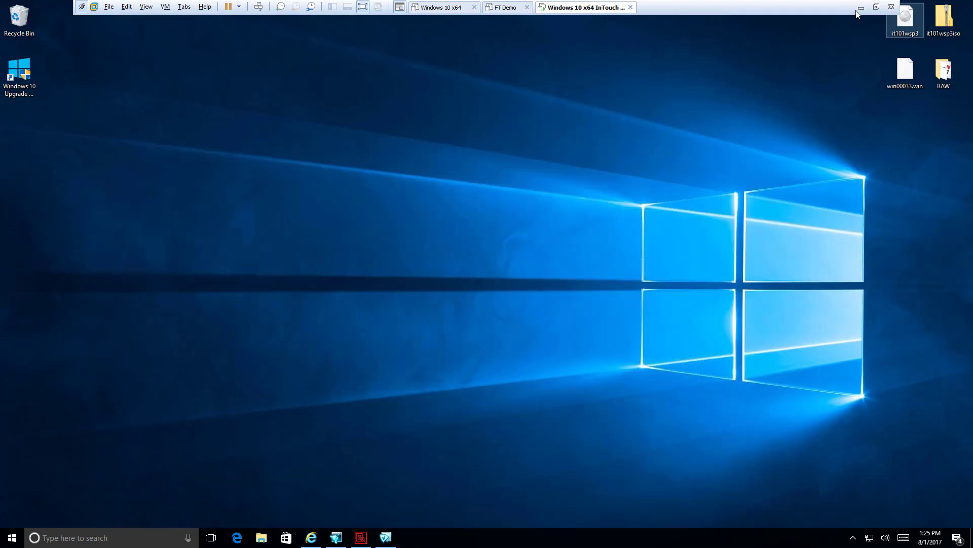